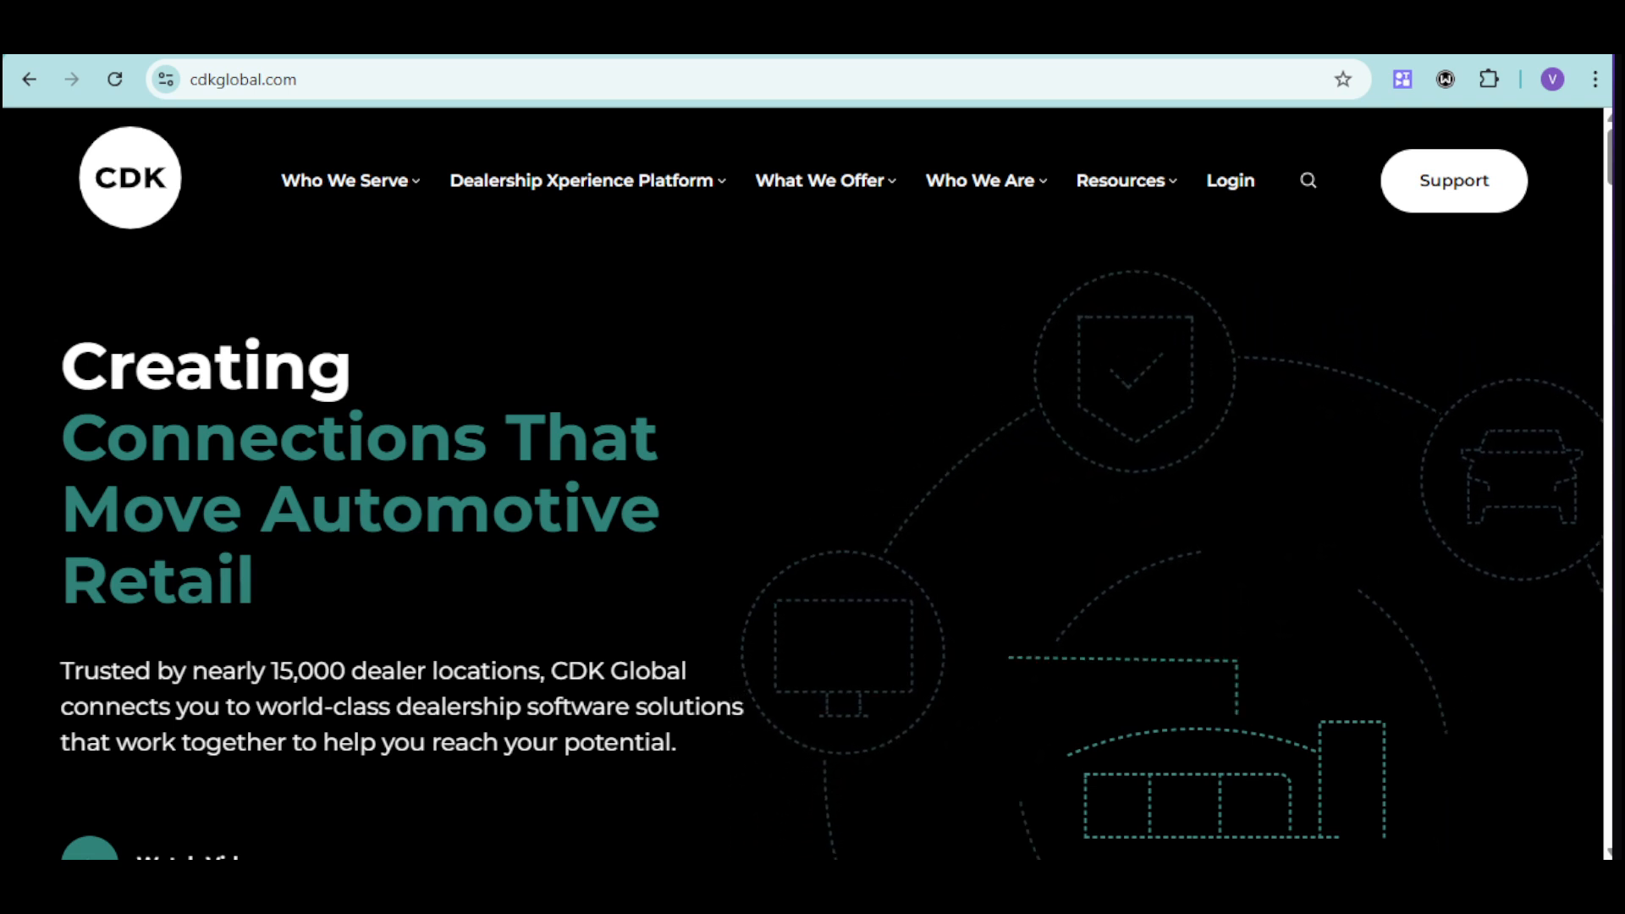
Scroll the homepage down to the How We Help section showing the Fixed Operations overview
scroll(down, 3)
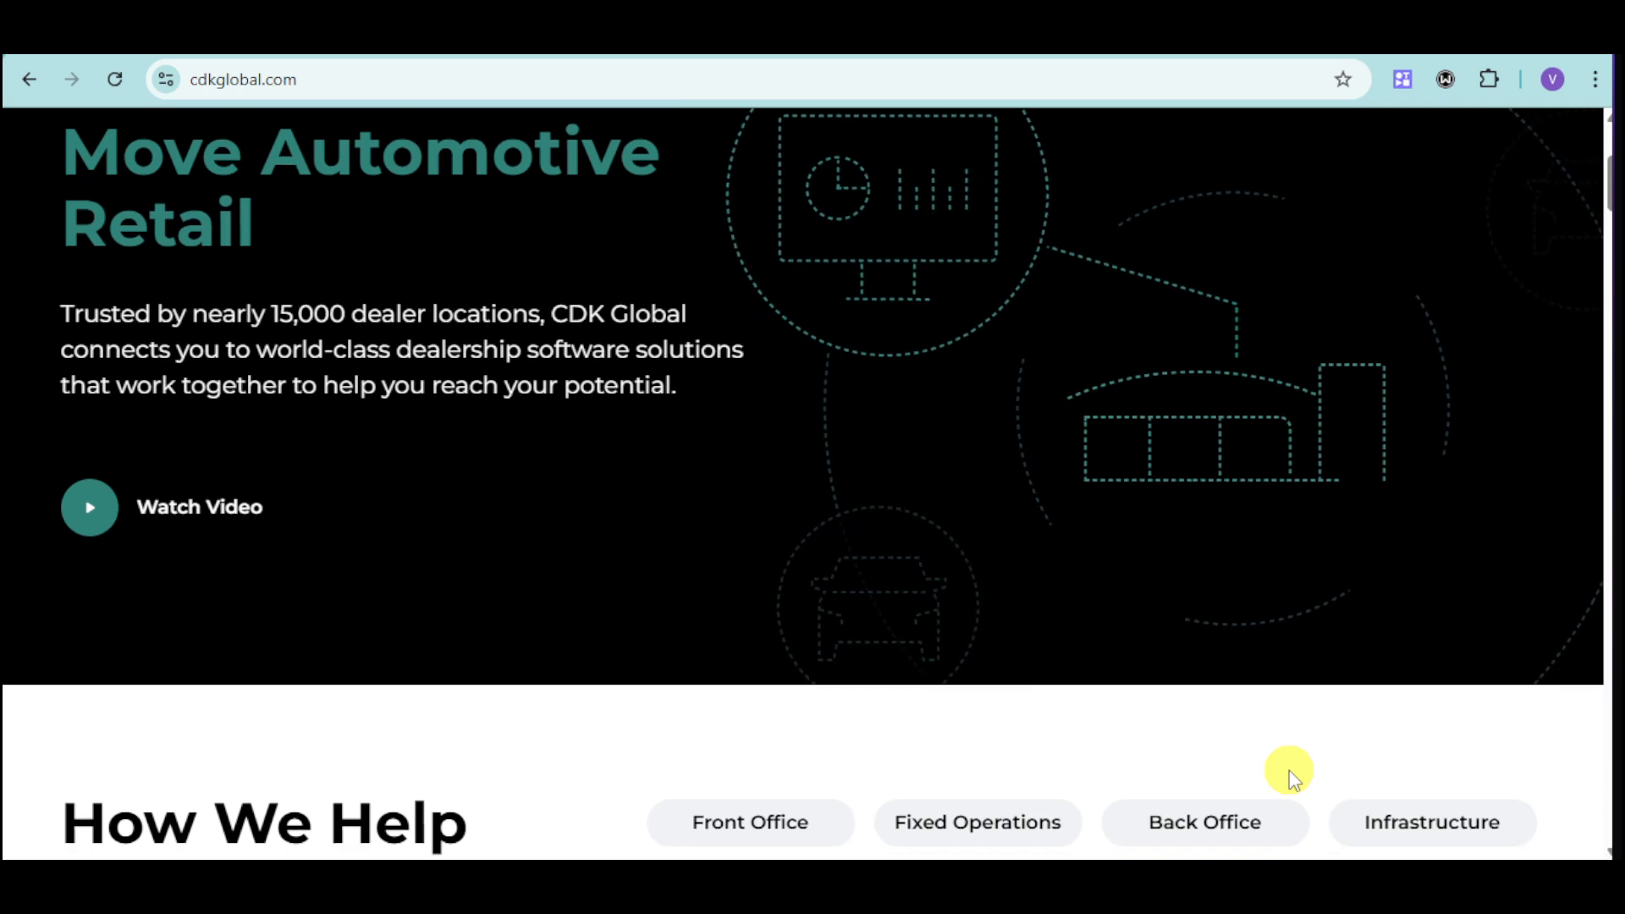
scroll(down, 3)
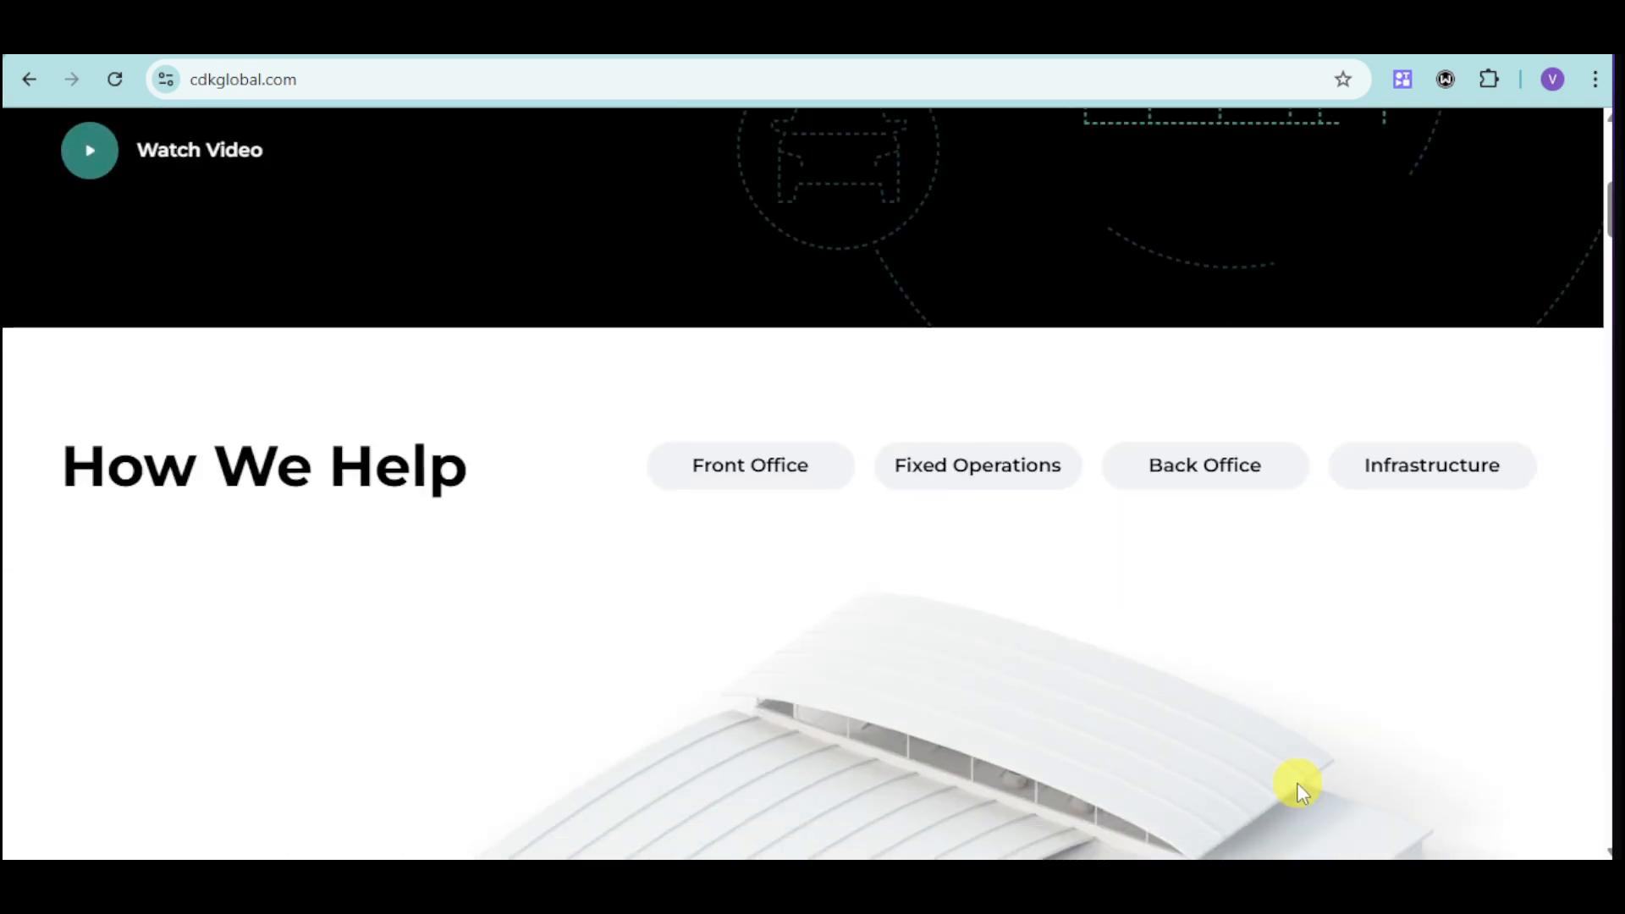
scroll(up, 3)
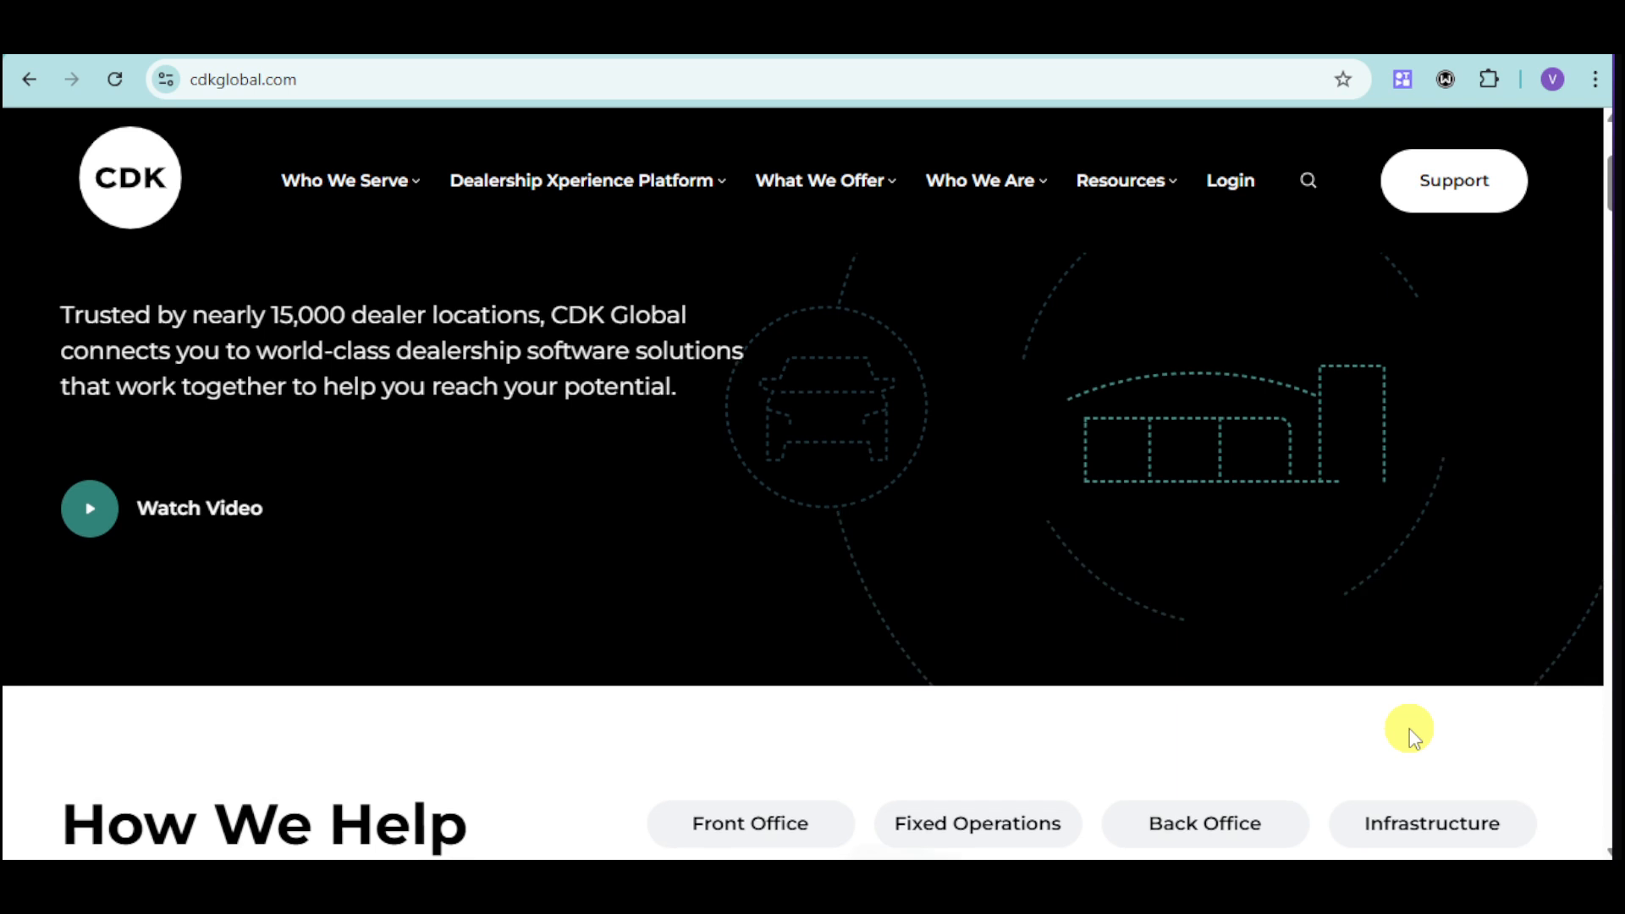
scroll(up, 3)
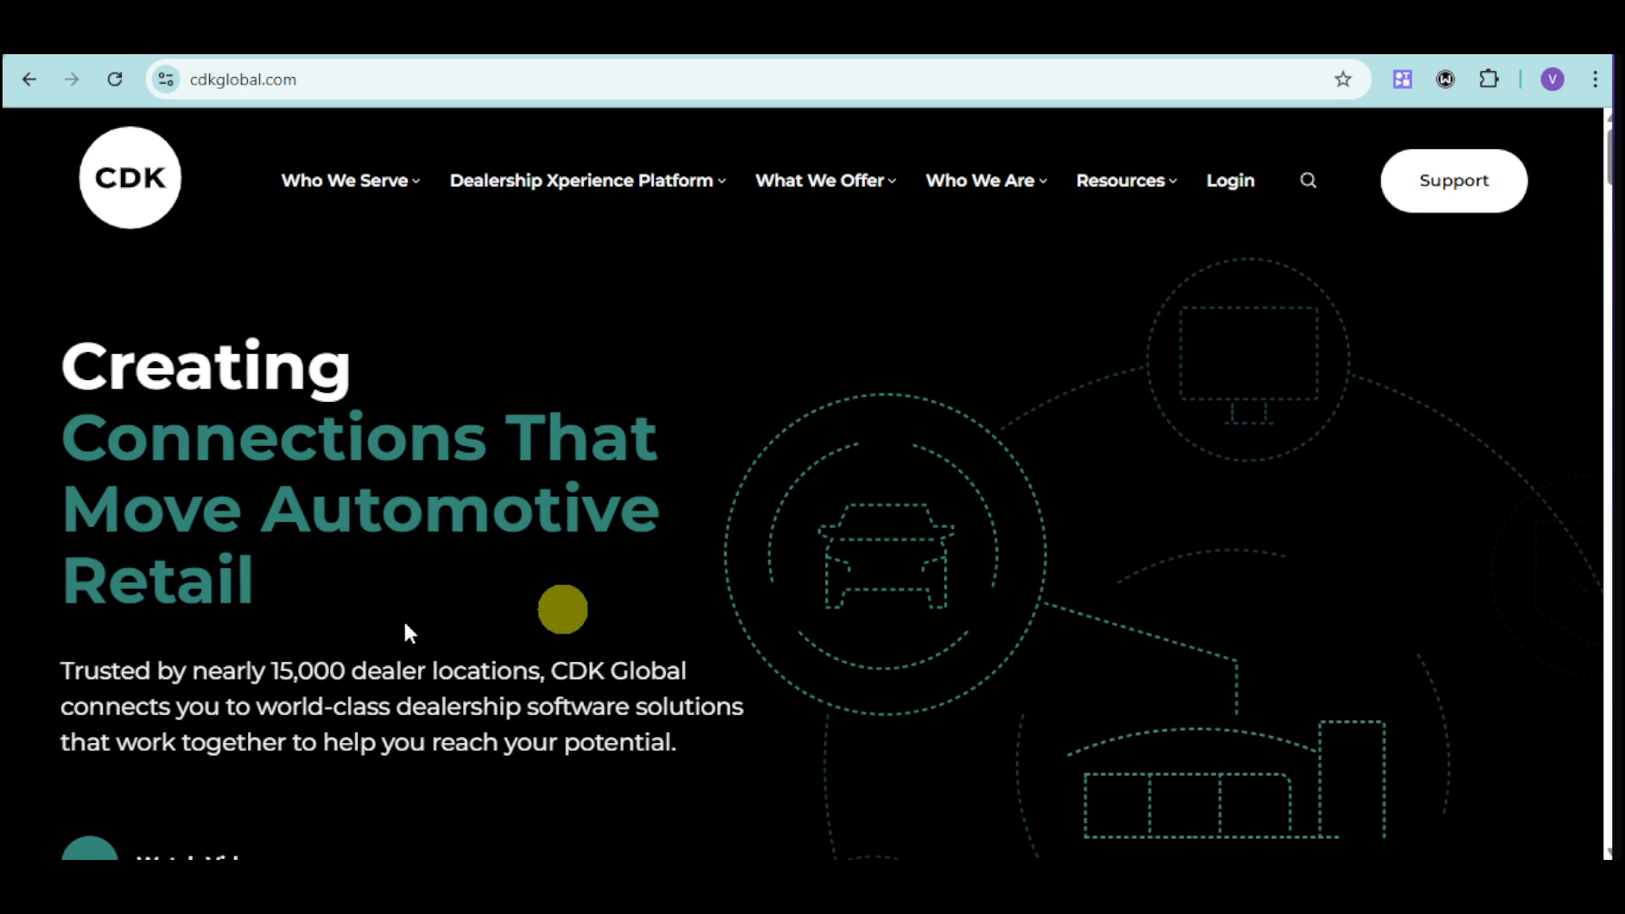
mouse_move(565, 617)
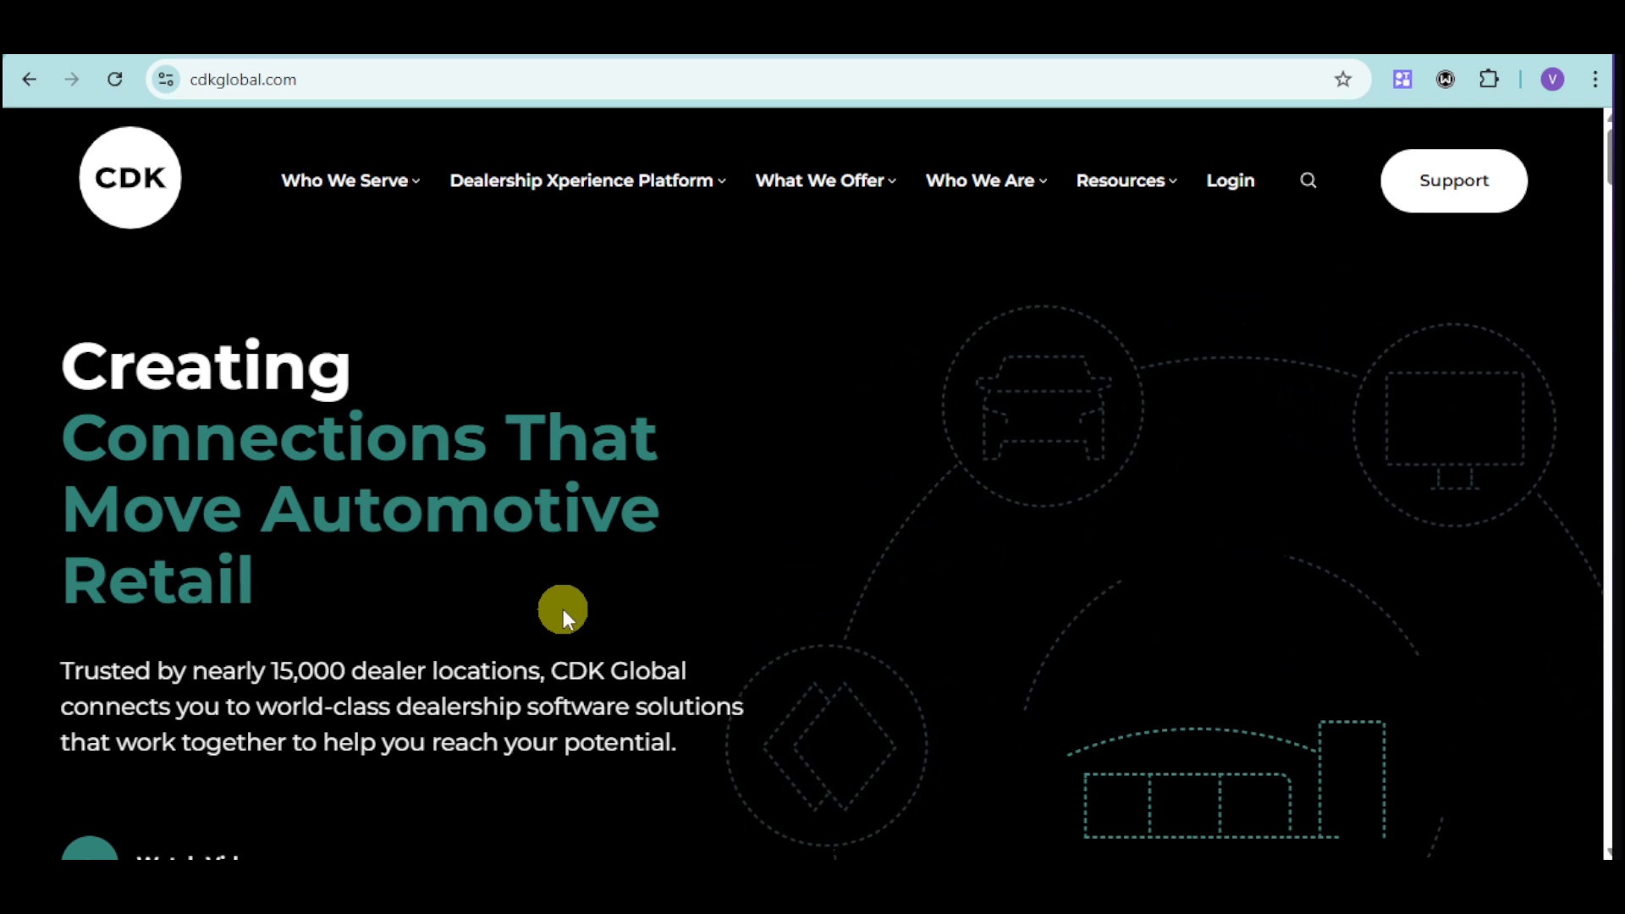
mouse_move(6, 303)
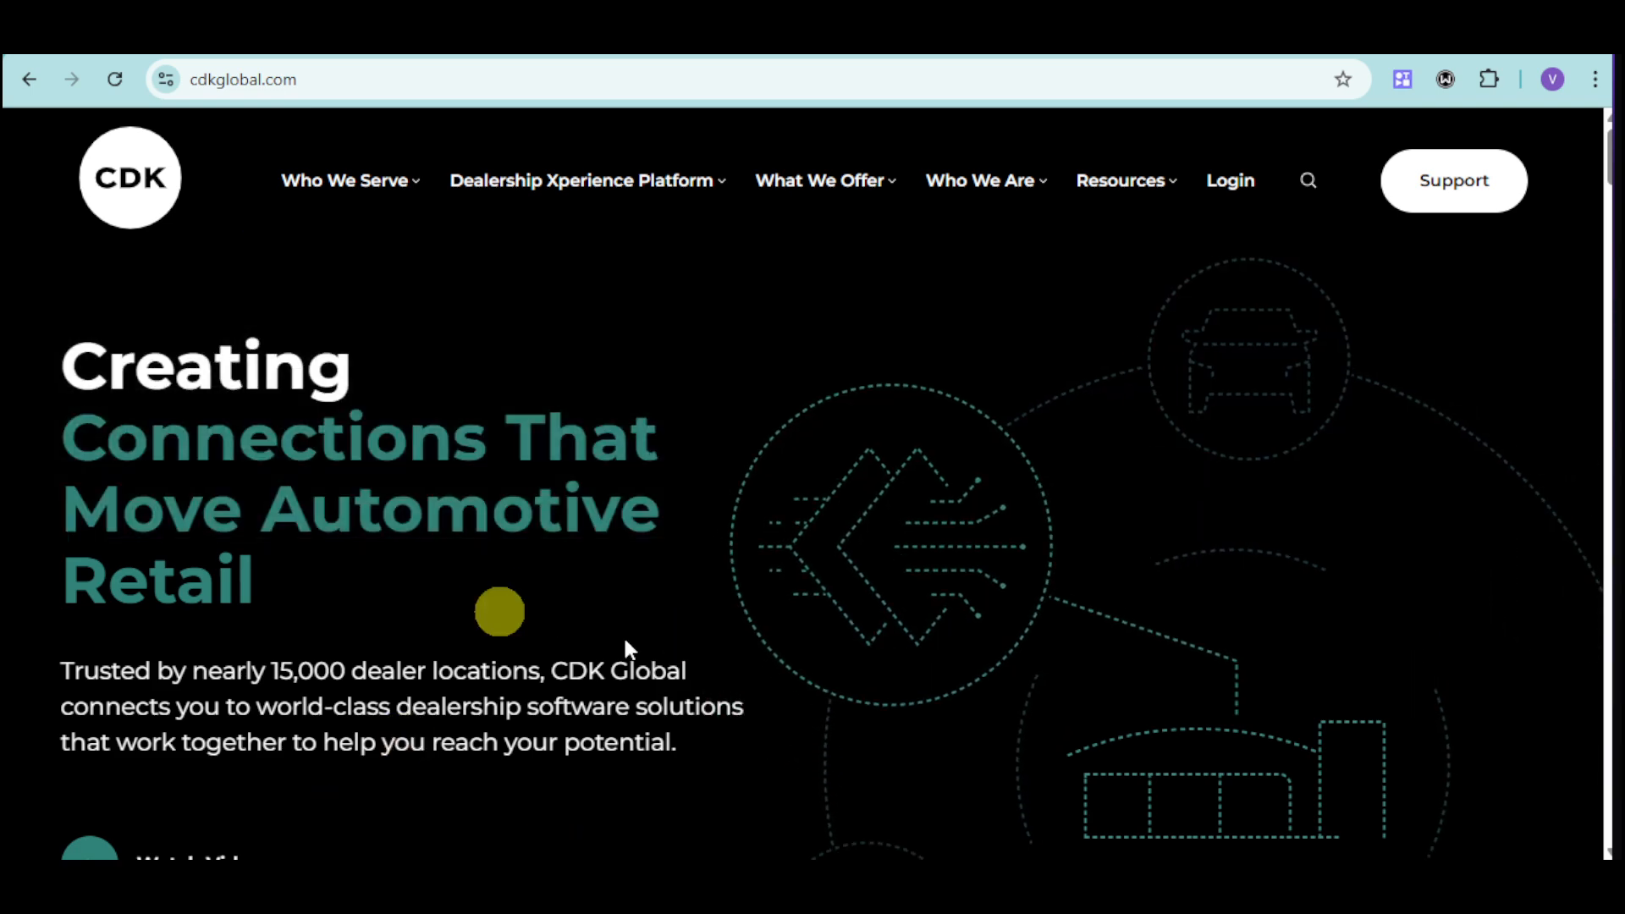
mouse_move(464, 594)
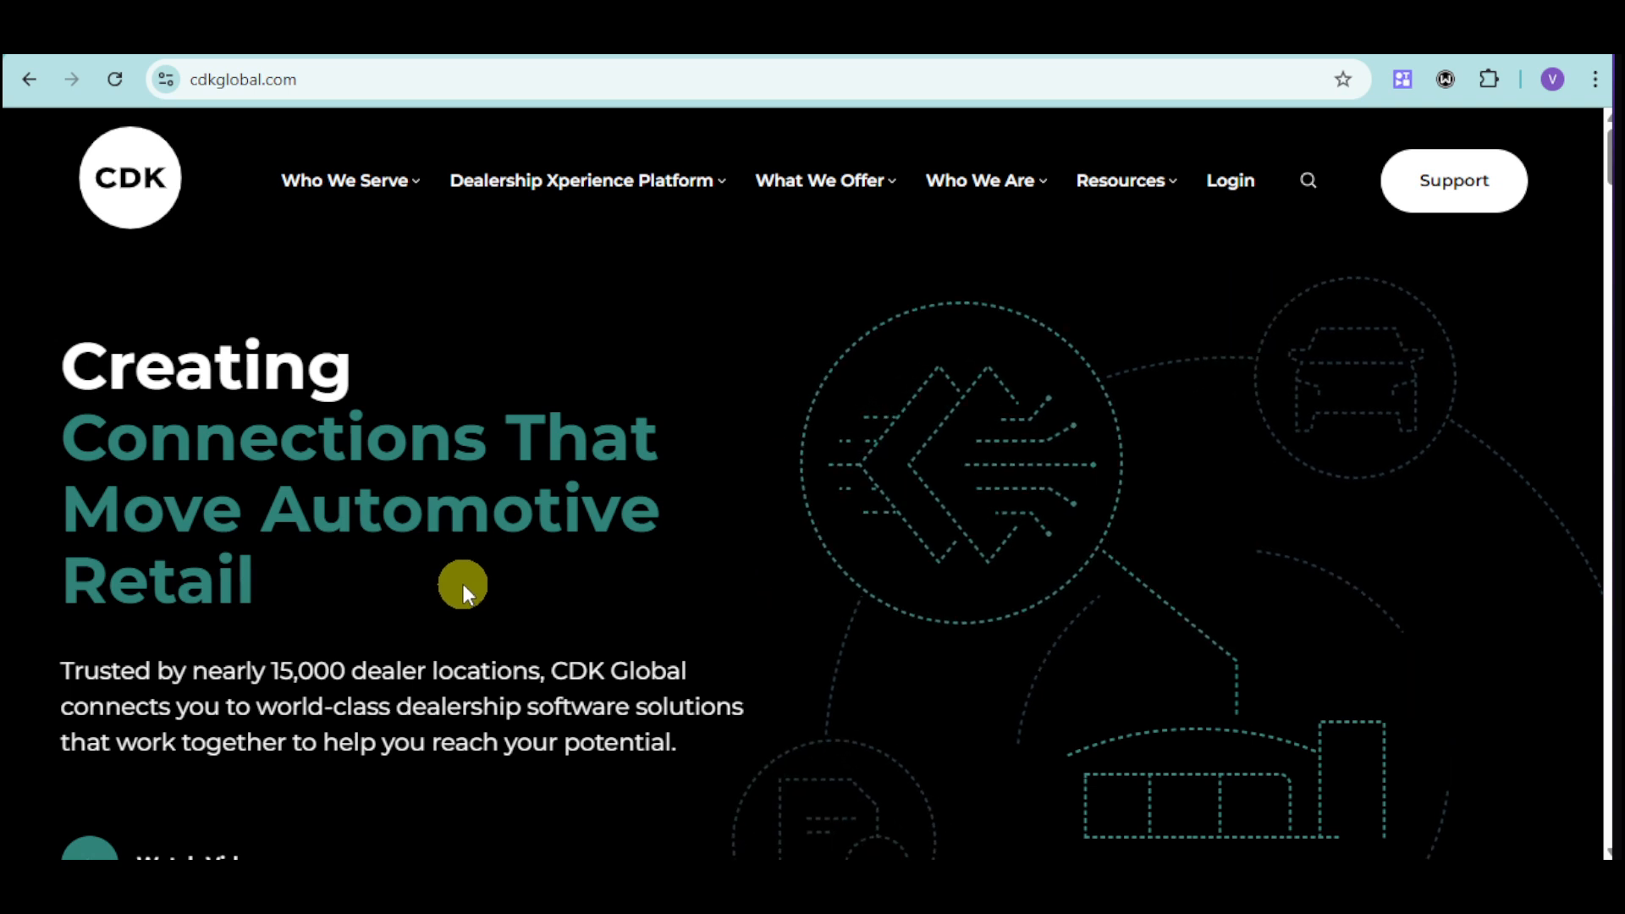
mouse_move(596, 570)
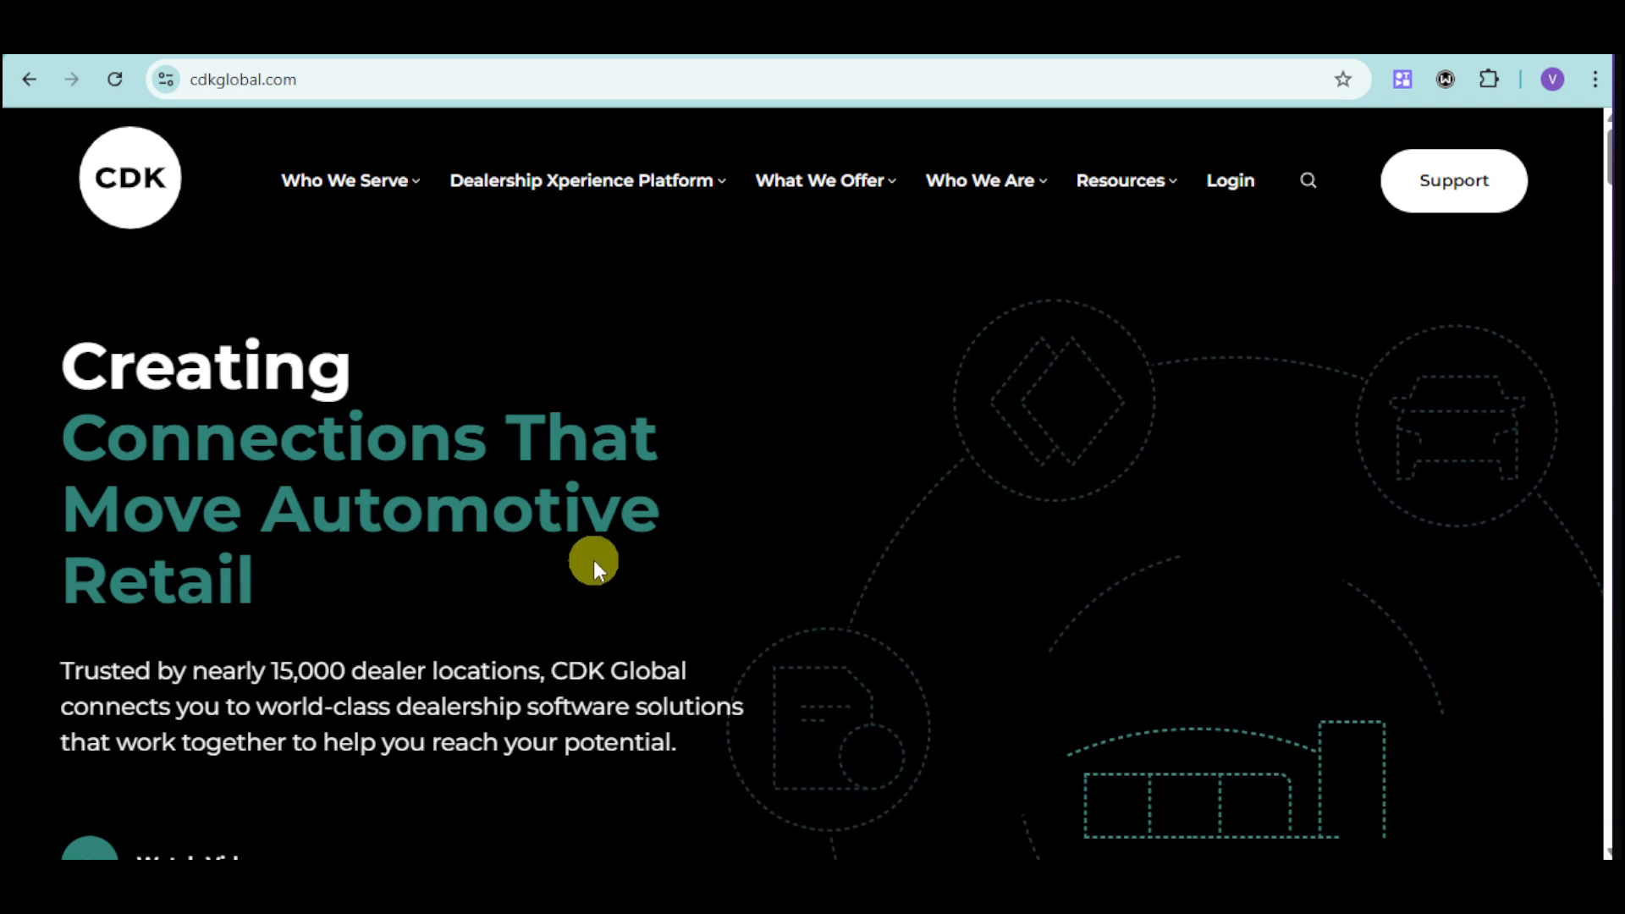
scroll(down, 3)
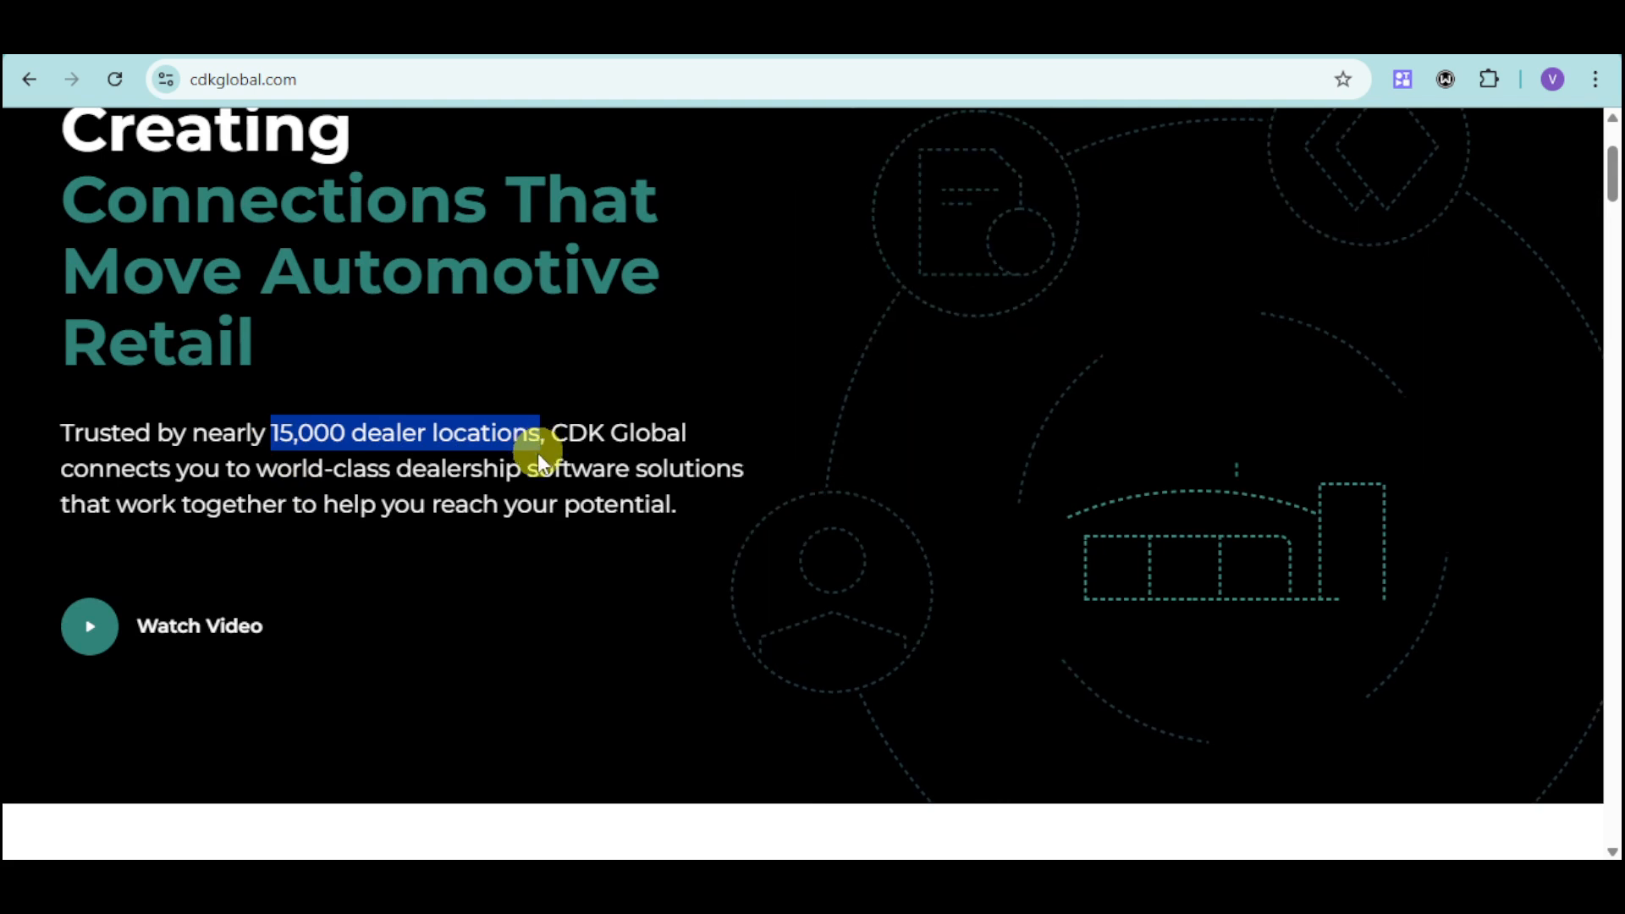
mouse_move(892, 569)
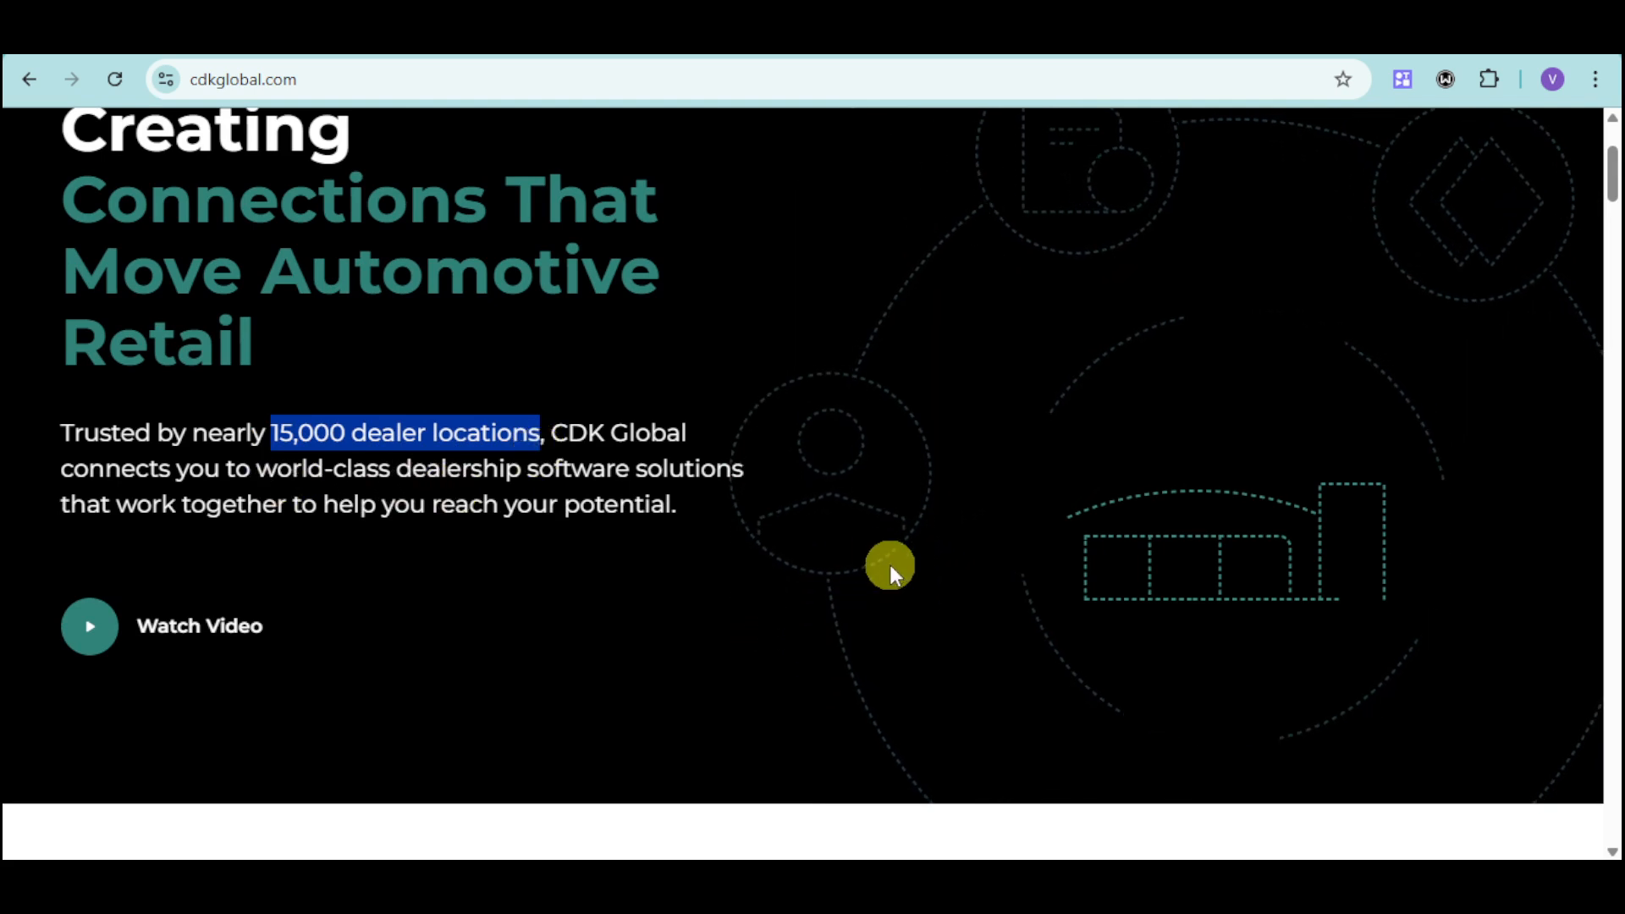
scroll(down, 3)
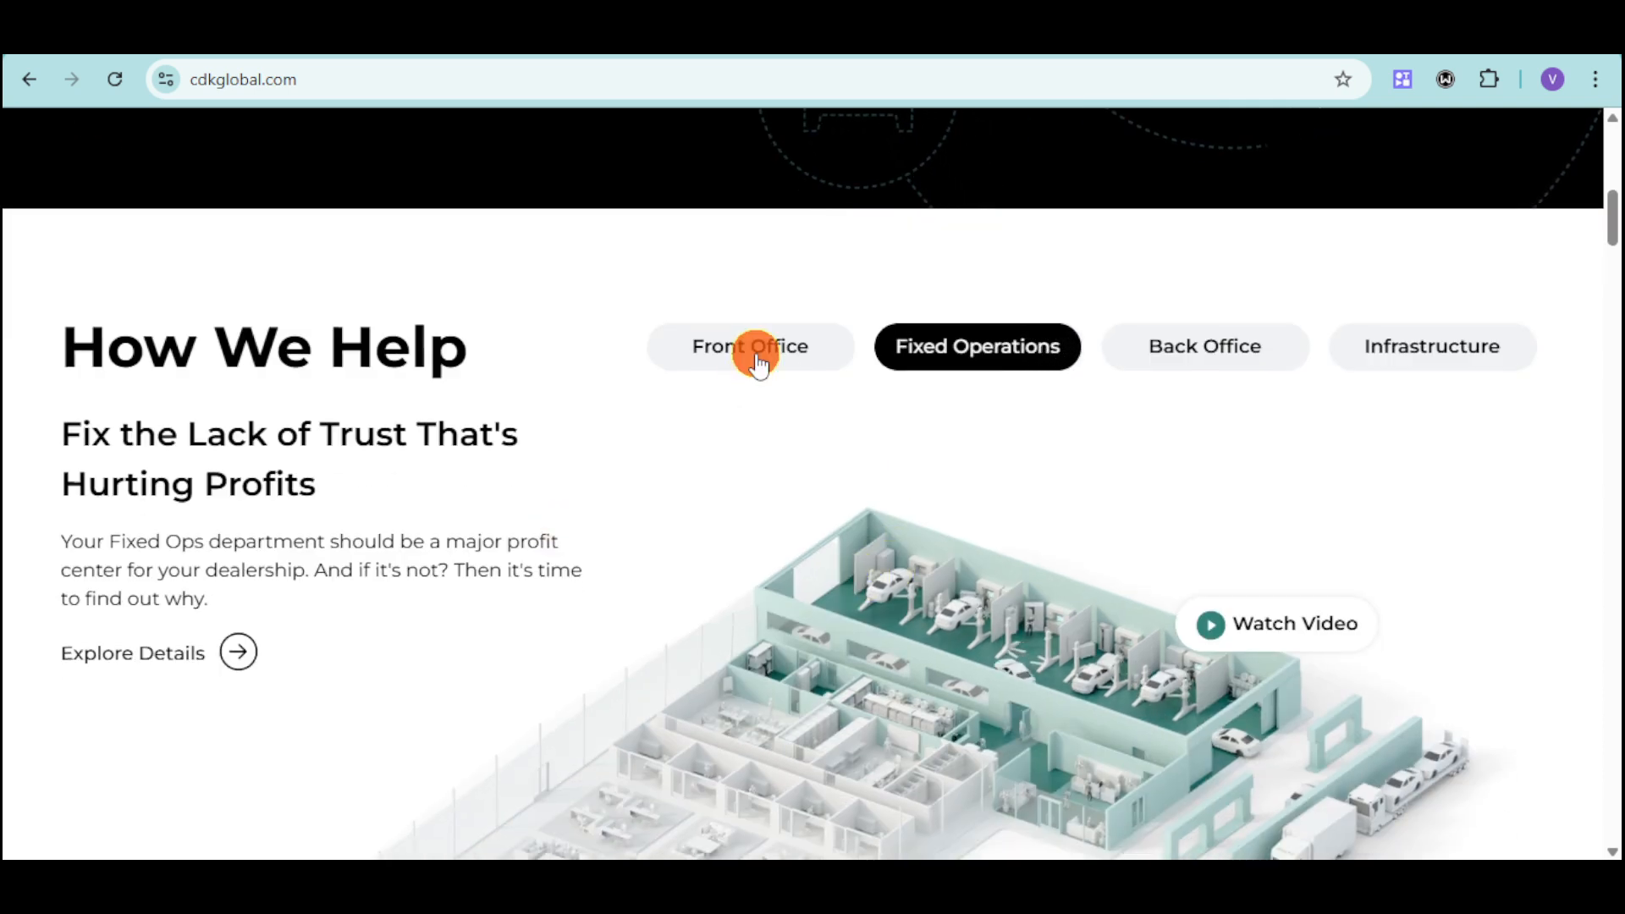
Switch How We Help to the Front Office overview, End Sales Exhaustion for Your Customers
click(750, 345)
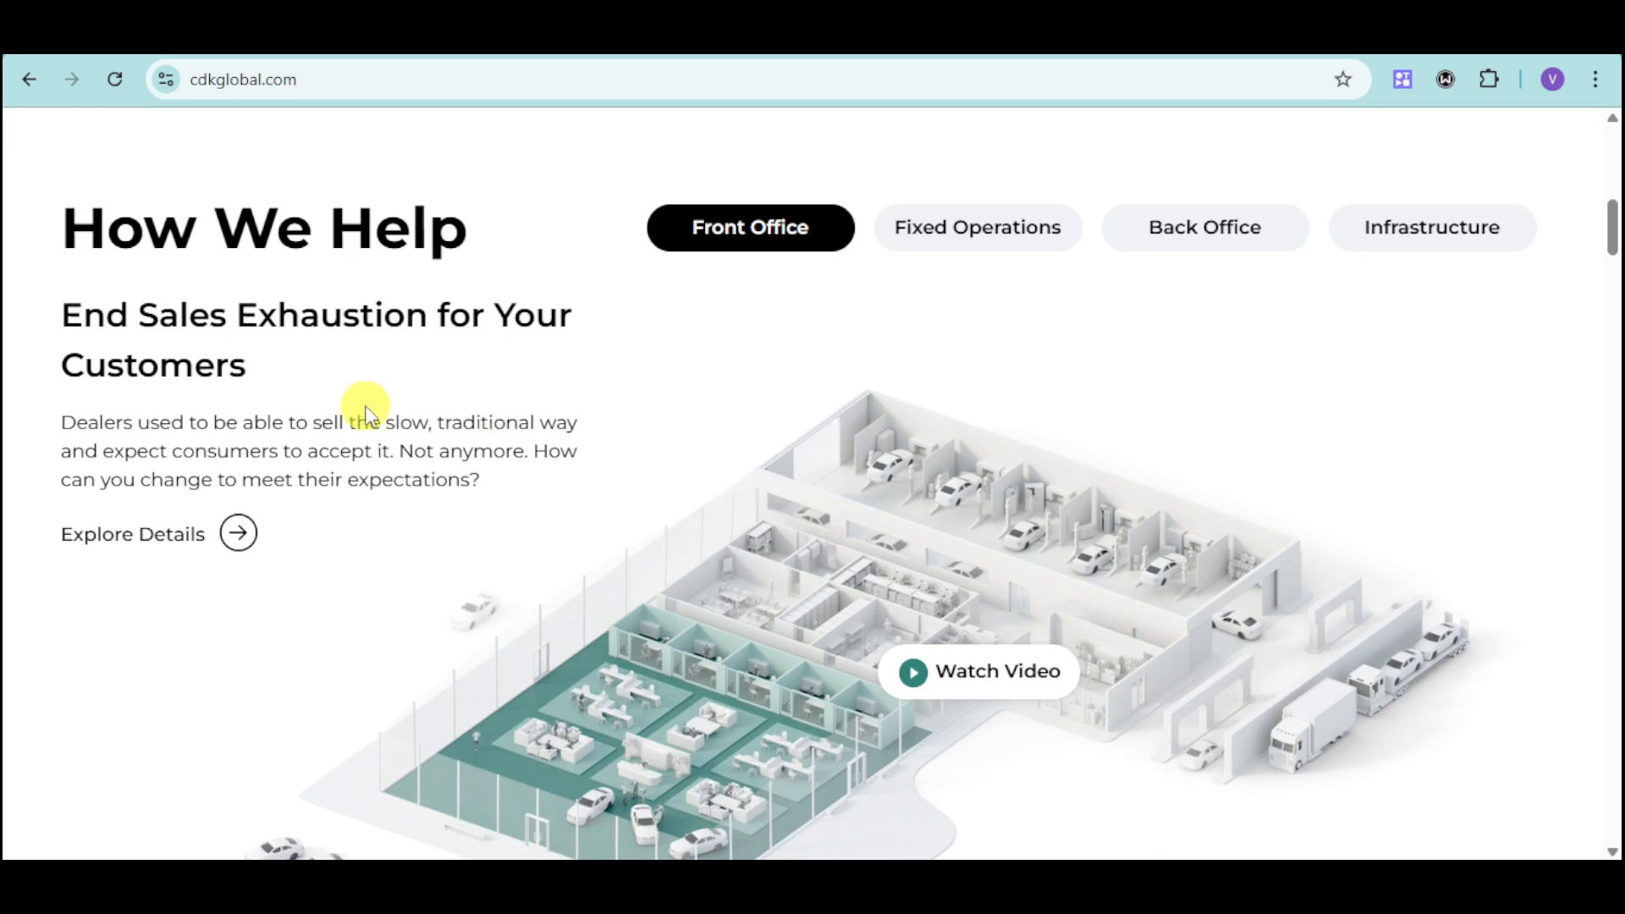
mouse_move(482, 458)
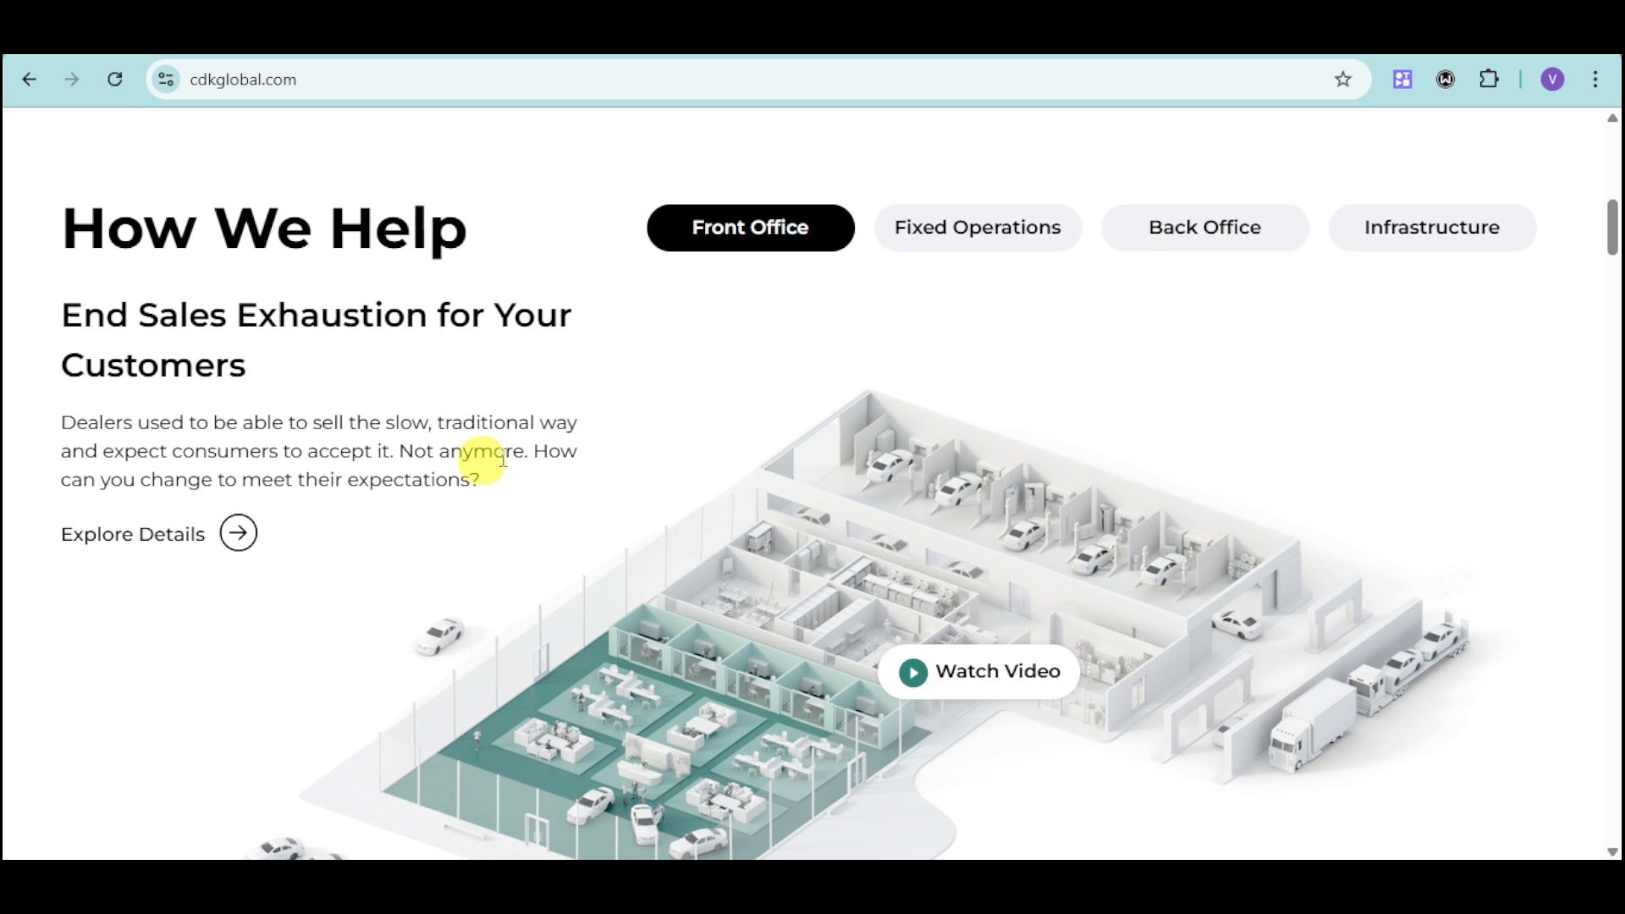
mouse_move(306, 474)
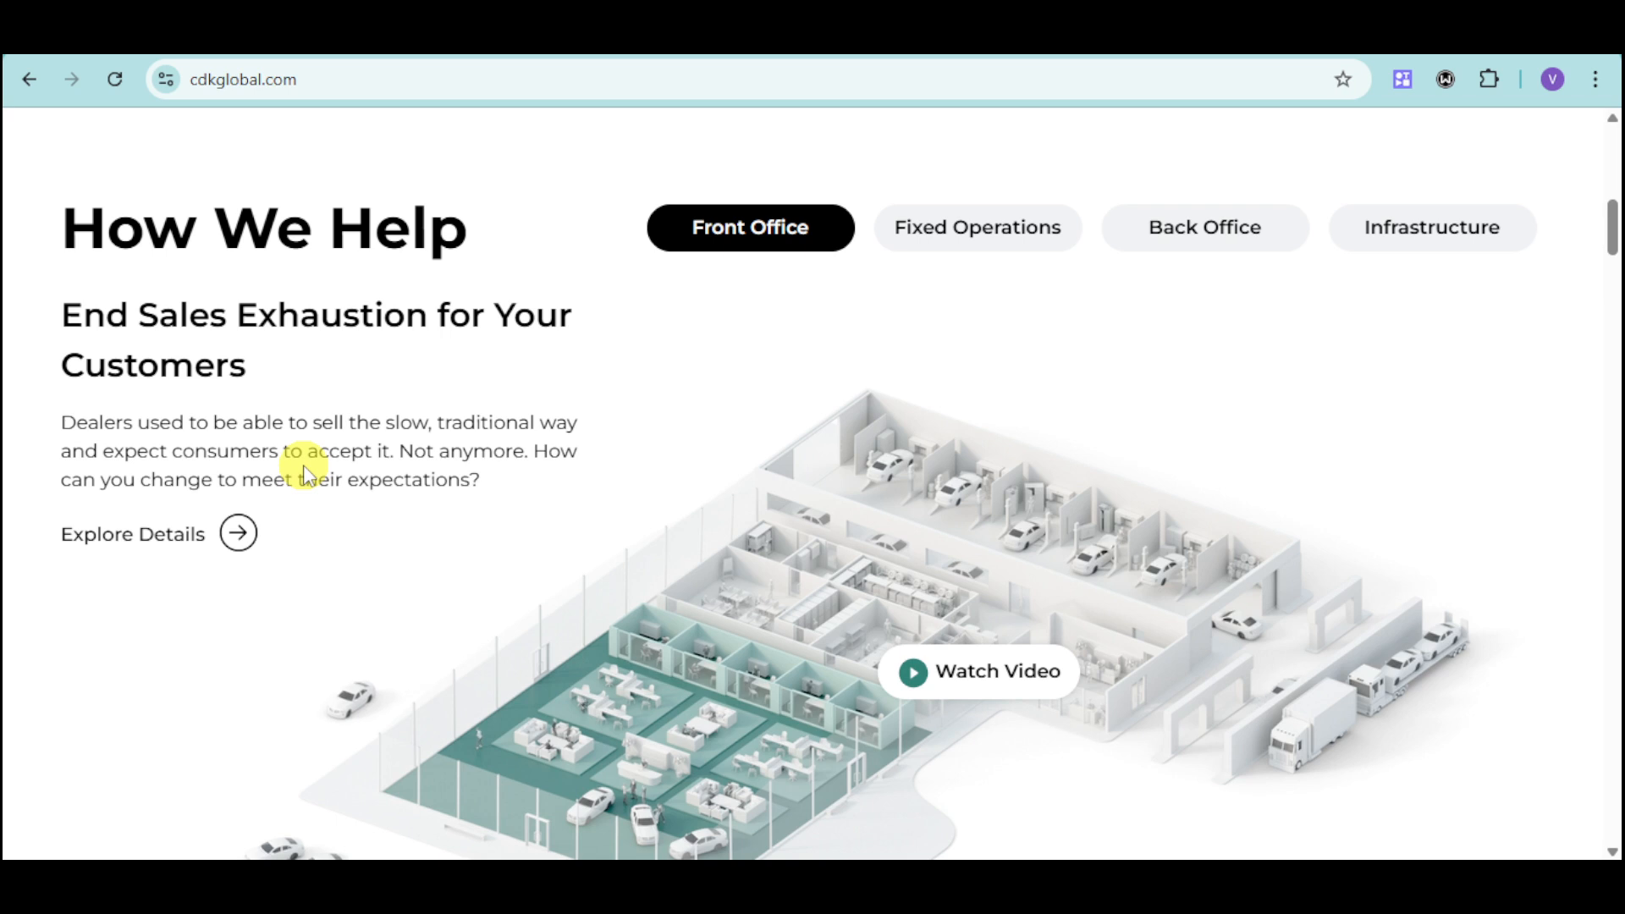
mouse_move(254, 538)
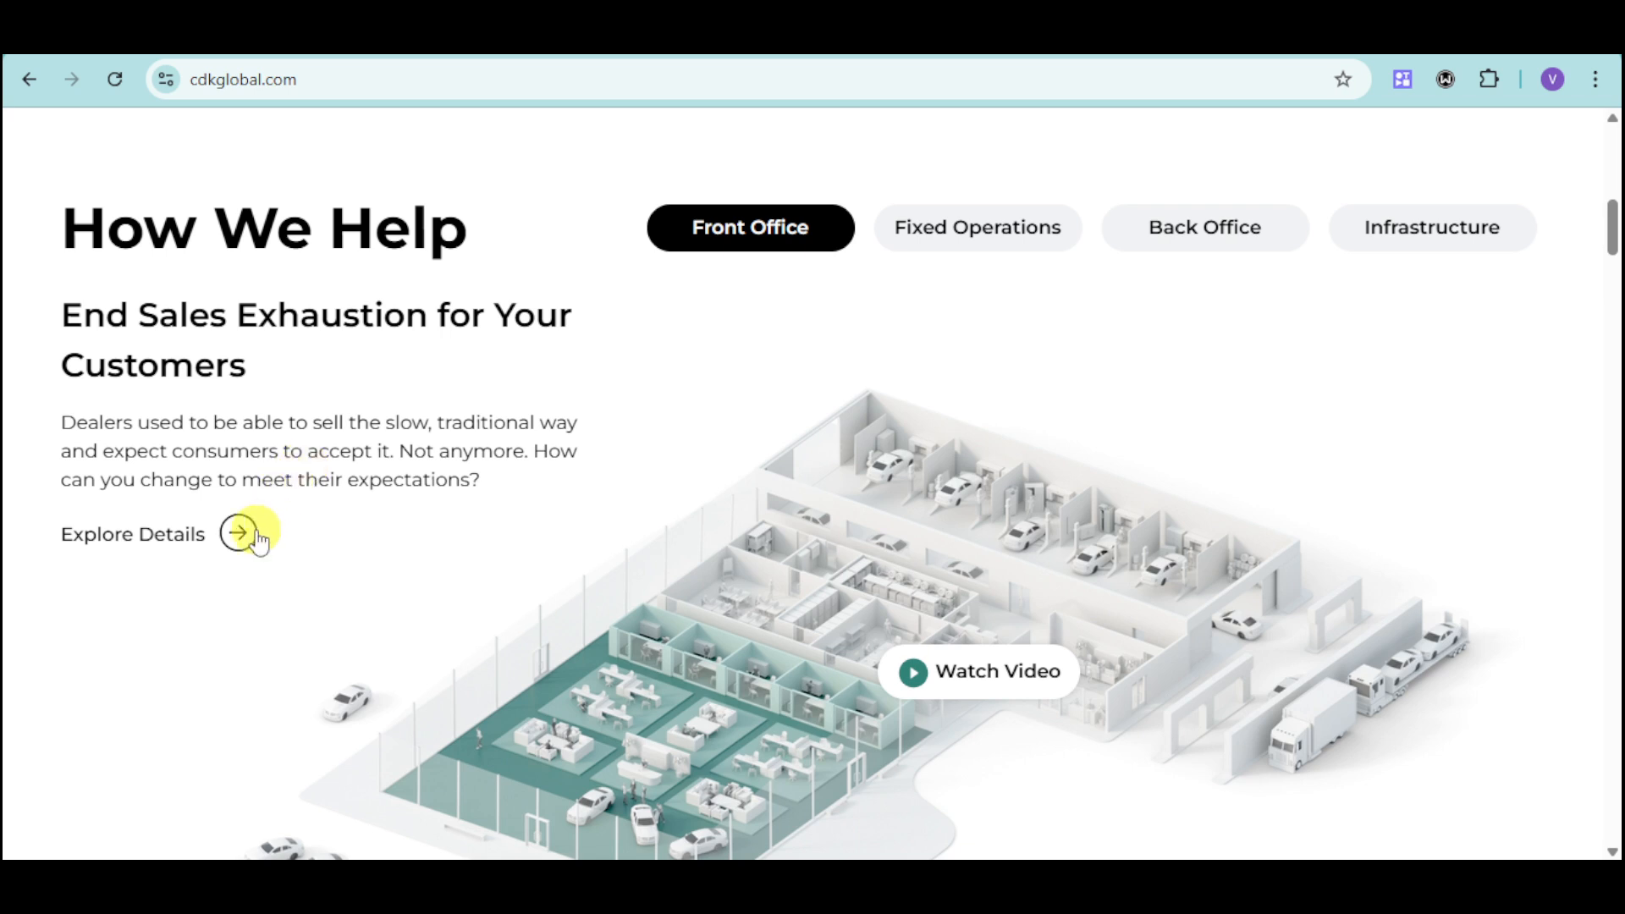
mouse_move(833, 491)
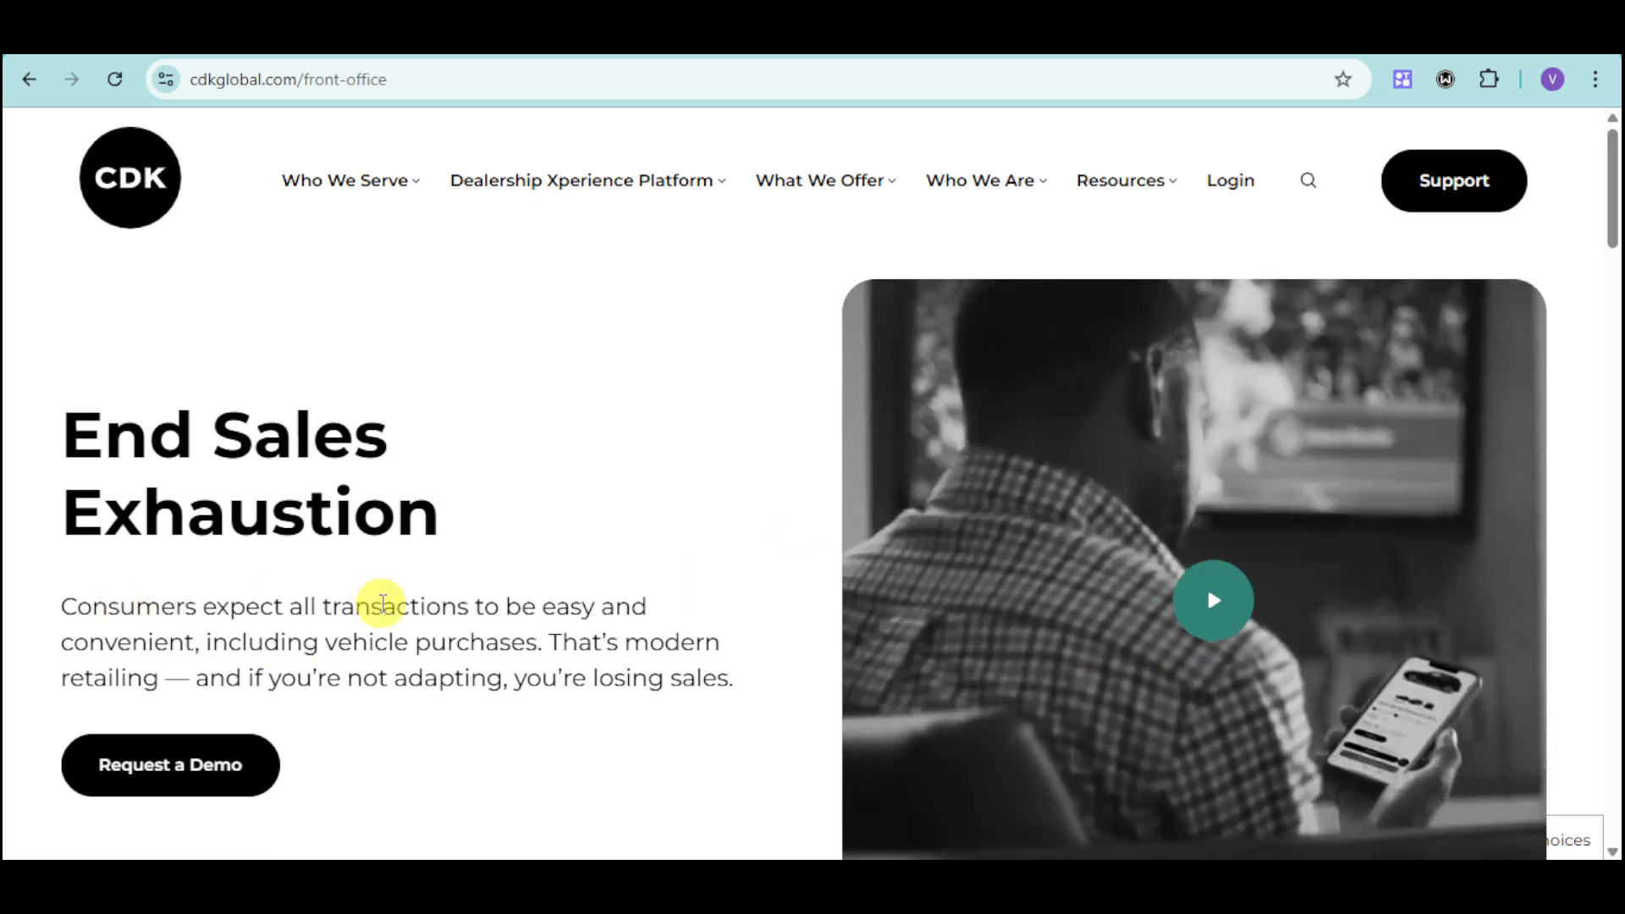
mouse_move(238, 601)
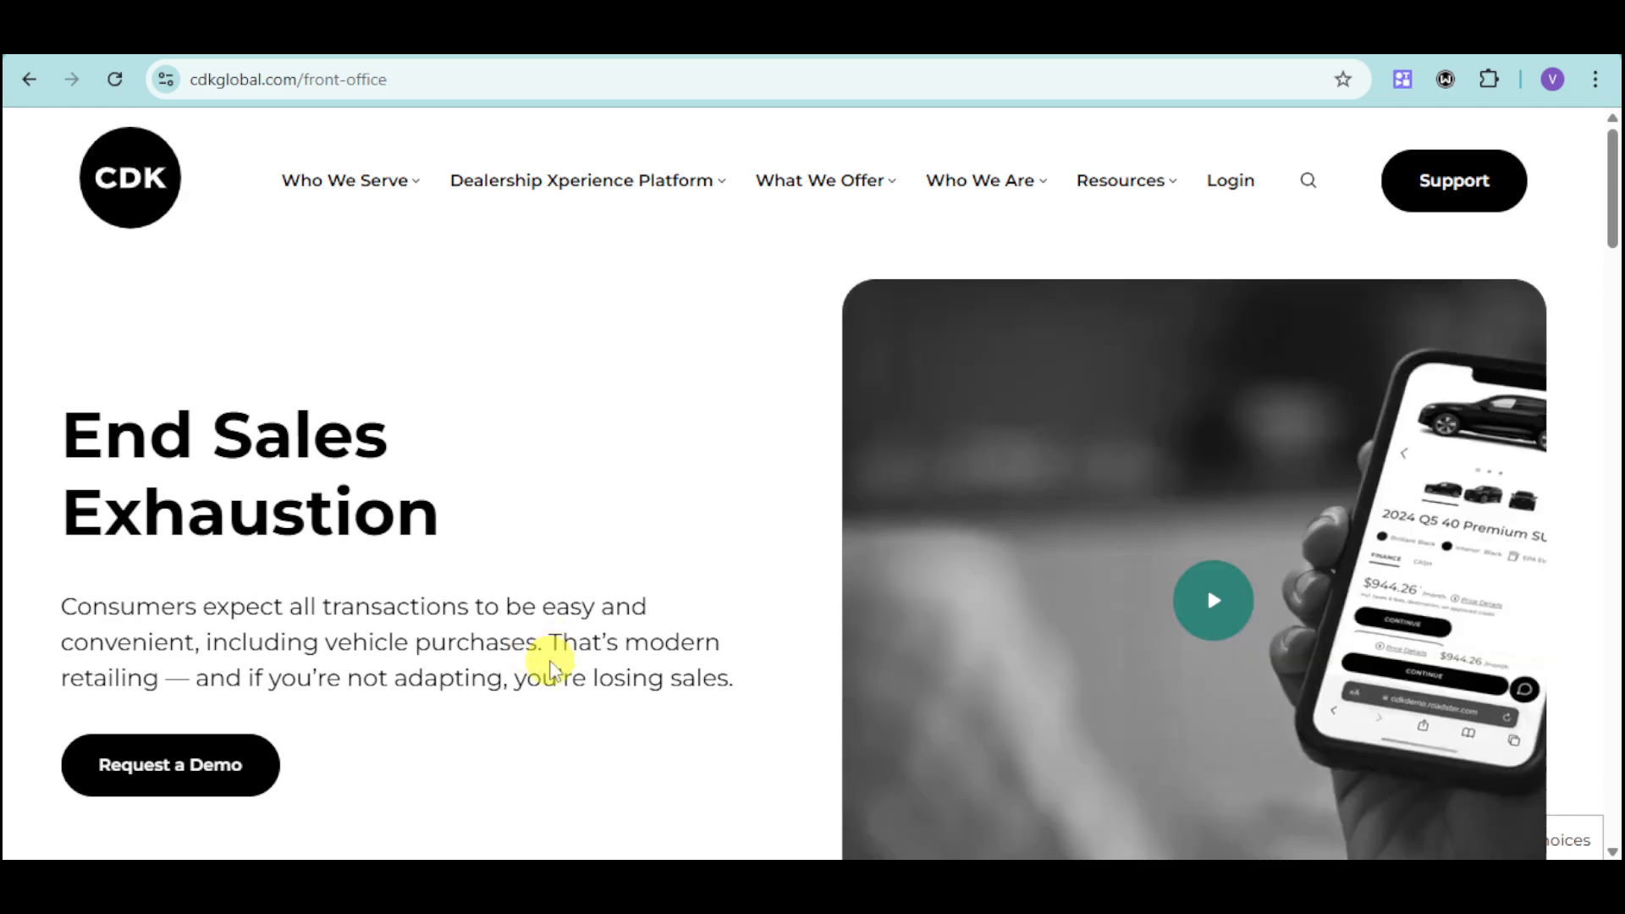
Scroll the Front Office page to the Simplify the Car Buying Experience section
scroll(down, 3)
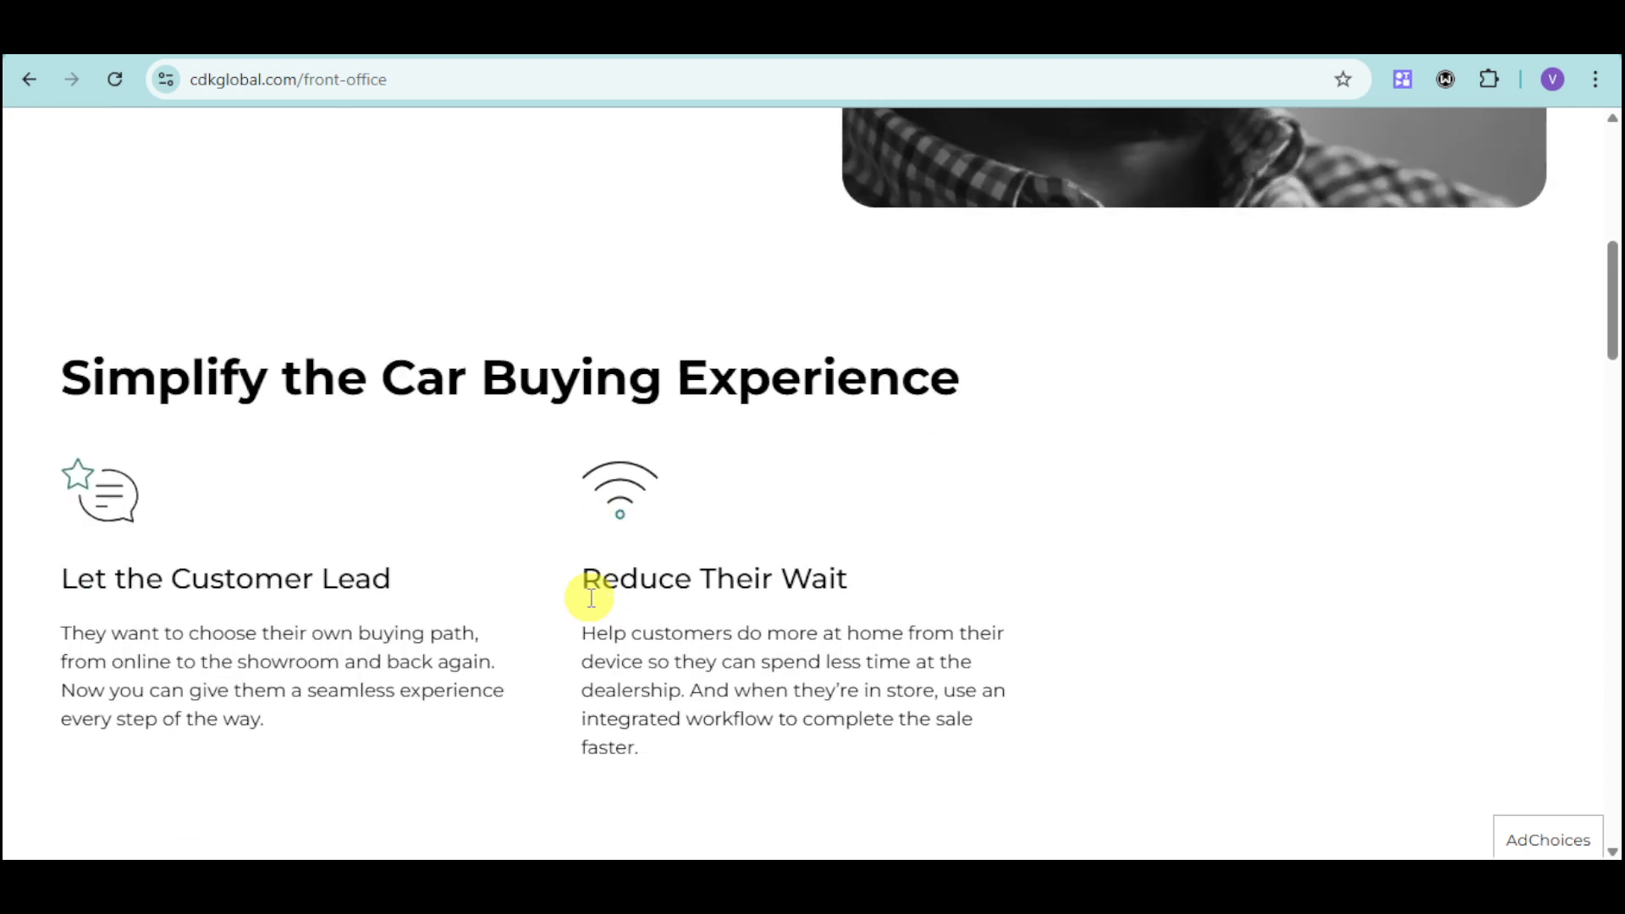
mouse_move(342, 529)
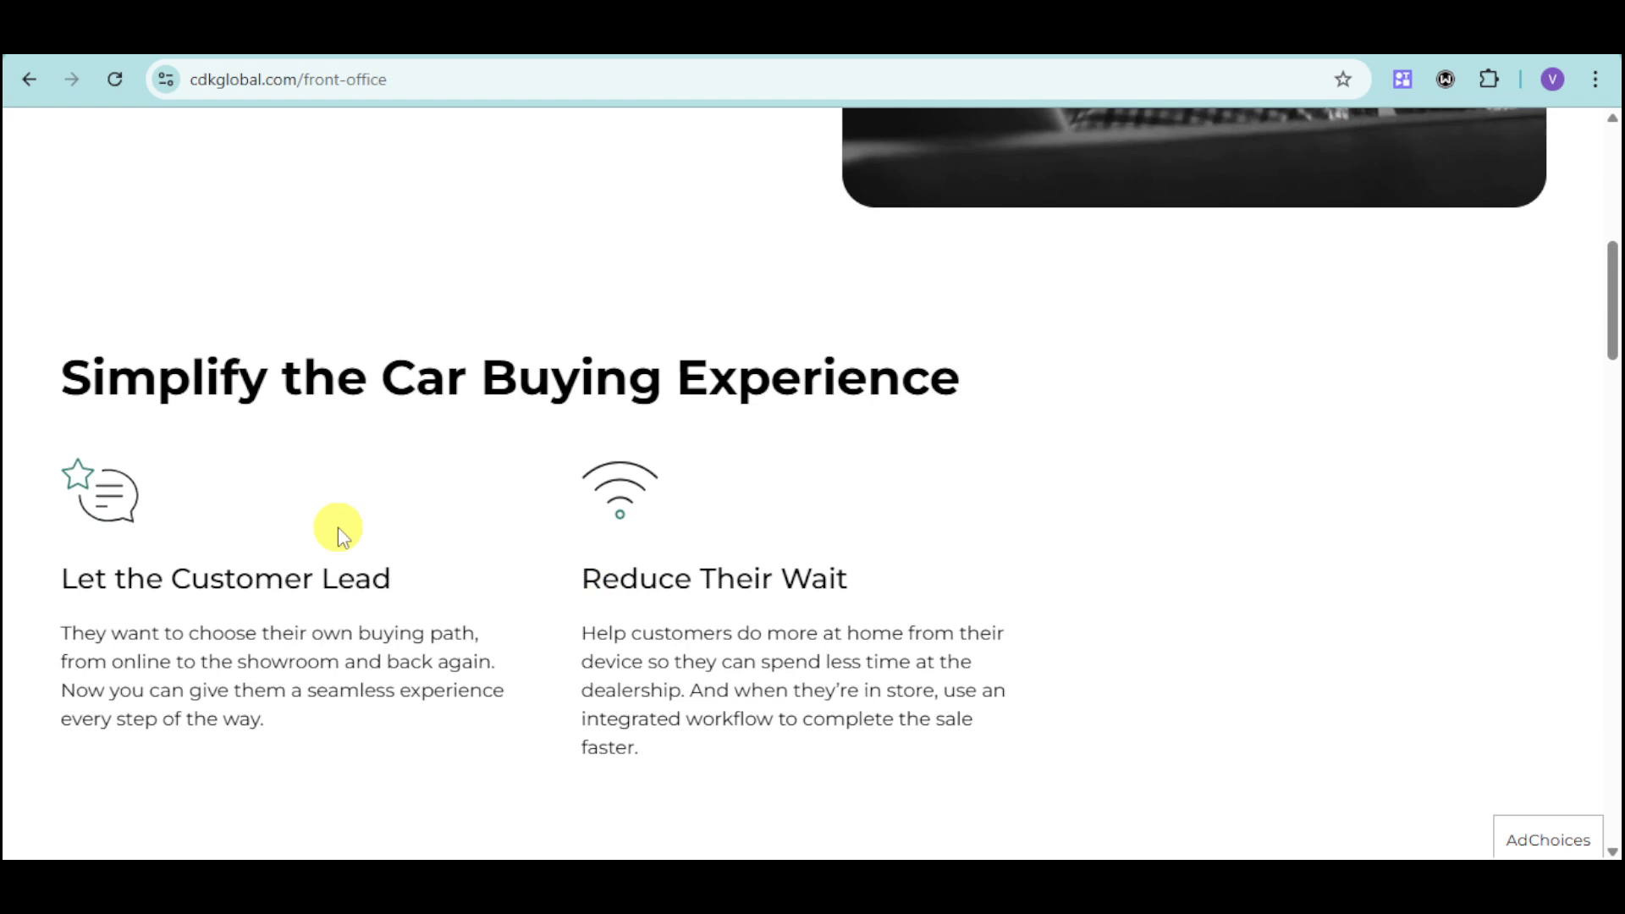
mouse_move(352, 591)
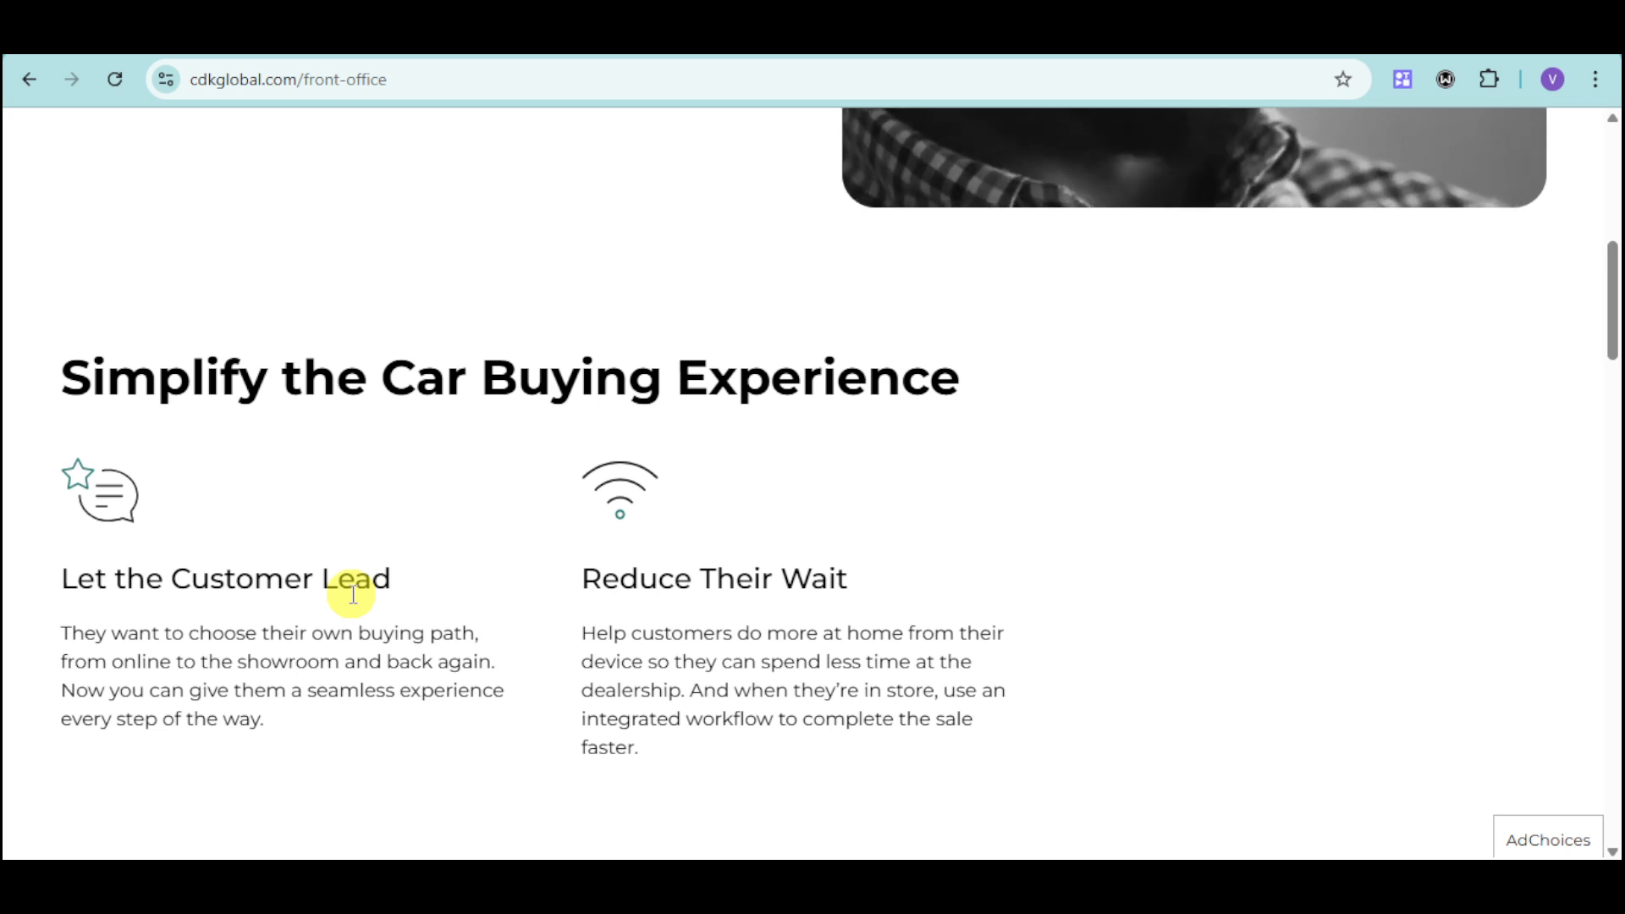
mouse_move(460, 621)
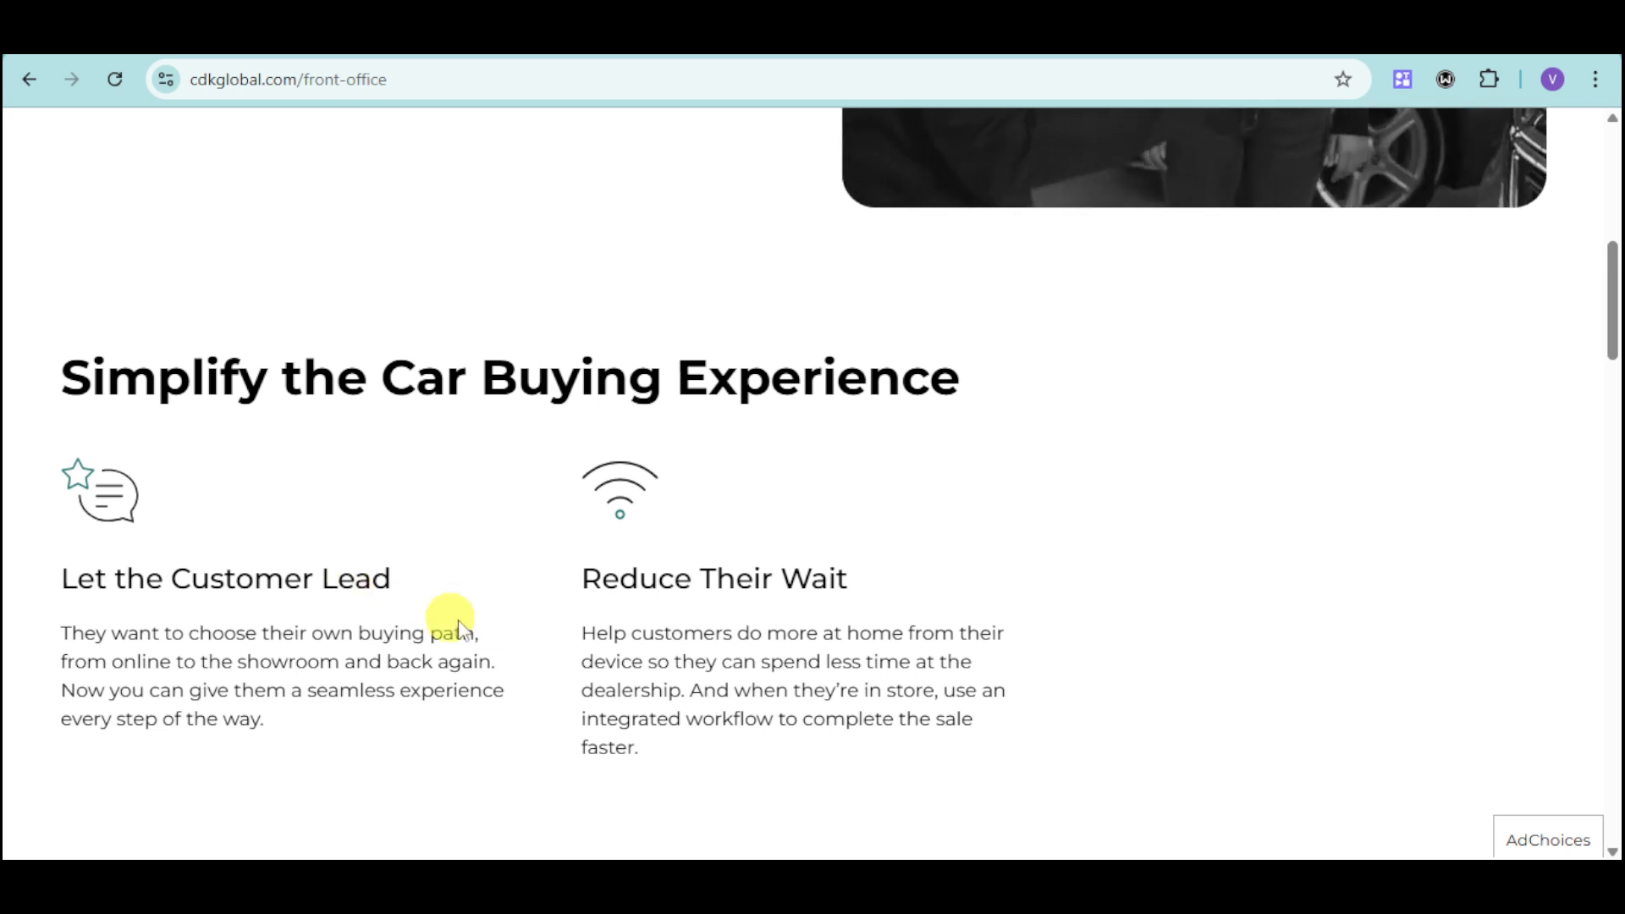
mouse_move(791, 682)
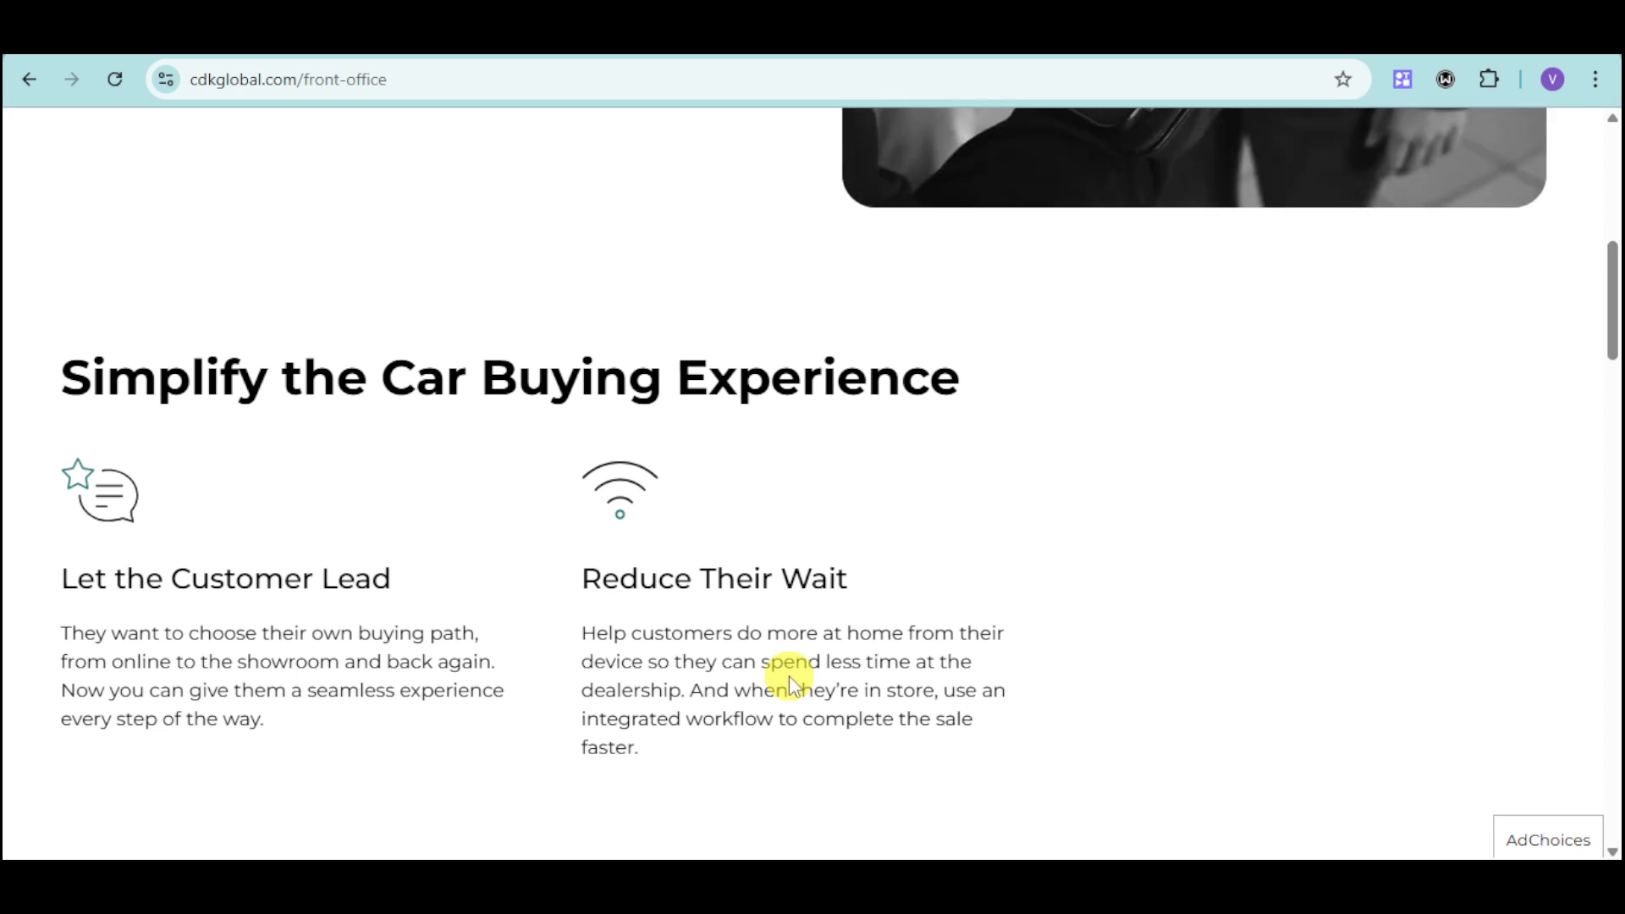
scroll(down, 3)
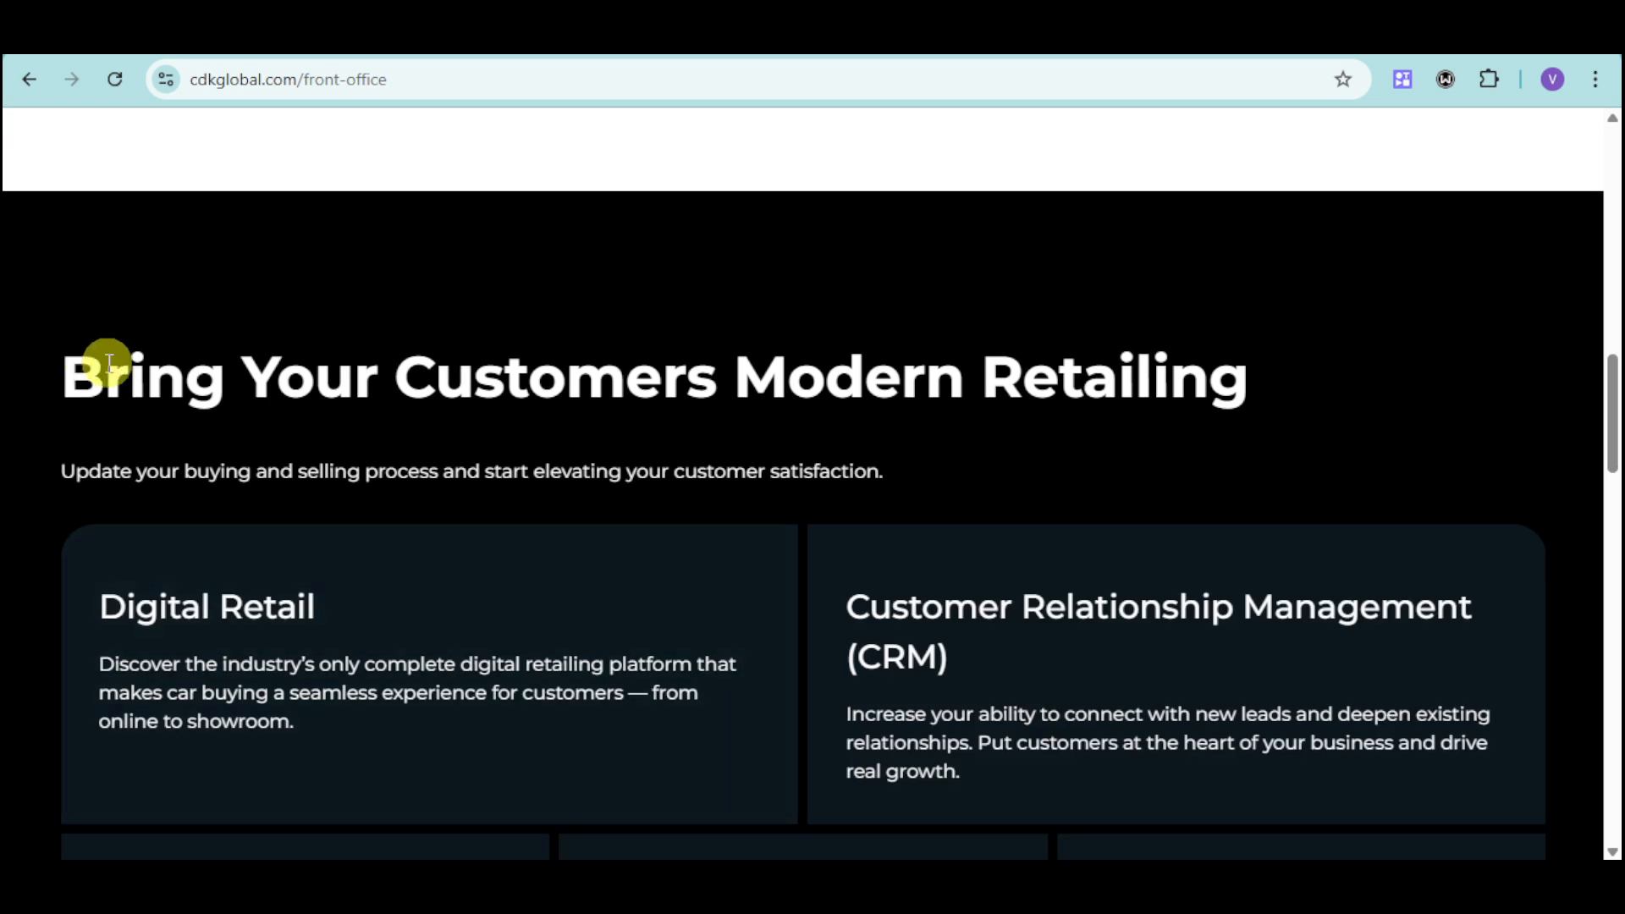
Scroll to Bring Your Customers Modern Retailing with the Digital Retail and CRM cards
scroll(down, 3)
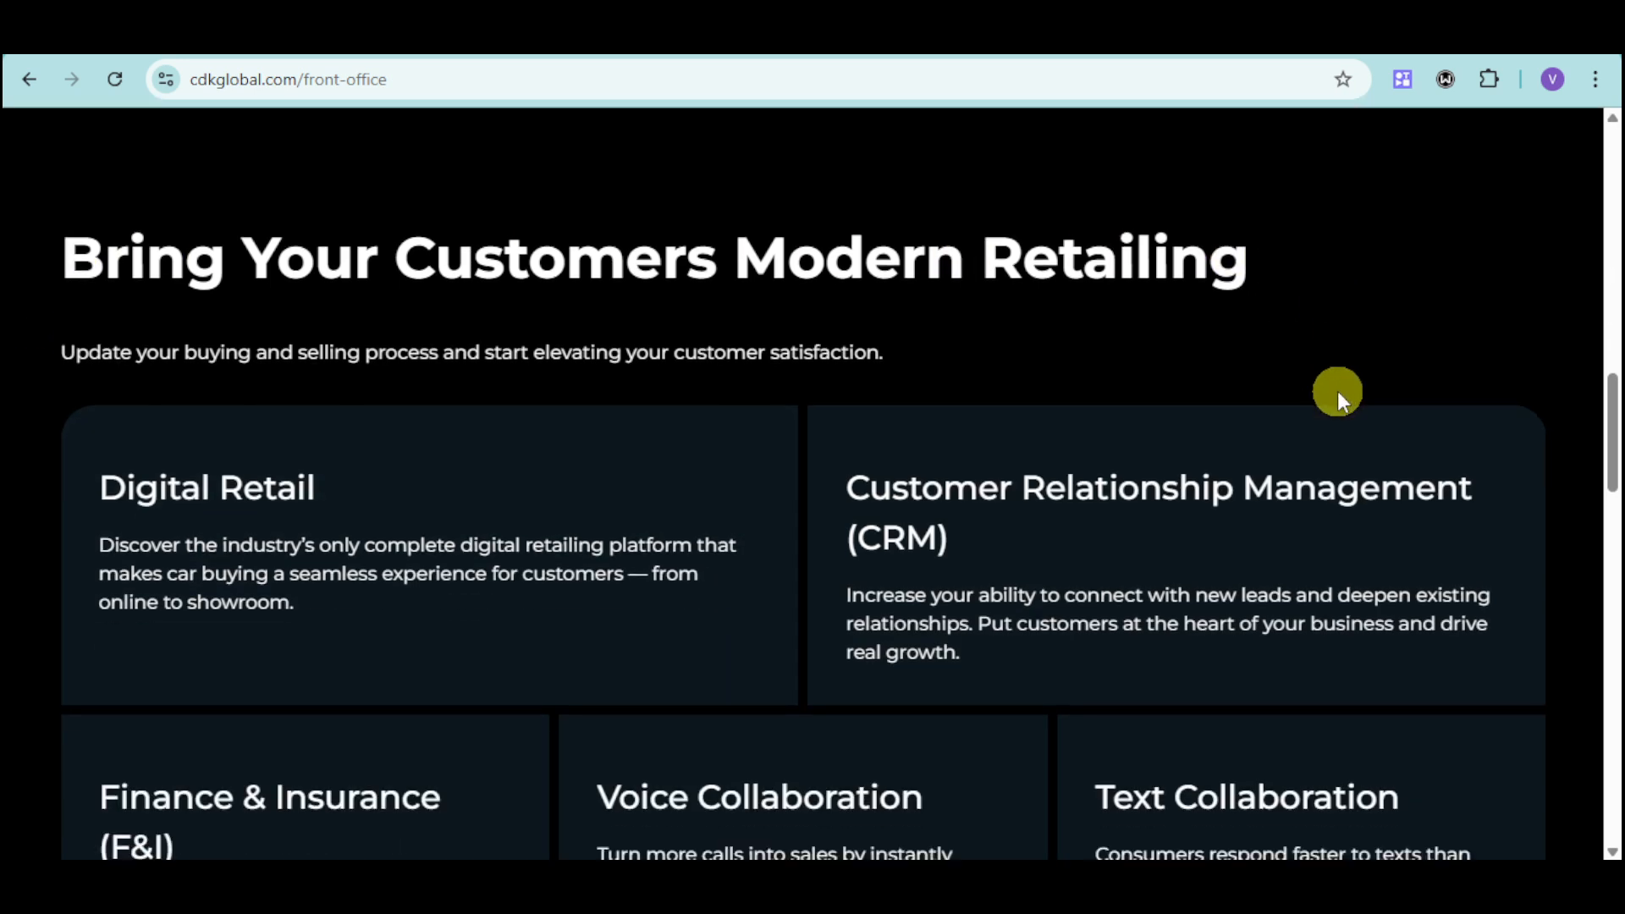
mouse_move(640, 547)
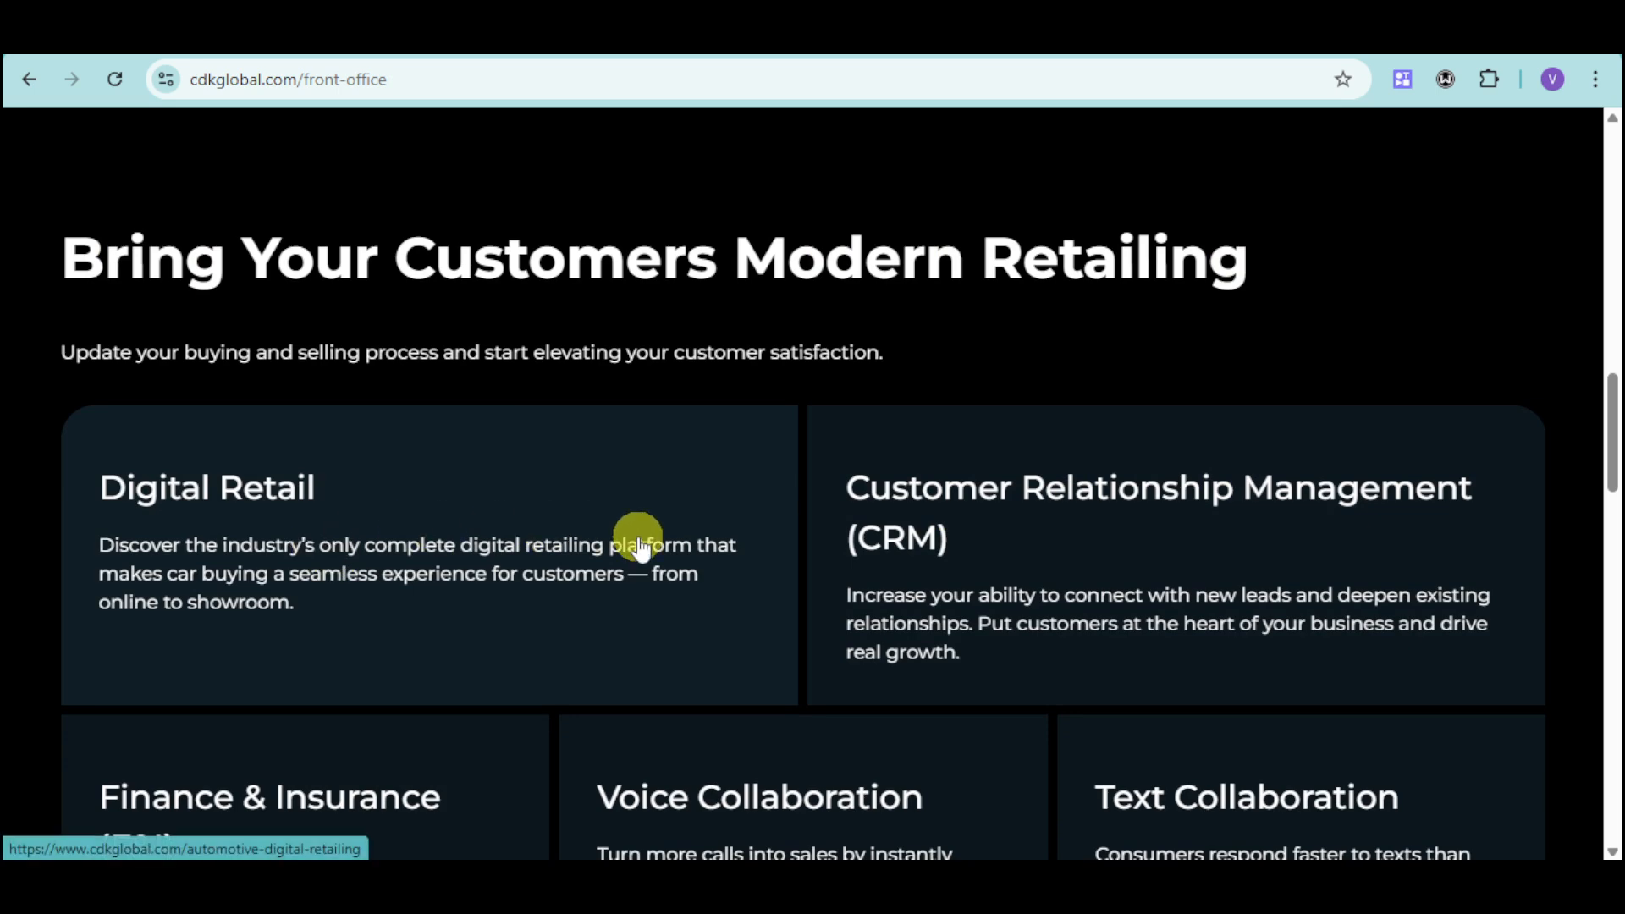
mouse_move(508, 538)
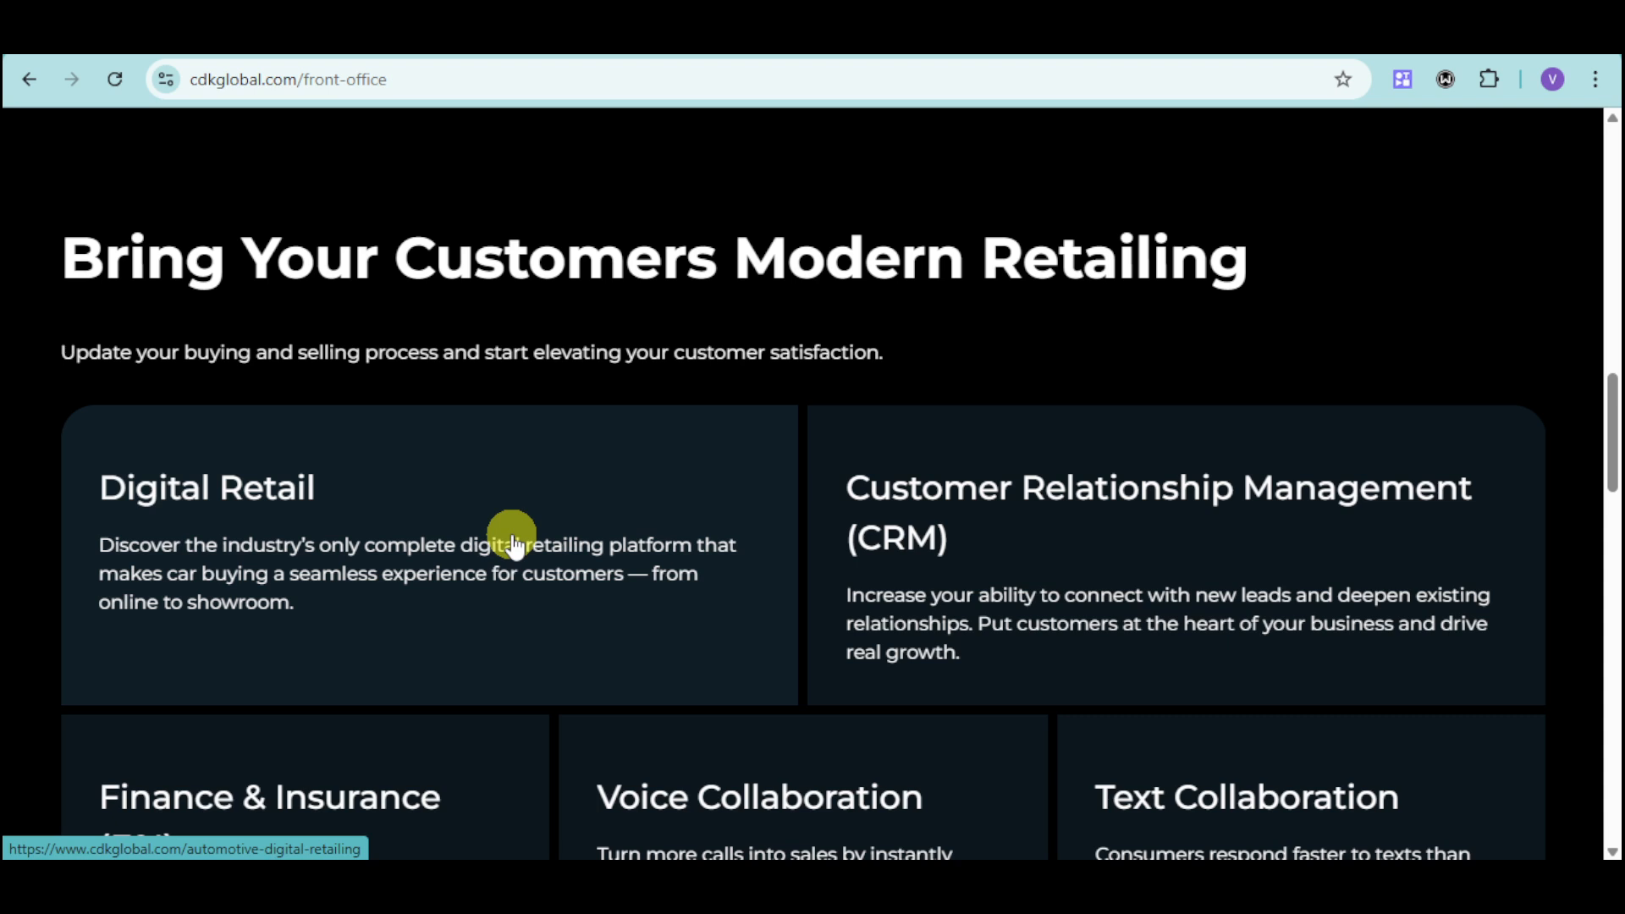
scroll(down, 3)
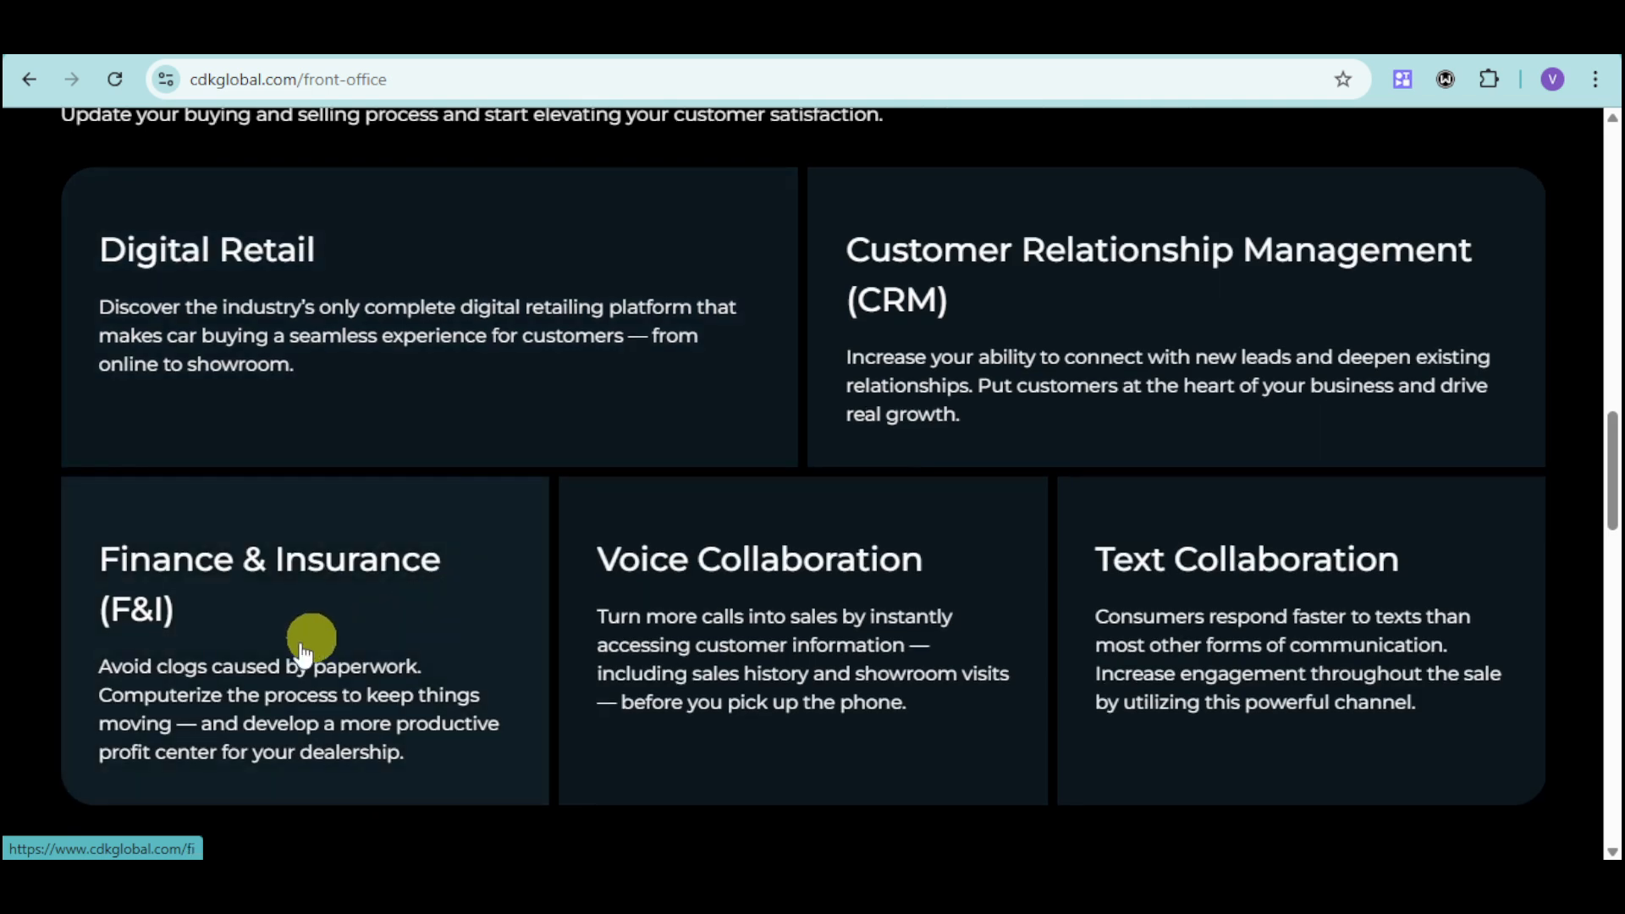
mouse_move(420, 664)
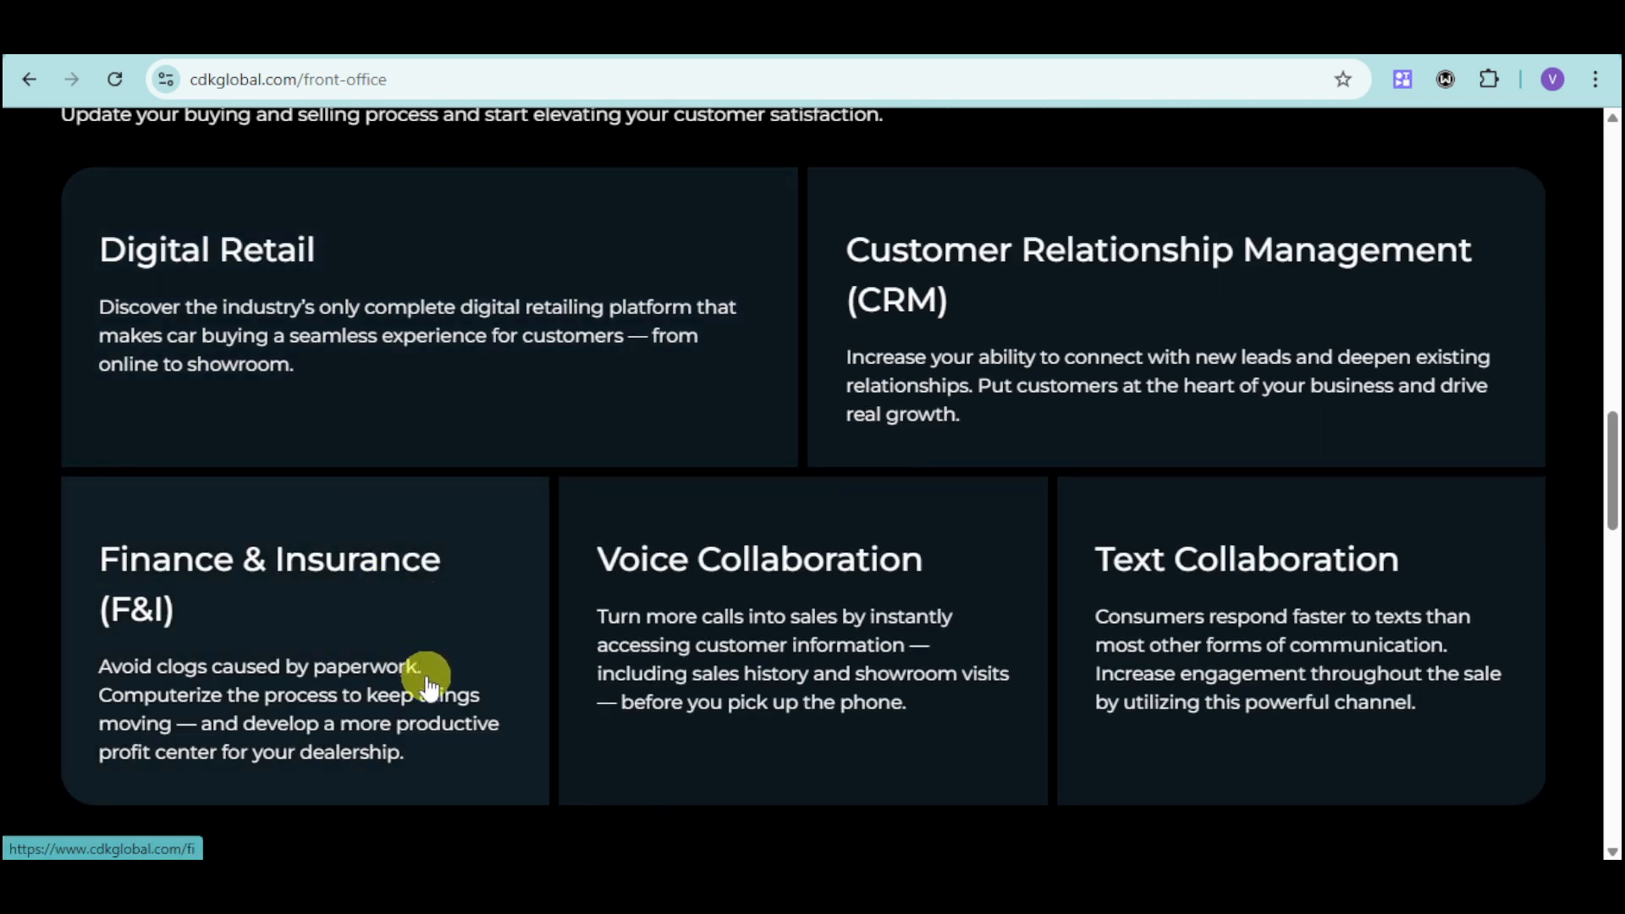
mouse_move(506, 684)
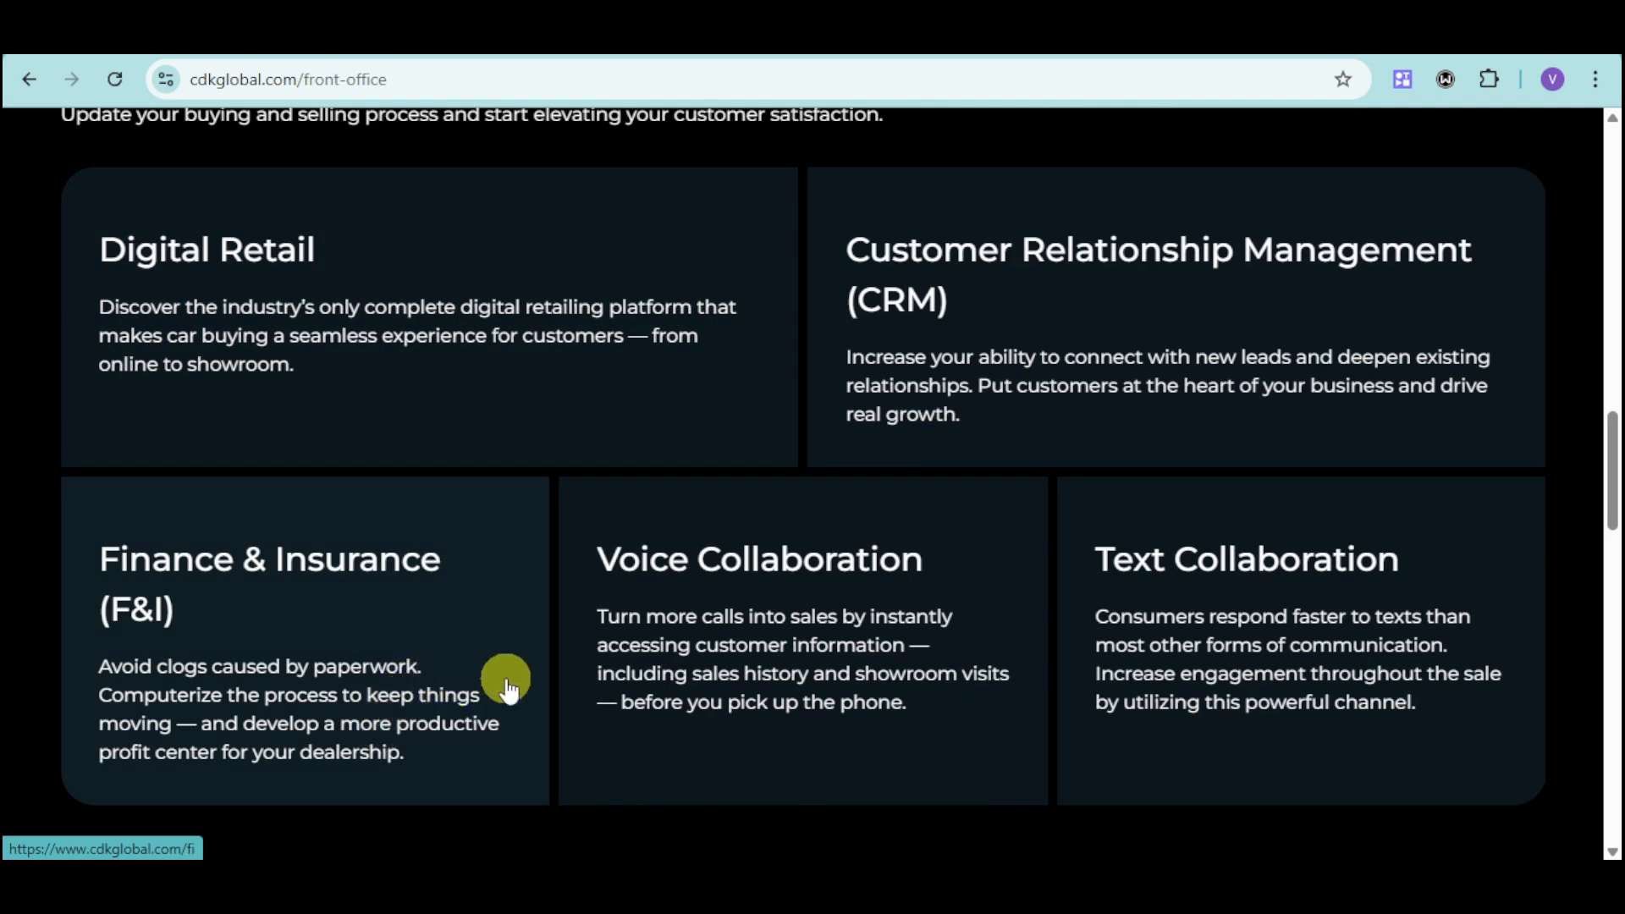
mouse_move(493, 596)
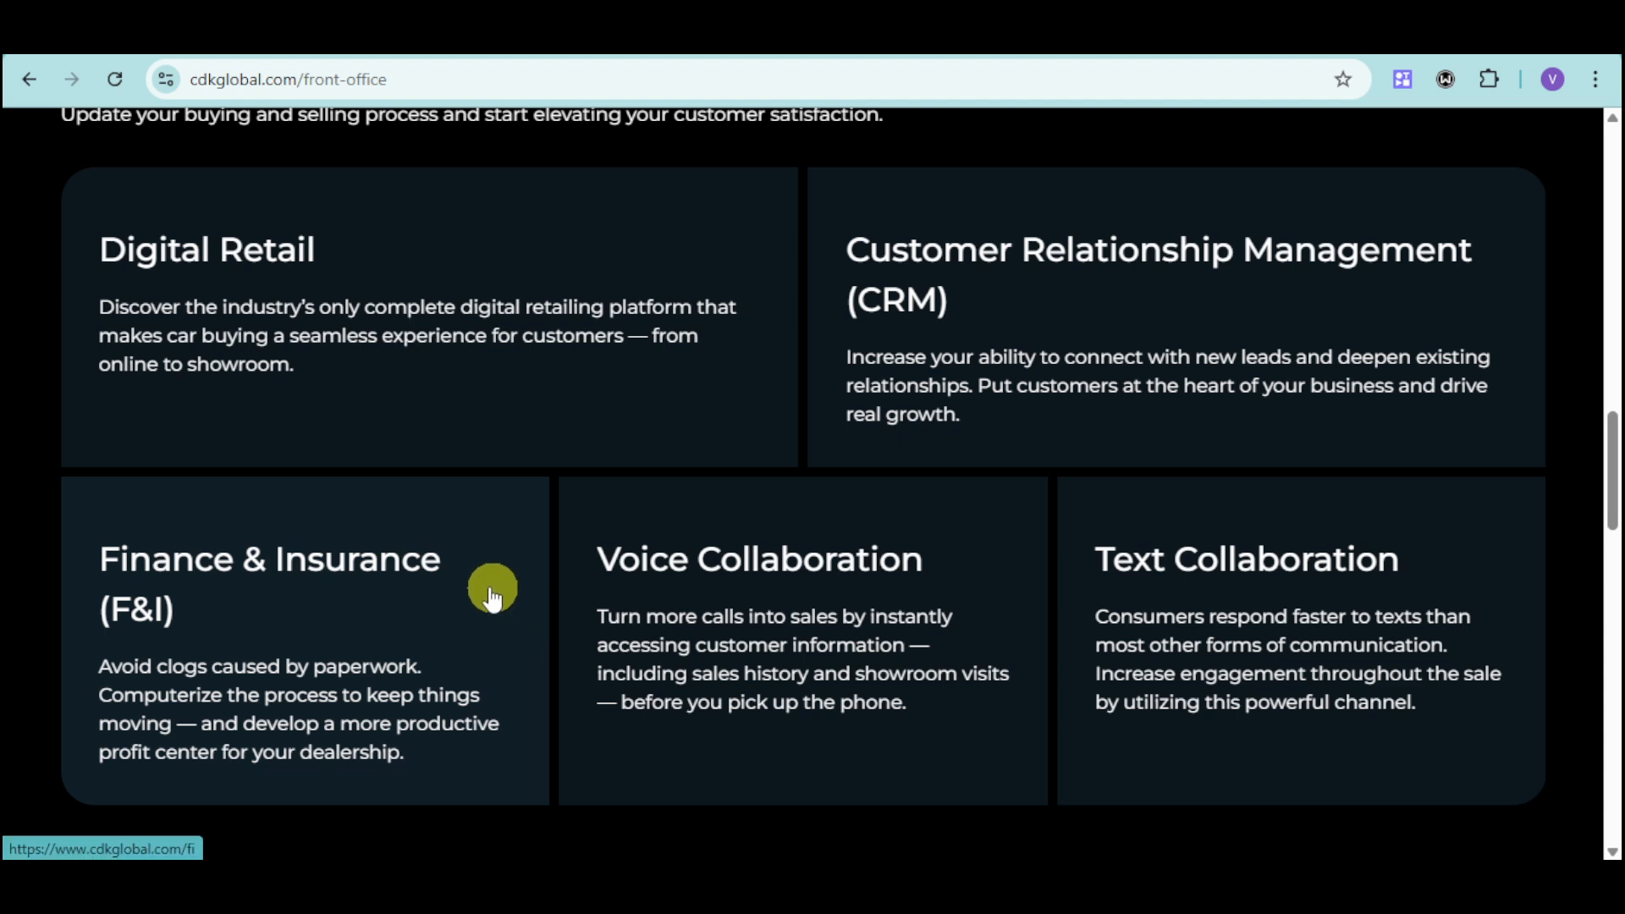
mouse_move(479, 582)
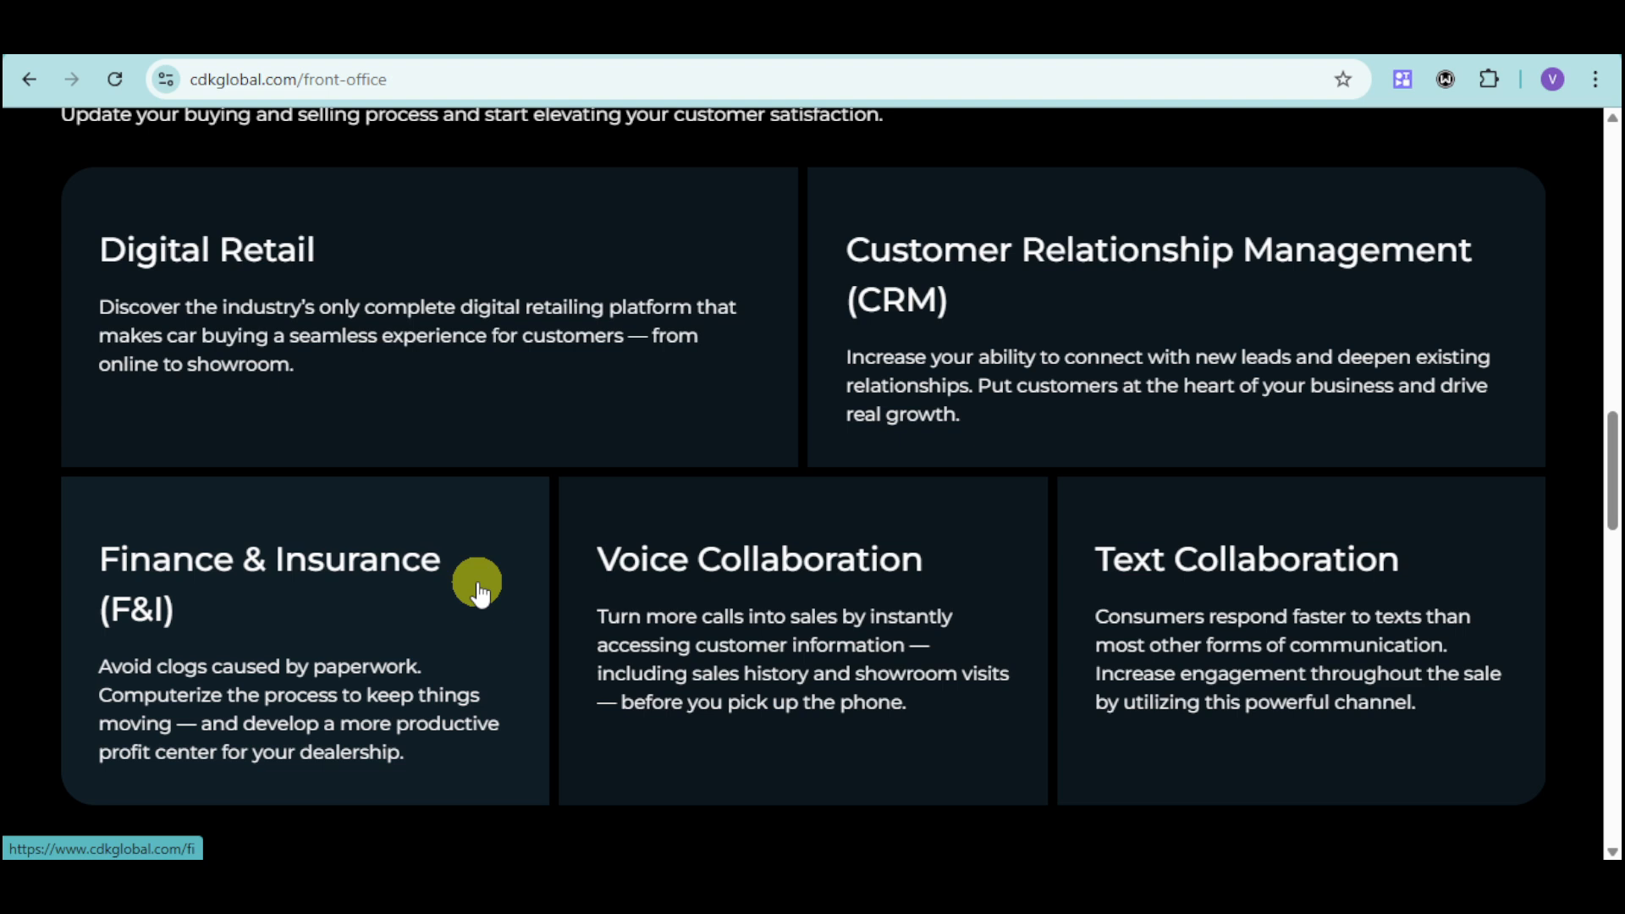
mouse_move(840, 630)
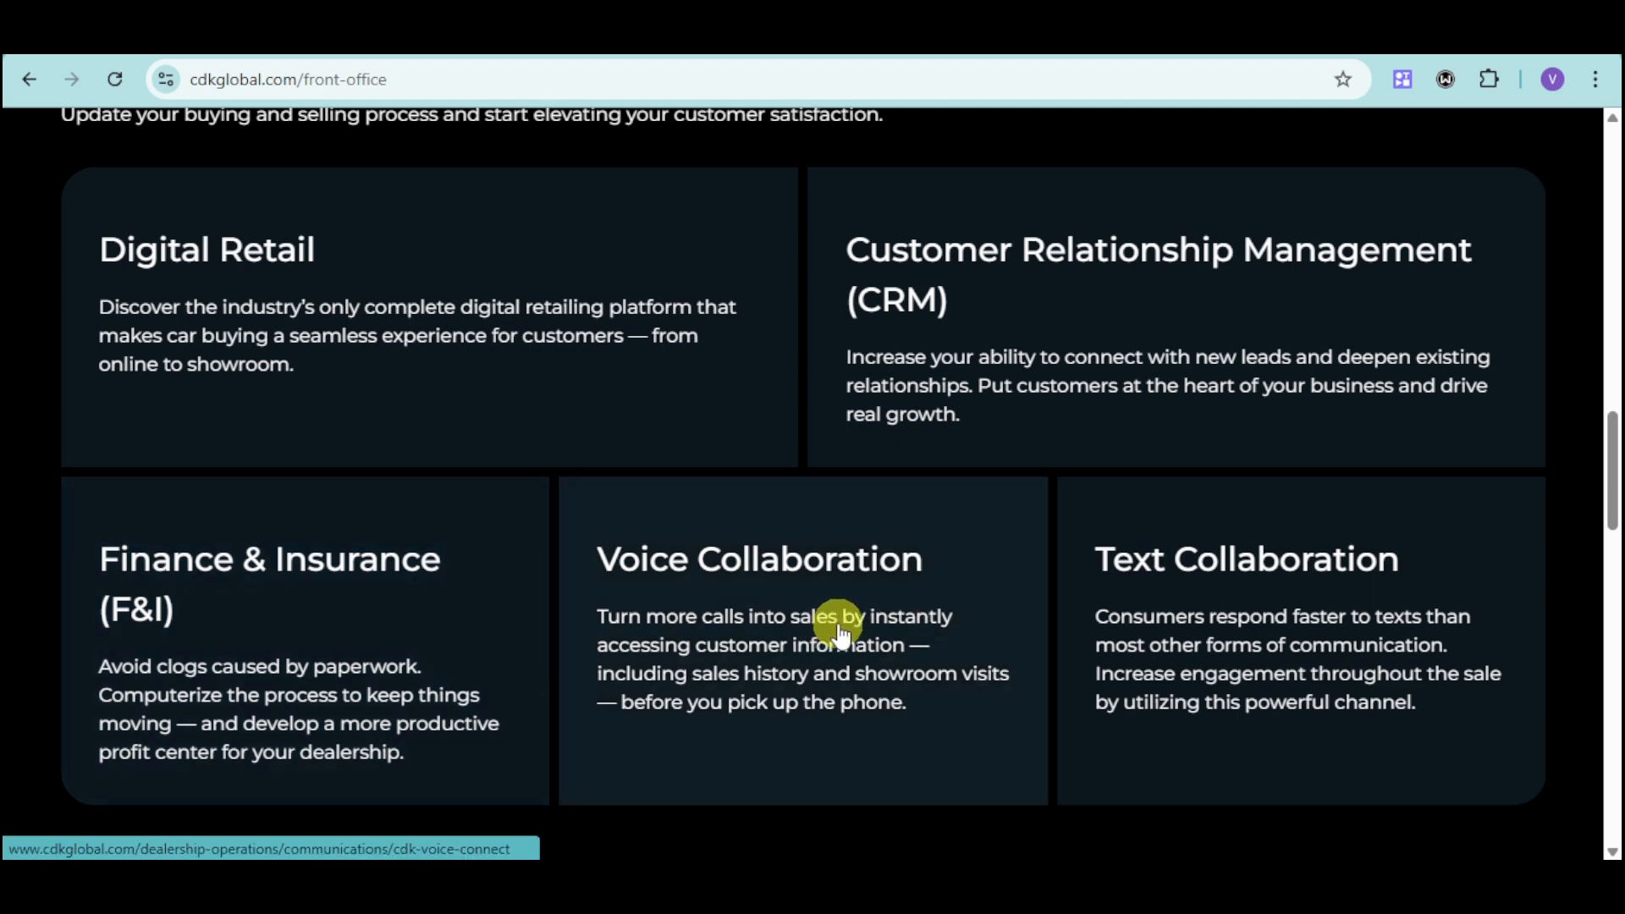
mouse_move(779, 622)
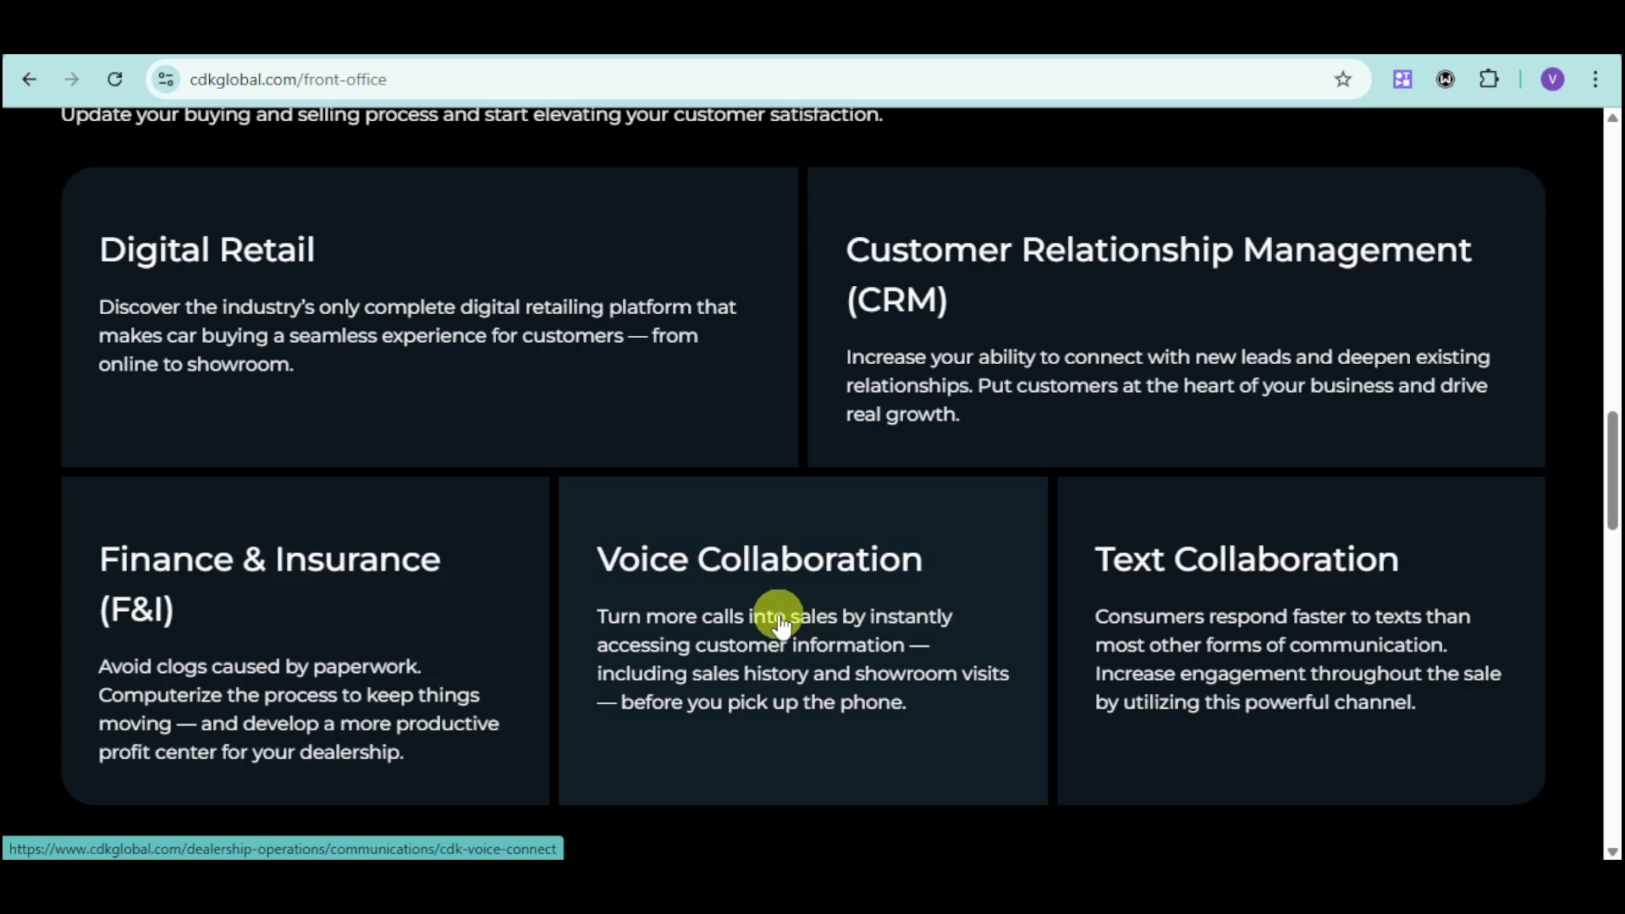
mouse_move(994, 640)
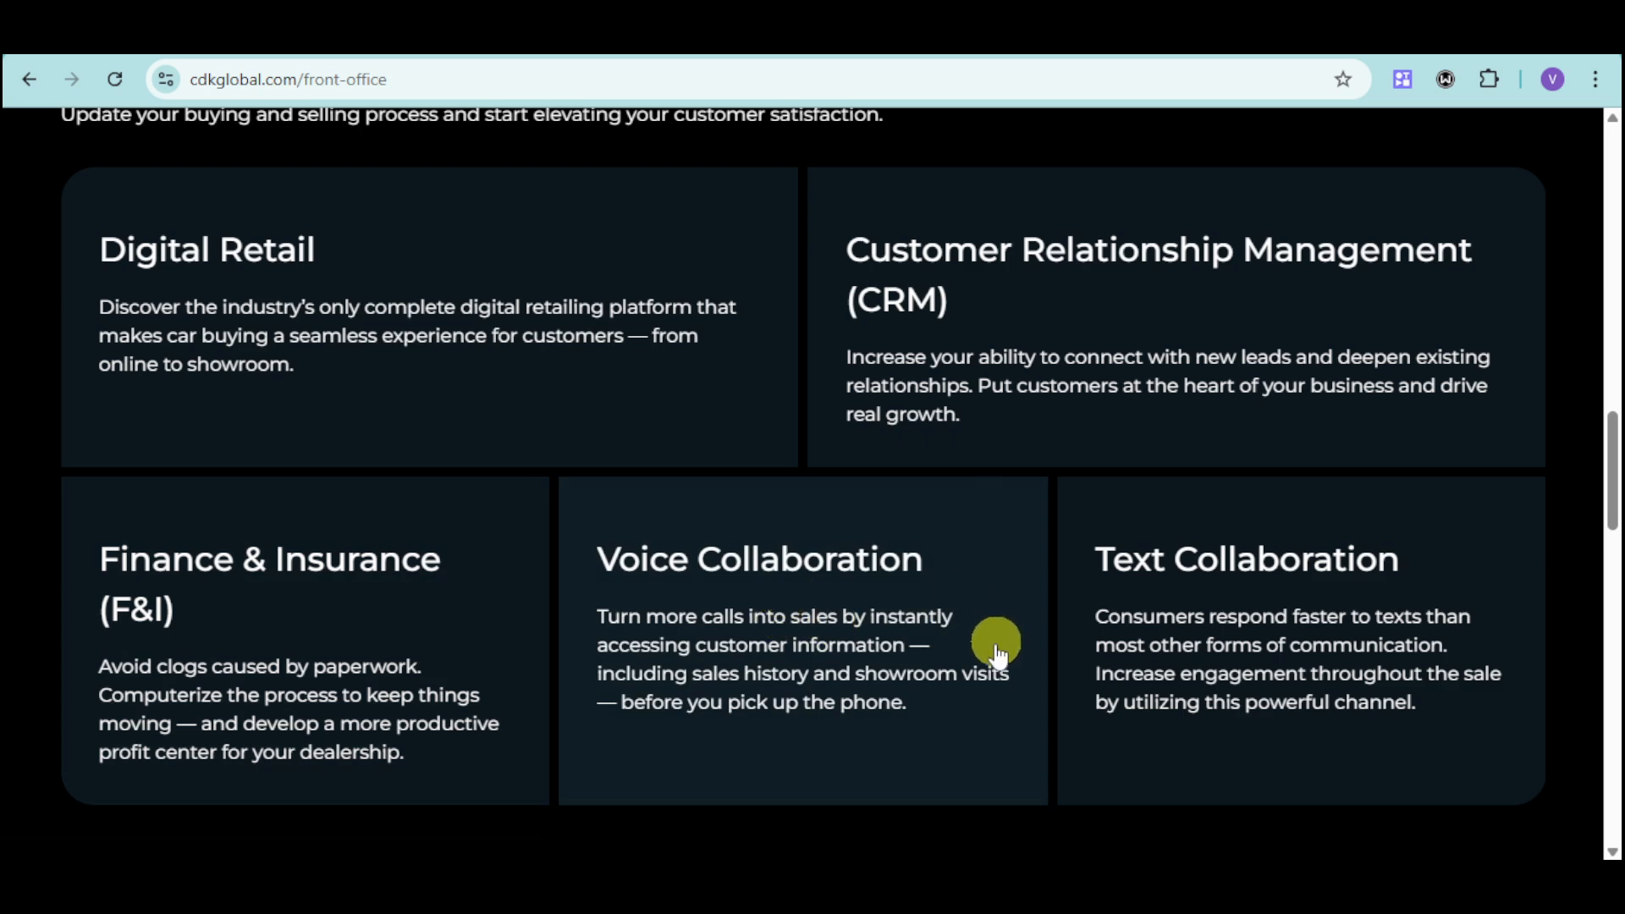
mouse_move(972, 659)
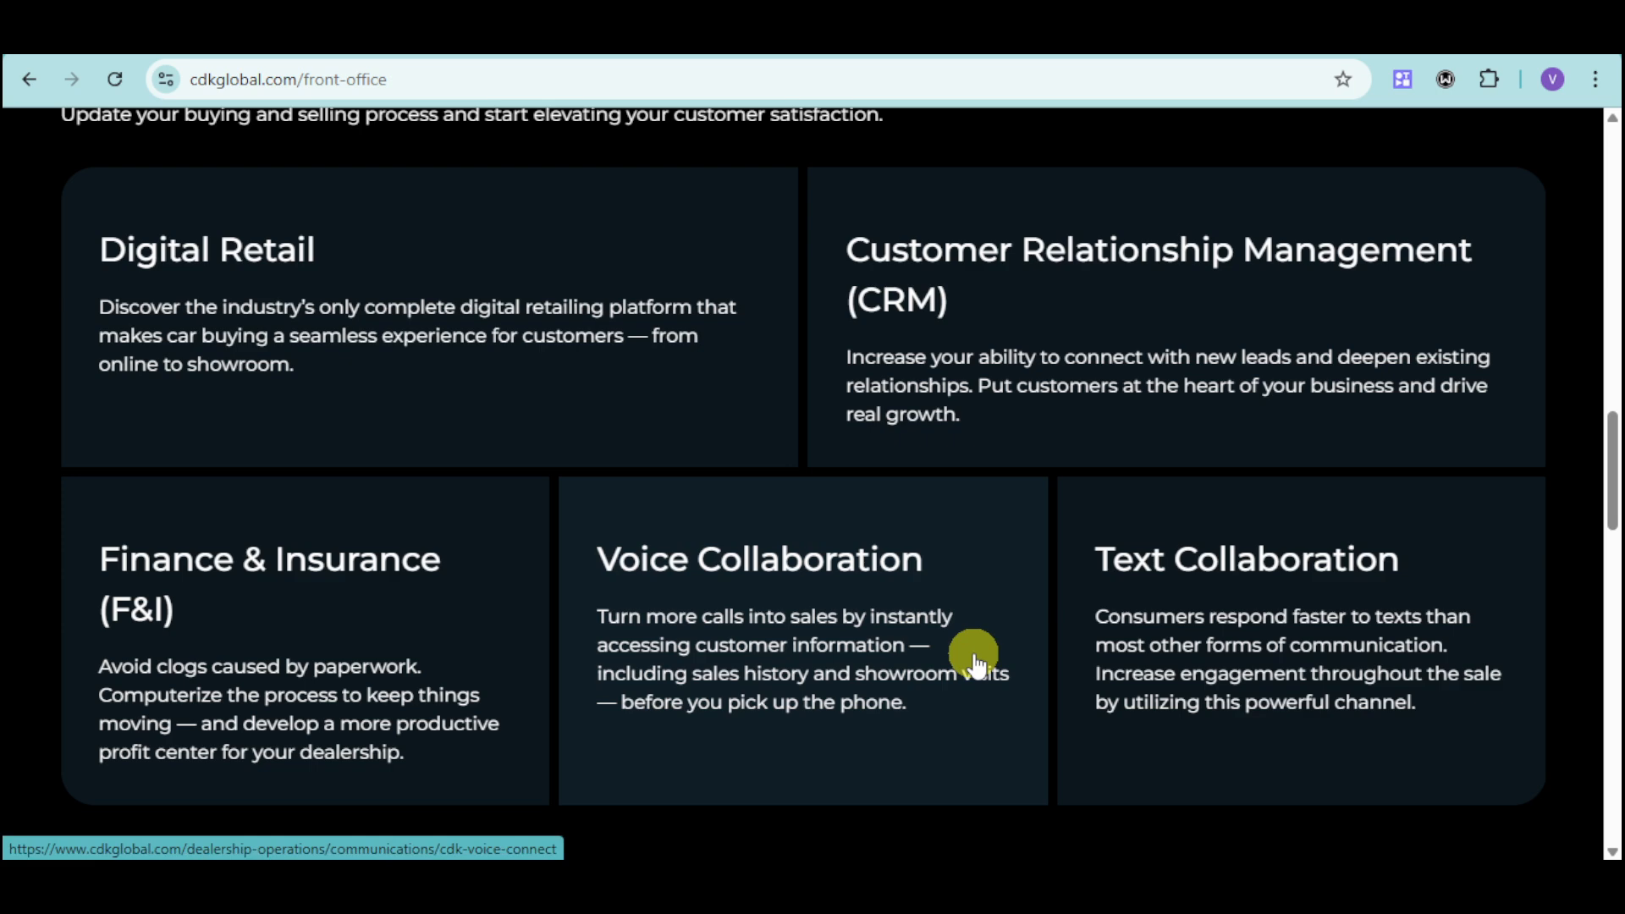
mouse_move(858, 721)
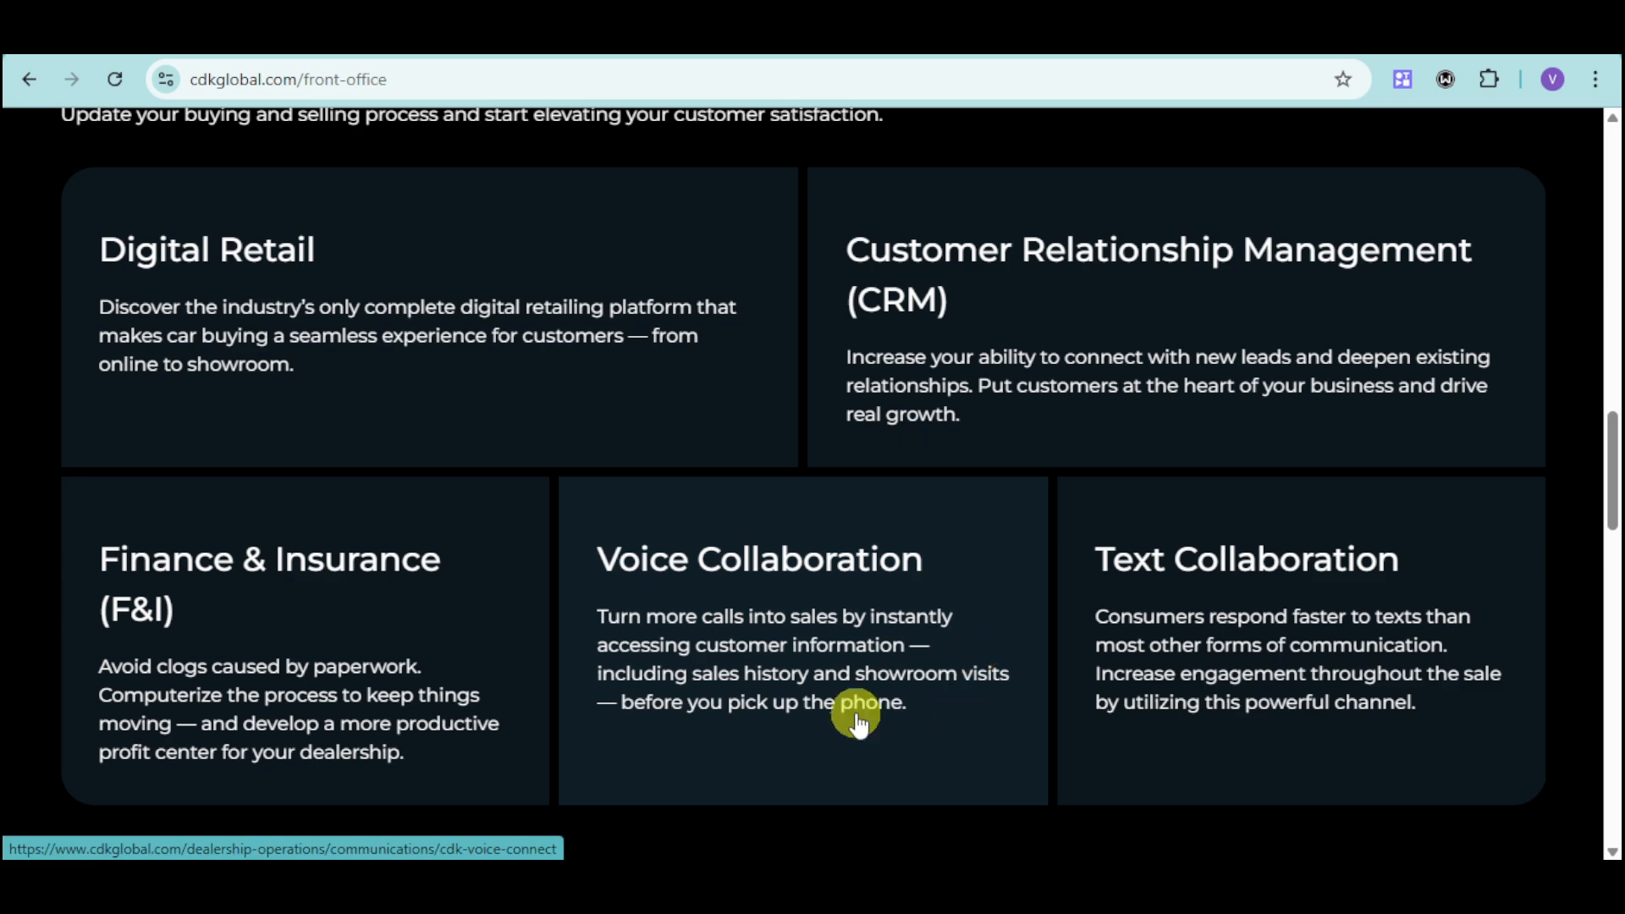
mouse_move(818, 772)
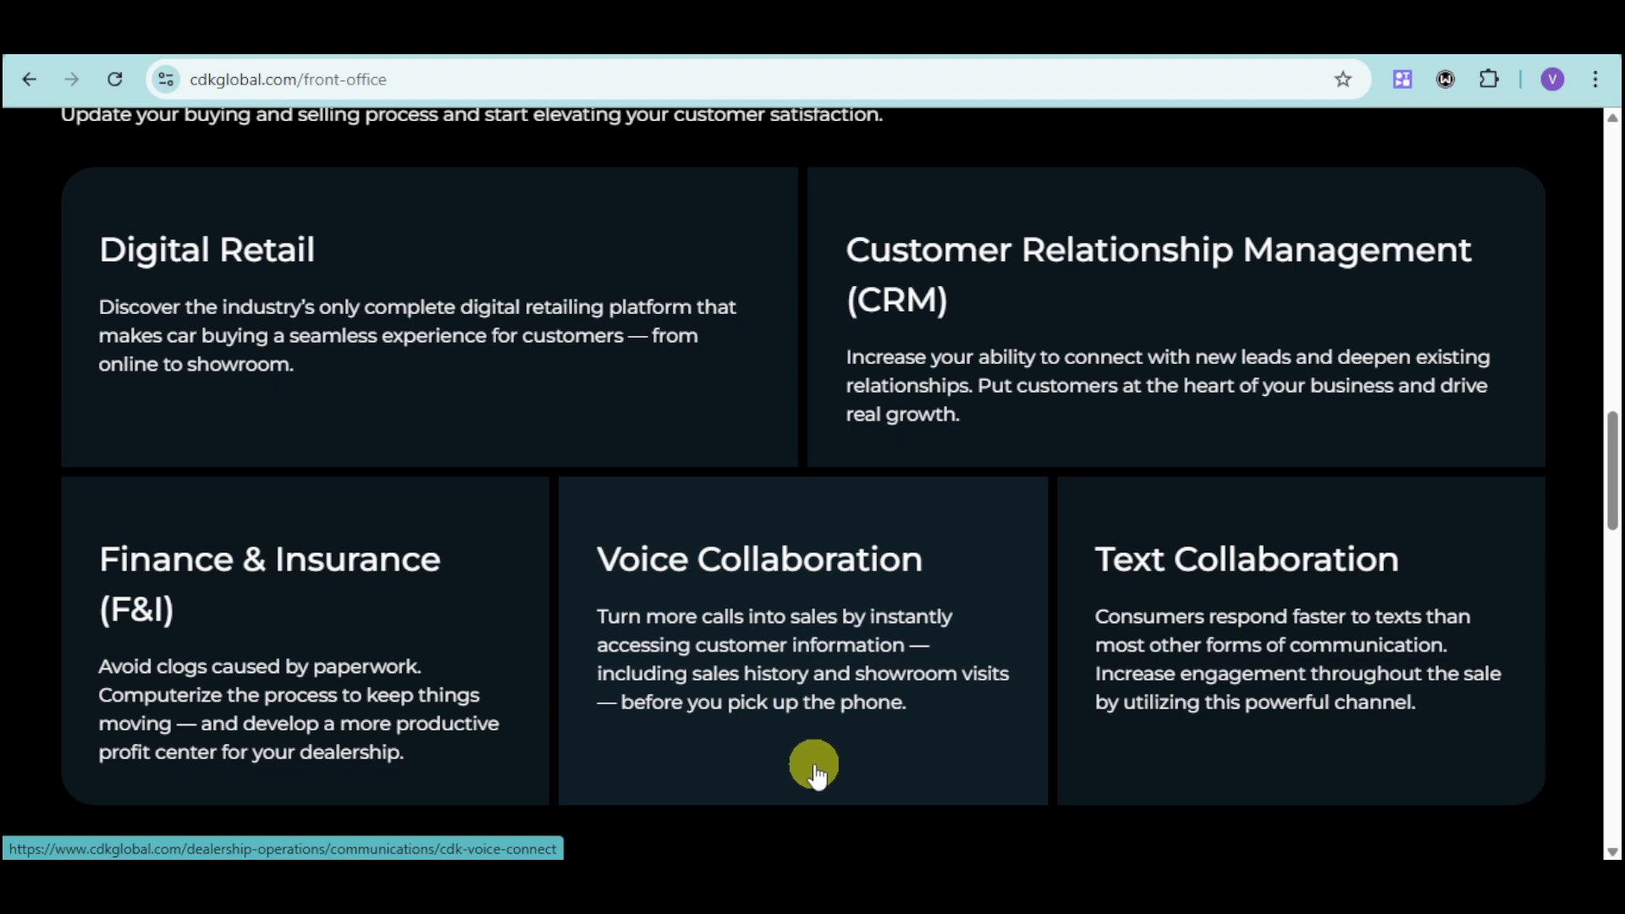
mouse_move(1450, 708)
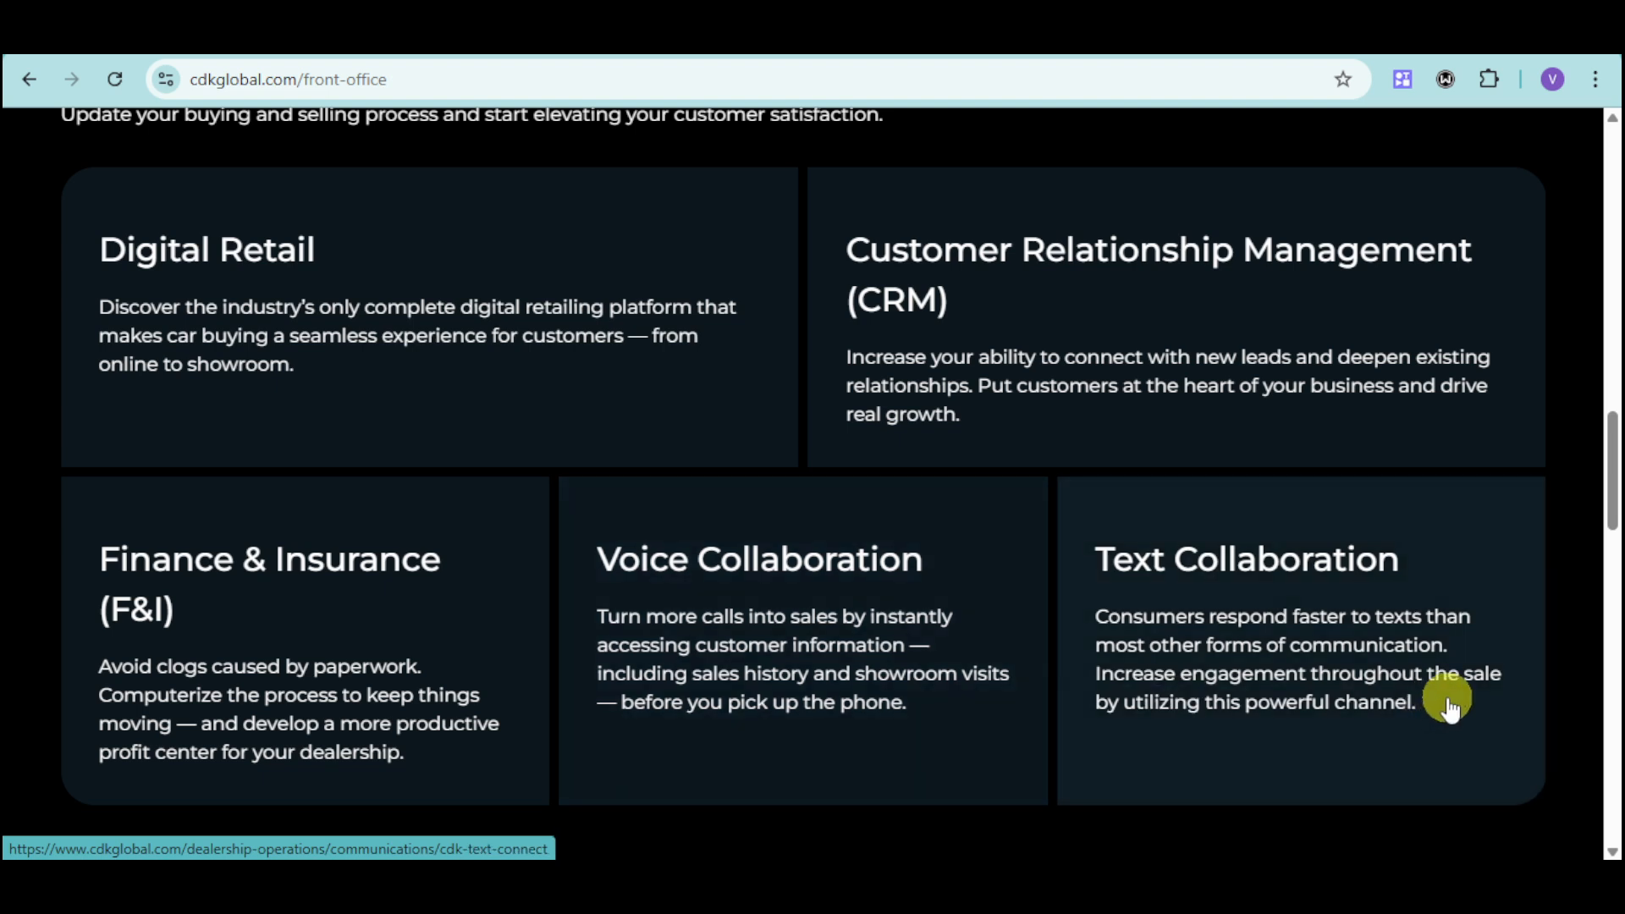
mouse_move(1480, 782)
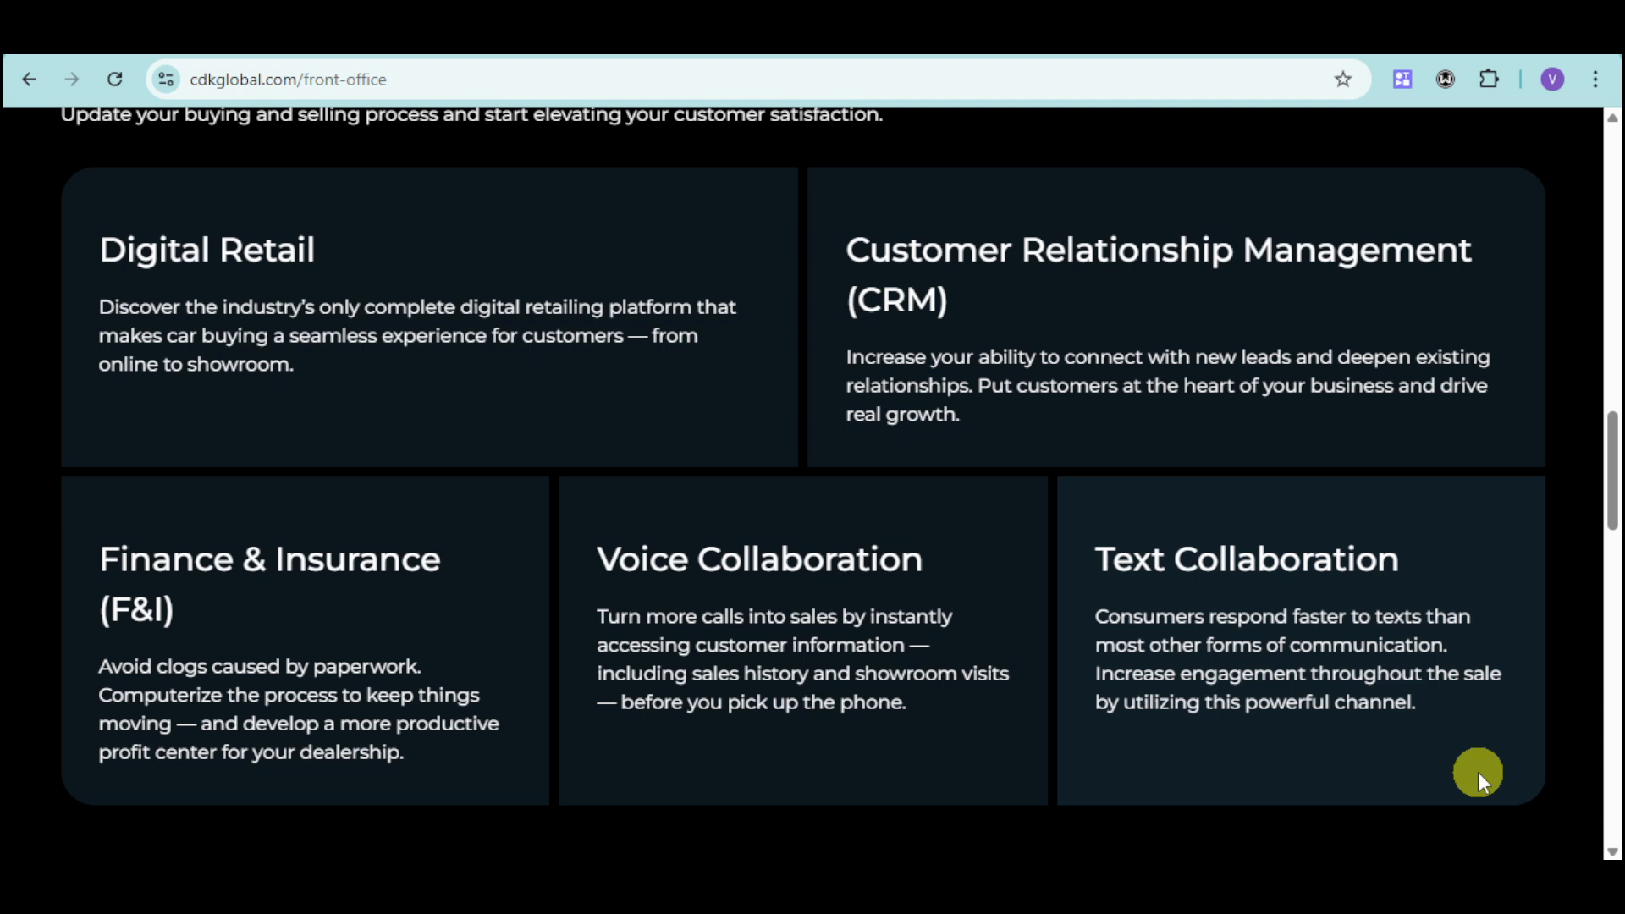
mouse_move(1253, 739)
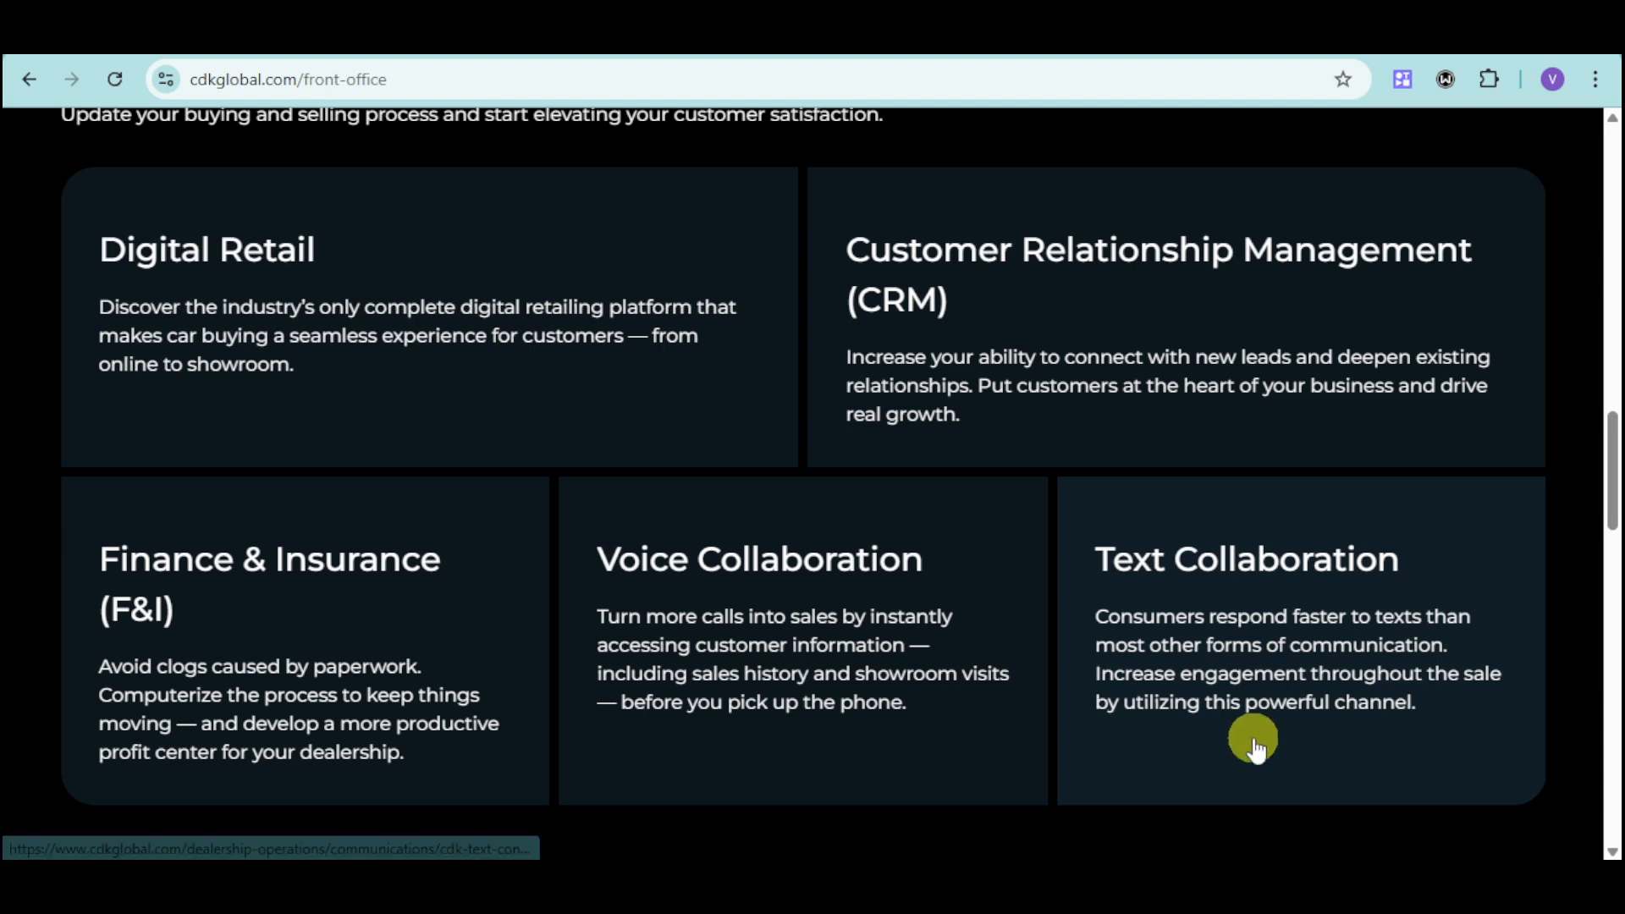
mouse_move(721, 742)
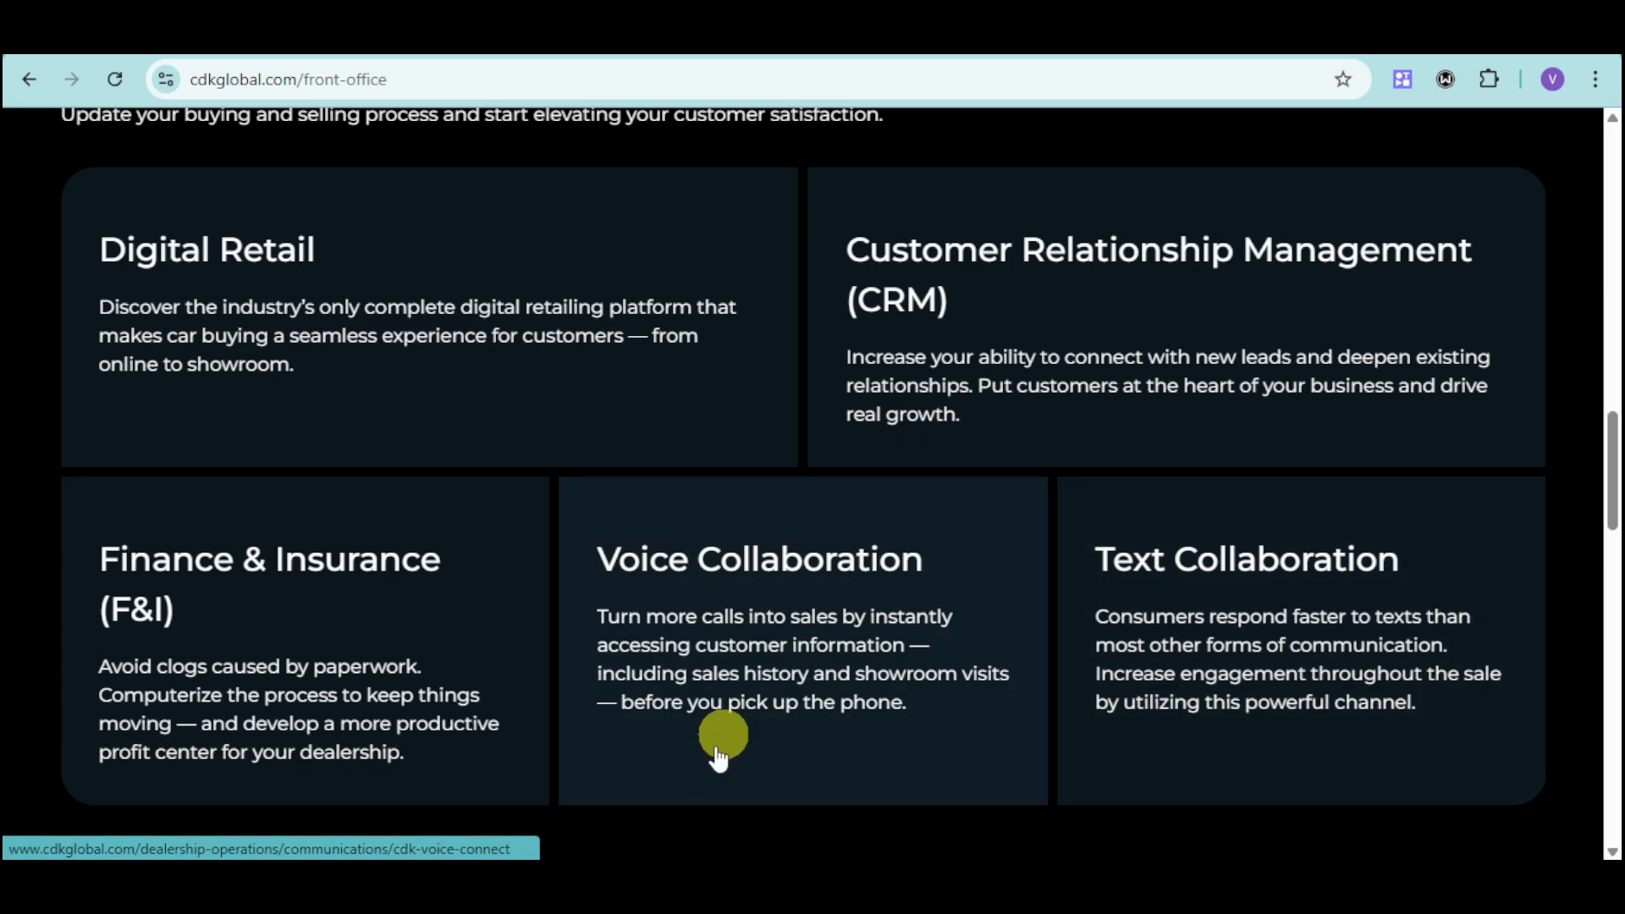
mouse_move(923, 695)
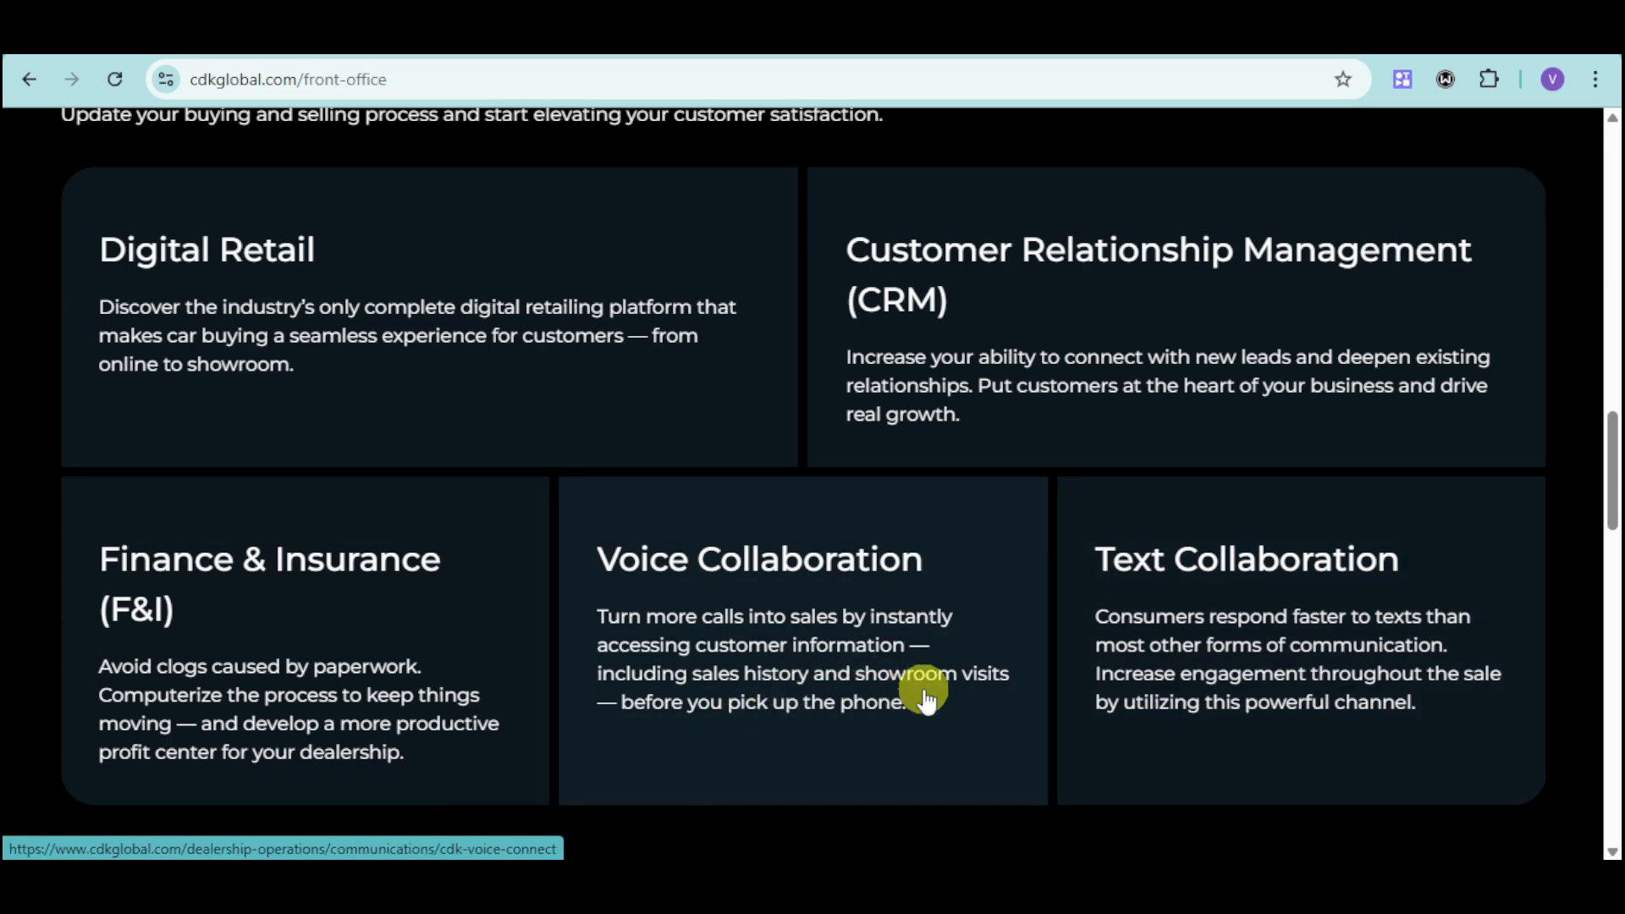
scroll(down, 3)
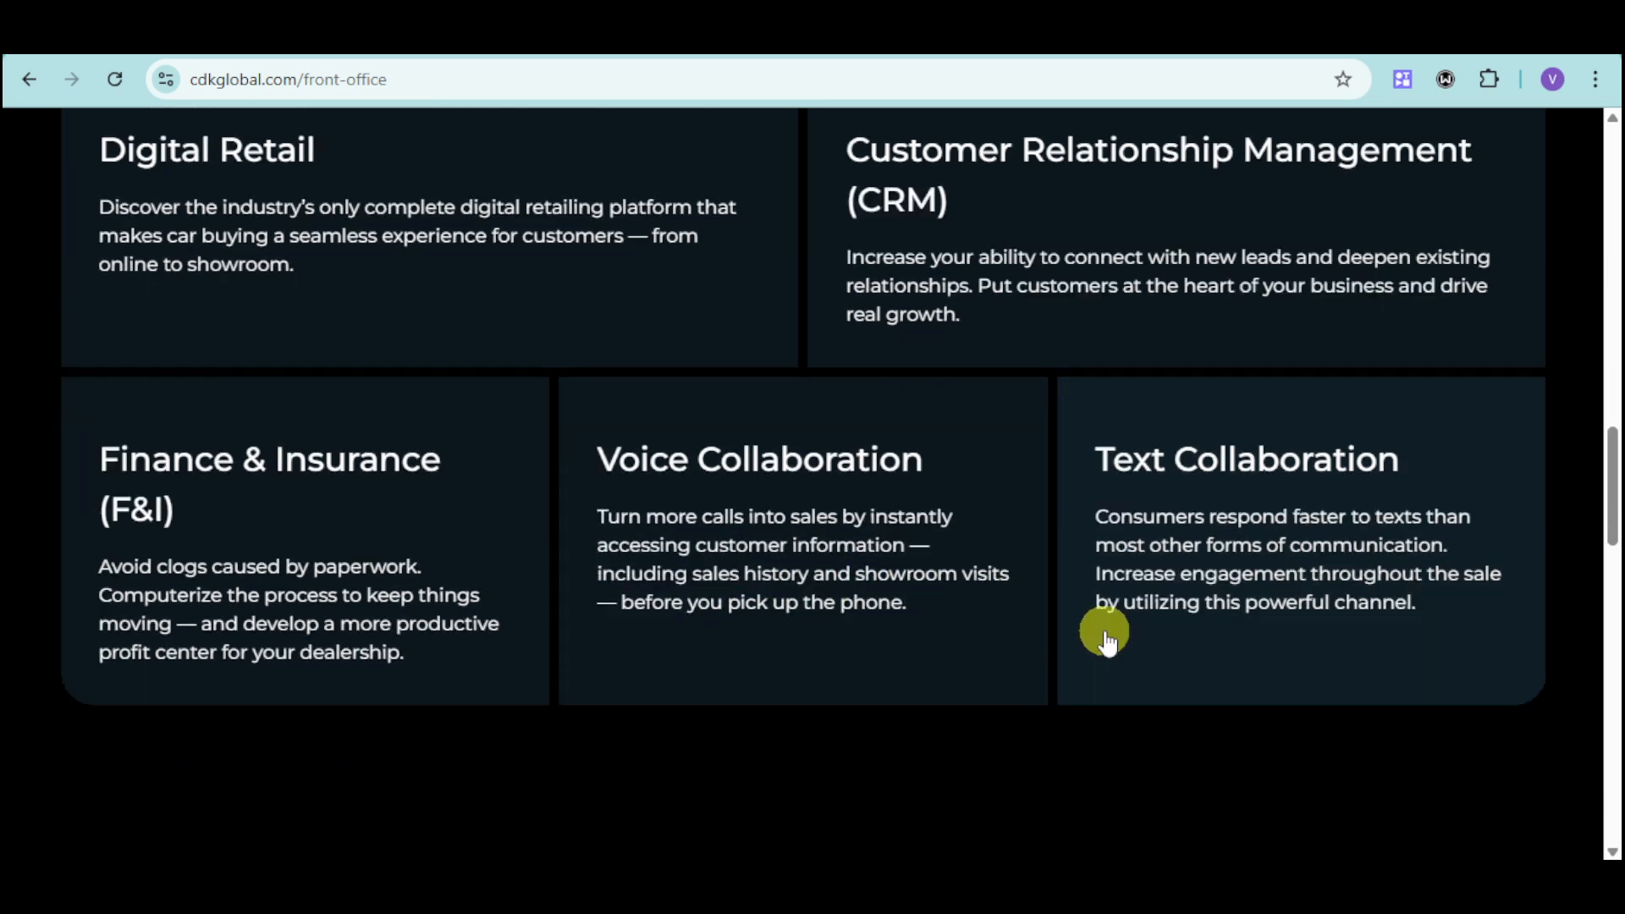
Scroll to the Engagement and Efficiency statistics, including 70% more sales efficiency
scroll(down, 3)
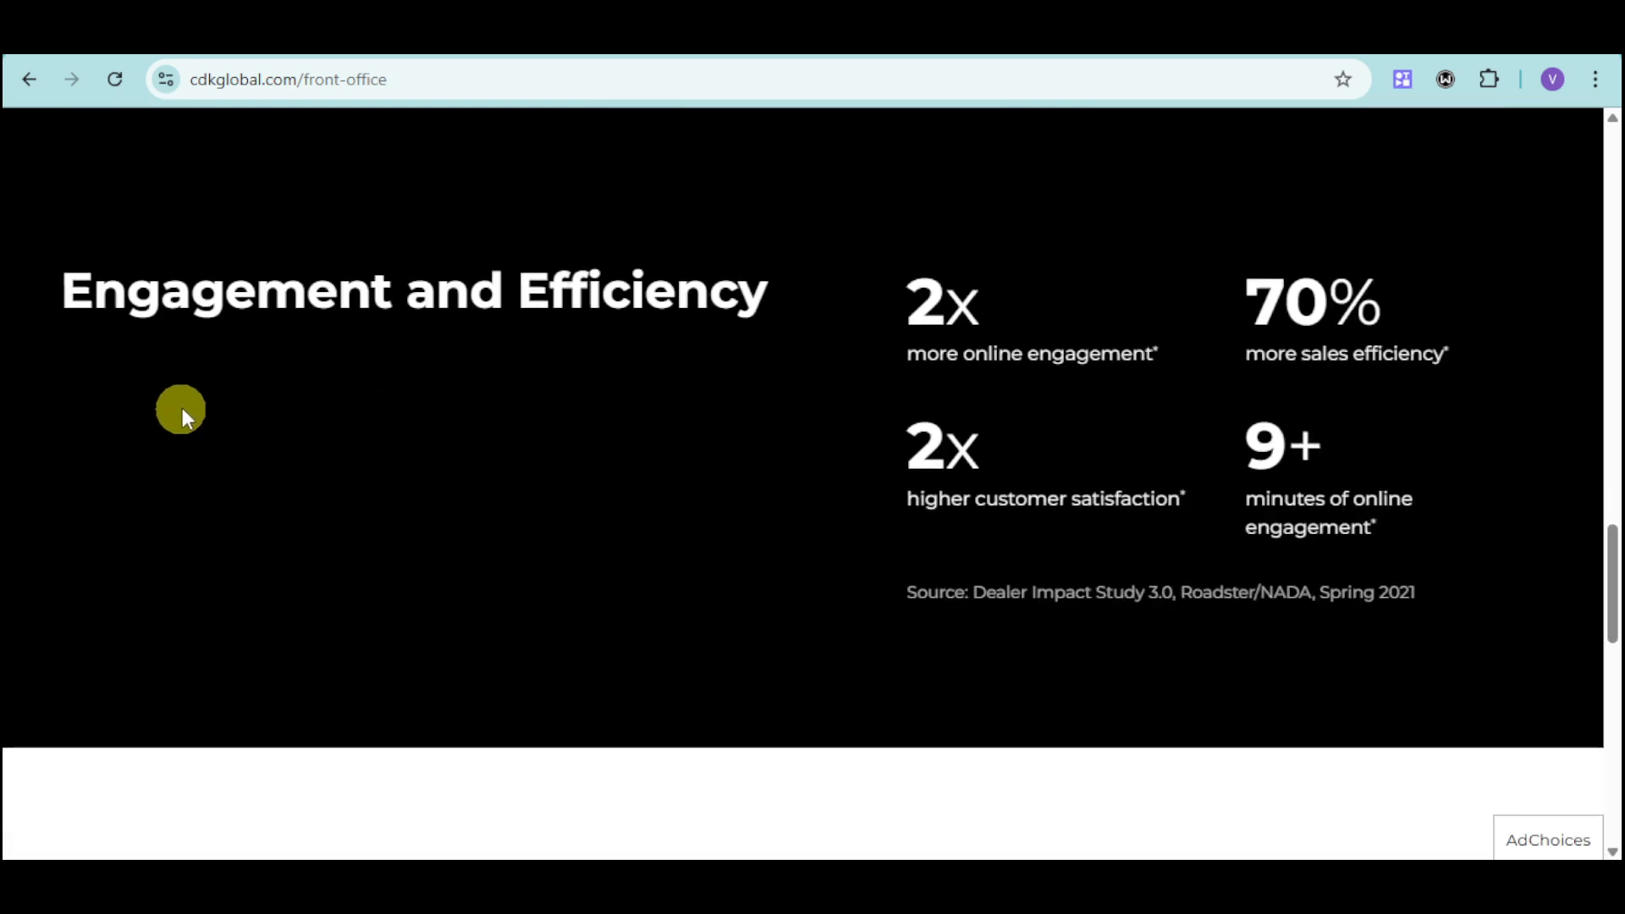
mouse_move(1021, 409)
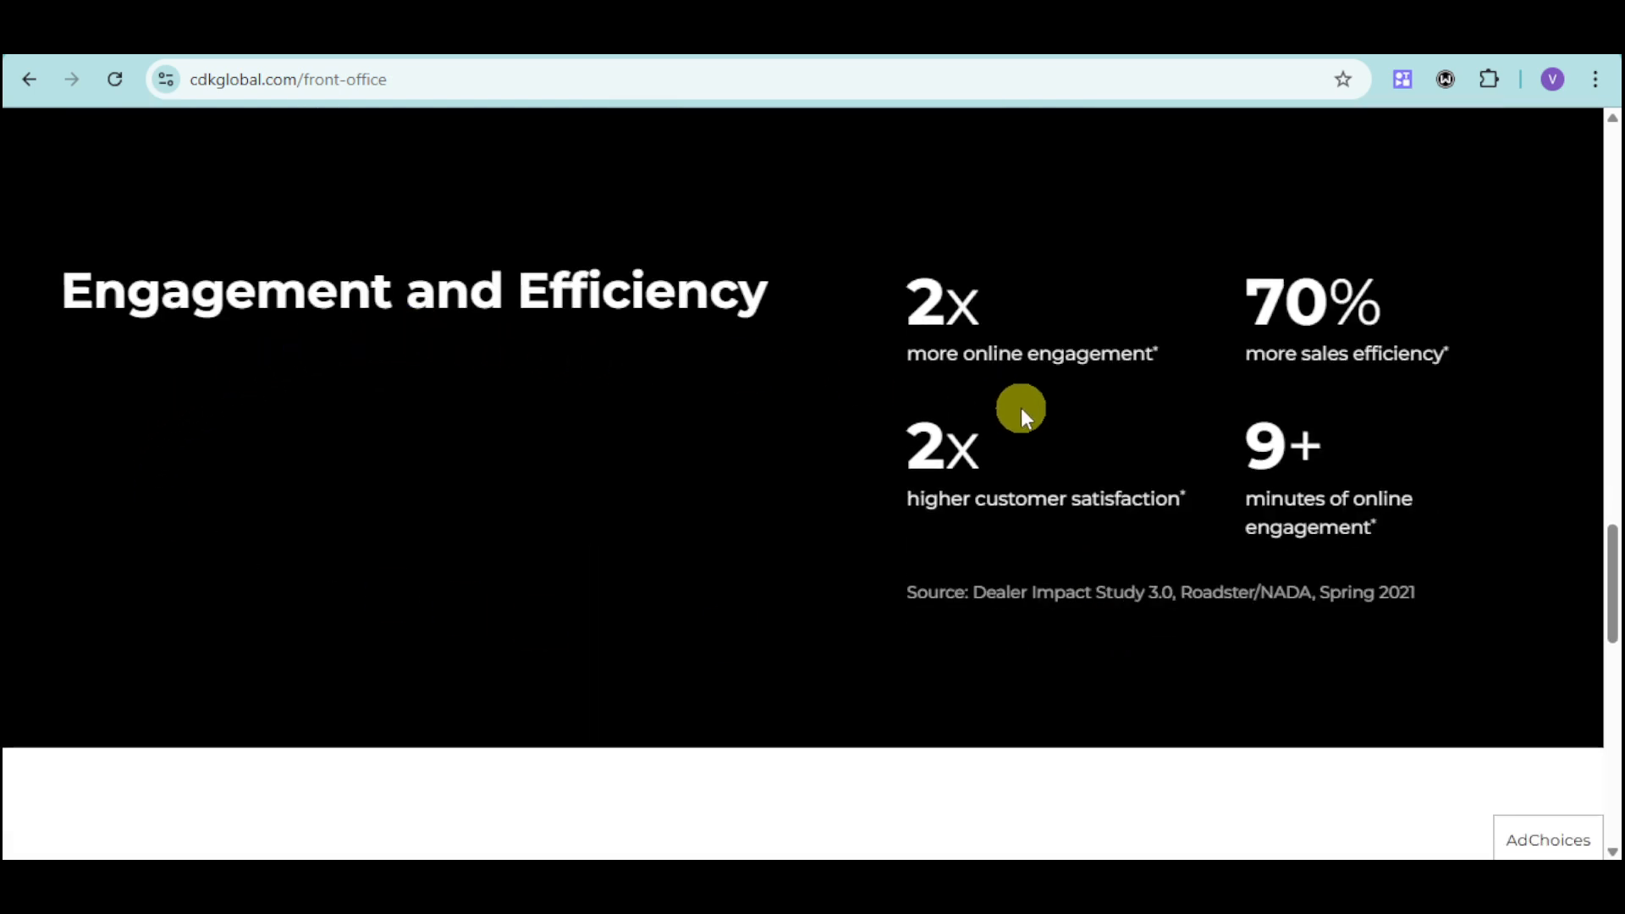
mouse_move(899, 325)
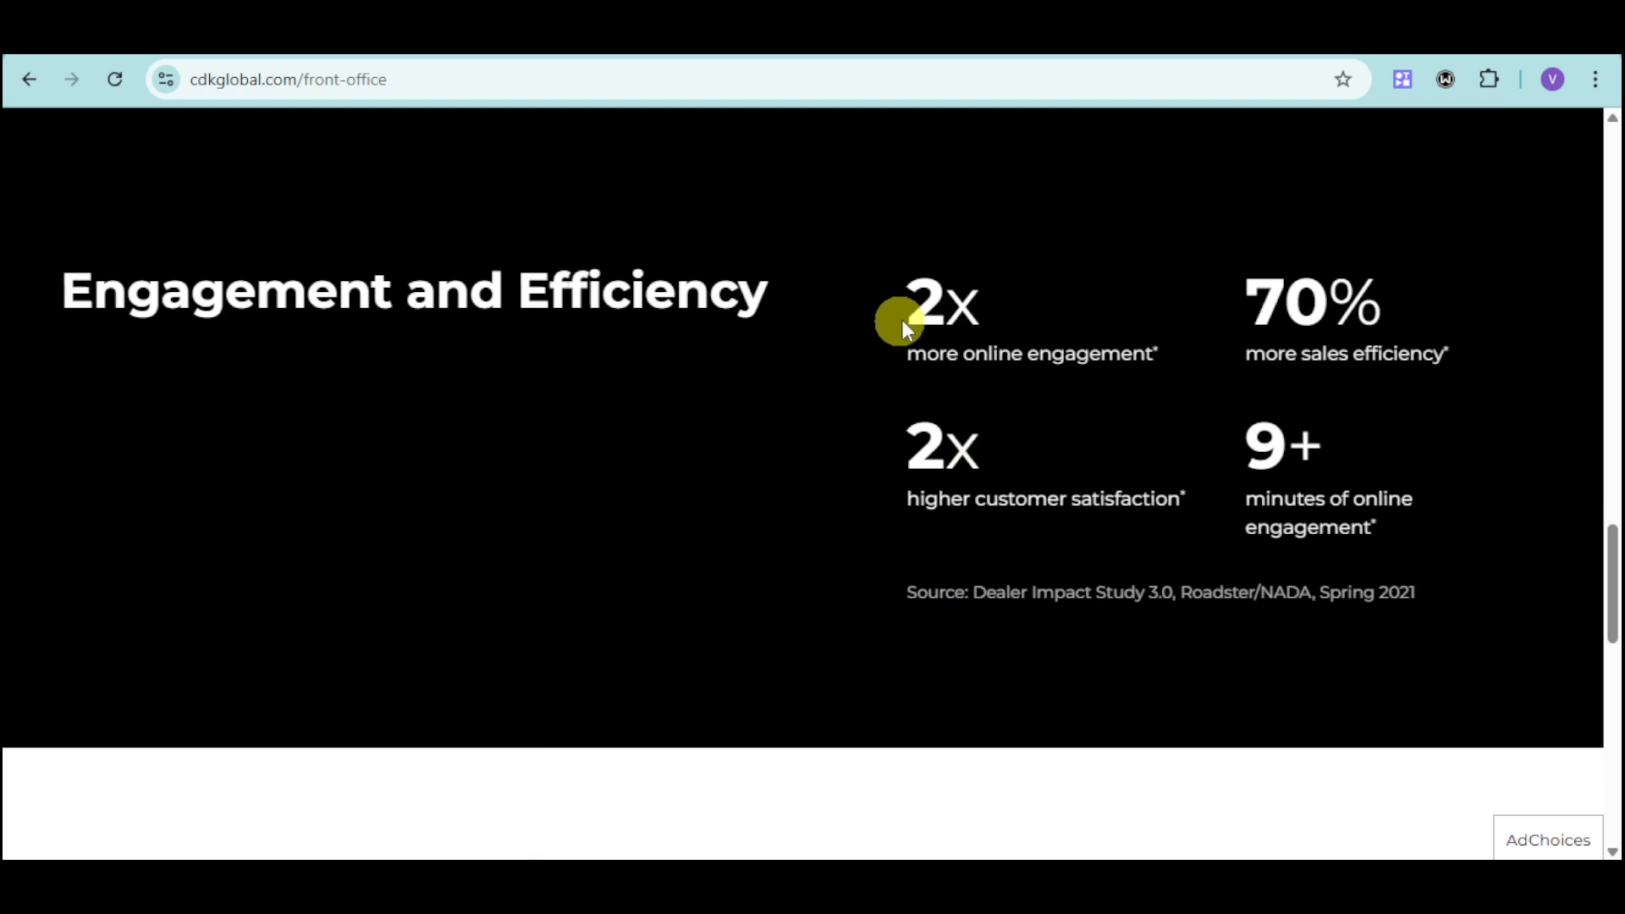
mouse_move(837, 350)
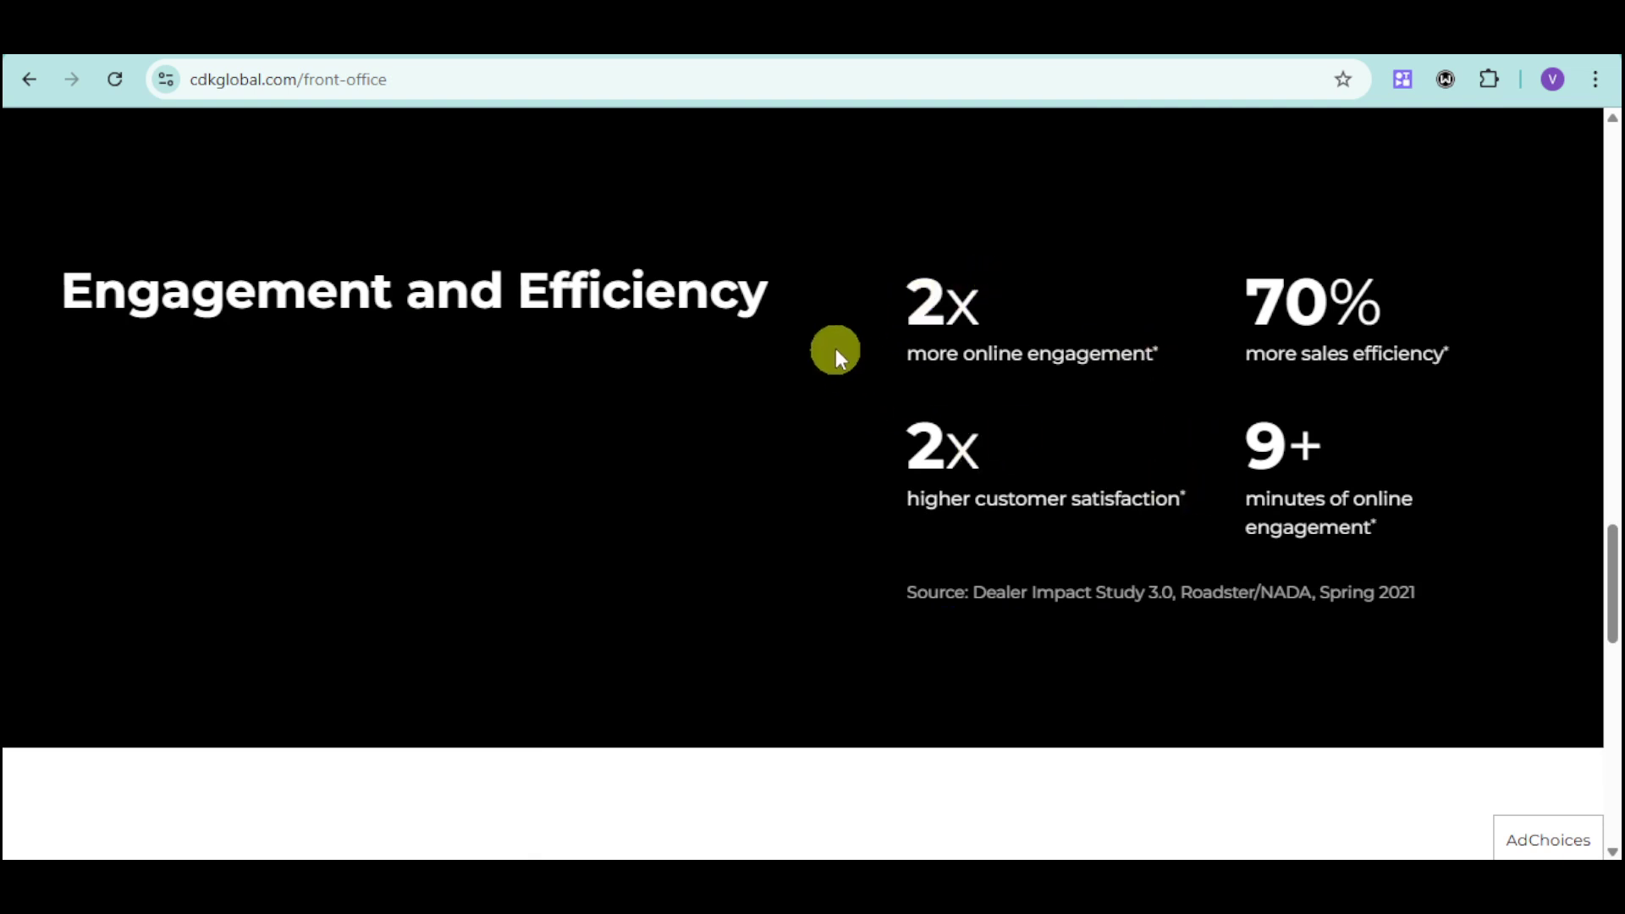
mouse_move(1338, 311)
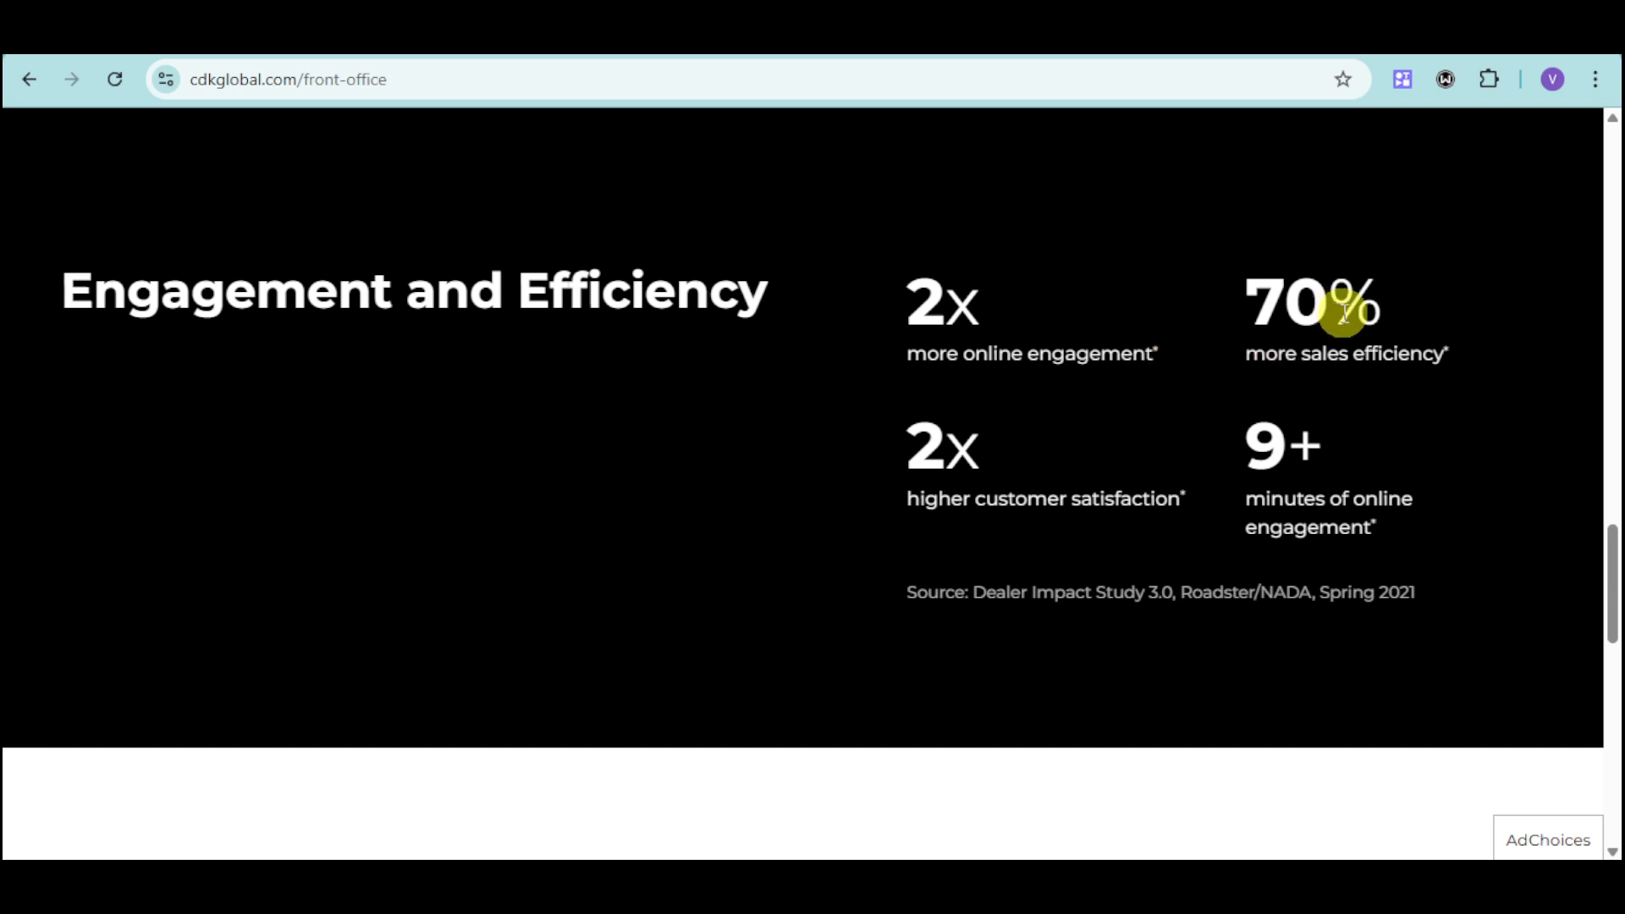
mouse_move(1379, 437)
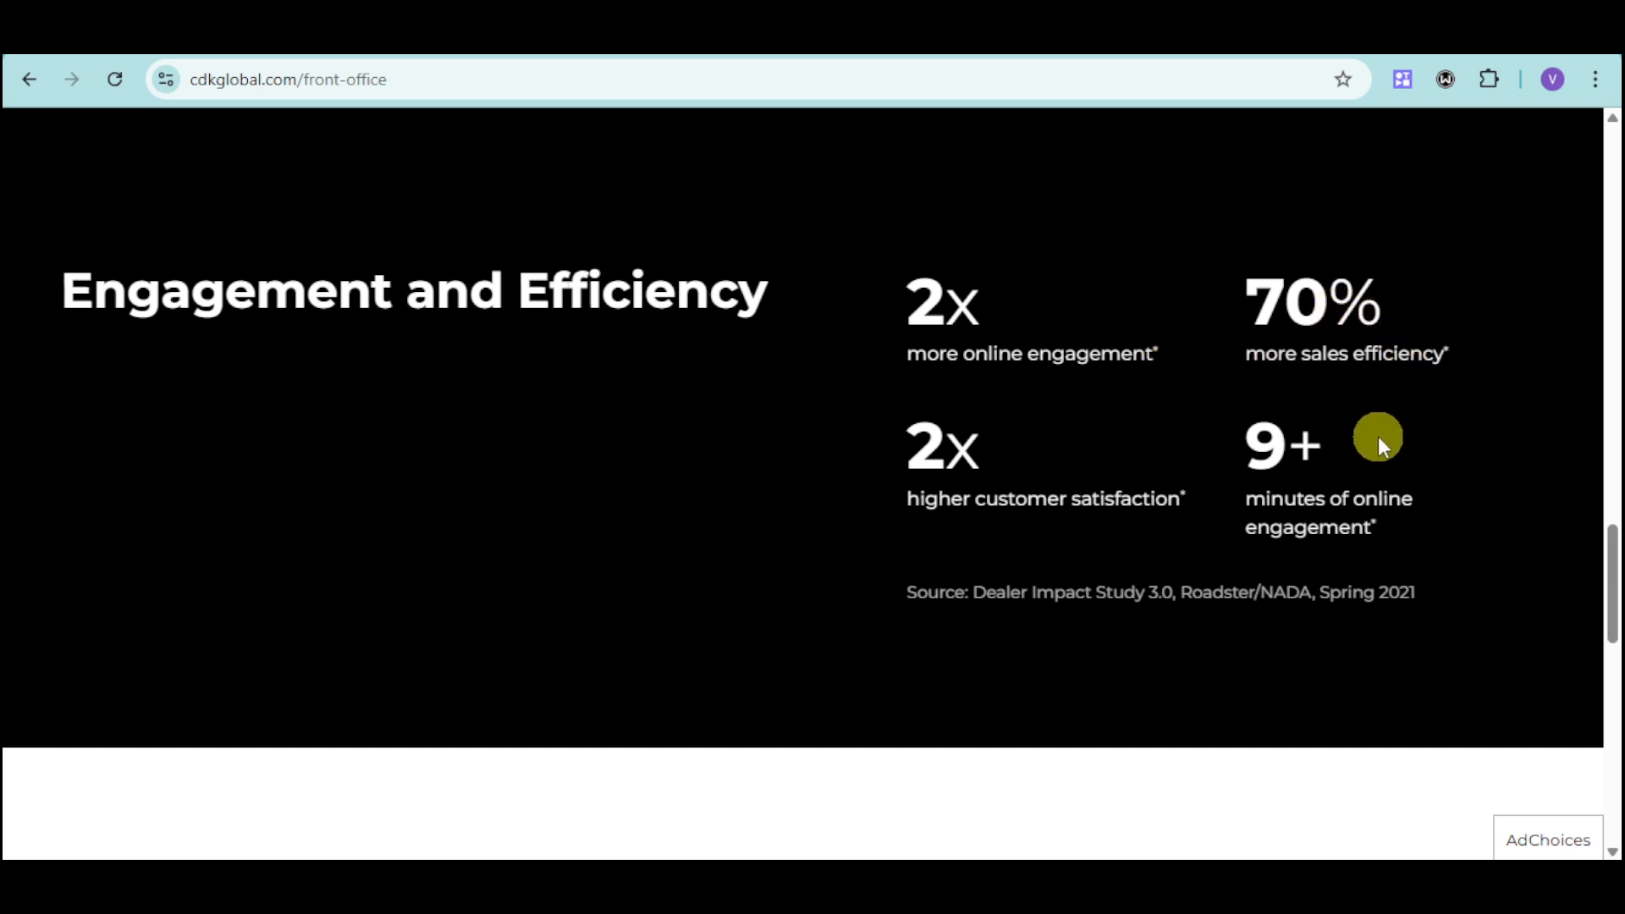
mouse_move(980, 547)
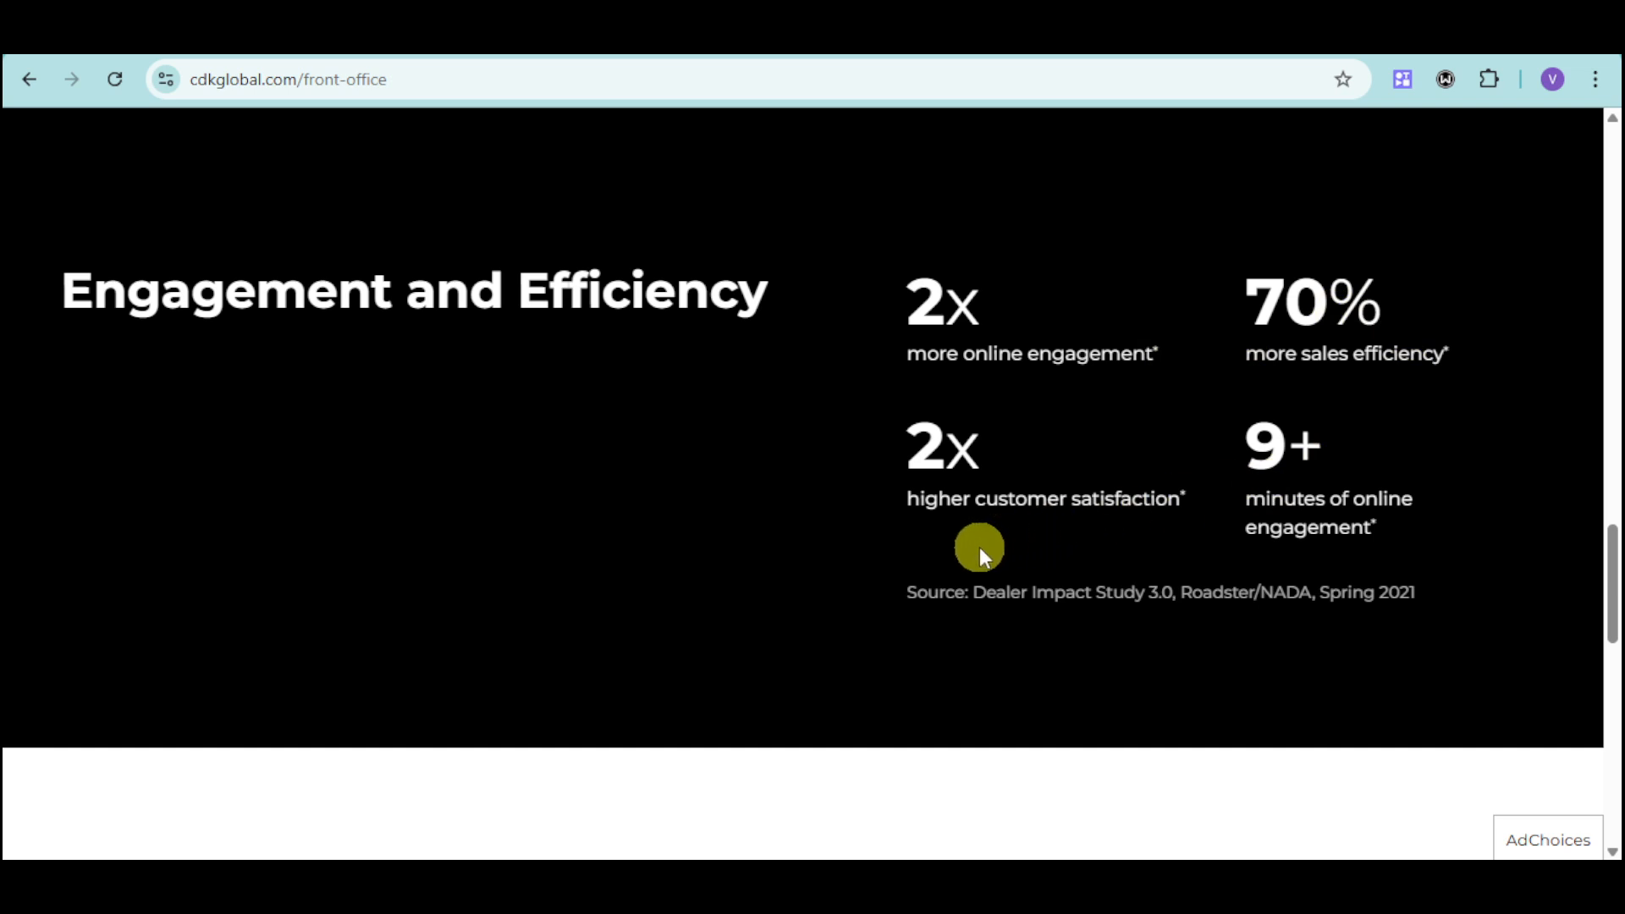
mouse_move(1131, 488)
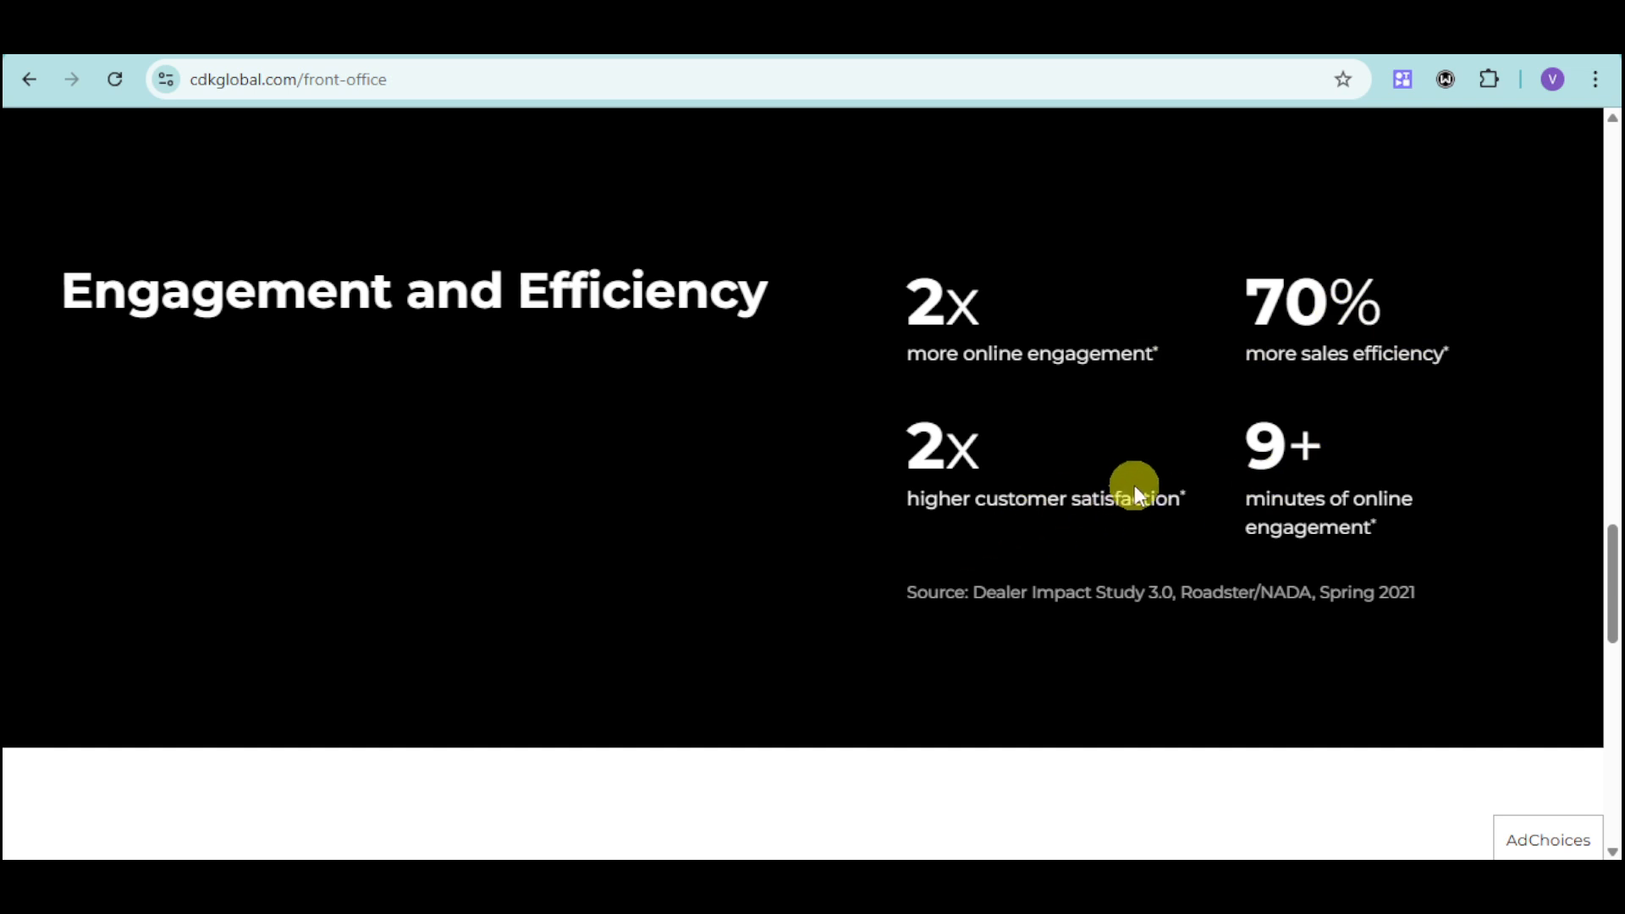
mouse_move(1393, 537)
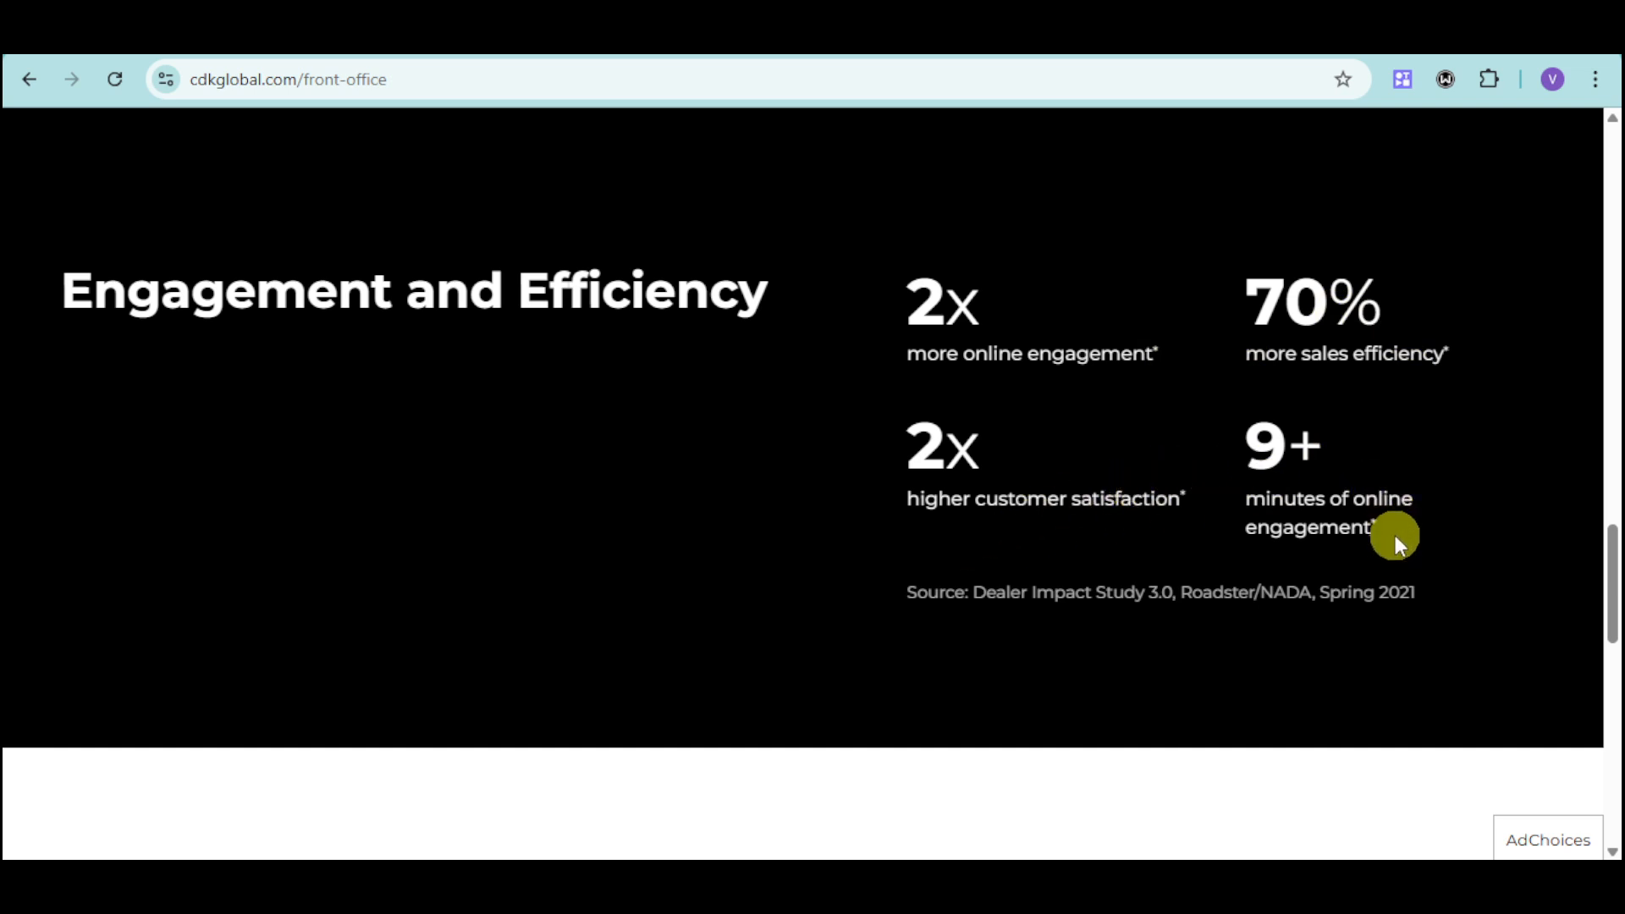
scroll(down, 3)
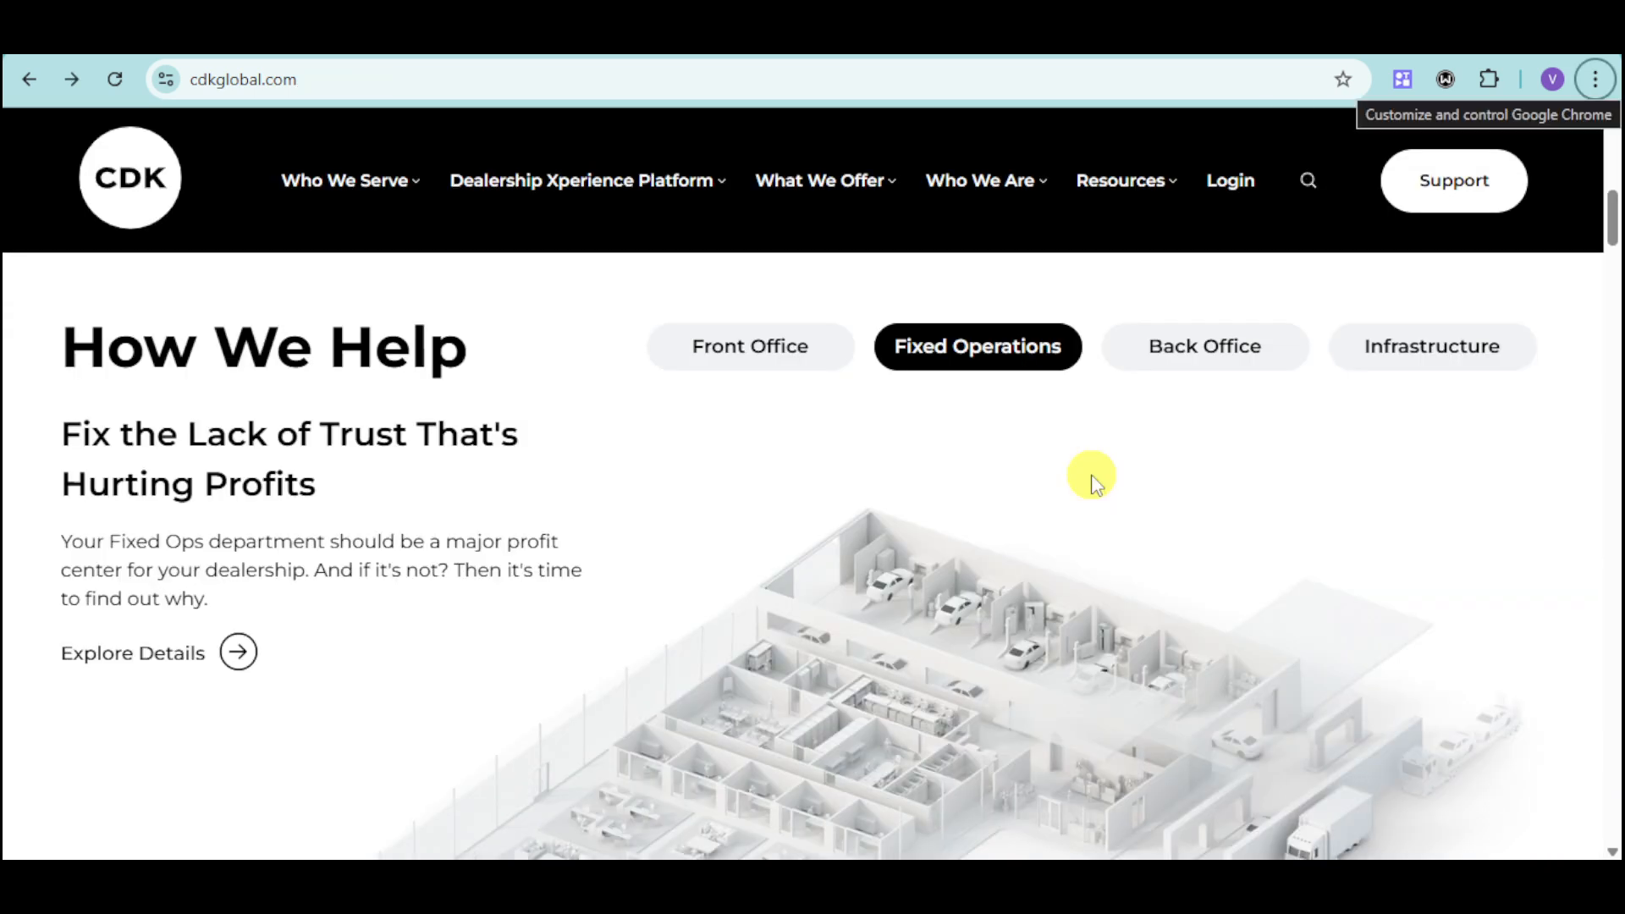
mouse_move(508, 405)
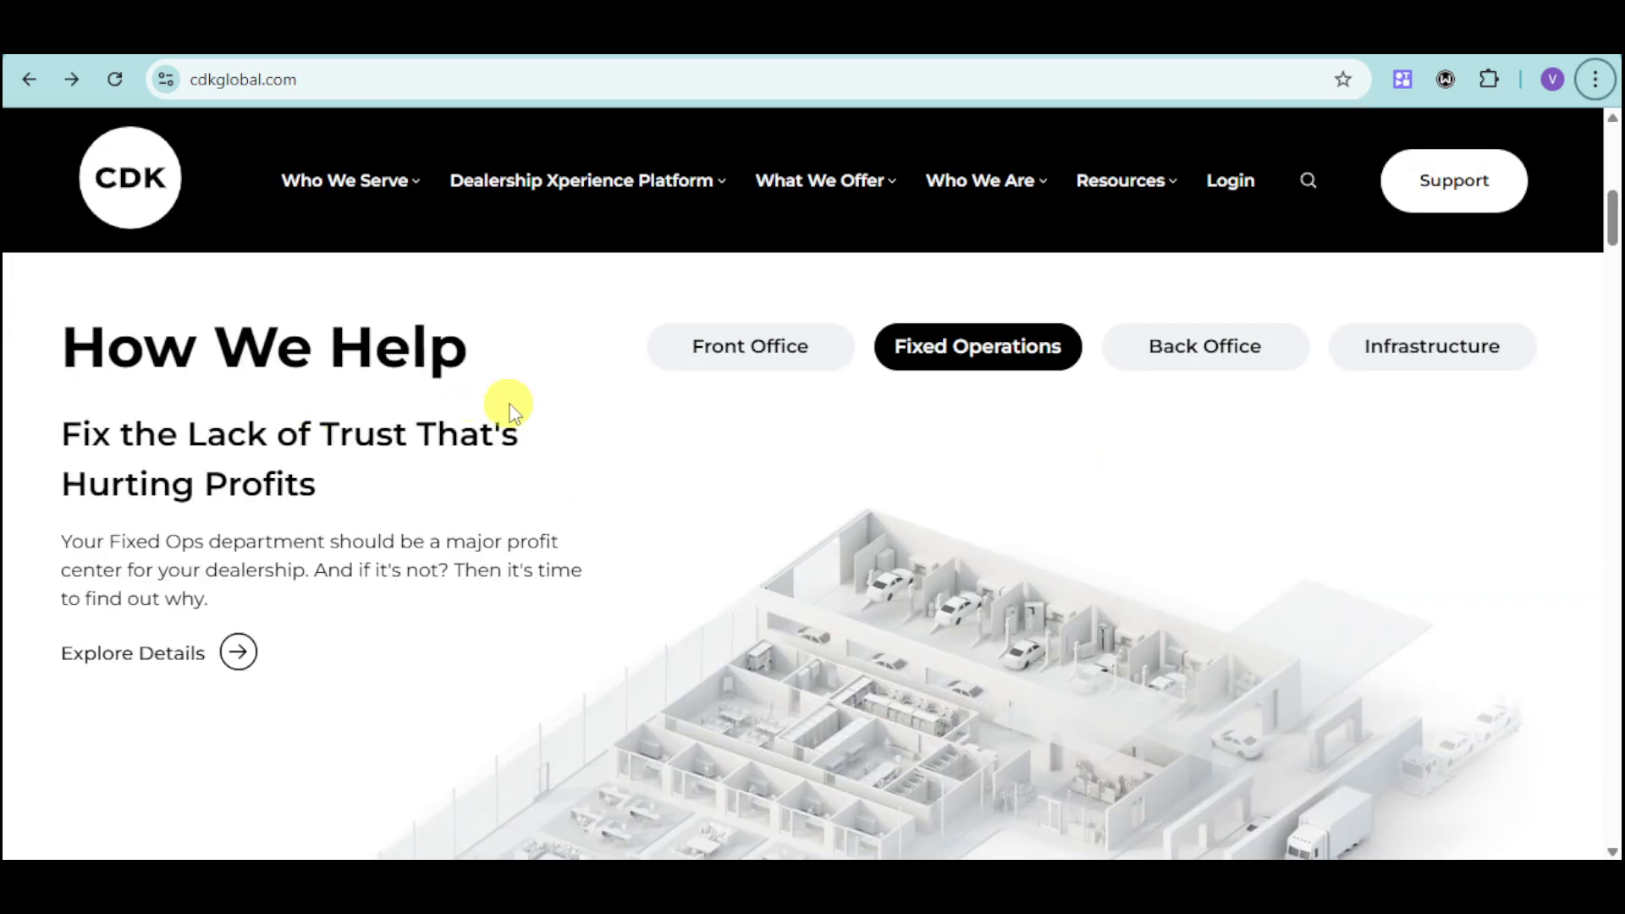
mouse_move(92, 406)
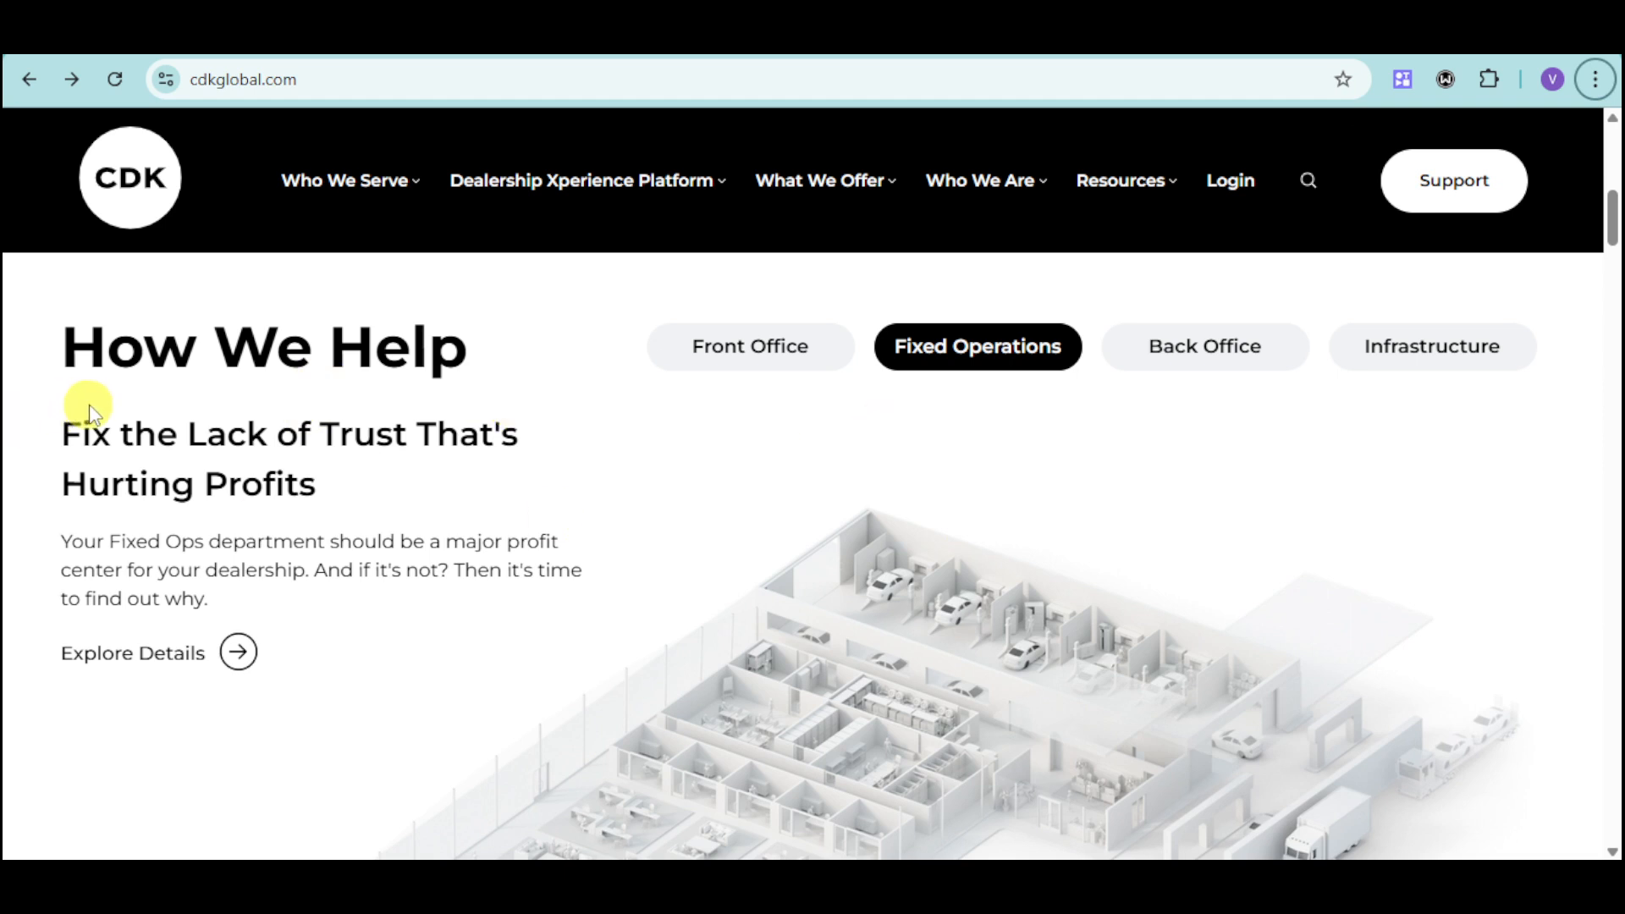
mouse_move(480, 444)
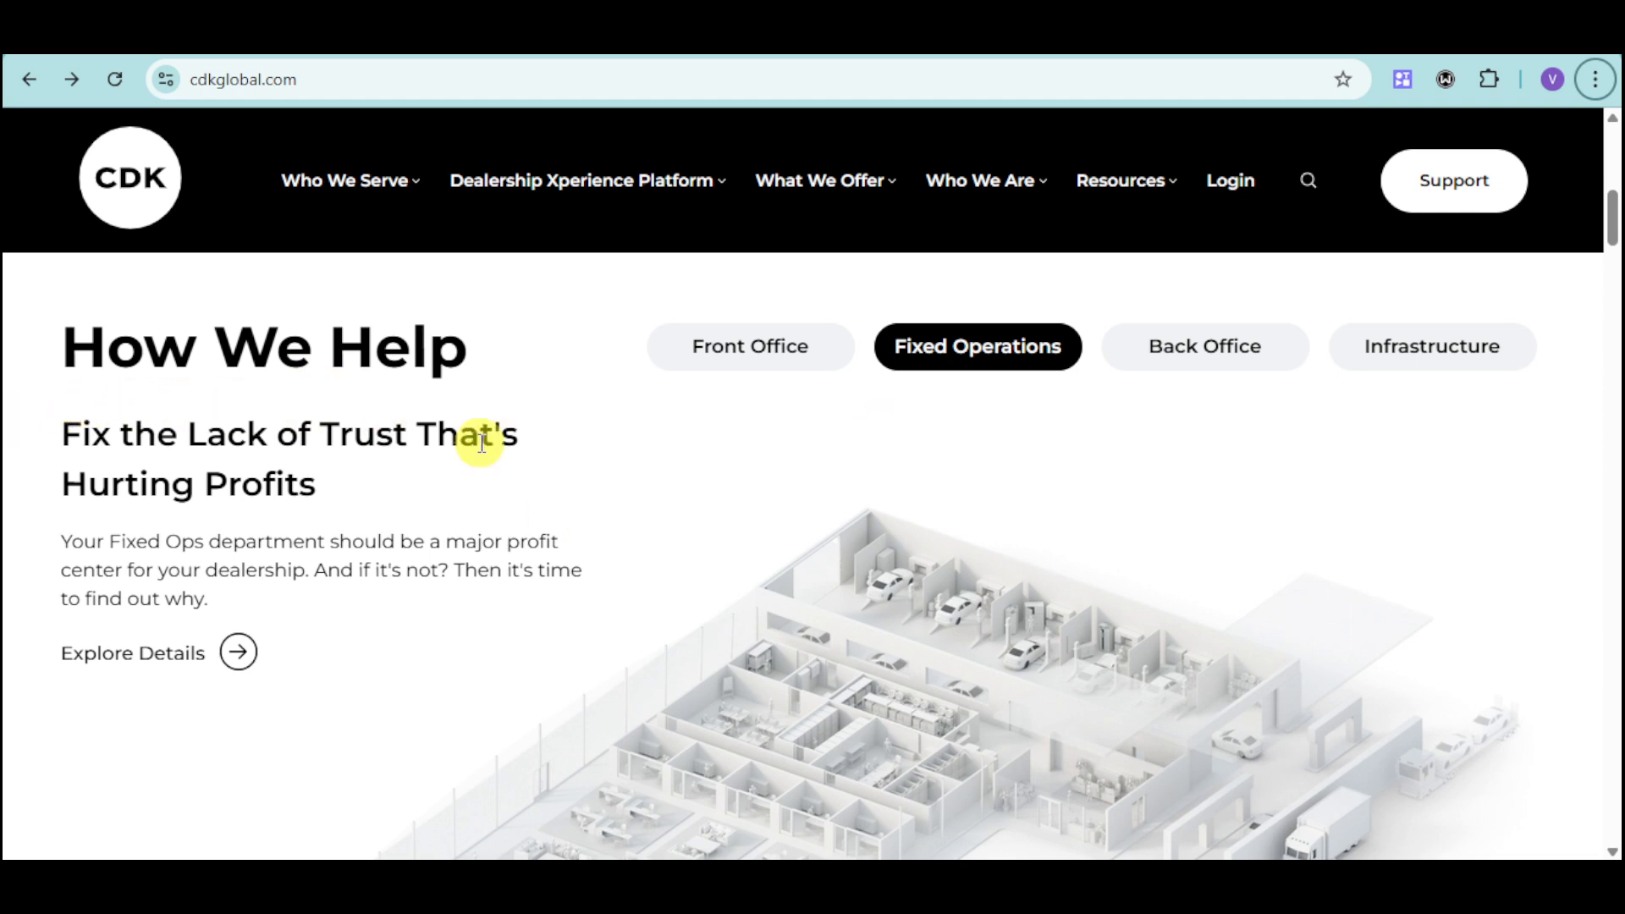
mouse_move(581, 464)
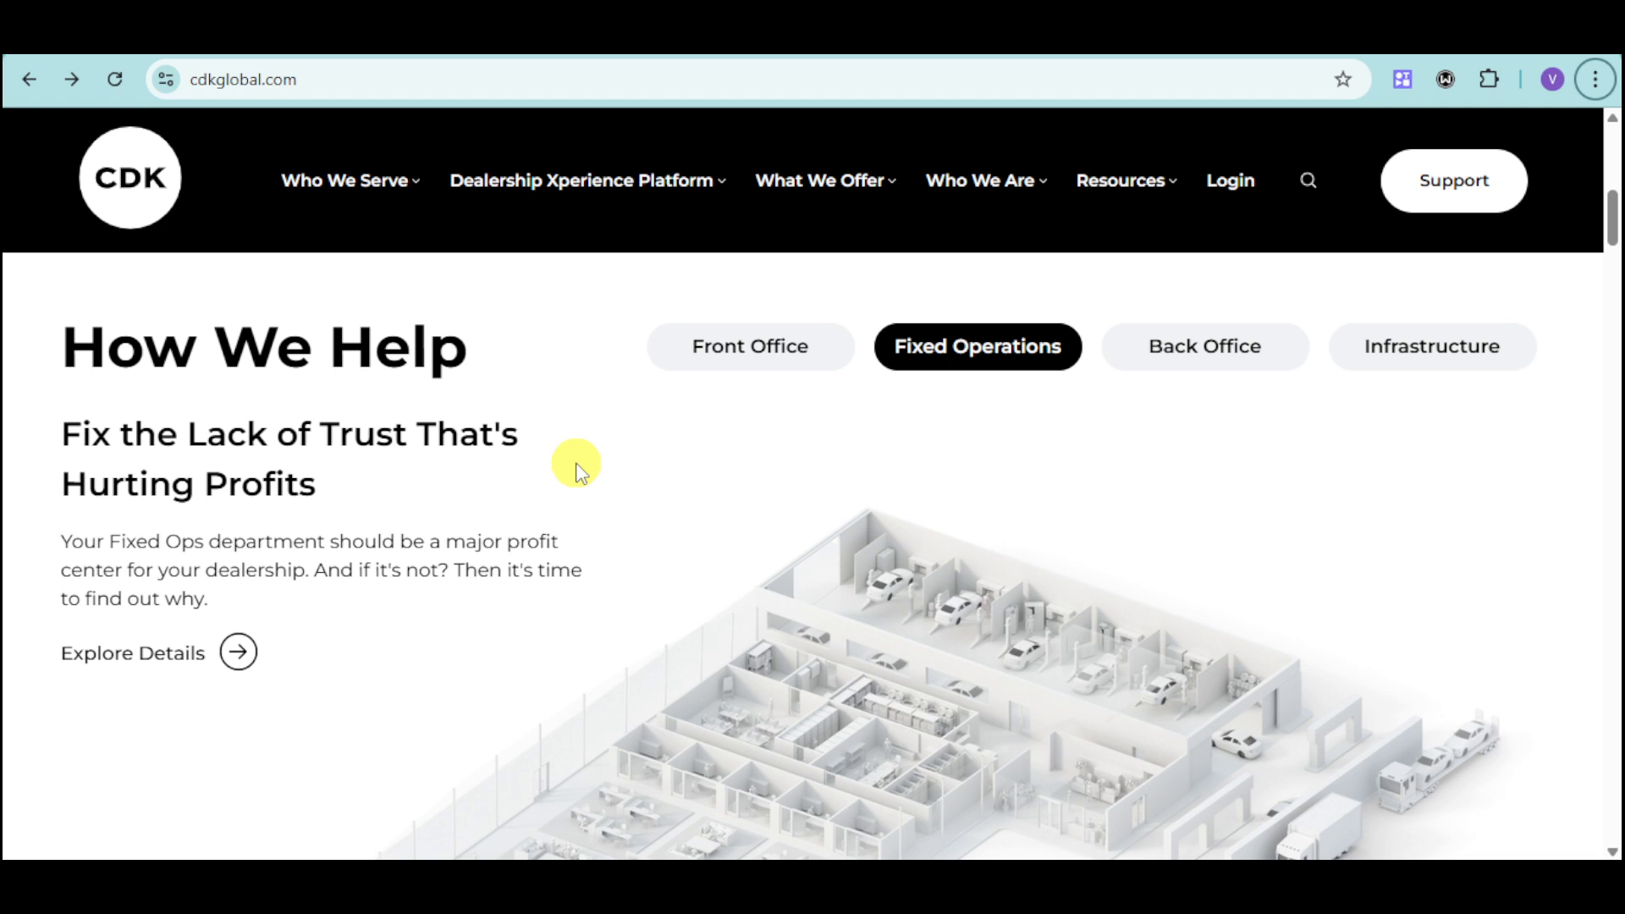
mouse_move(425, 532)
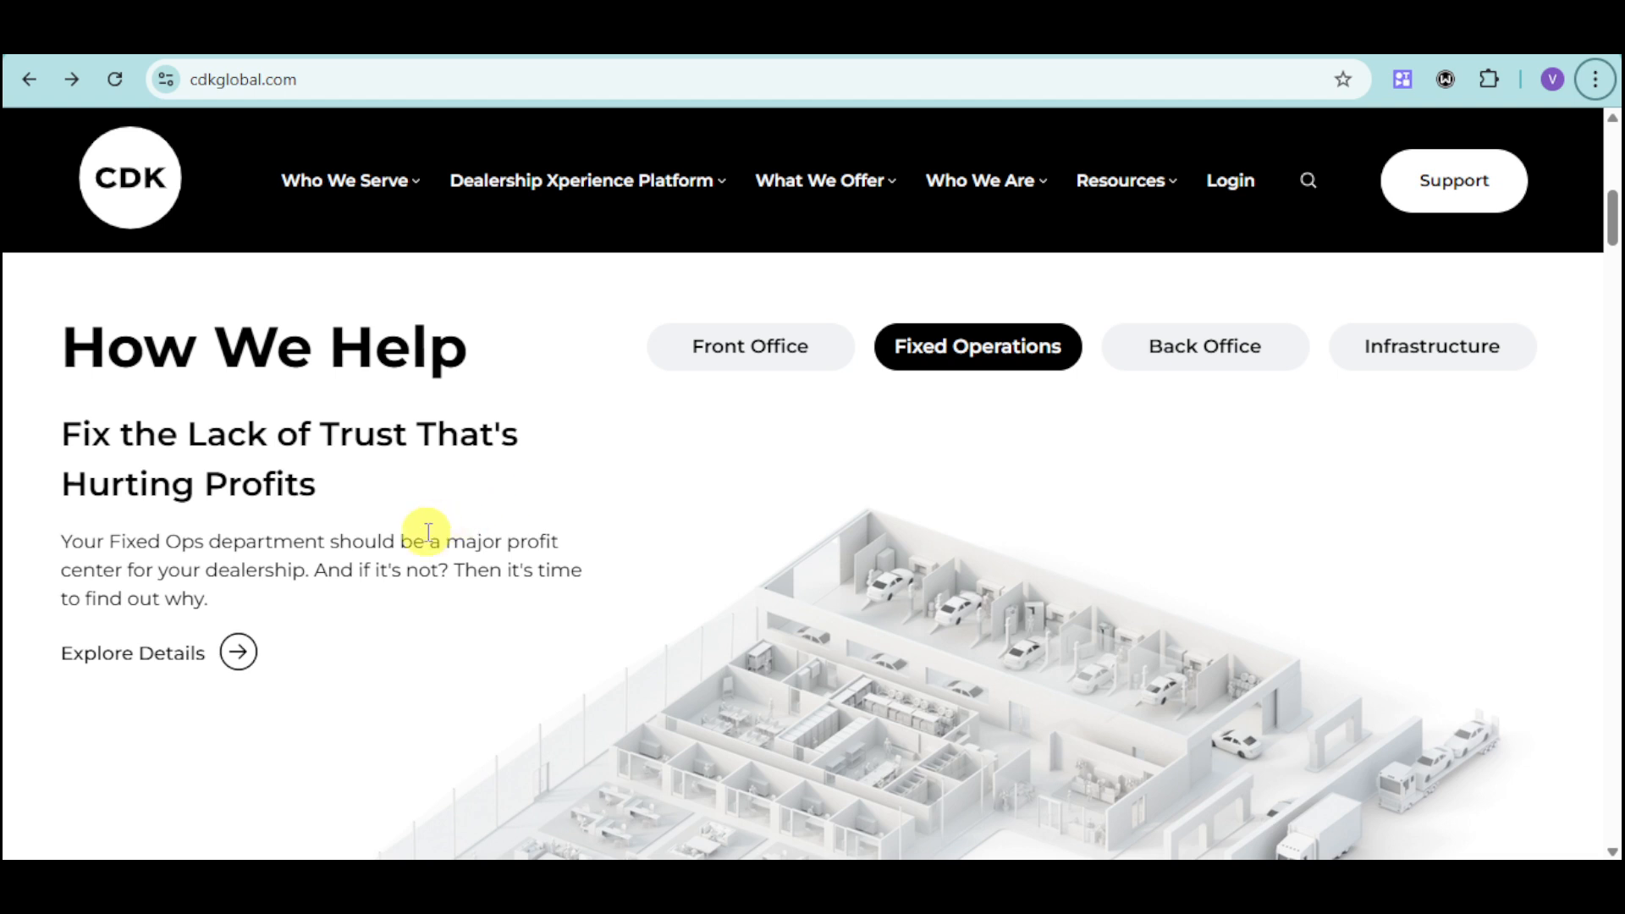
mouse_move(274, 572)
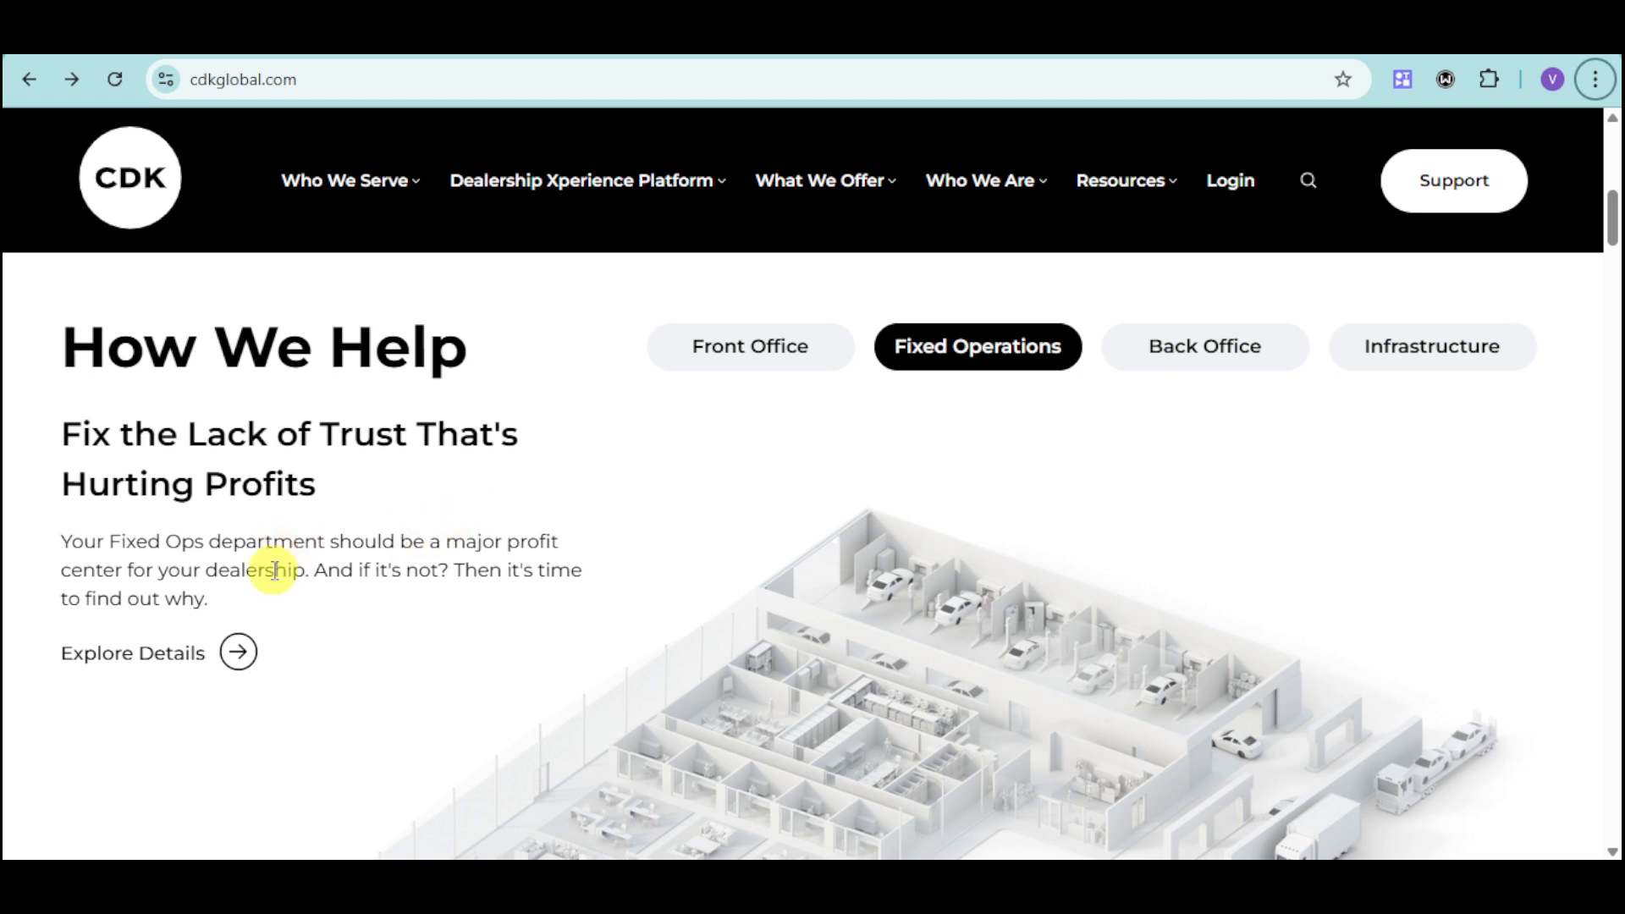
mouse_move(591, 567)
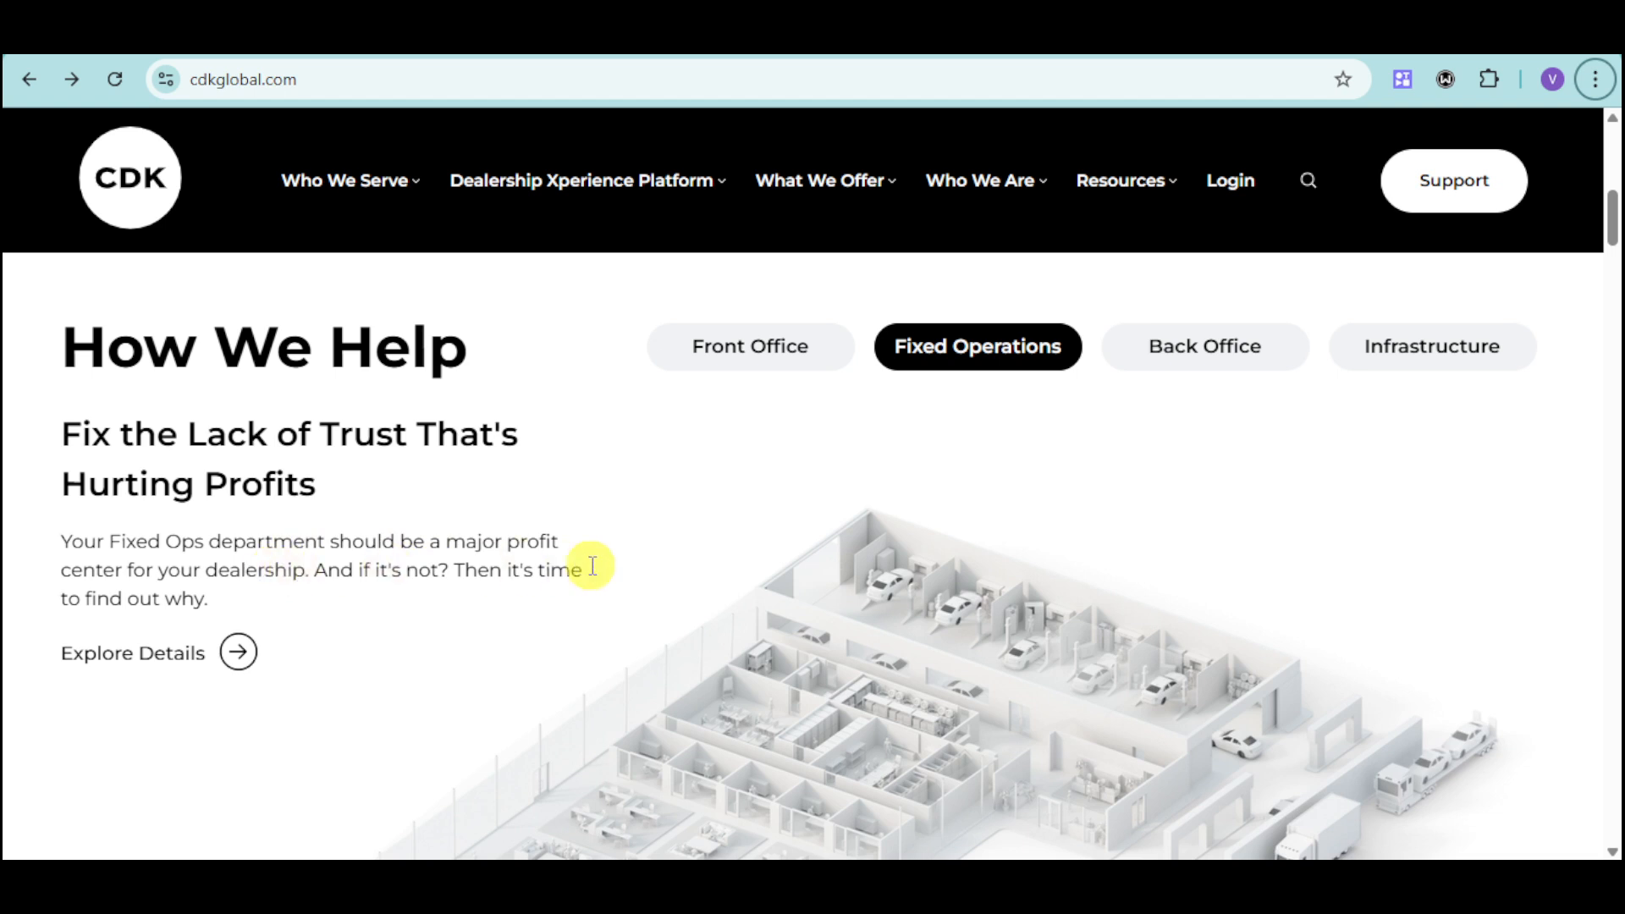
mouse_move(184, 597)
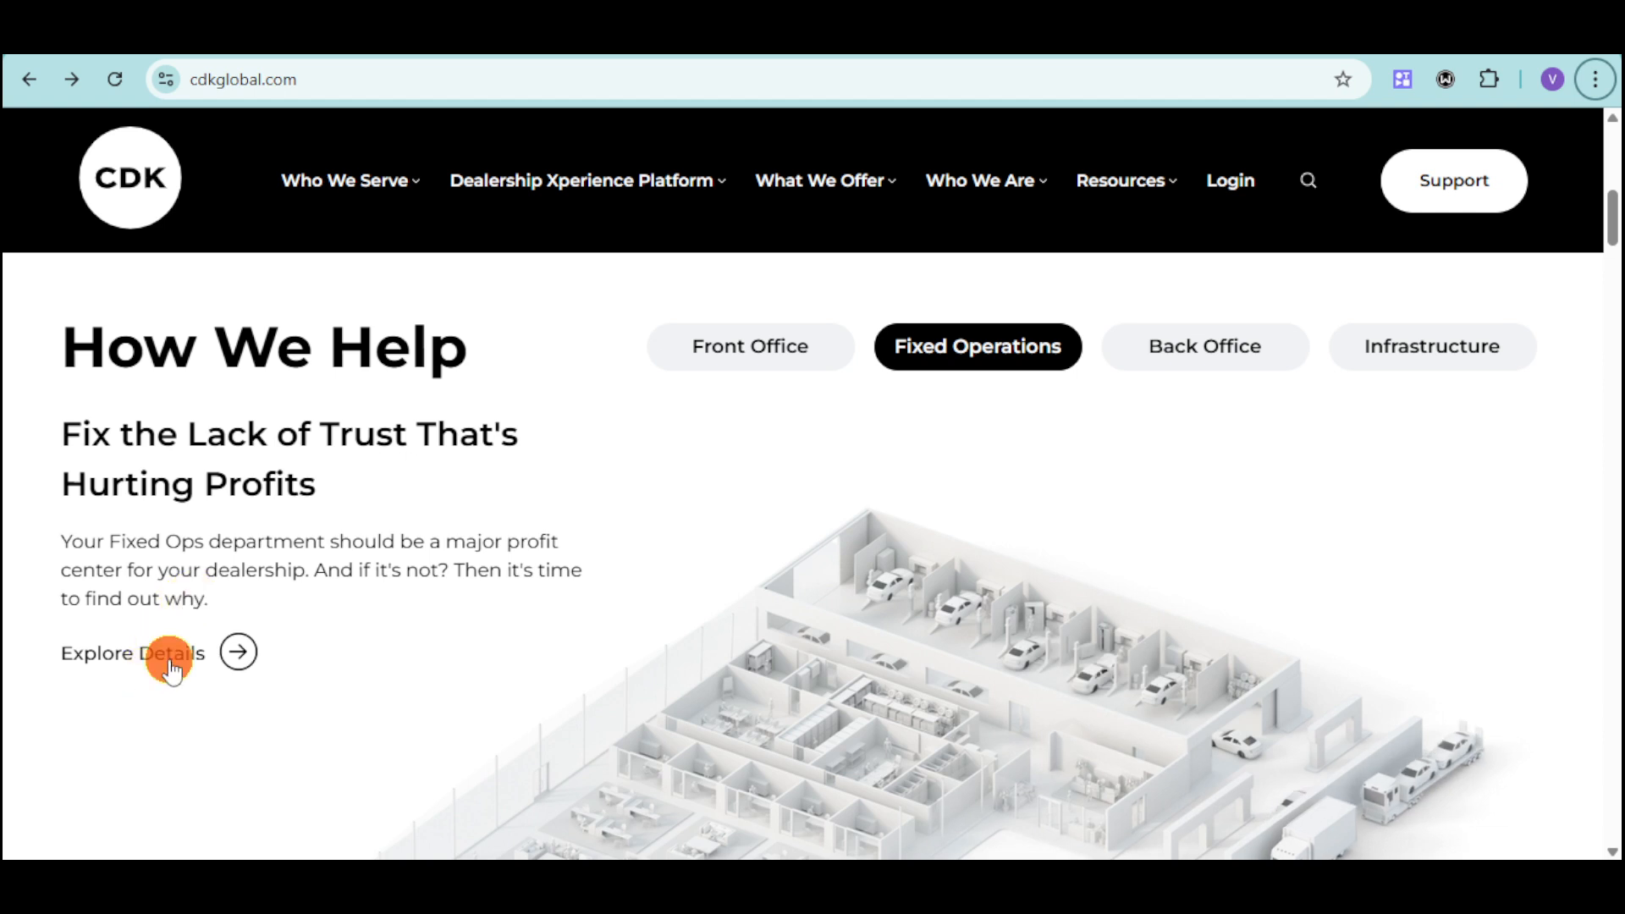
mouse_move(175, 664)
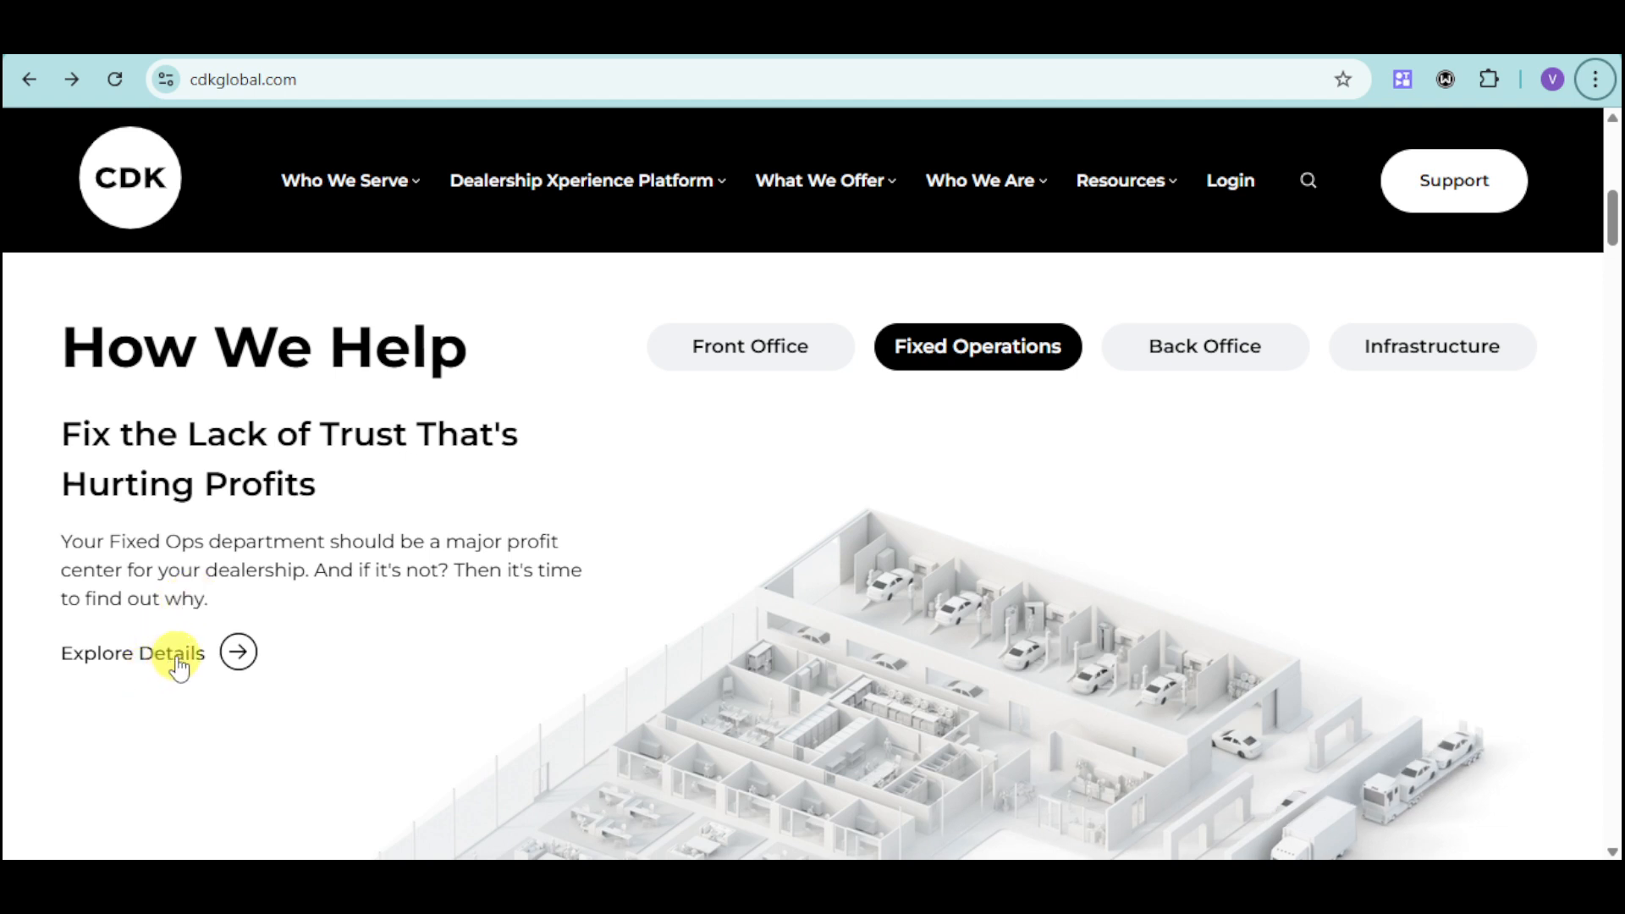
Open the Fixed Operations service-department page via Explore Details and reveal its intro
click(132, 654)
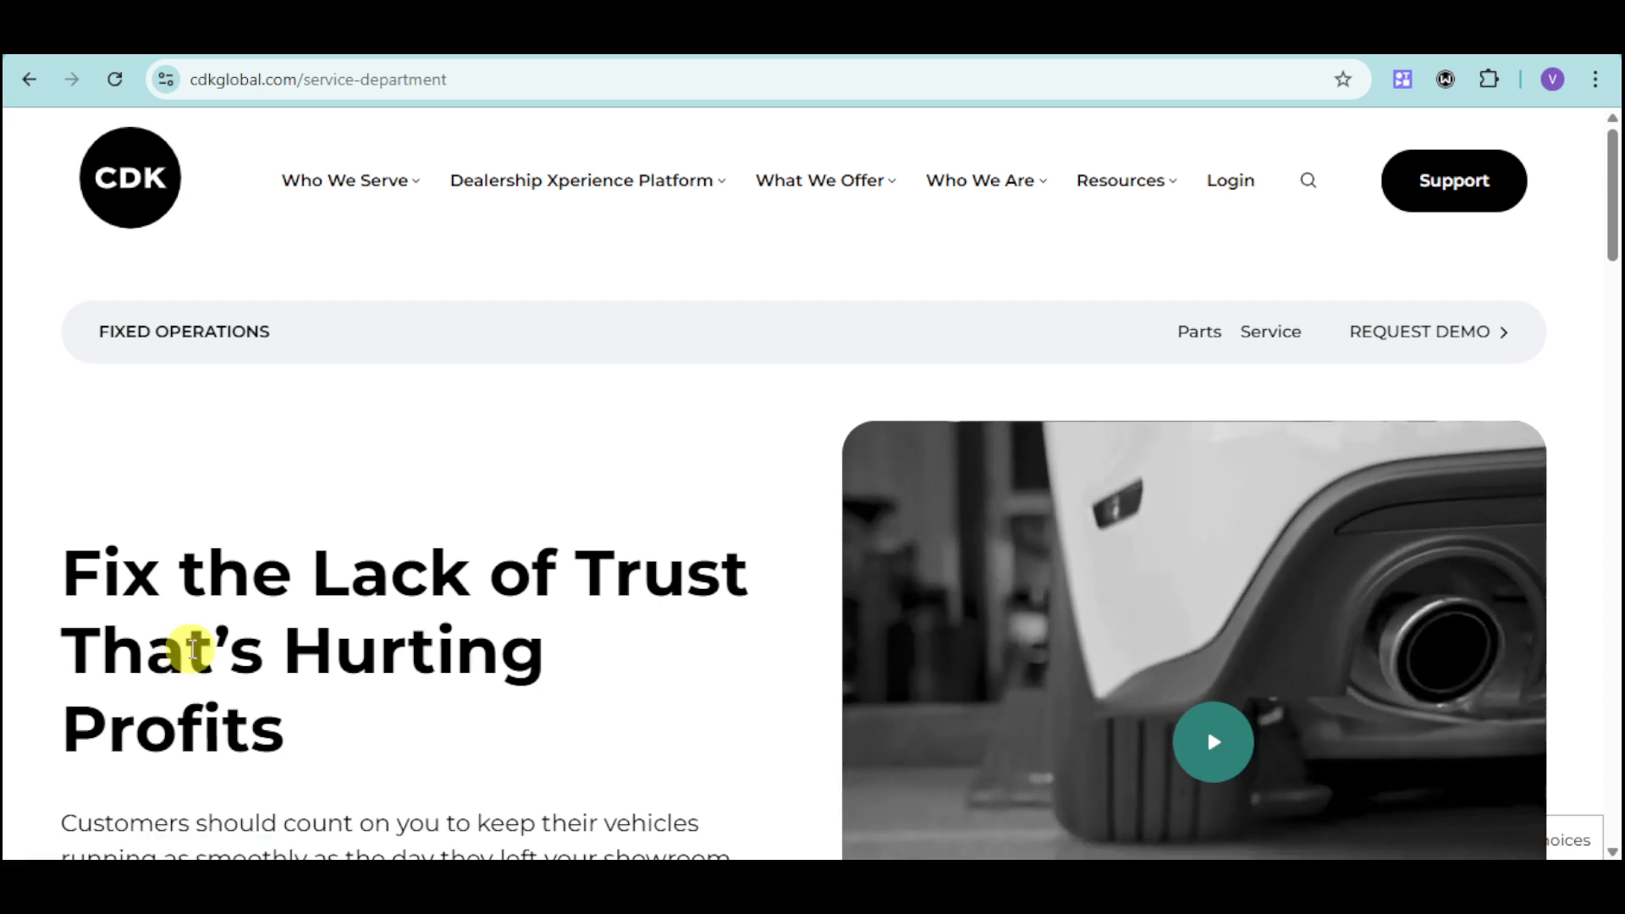
scroll(down, 3)
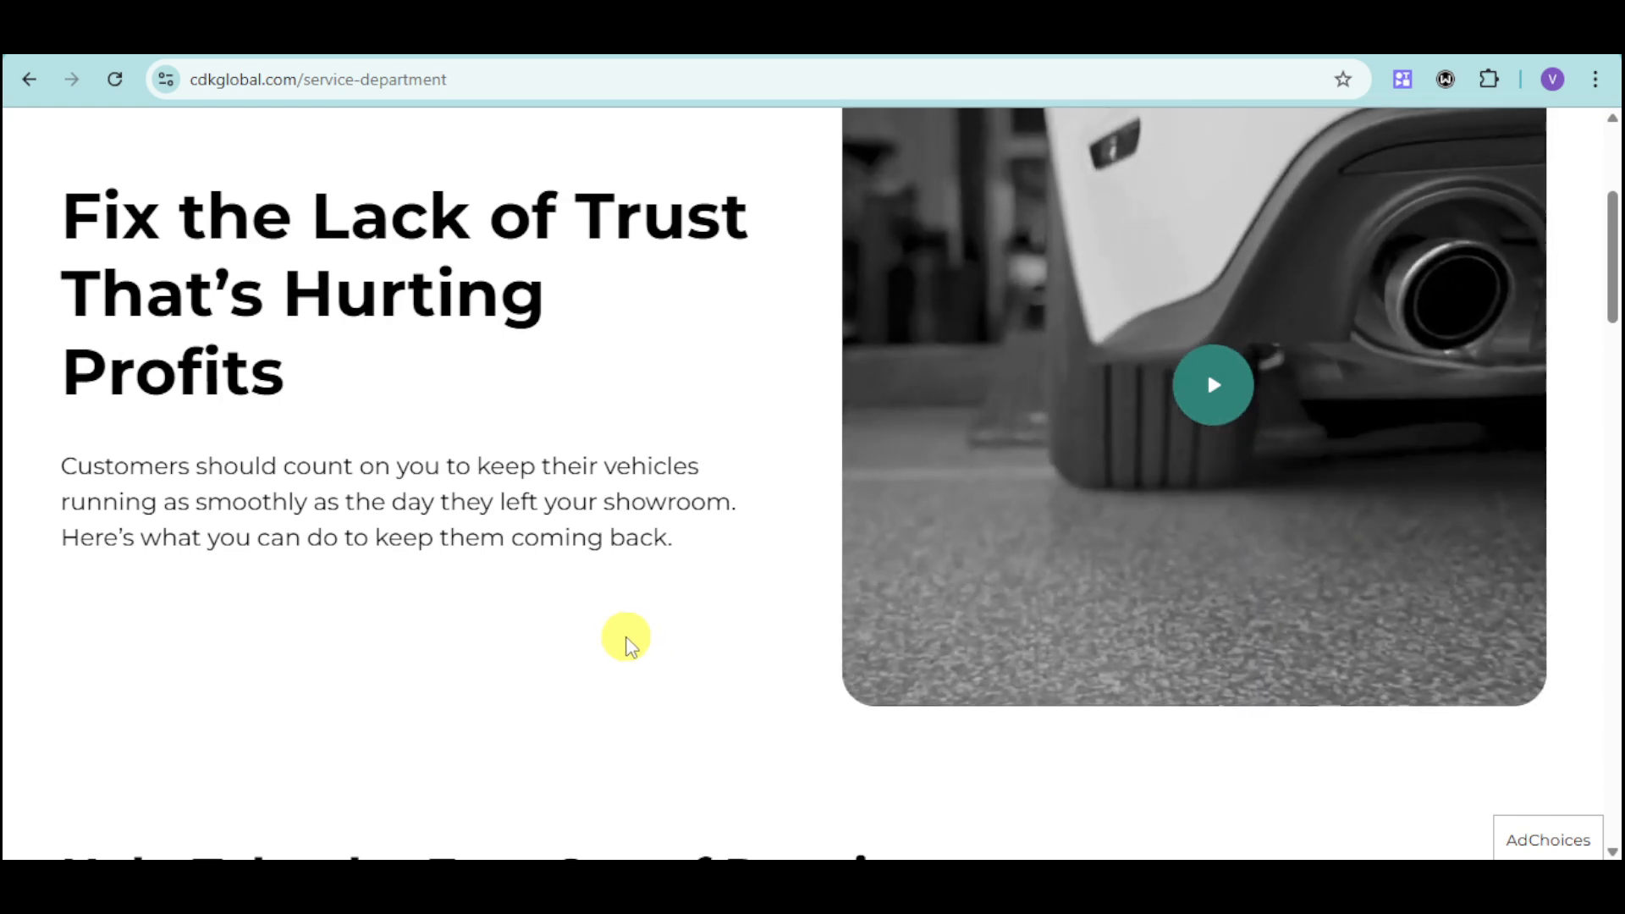
Scroll to the Help Take the Fear Out of Repairs section with its three tips
scroll(down, 3)
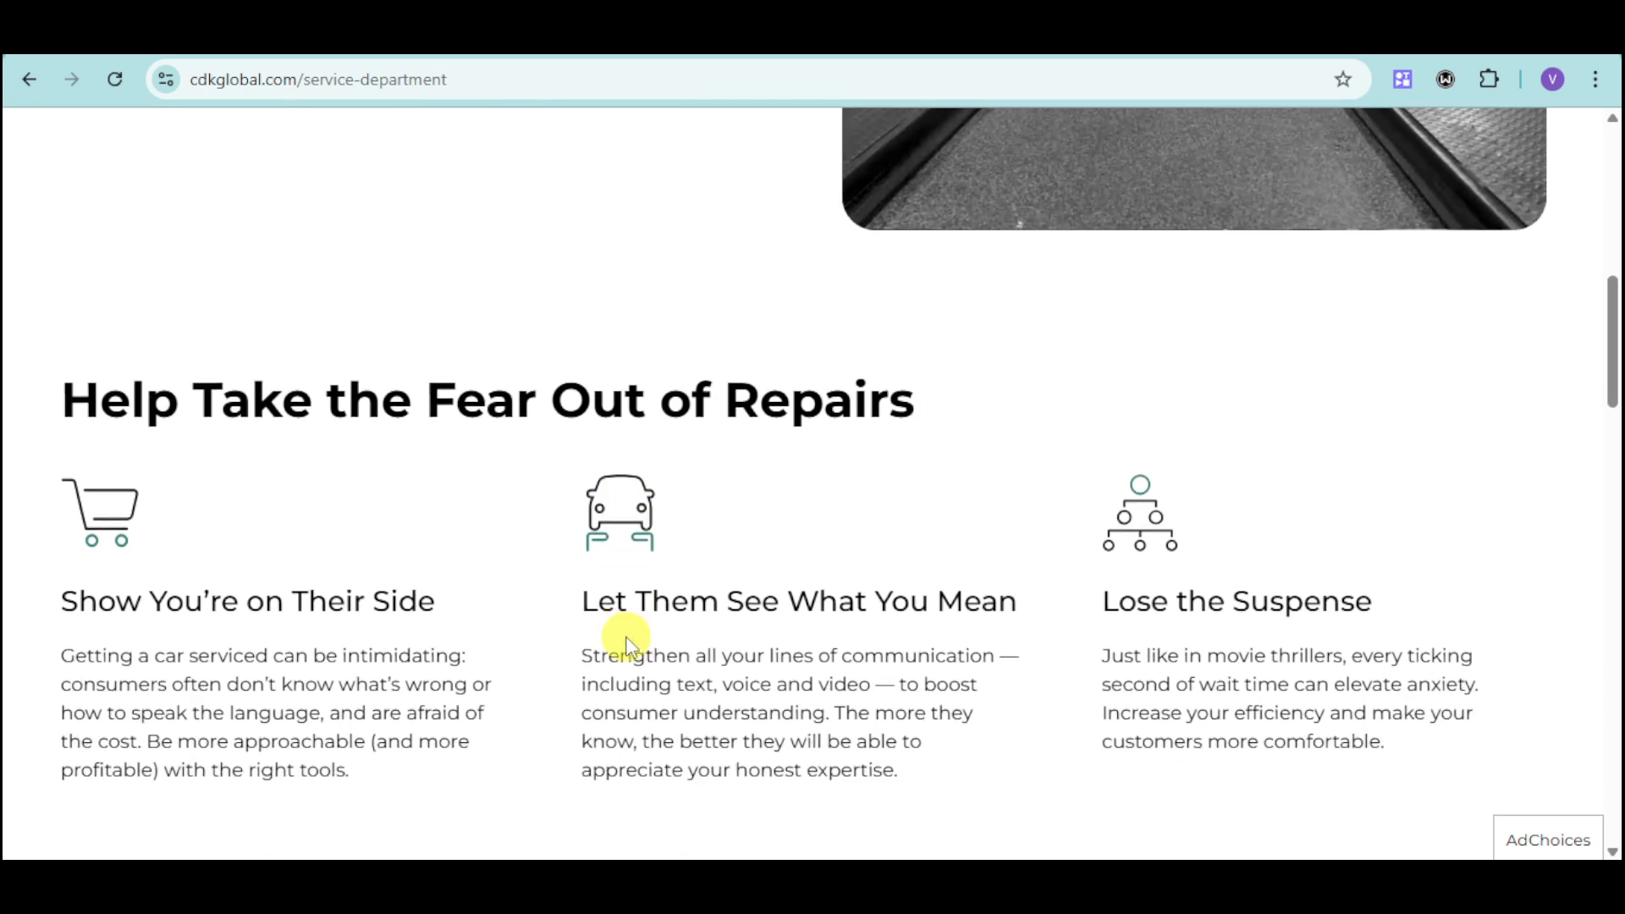
mouse_move(715, 461)
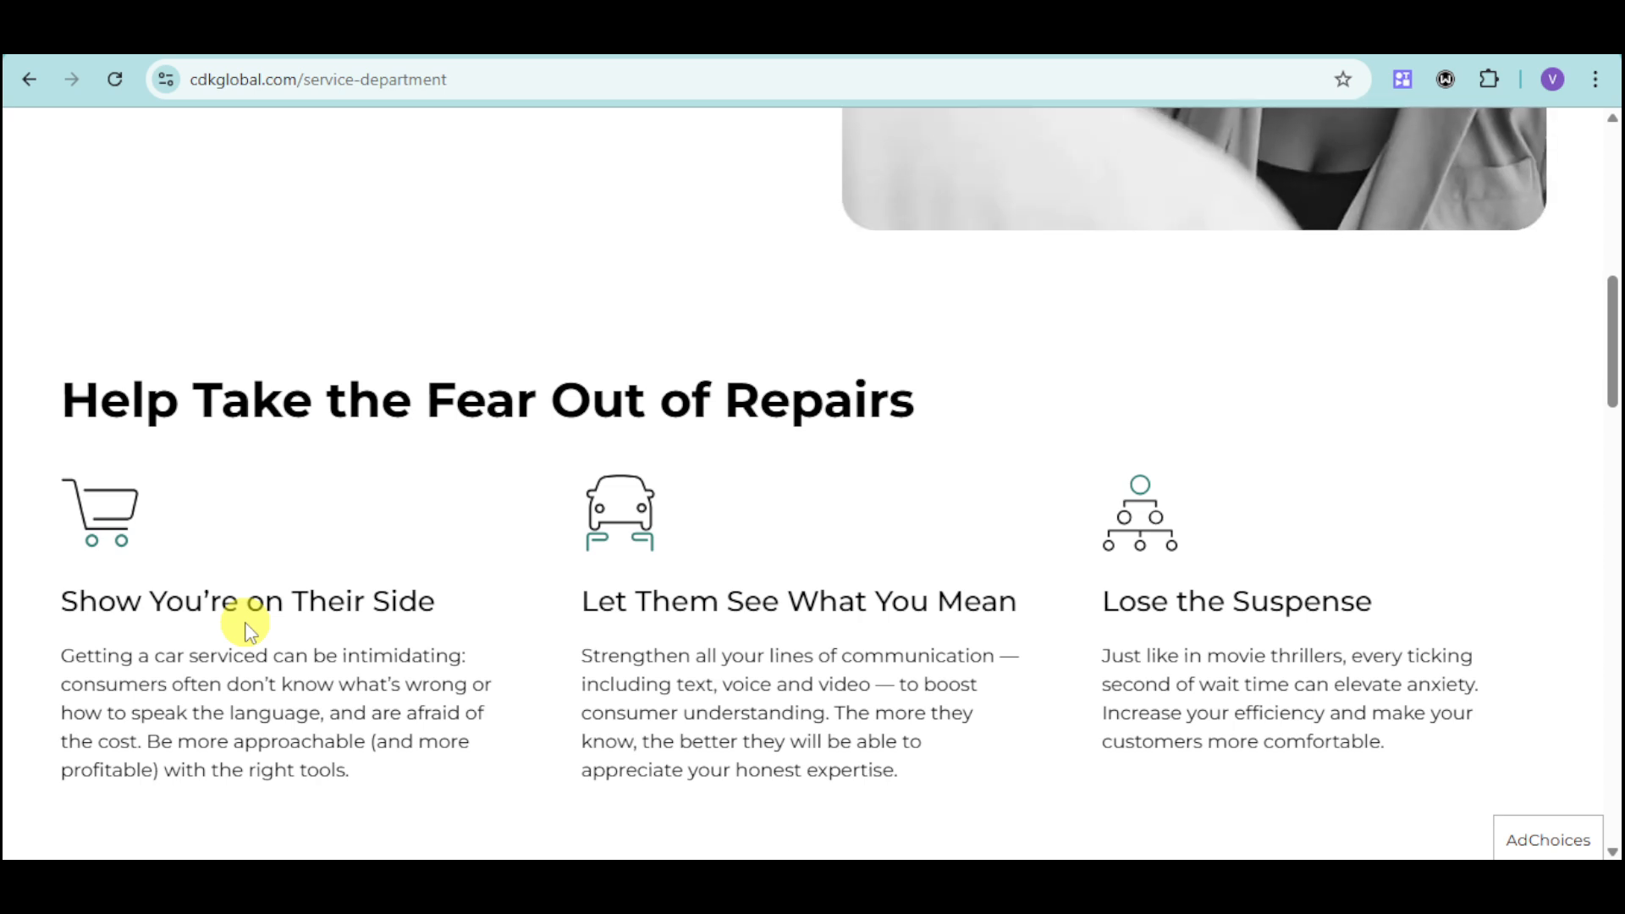
mouse_move(1039, 777)
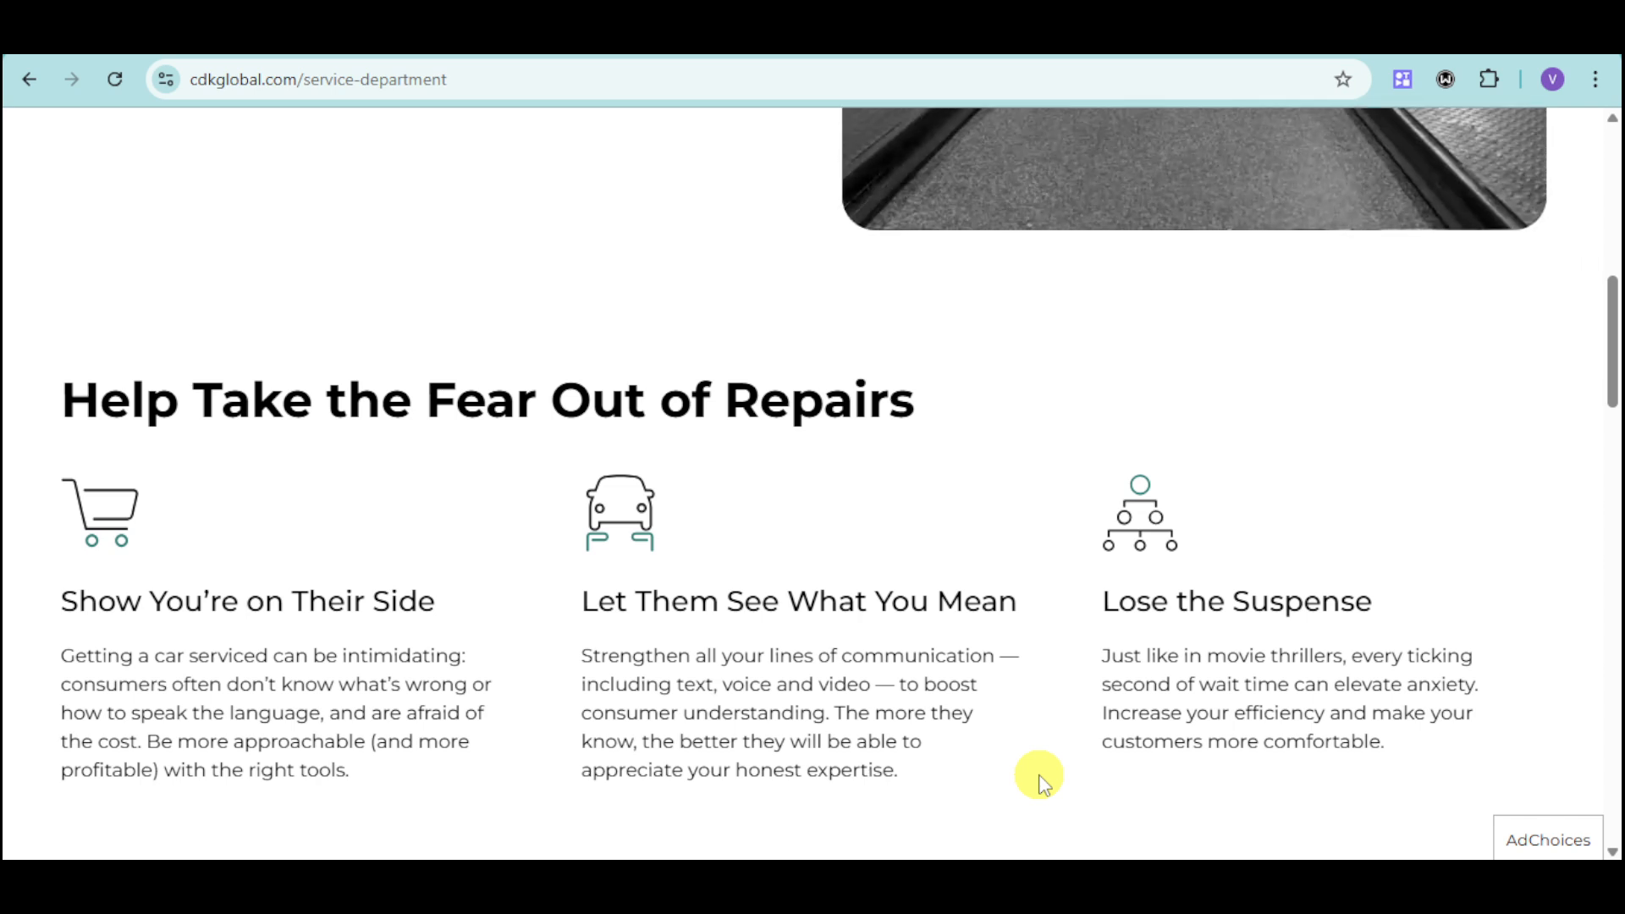
mouse_move(1353, 731)
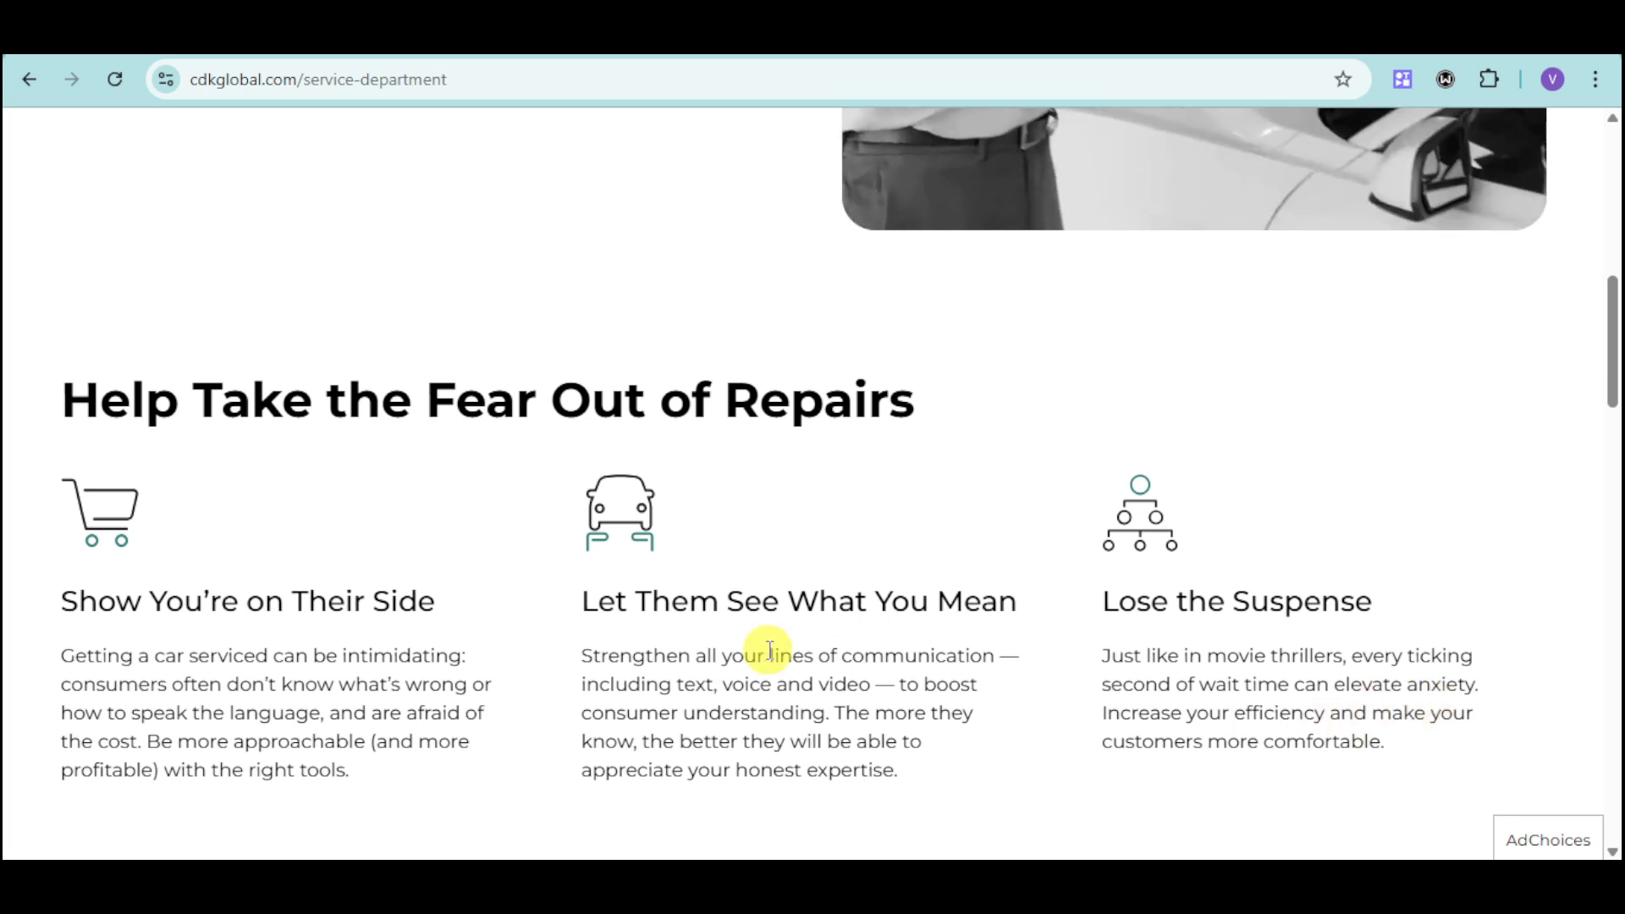
Scroll to the Perception Is Limiting Your Potential statistics, 2/3 and $68B
scroll(down, 3)
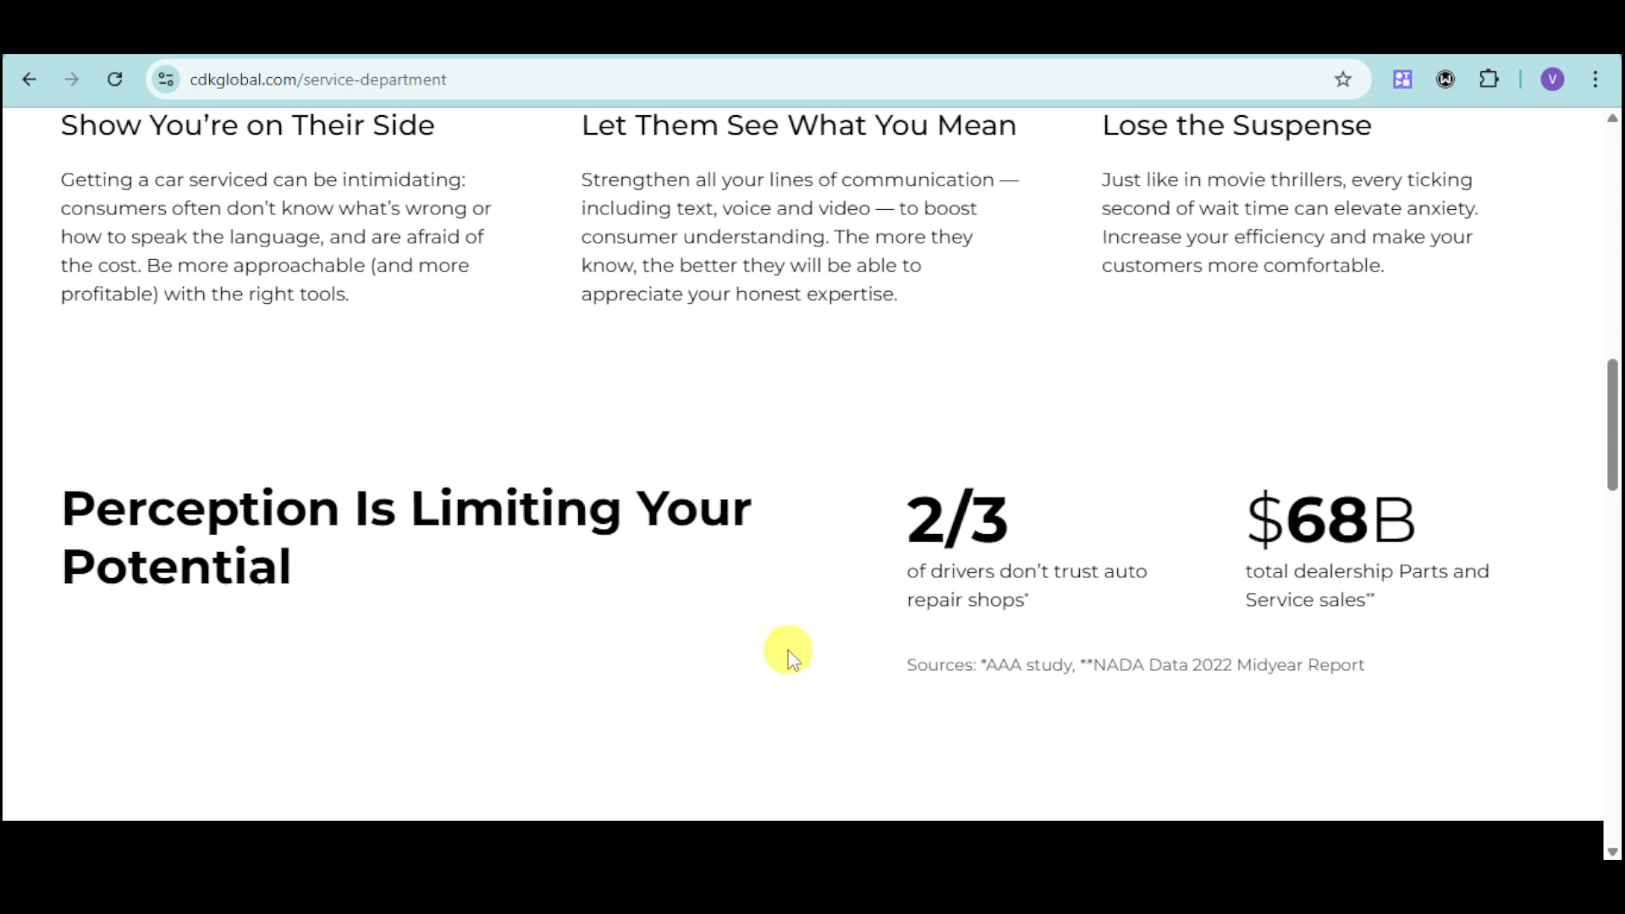
mouse_move(1118, 513)
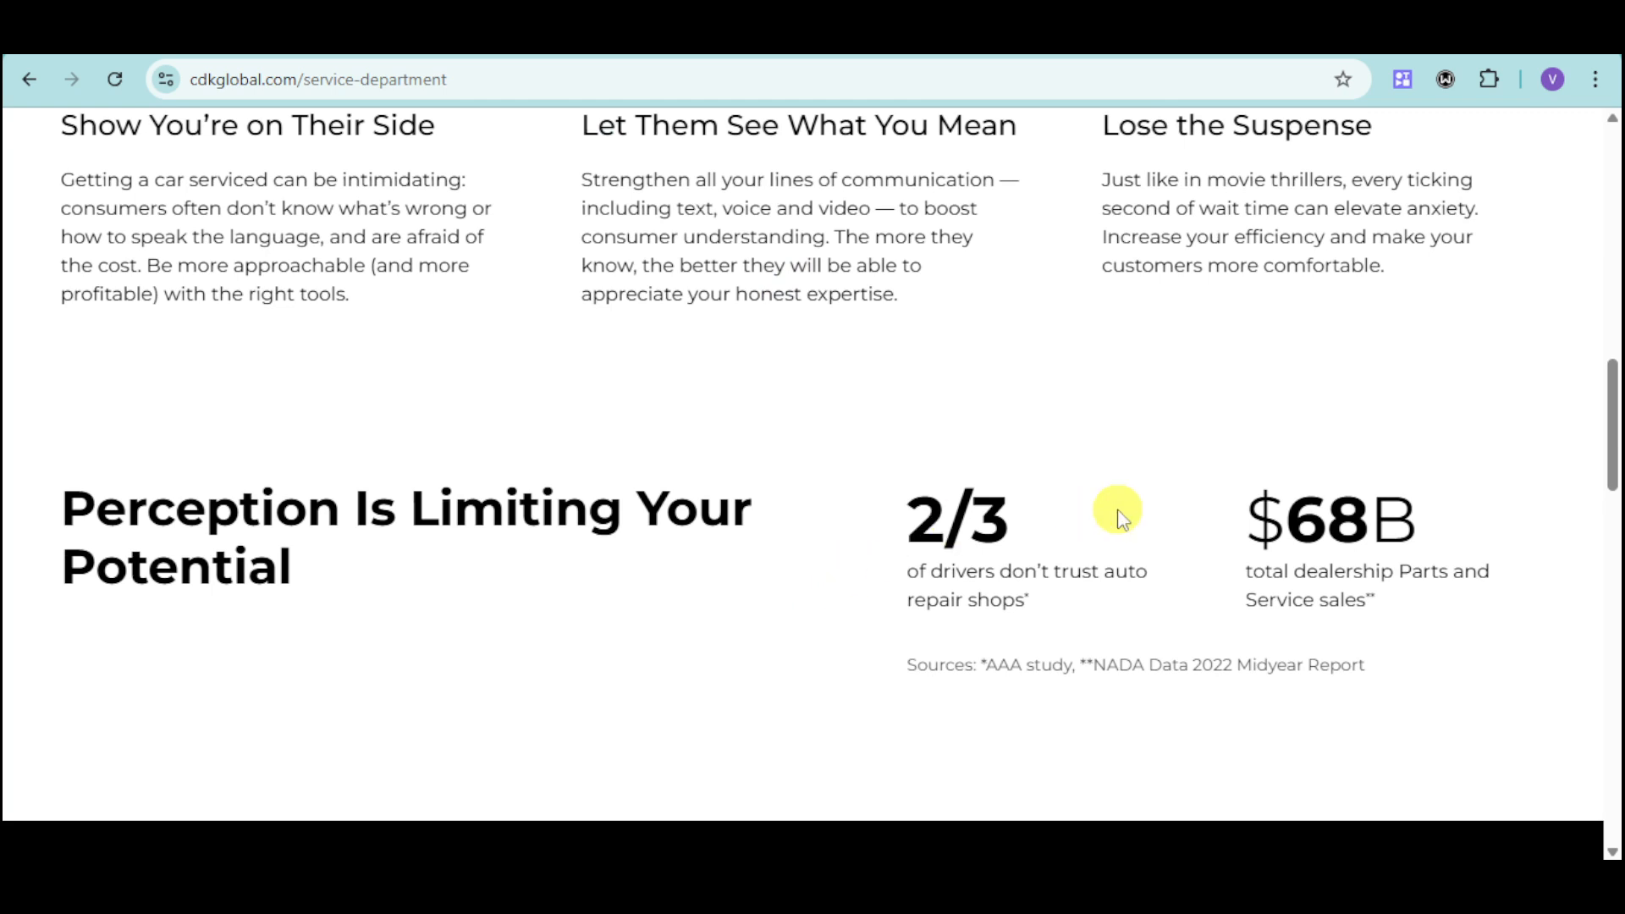
mouse_move(1370, 552)
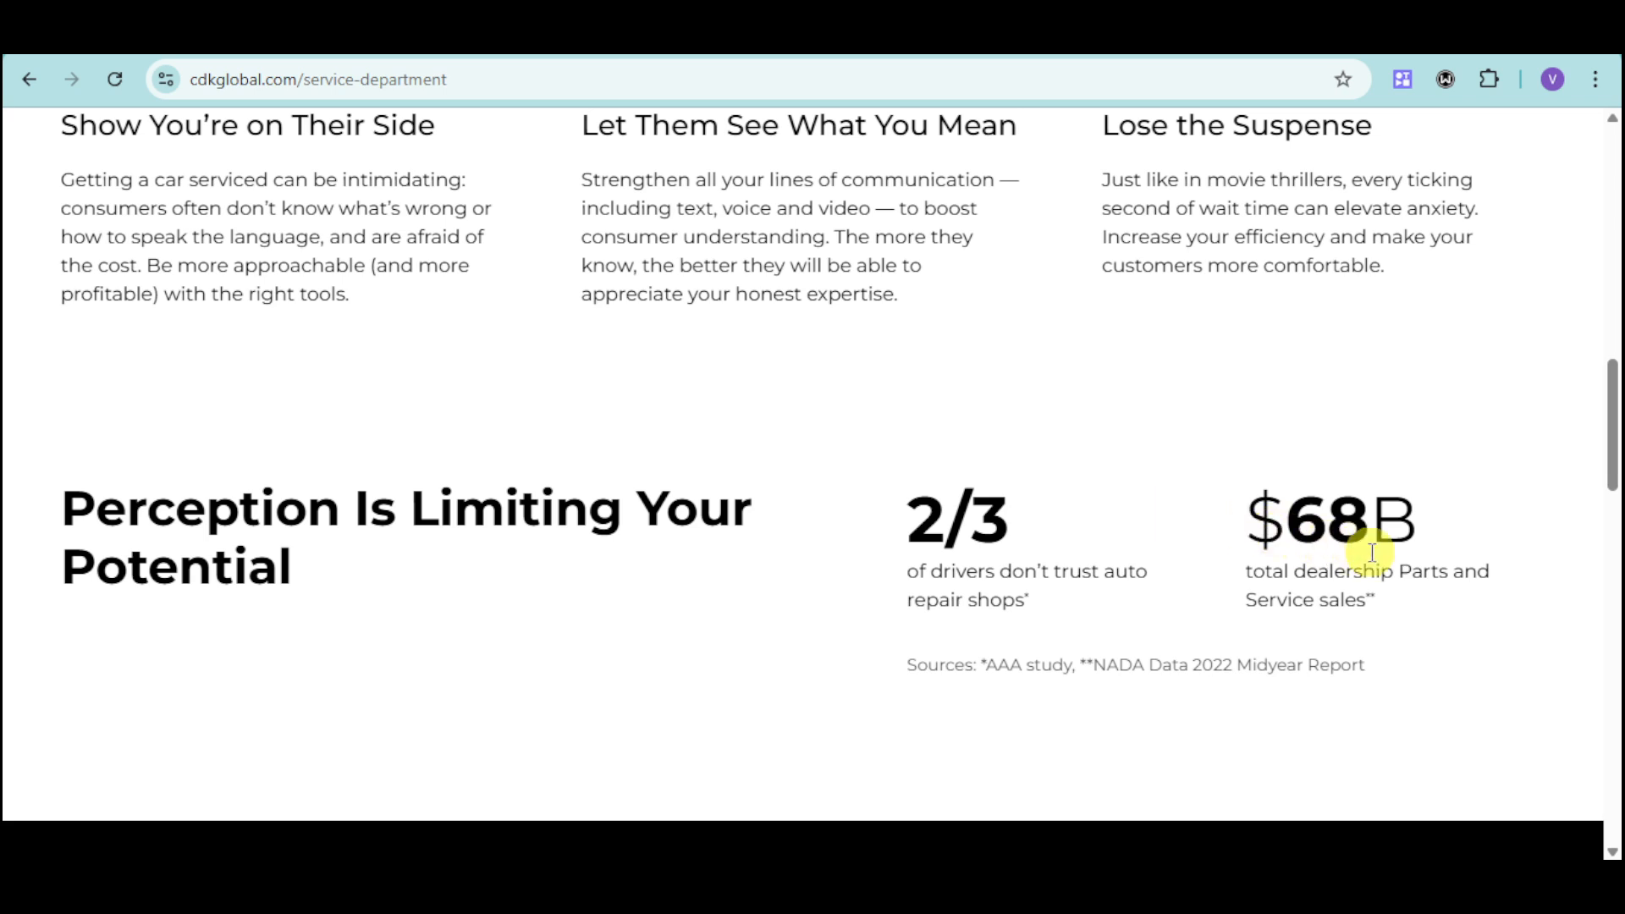
mouse_move(1523, 601)
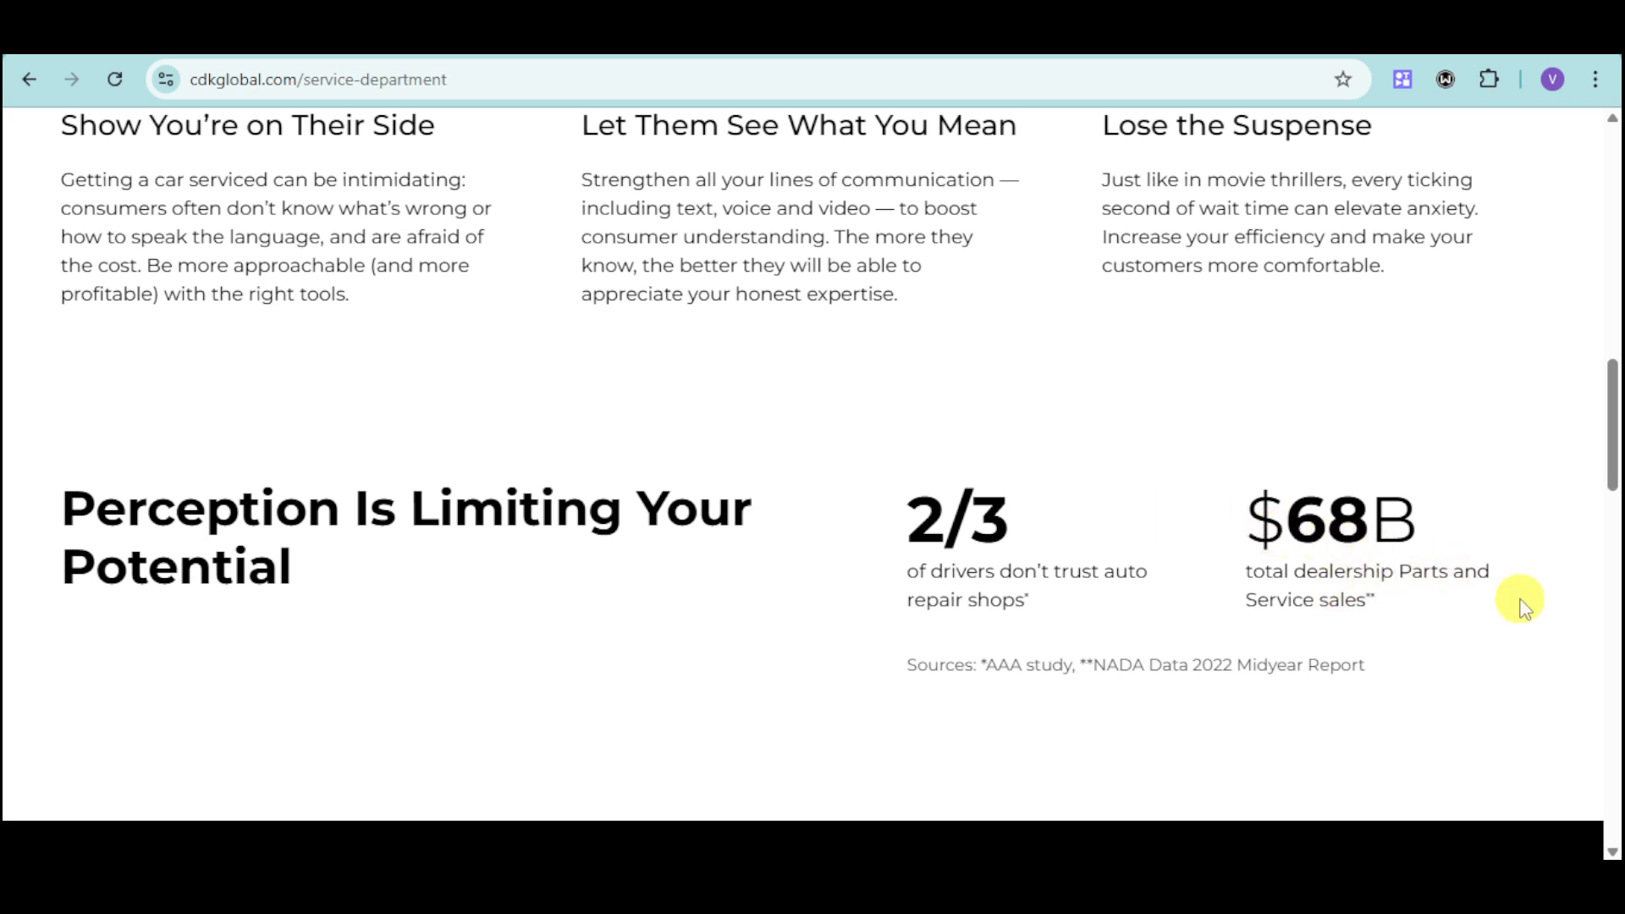
mouse_move(1223, 635)
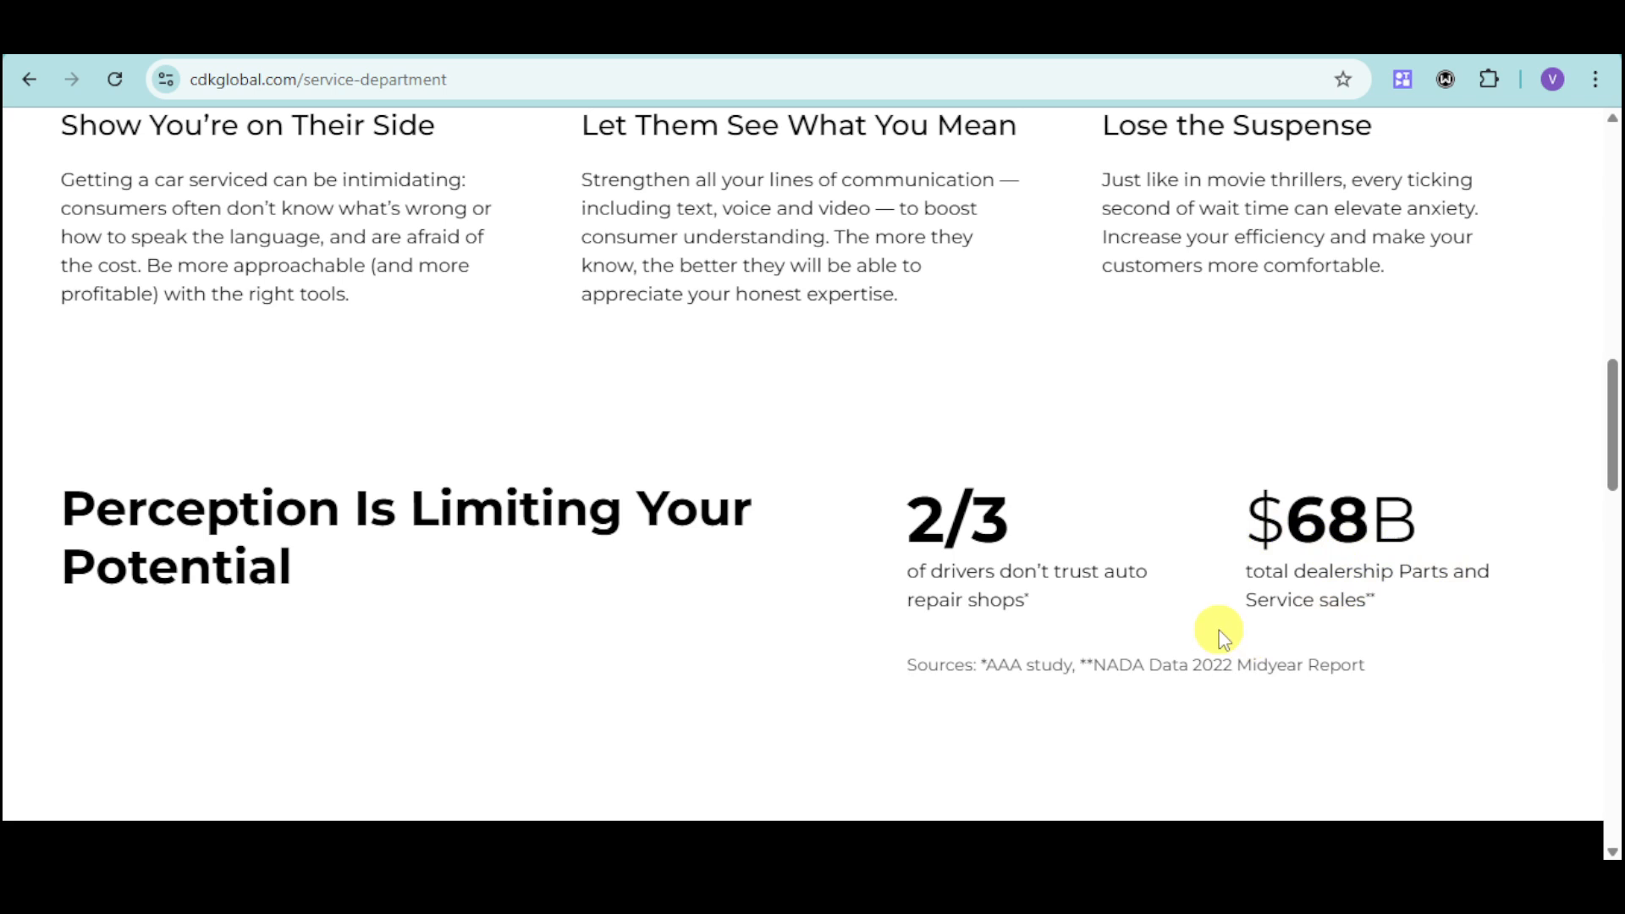
mouse_move(999, 496)
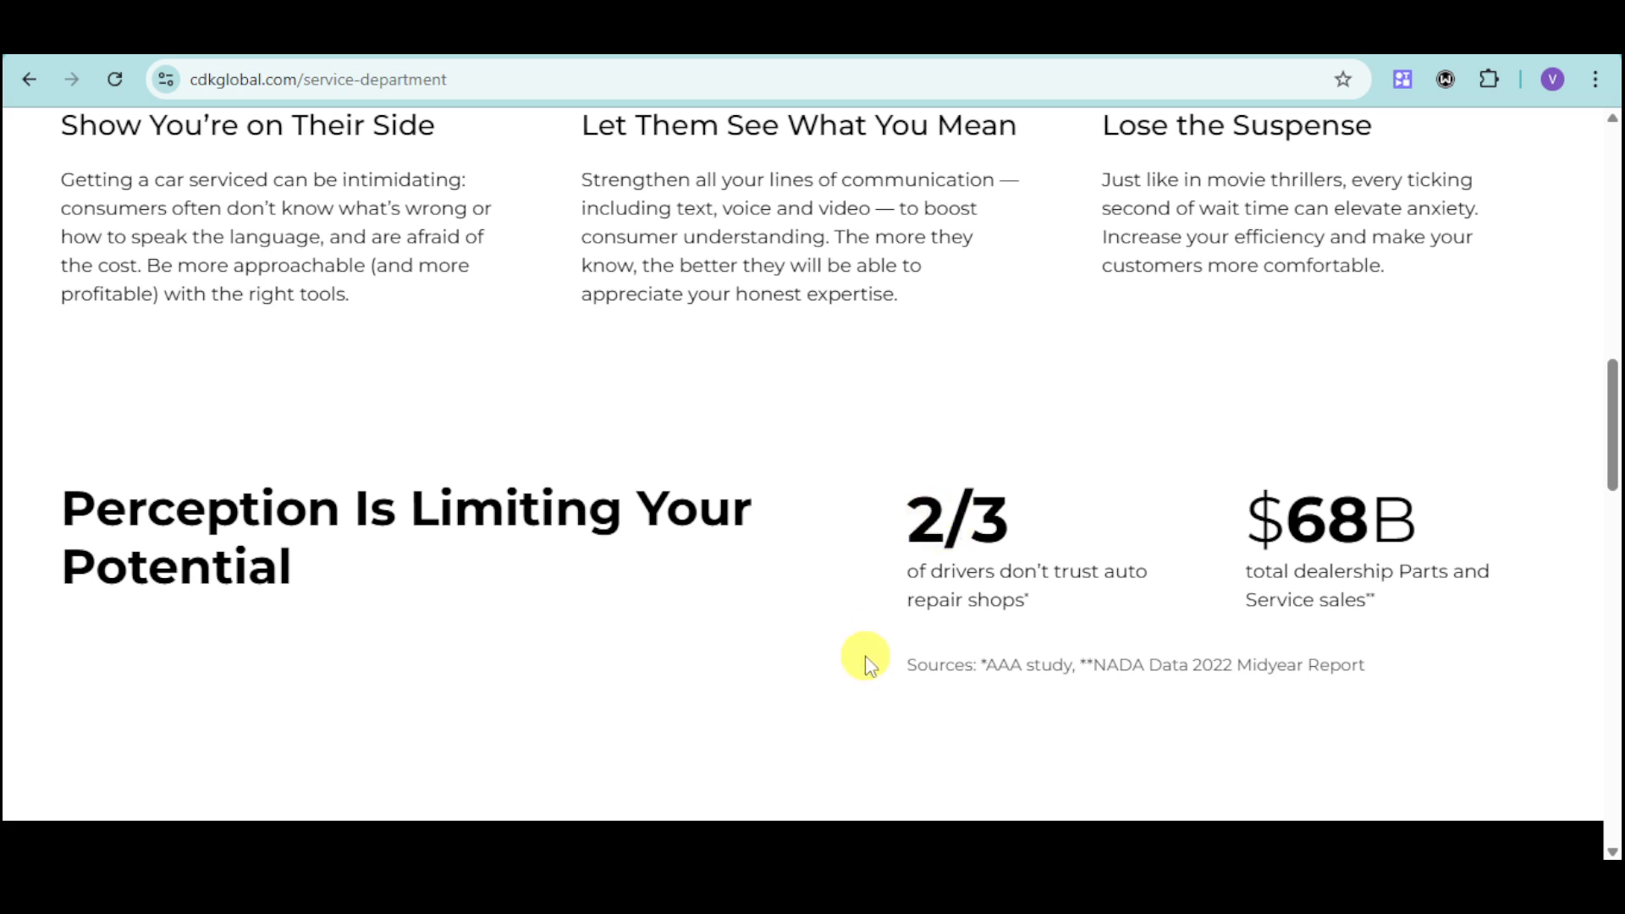
Scroll to the Drive Service Efficiency section with its Parts and Service cards
scroll(down, 3)
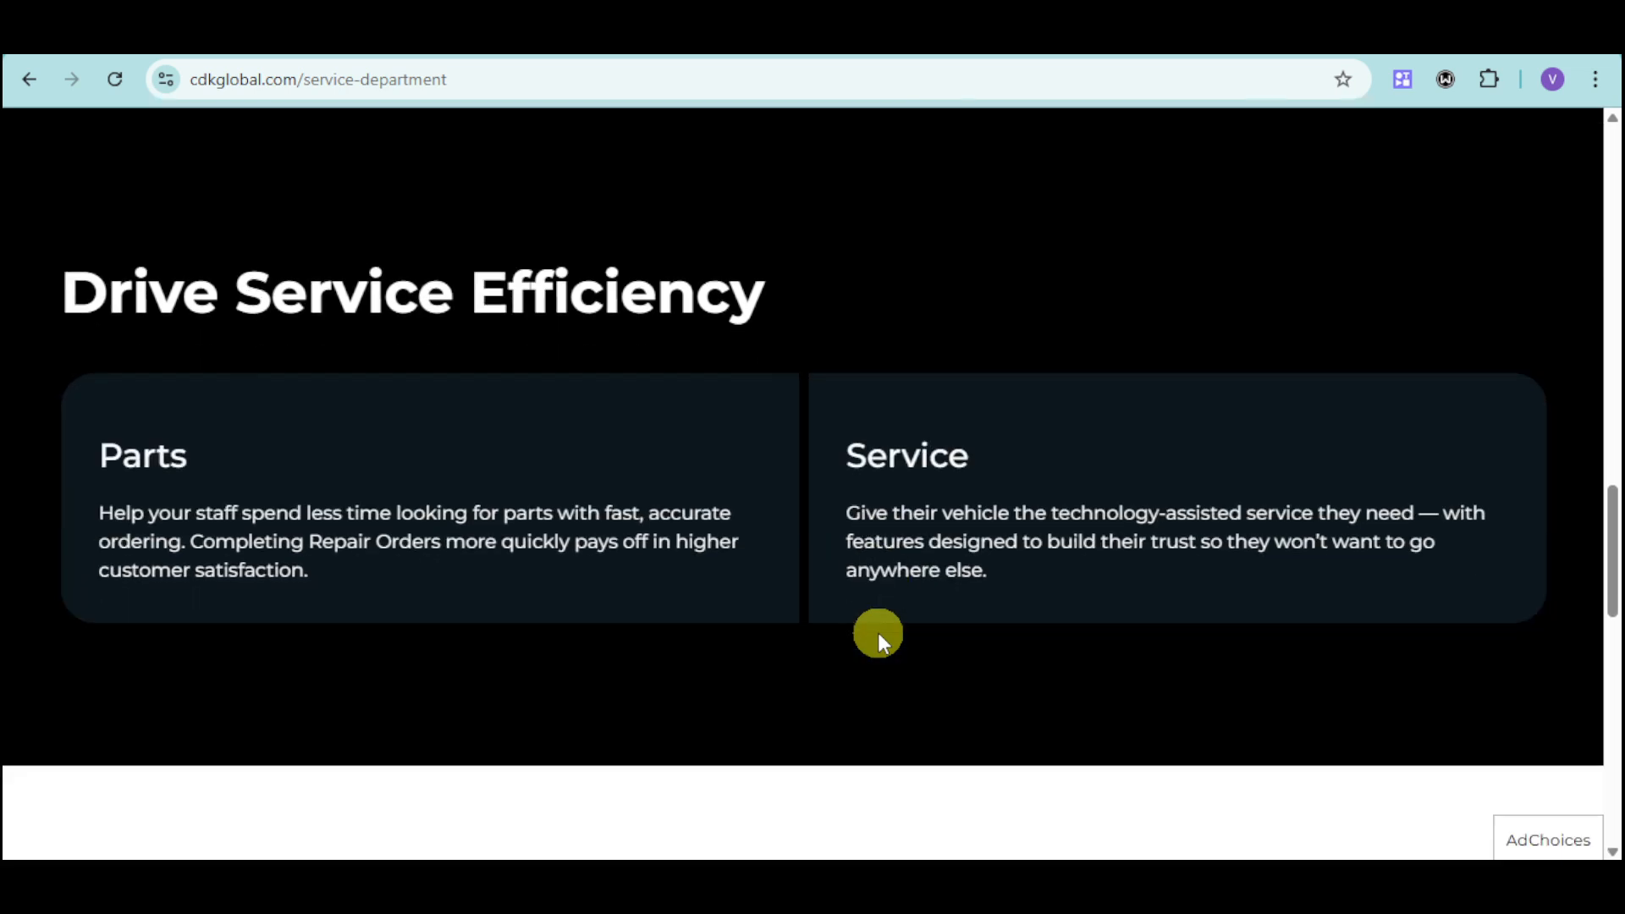
mouse_move(438, 391)
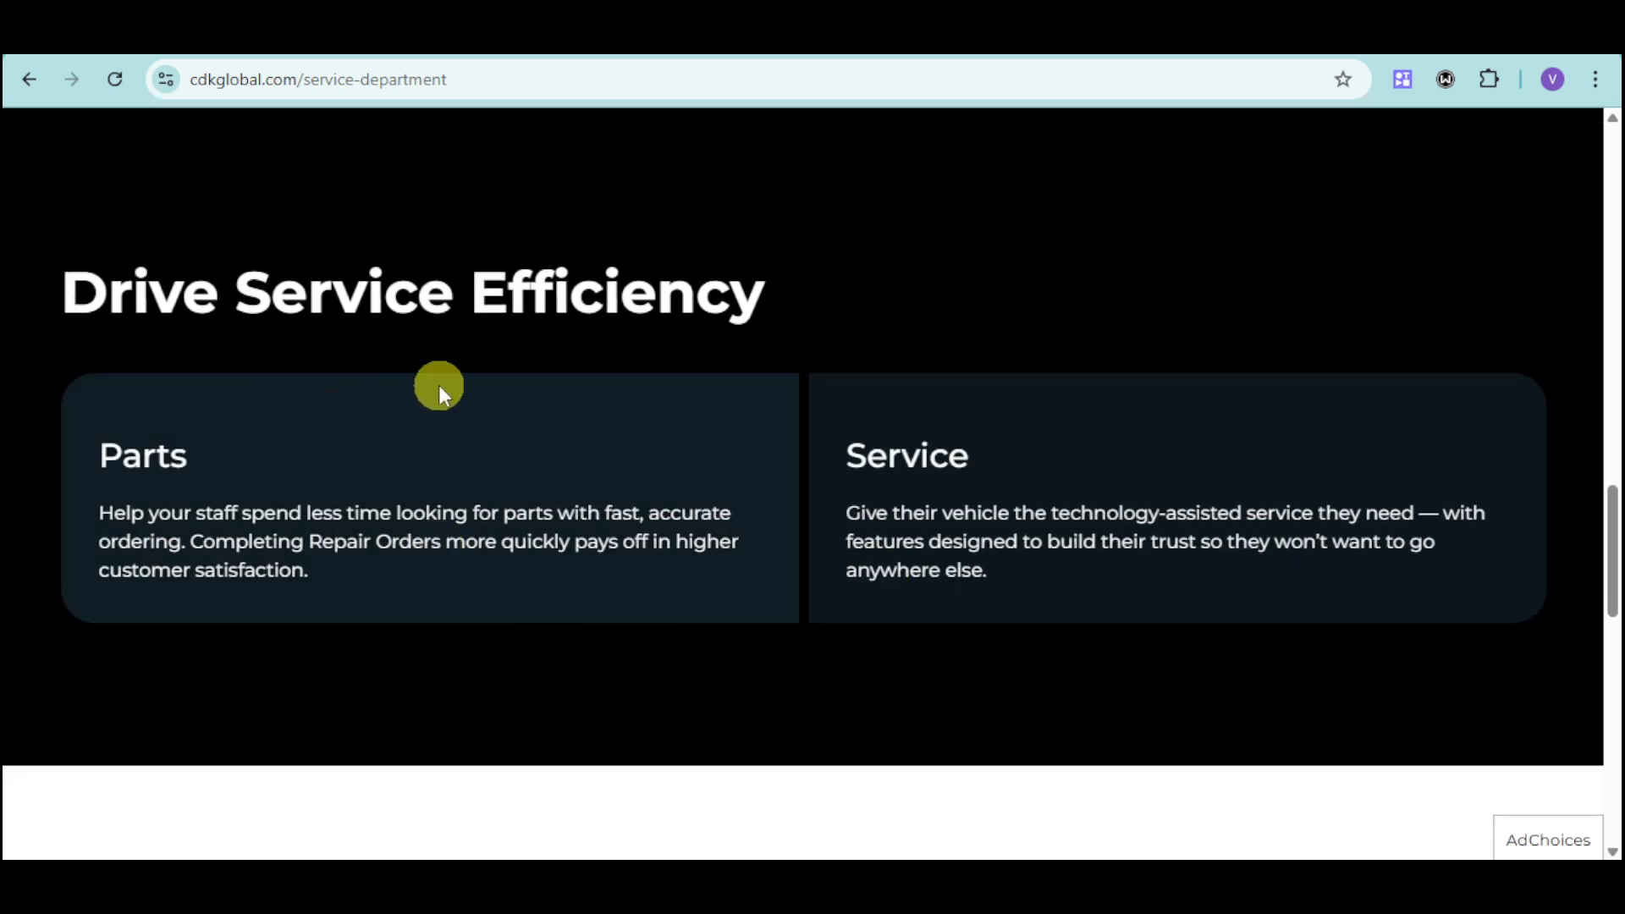
mouse_move(176, 538)
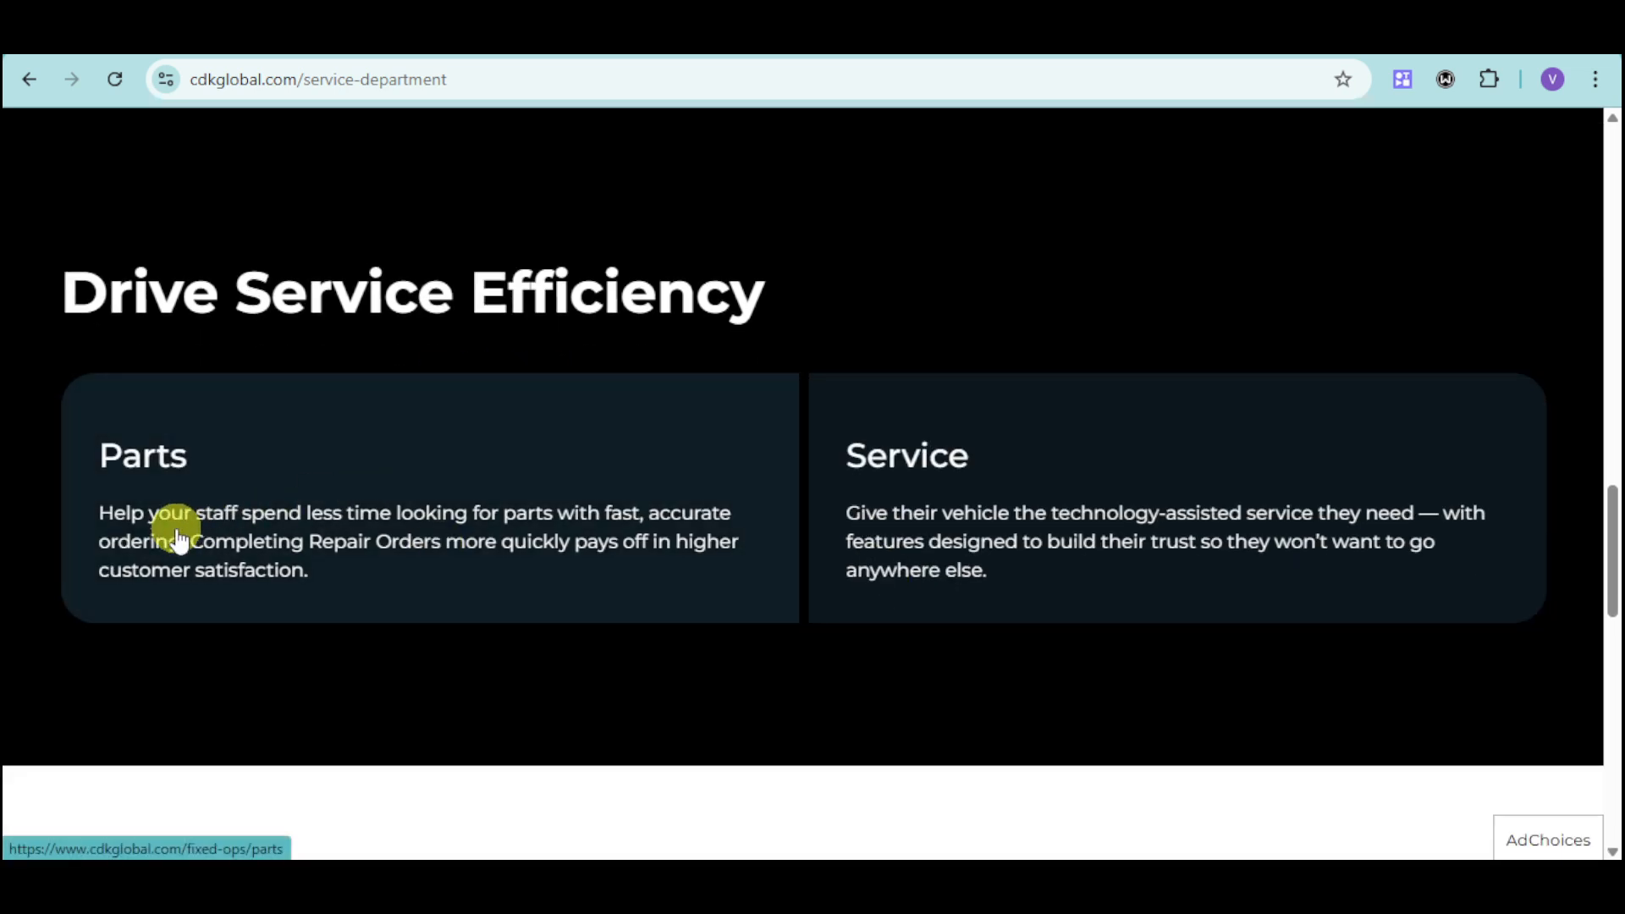
mouse_move(498, 715)
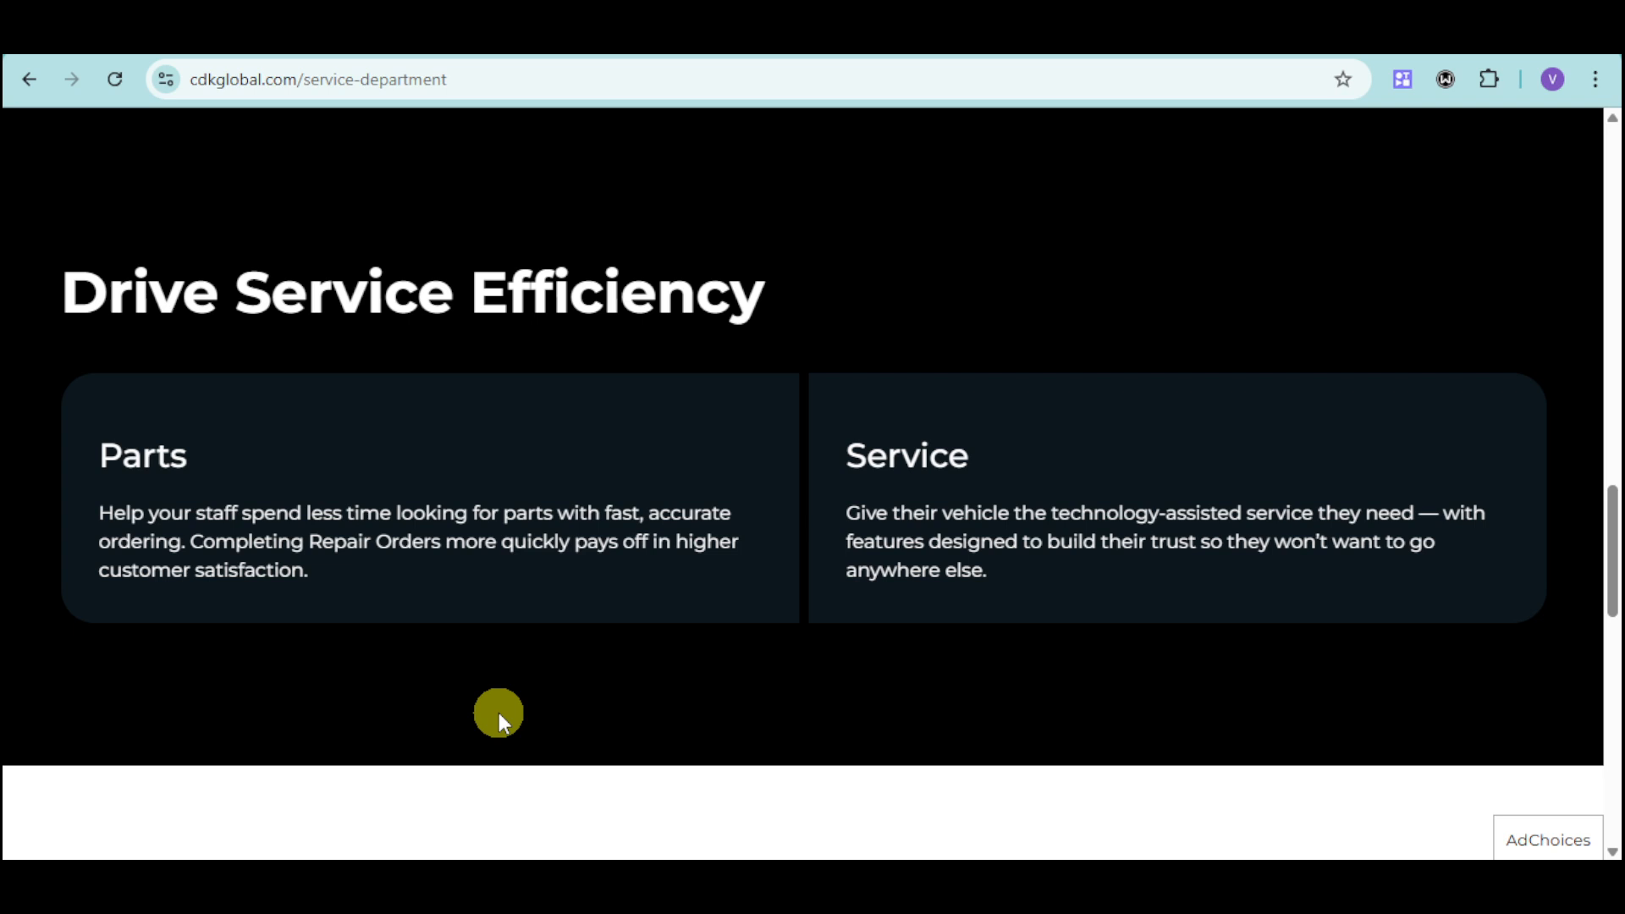
mouse_move(962, 524)
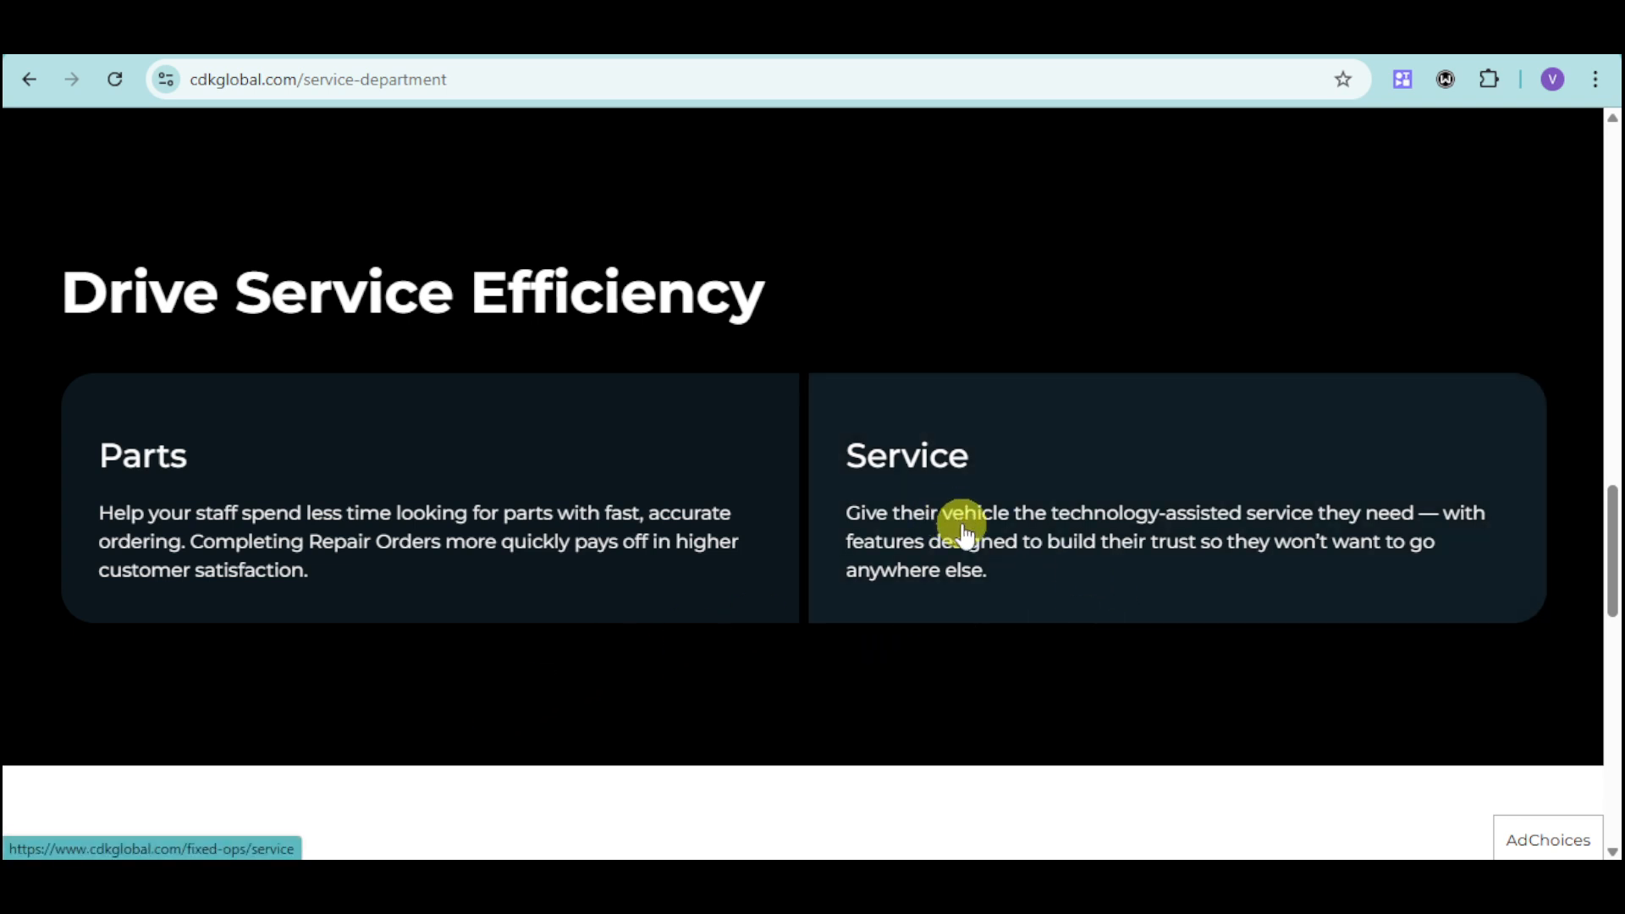
mouse_move(1192, 518)
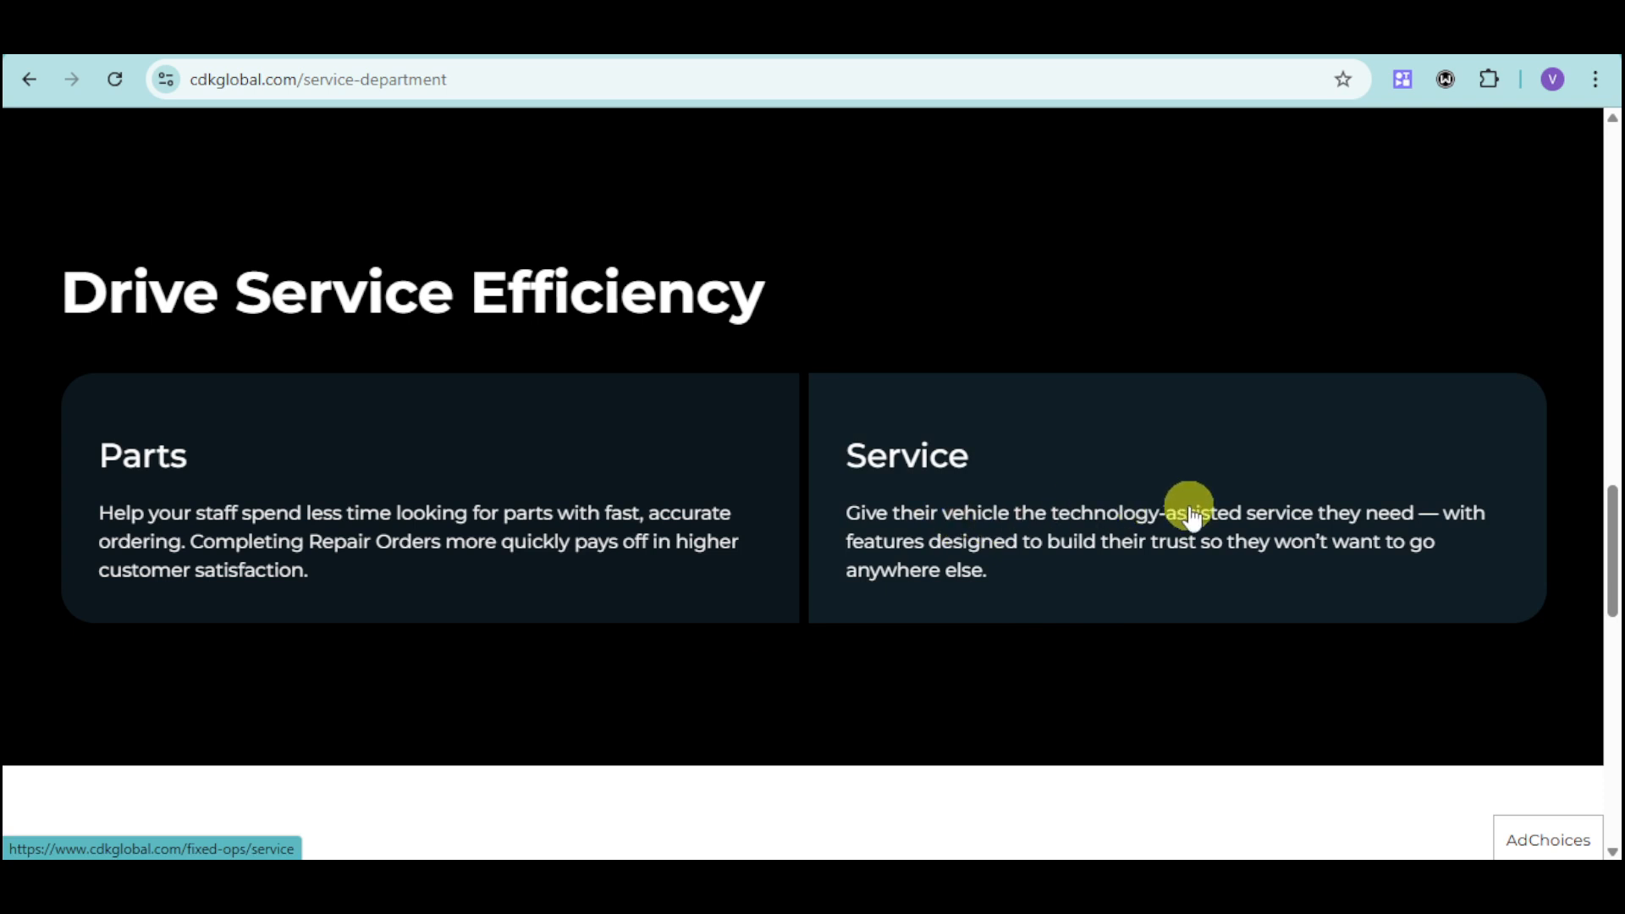
mouse_move(1153, 514)
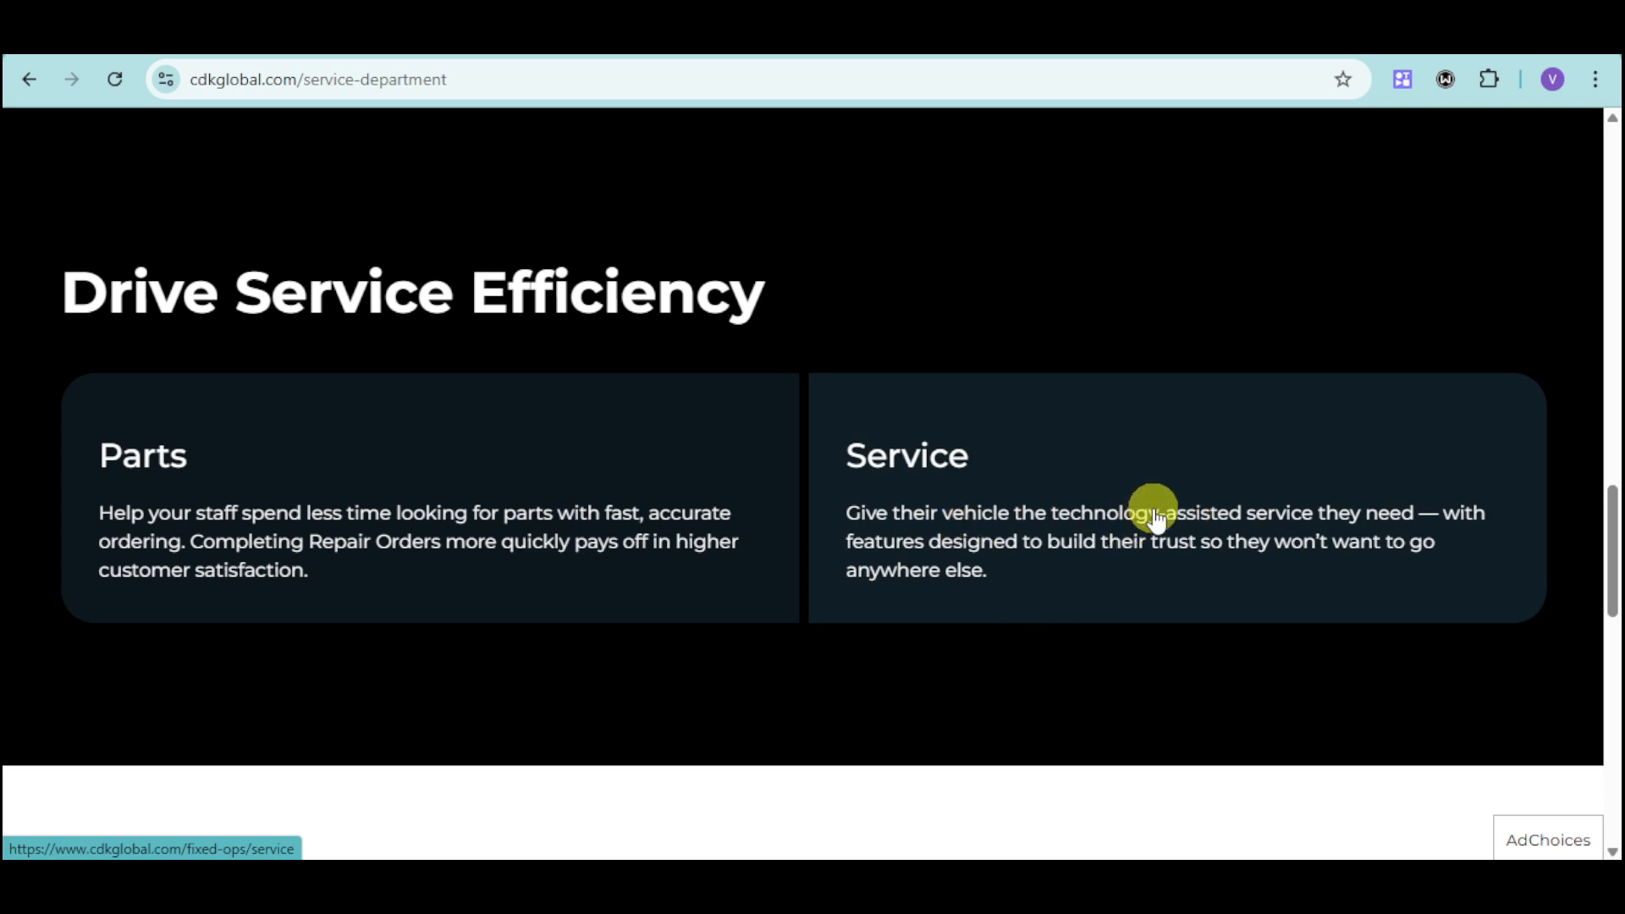
mouse_move(1453, 611)
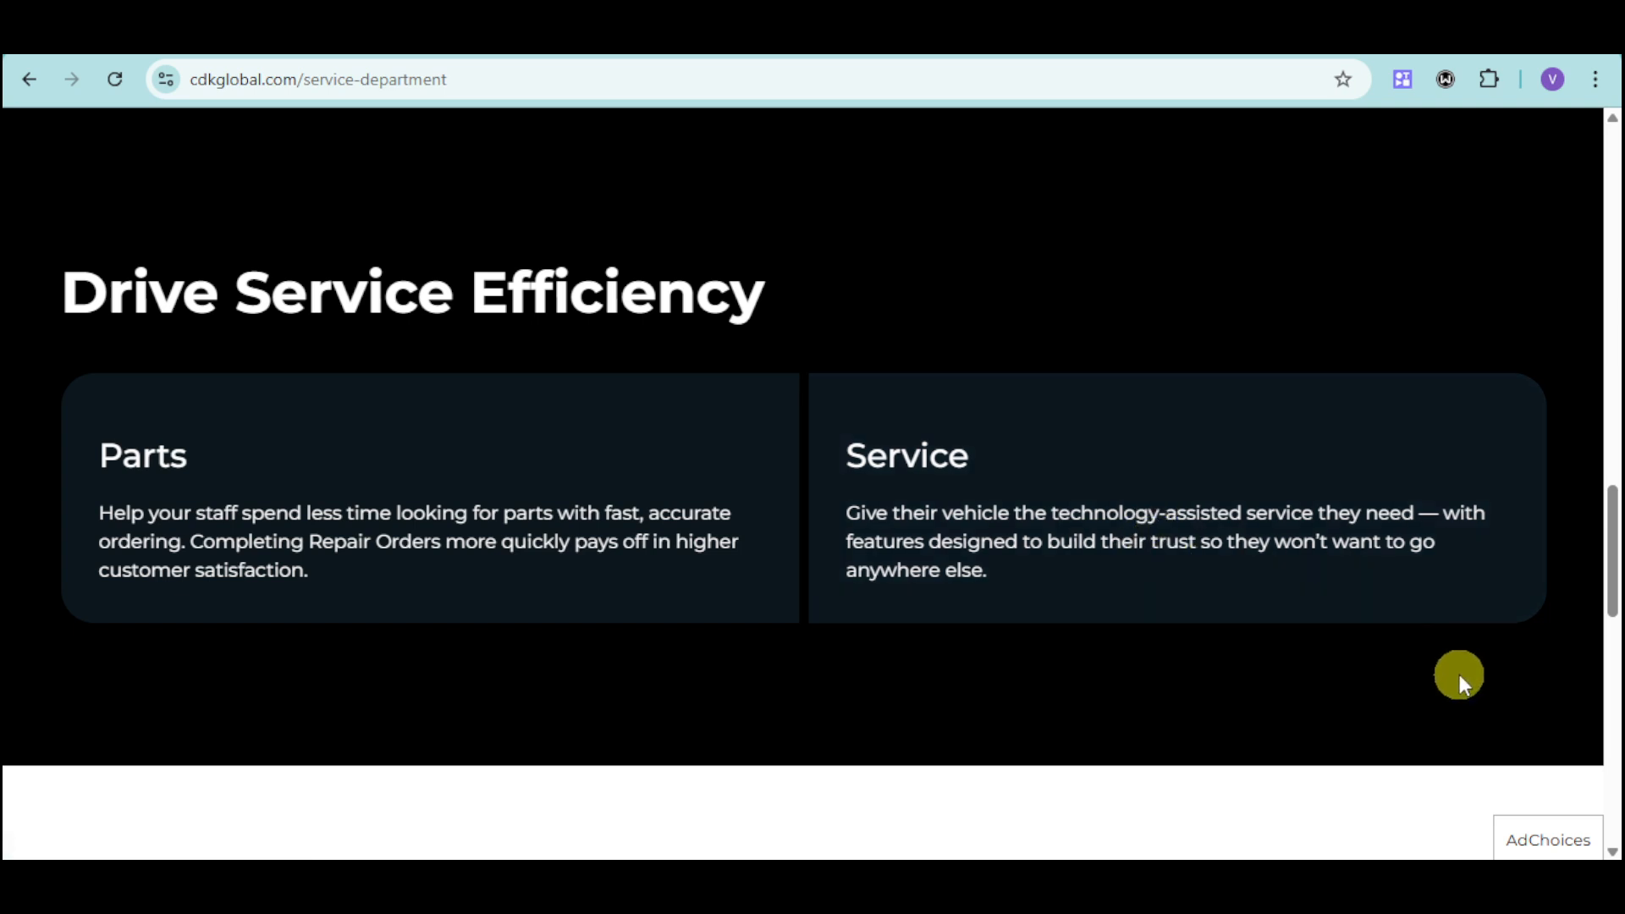
mouse_move(1119, 566)
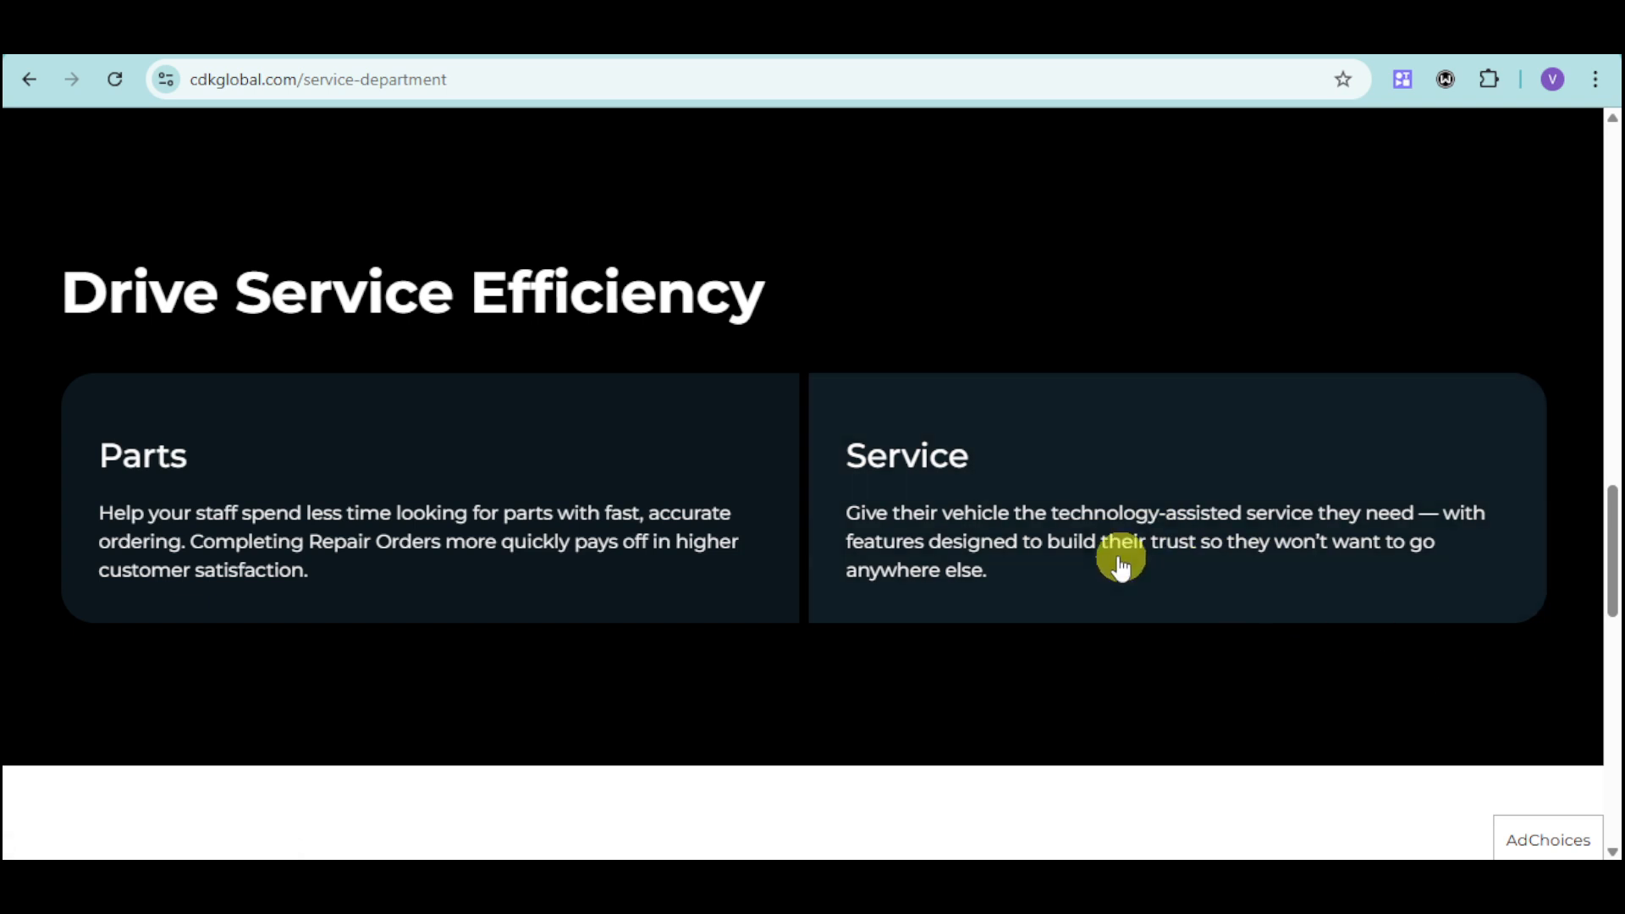
mouse_move(1109, 566)
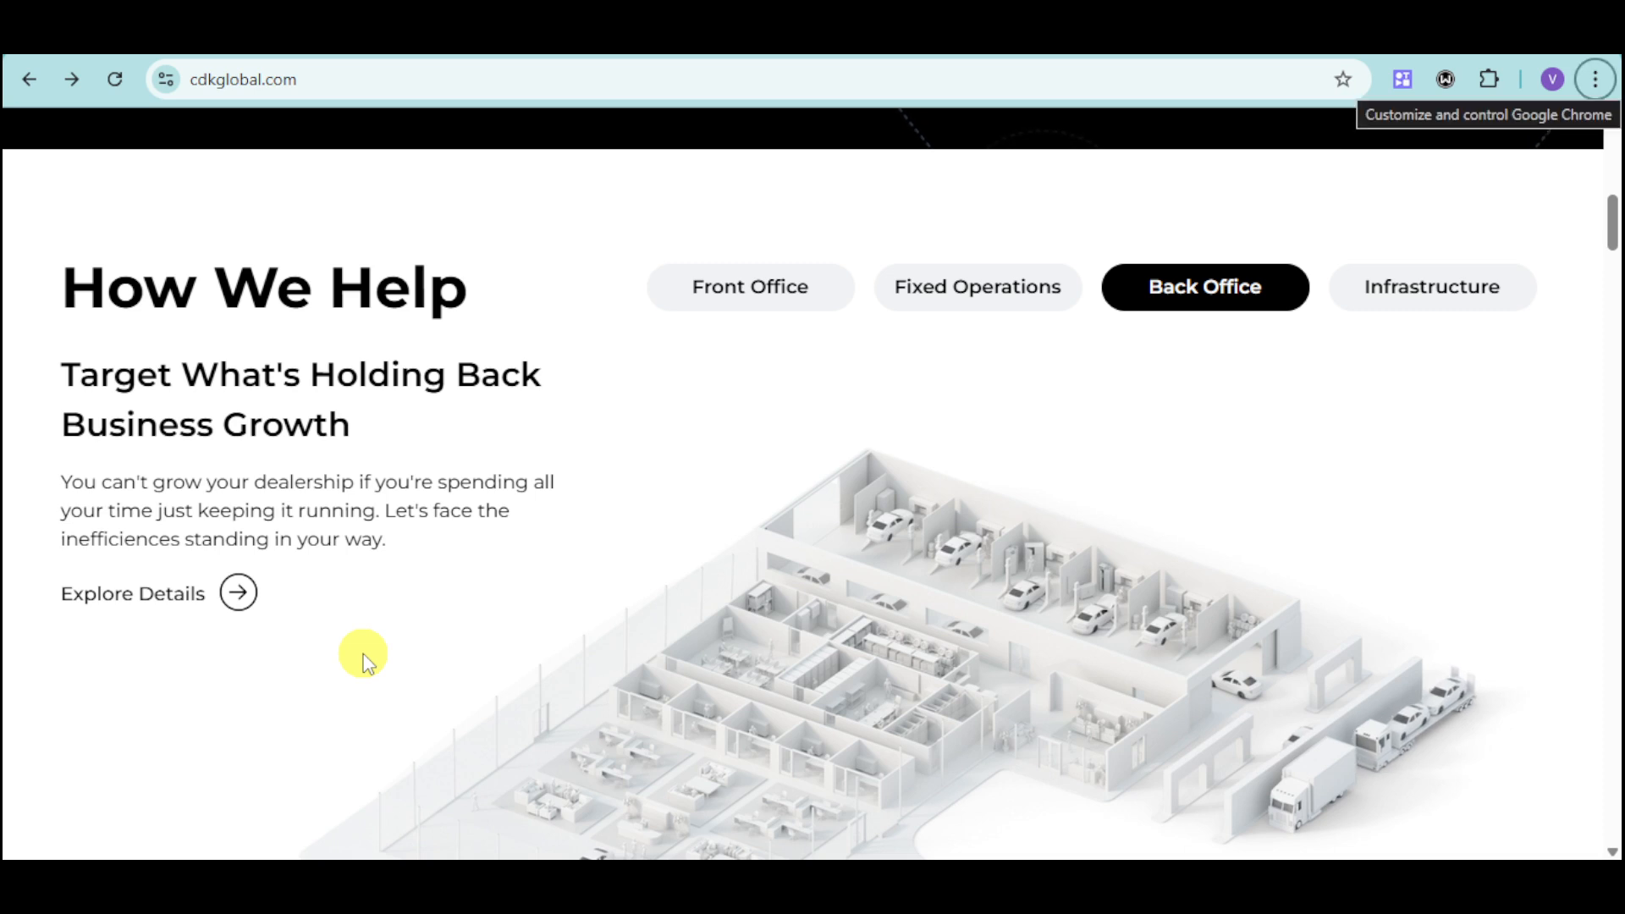
mouse_move(899, 672)
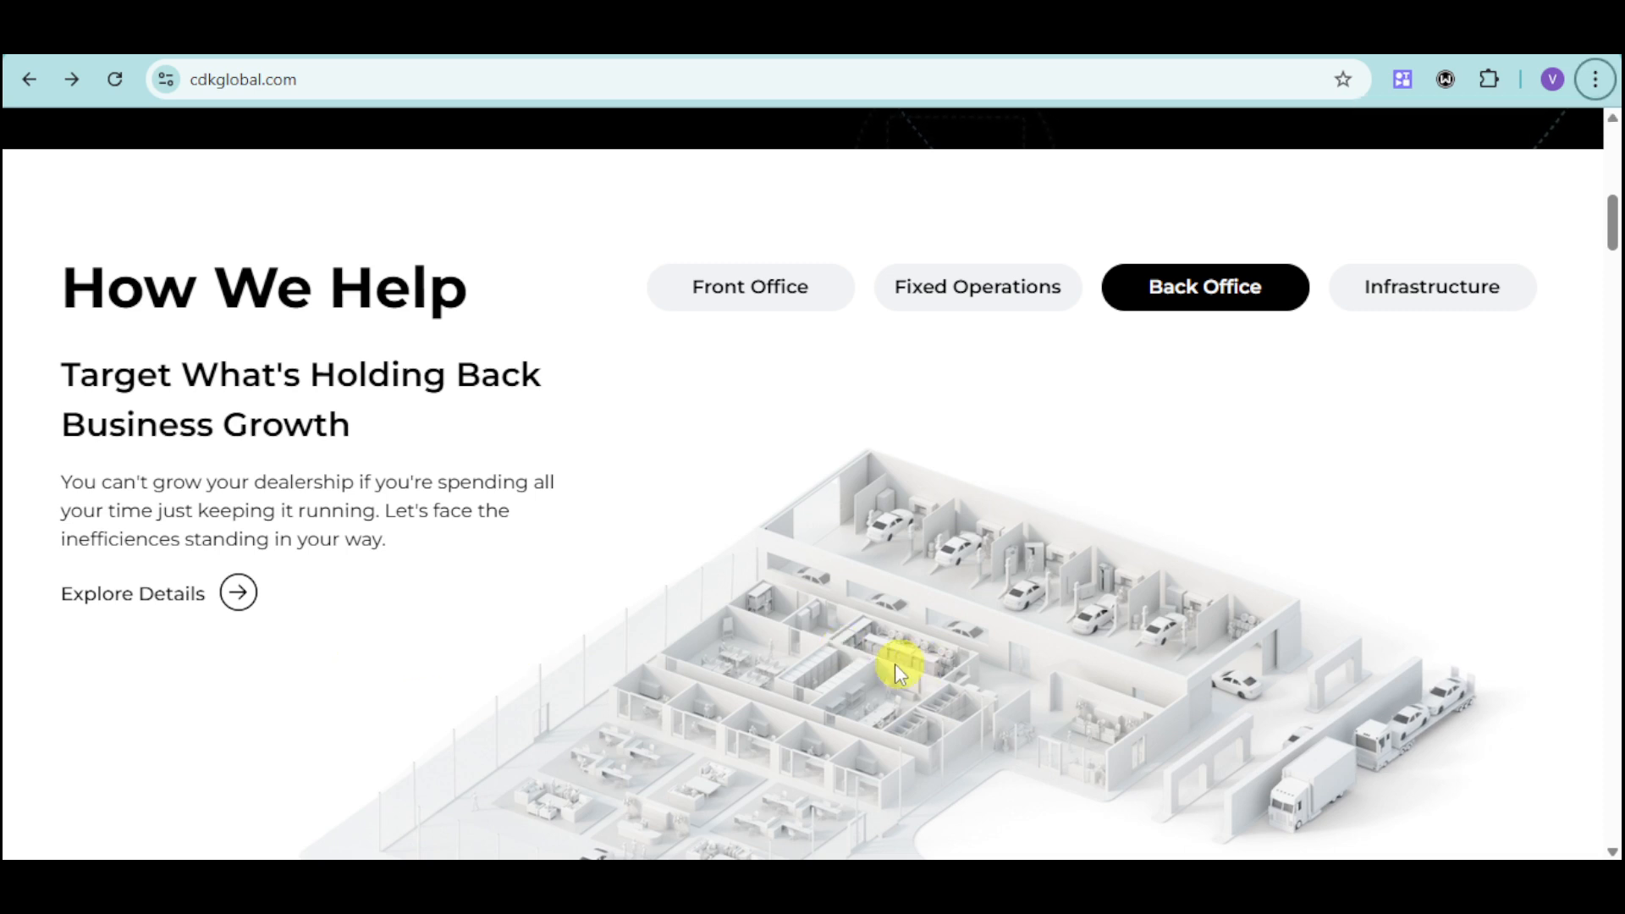
mouse_move(552, 635)
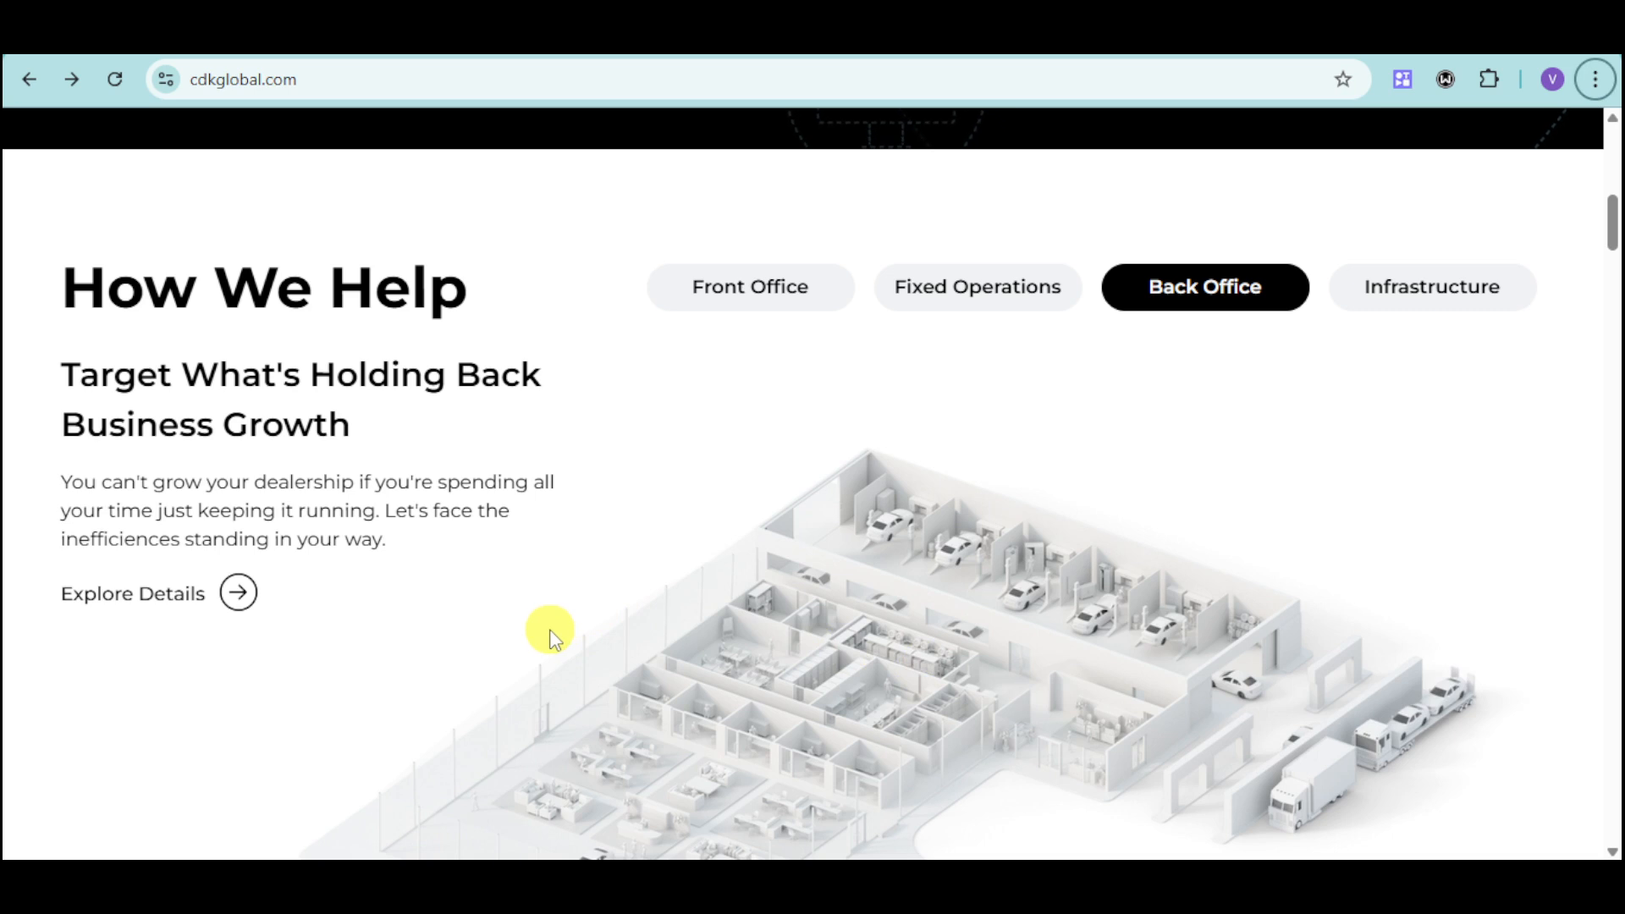
mouse_move(479, 672)
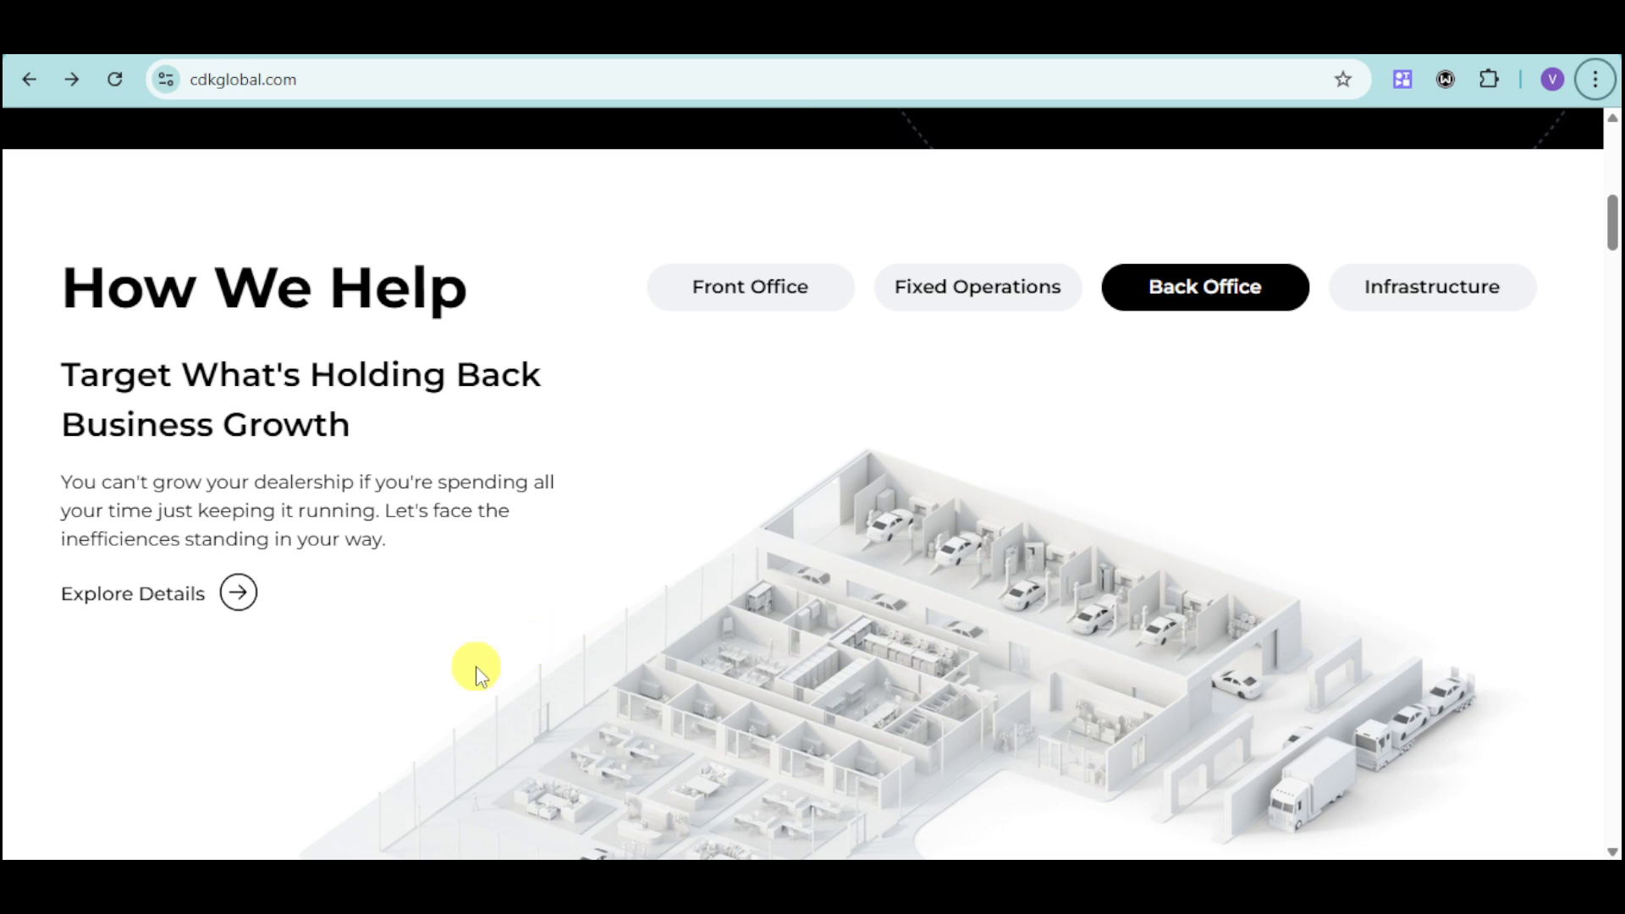
Open the Back Office page via Explore Details and reveal its intro beside the showroom video
click(132, 592)
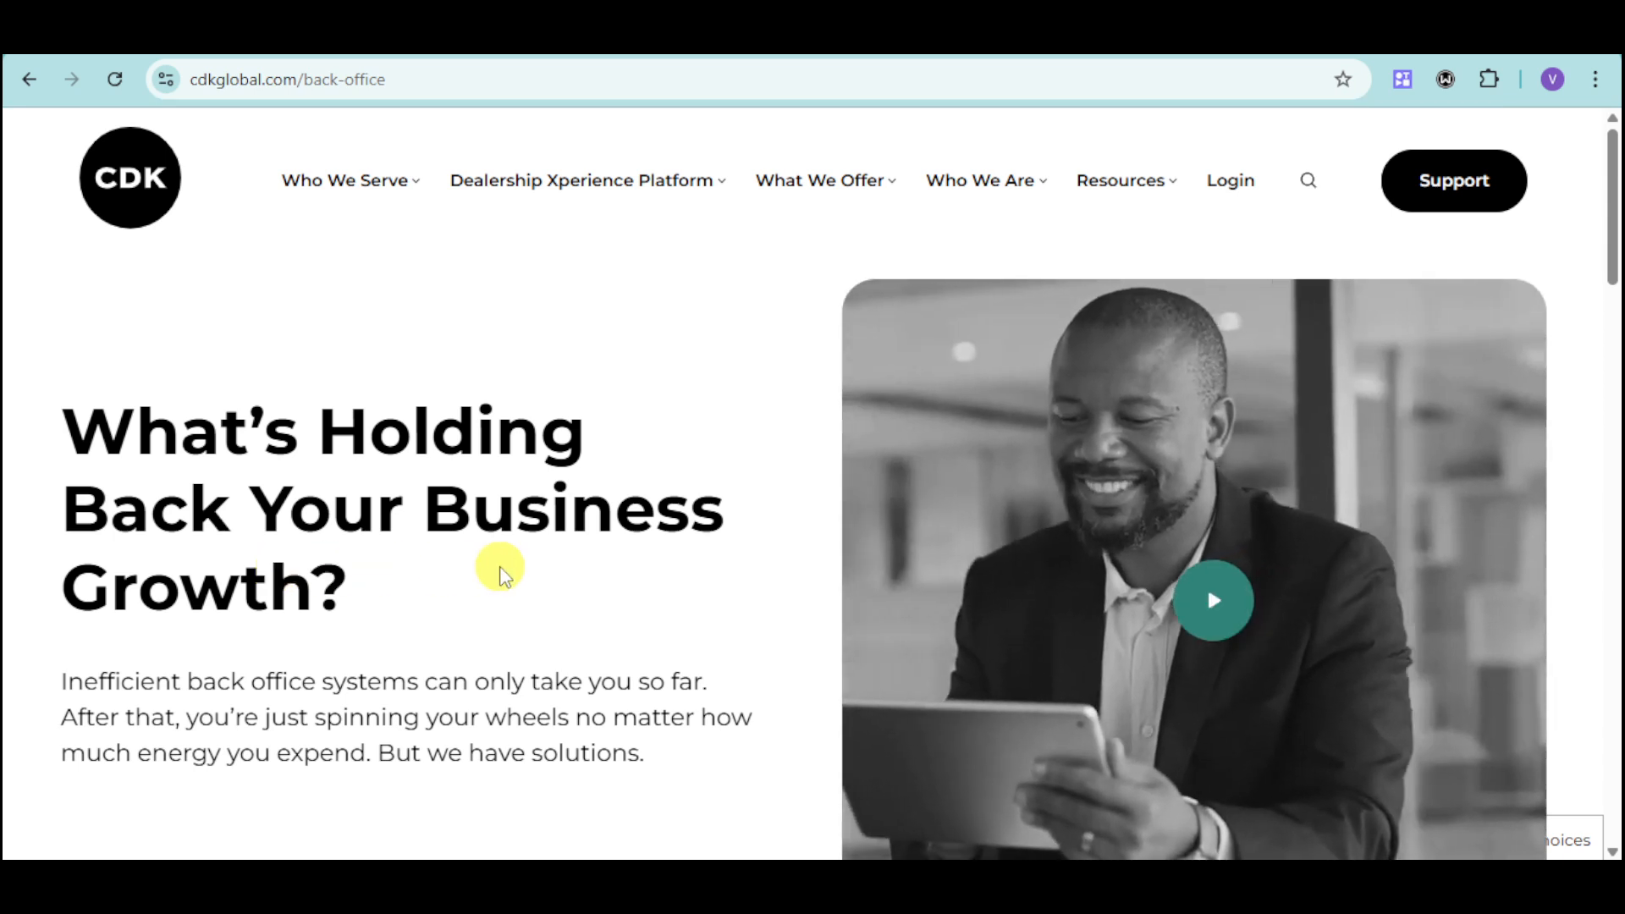
scroll(down, 3)
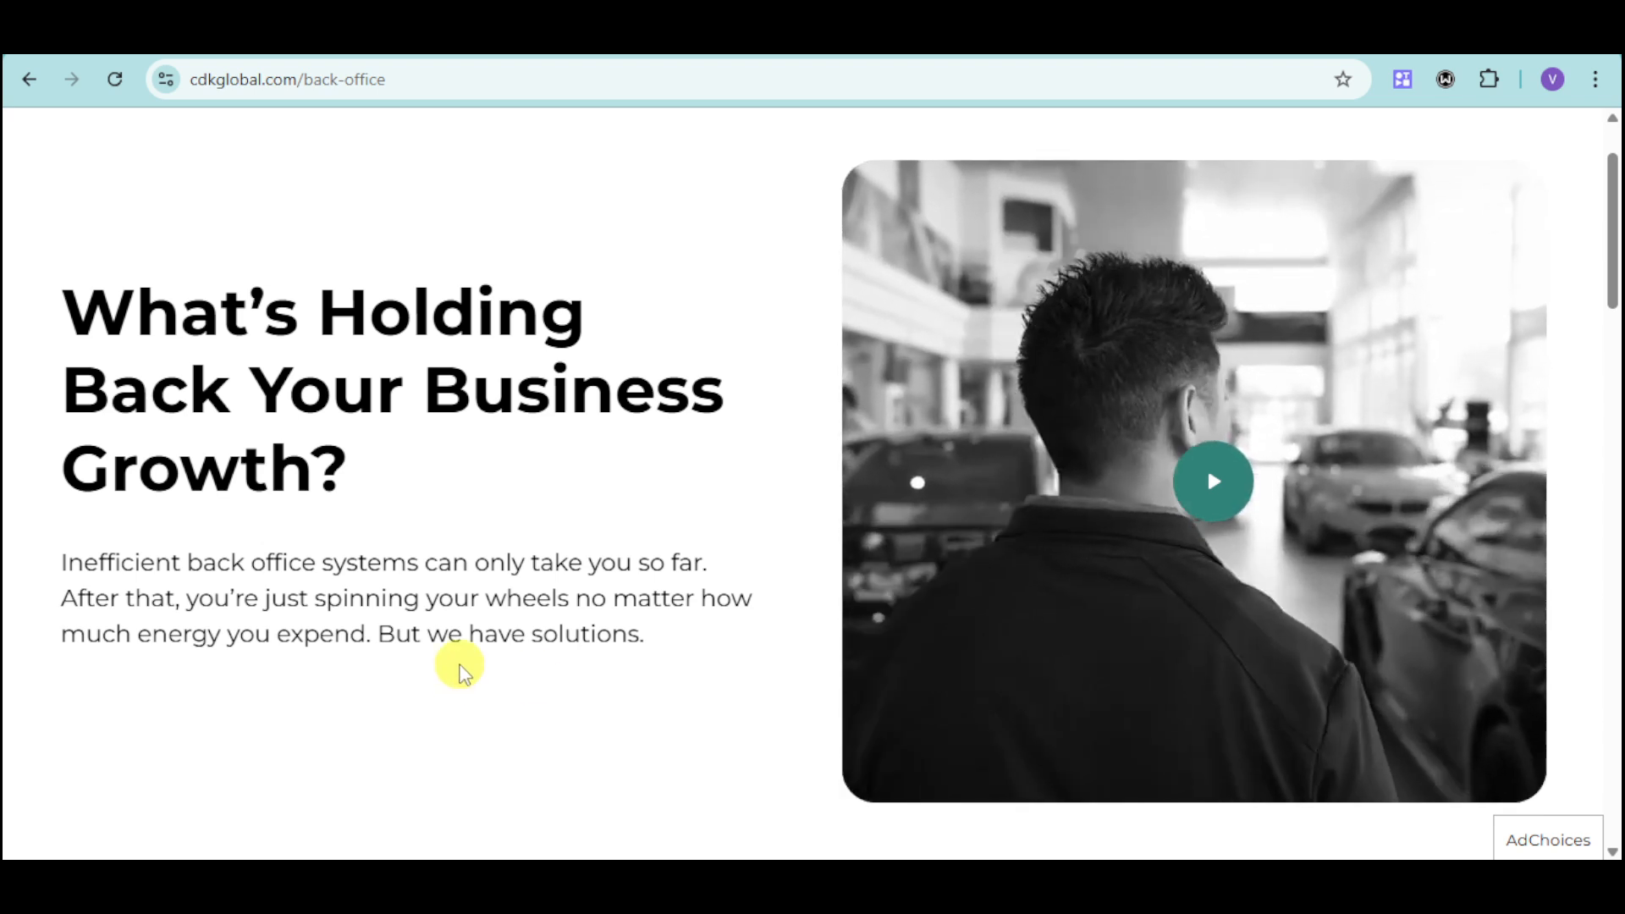
Scroll the Back Office page to the Move Your Whole Dealership Forward section with its three benefits
scroll(down, 3)
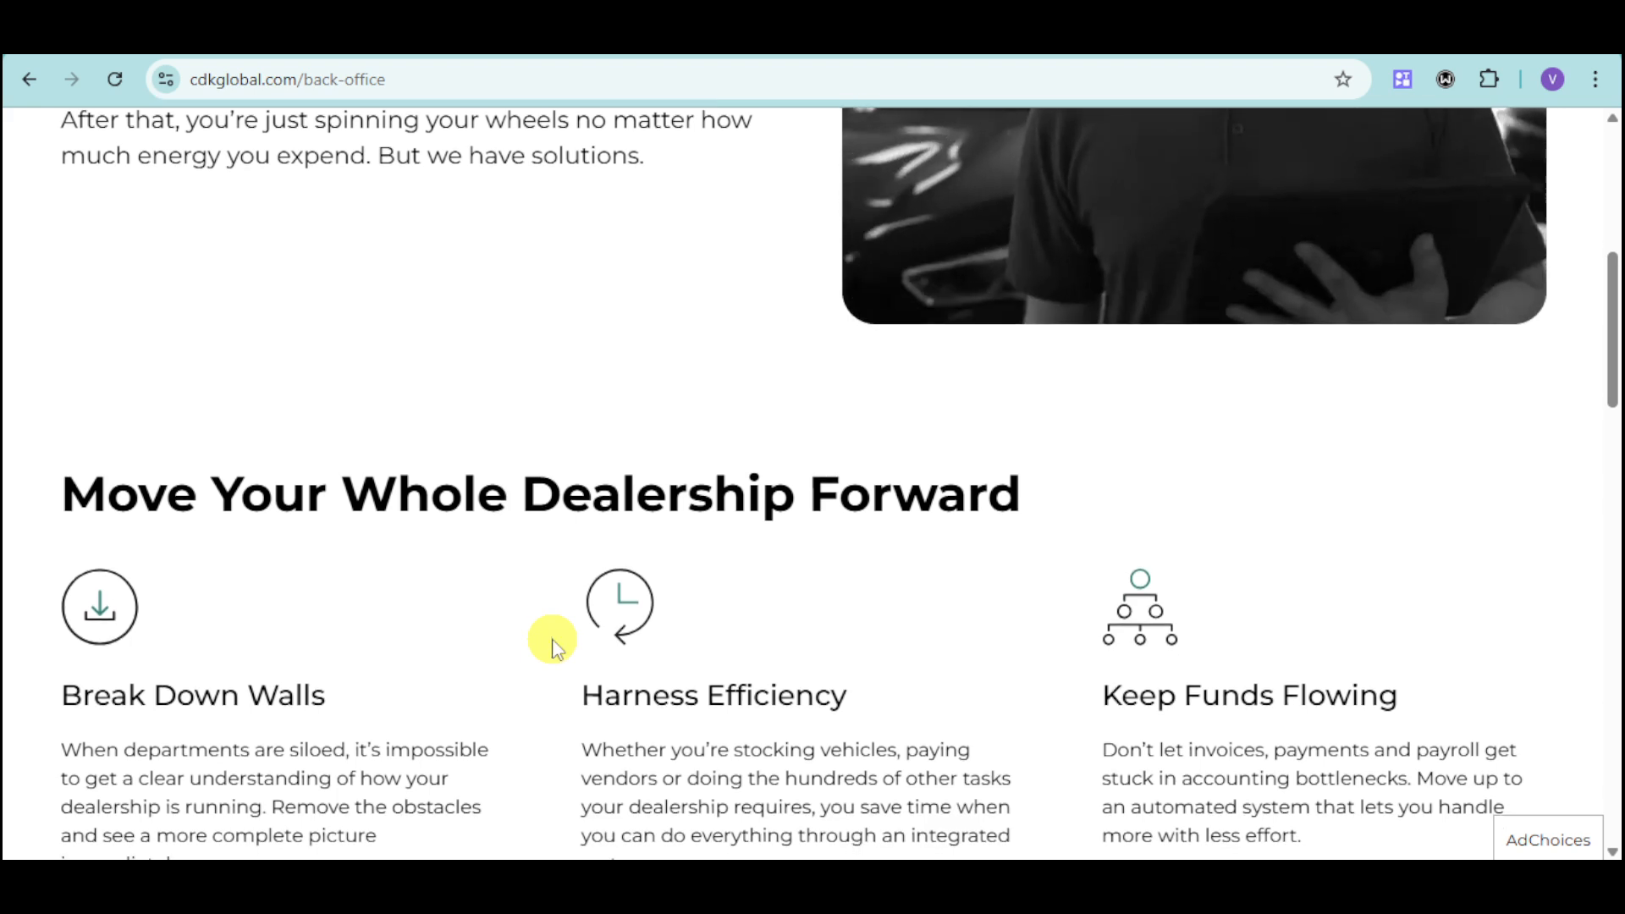
scroll(down, 3)
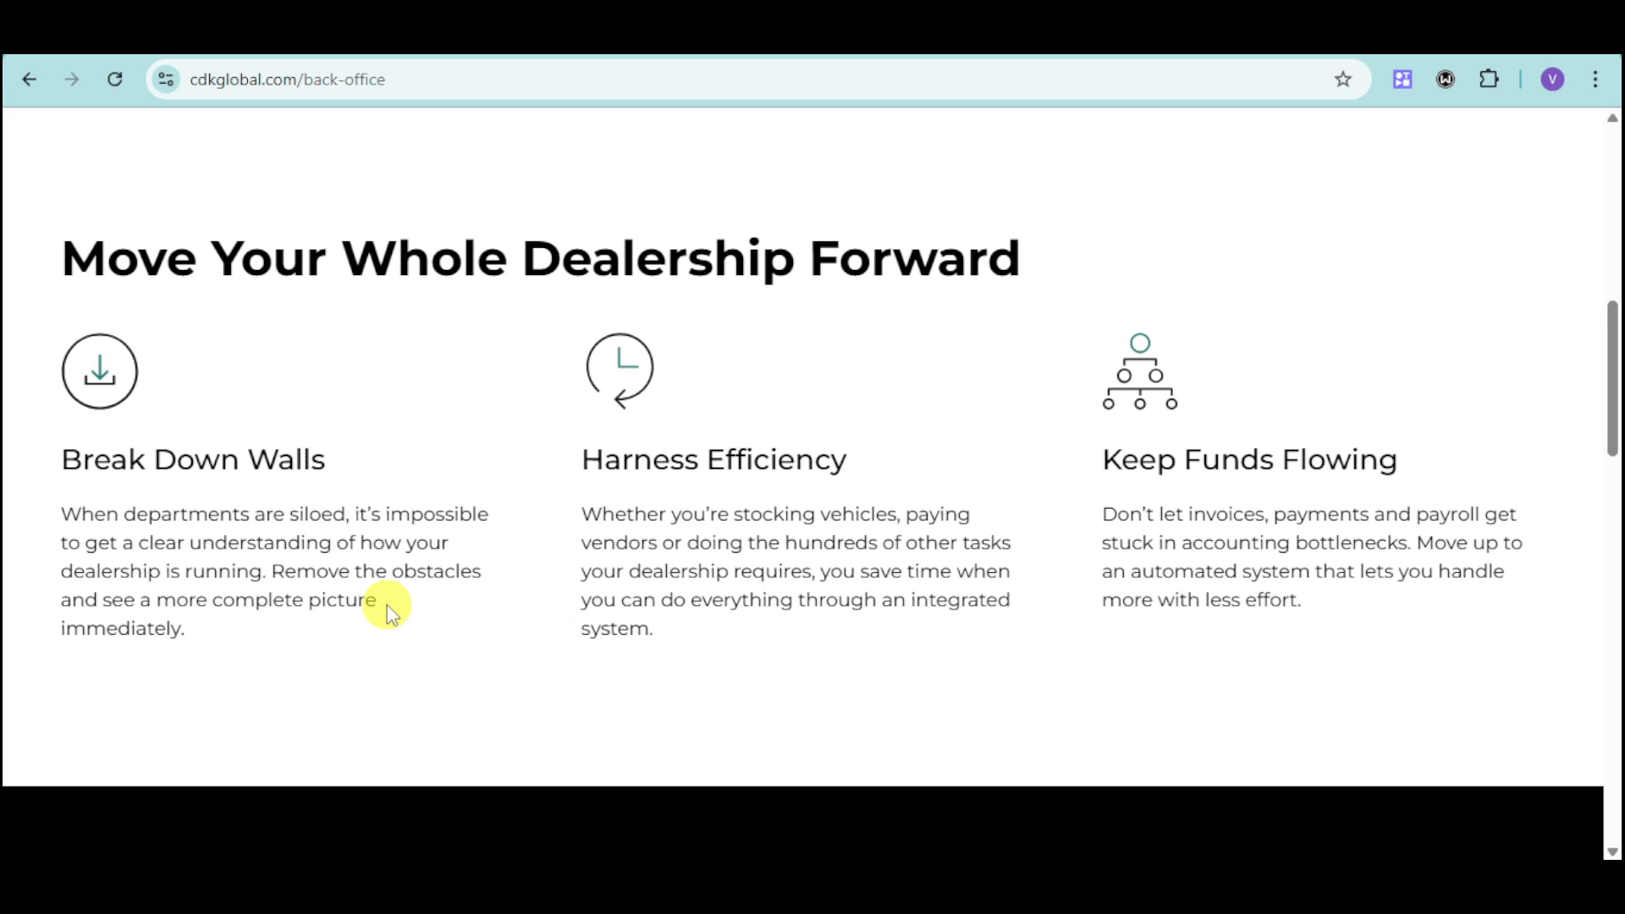
mouse_move(740, 596)
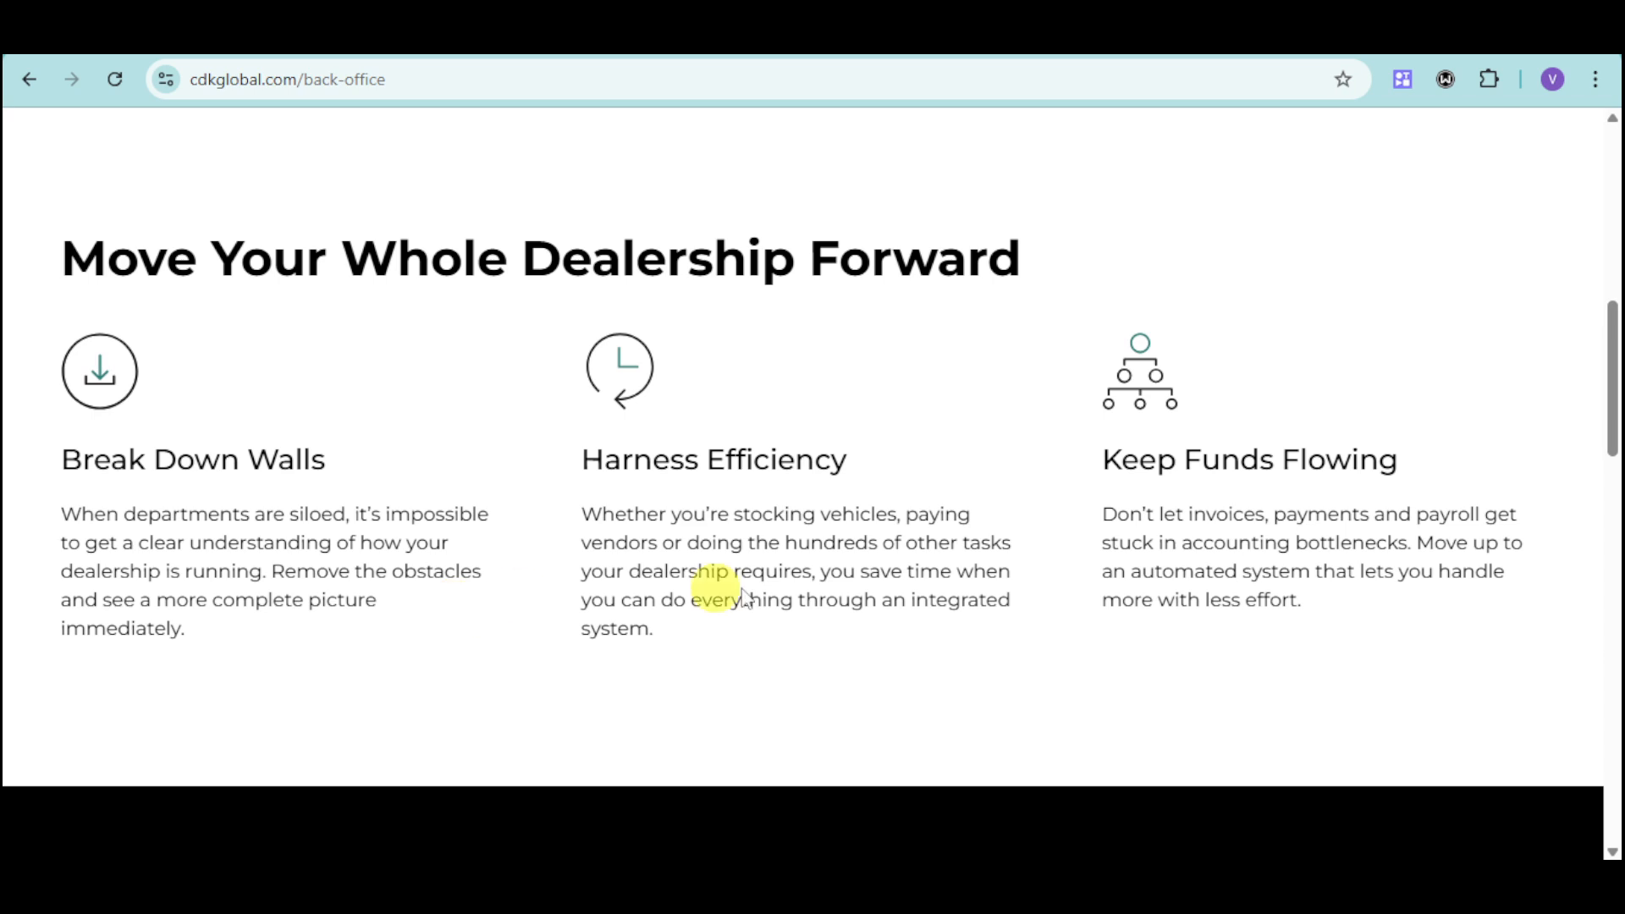
mouse_move(958, 596)
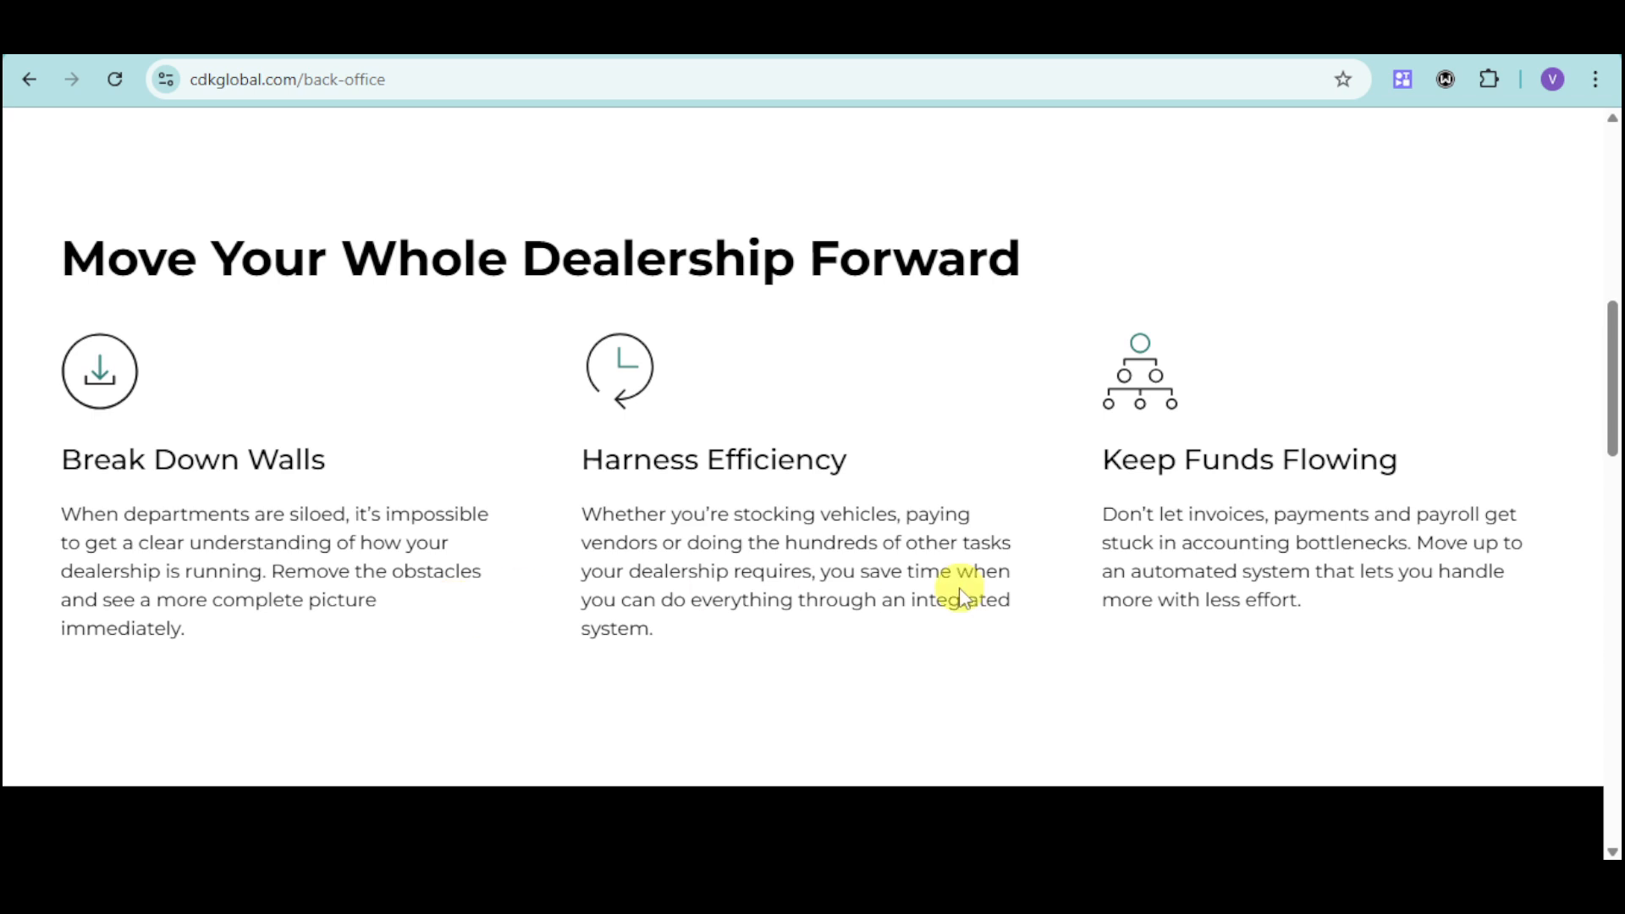
mouse_move(870, 595)
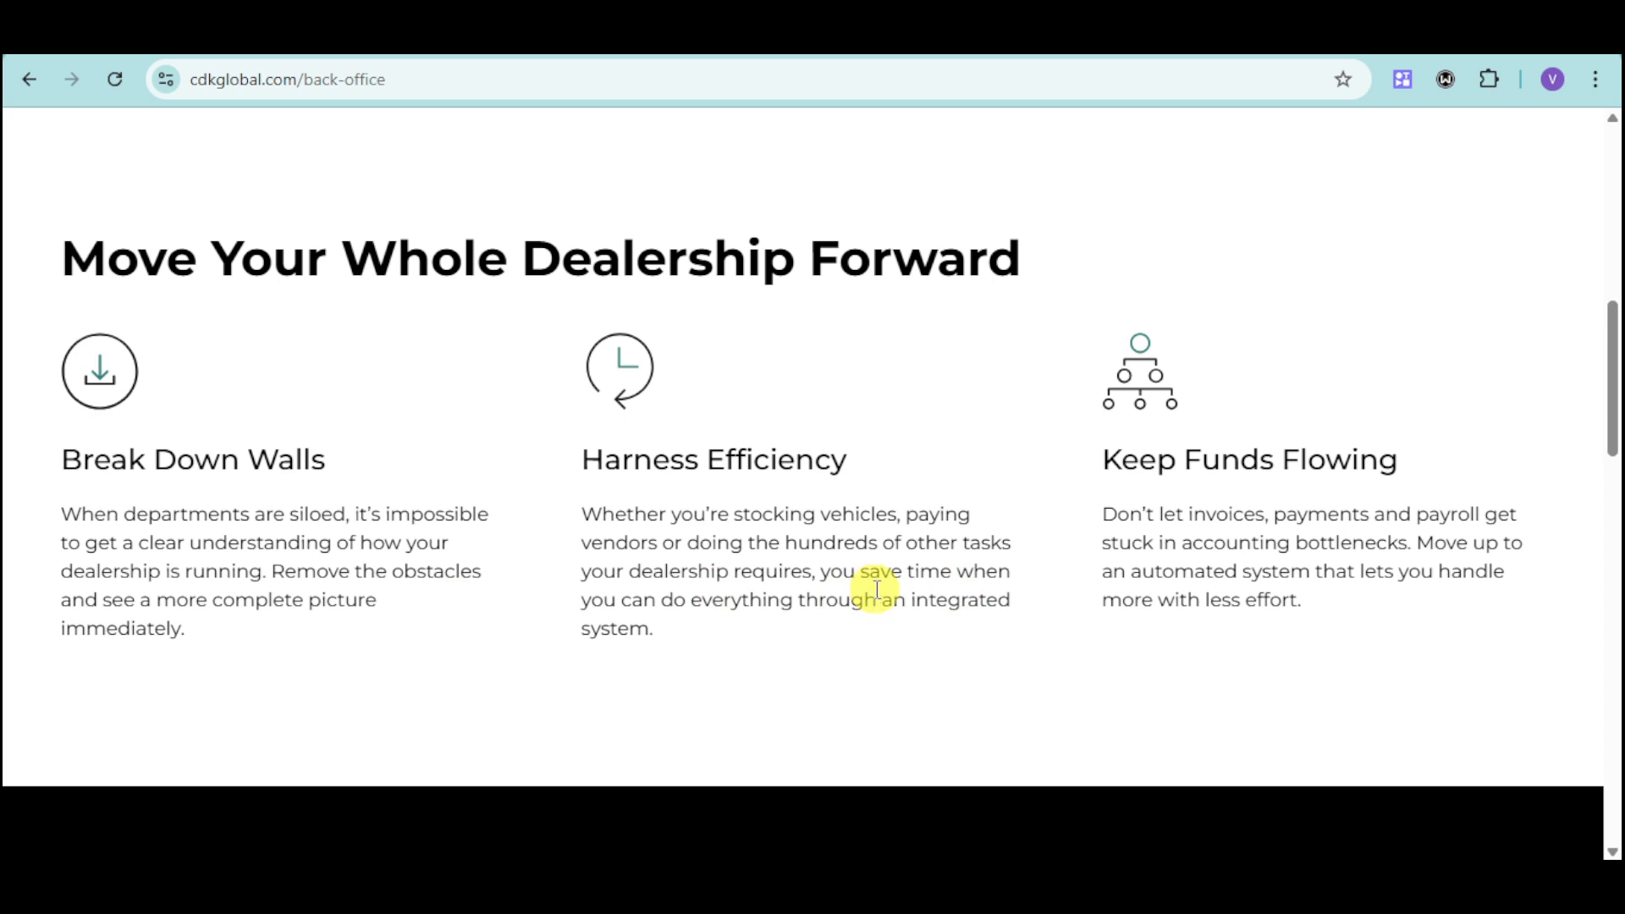
mouse_move(1016, 560)
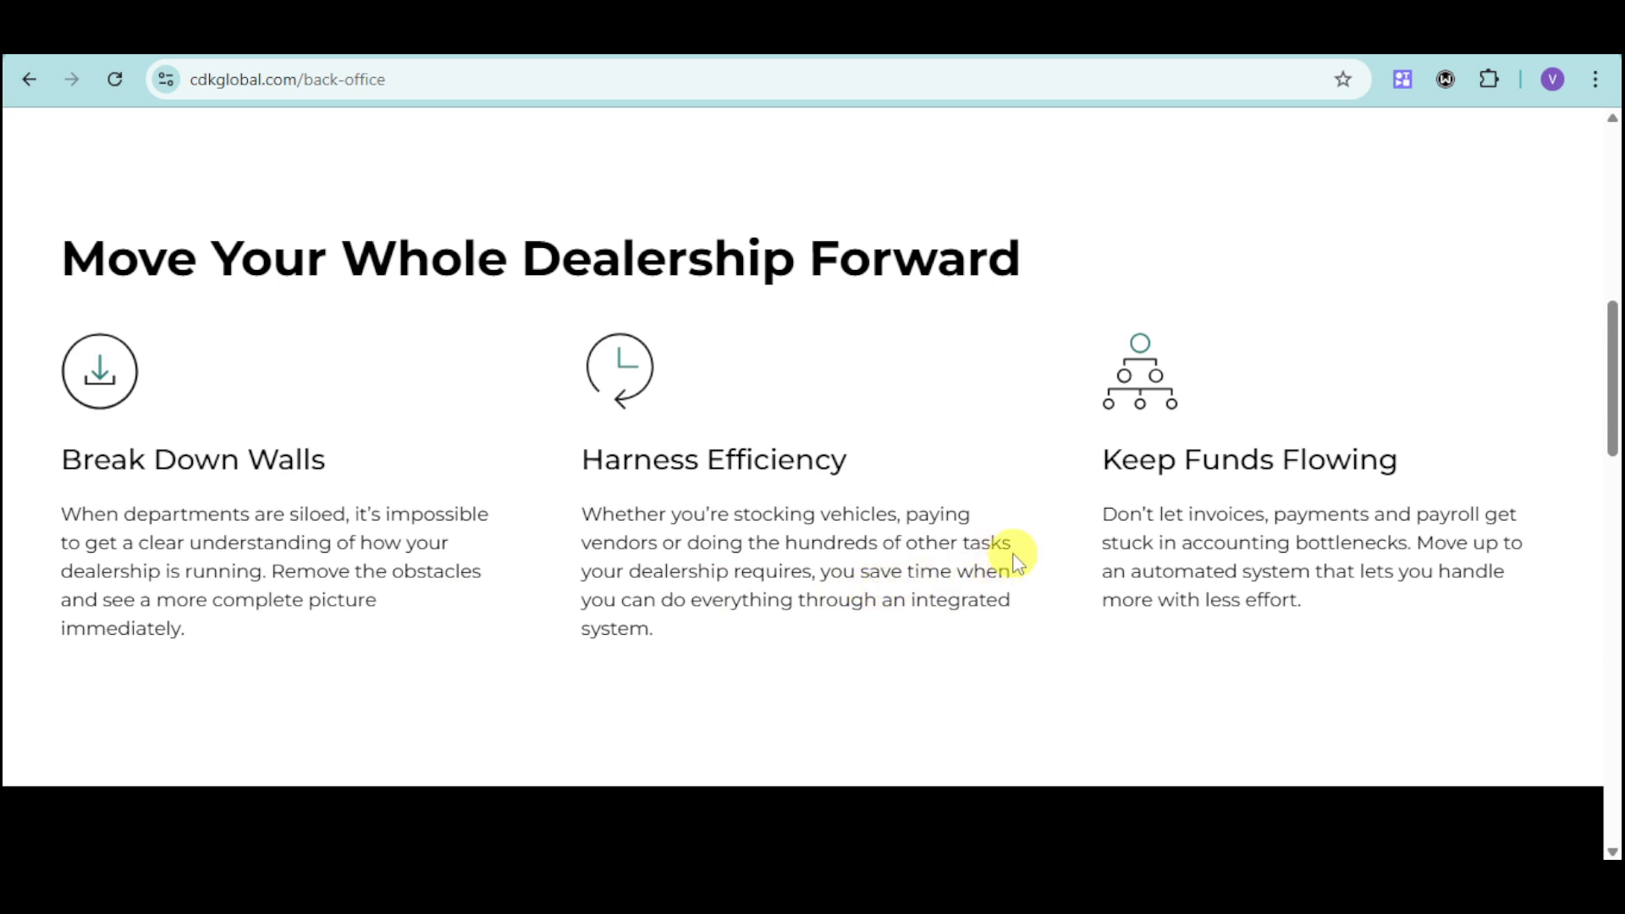
mouse_move(1450, 552)
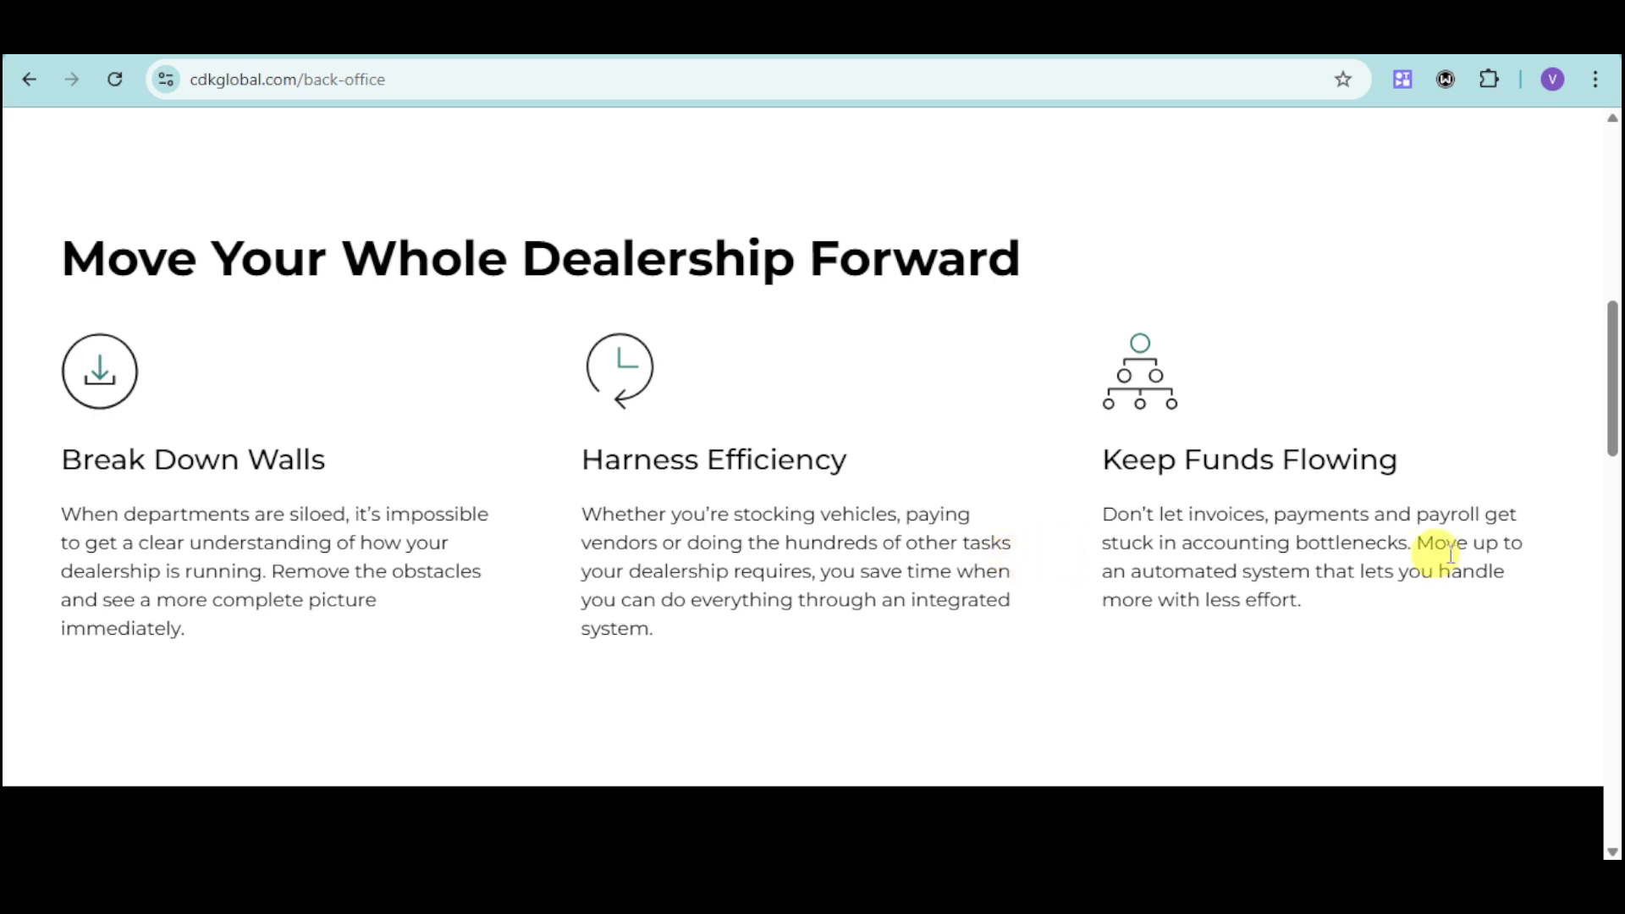
mouse_move(1341, 567)
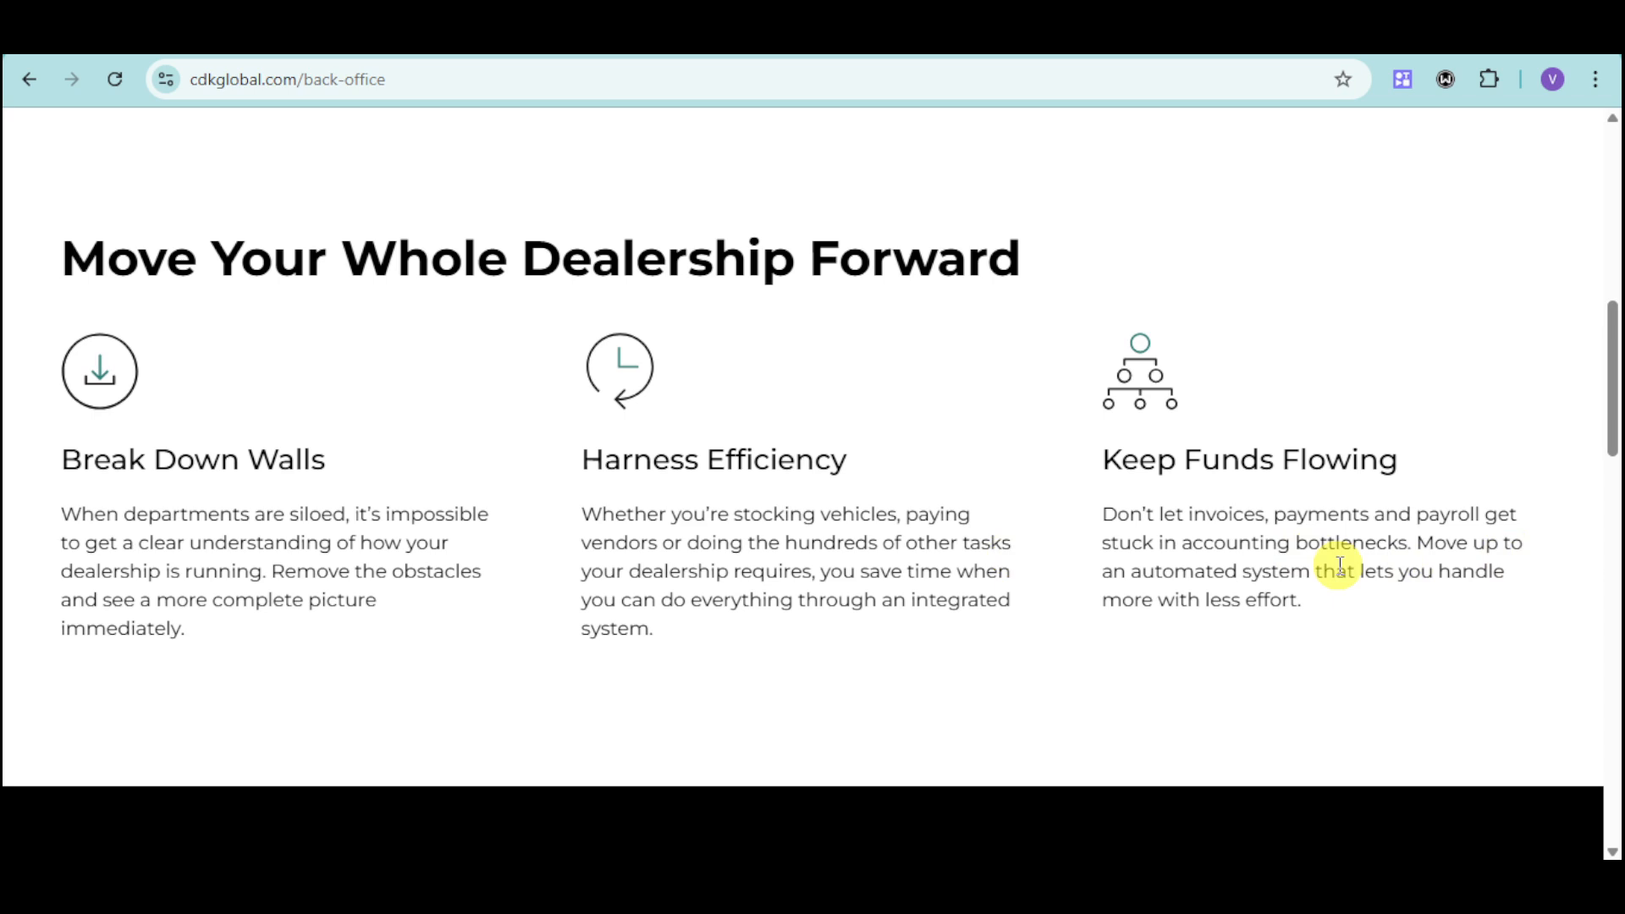
mouse_move(1290, 571)
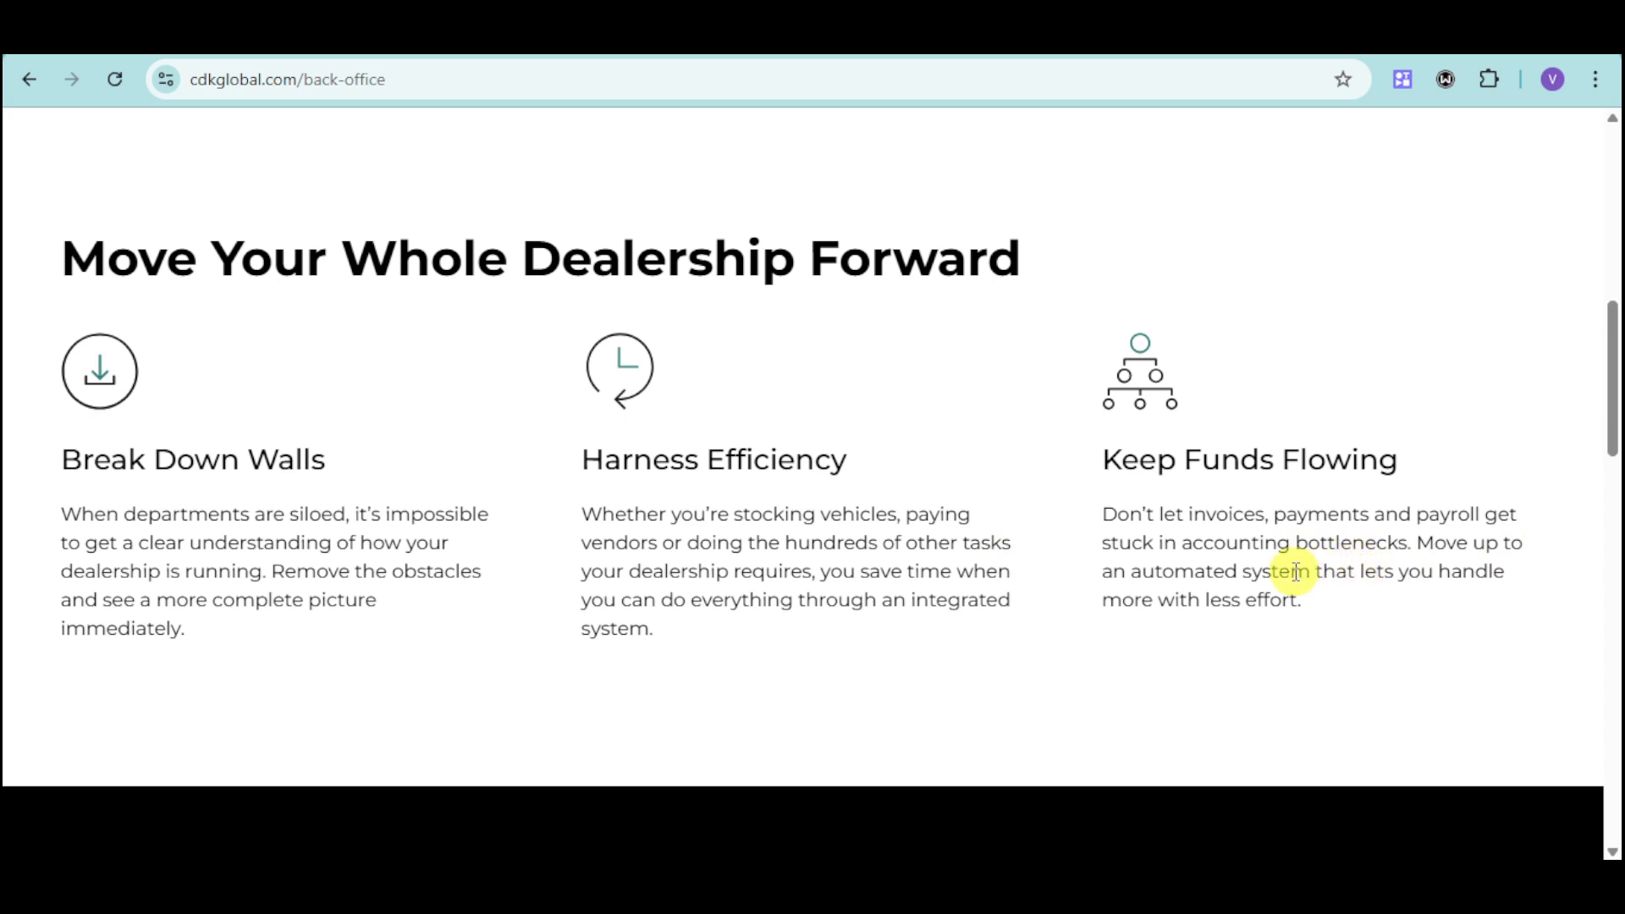
mouse_move(1500, 633)
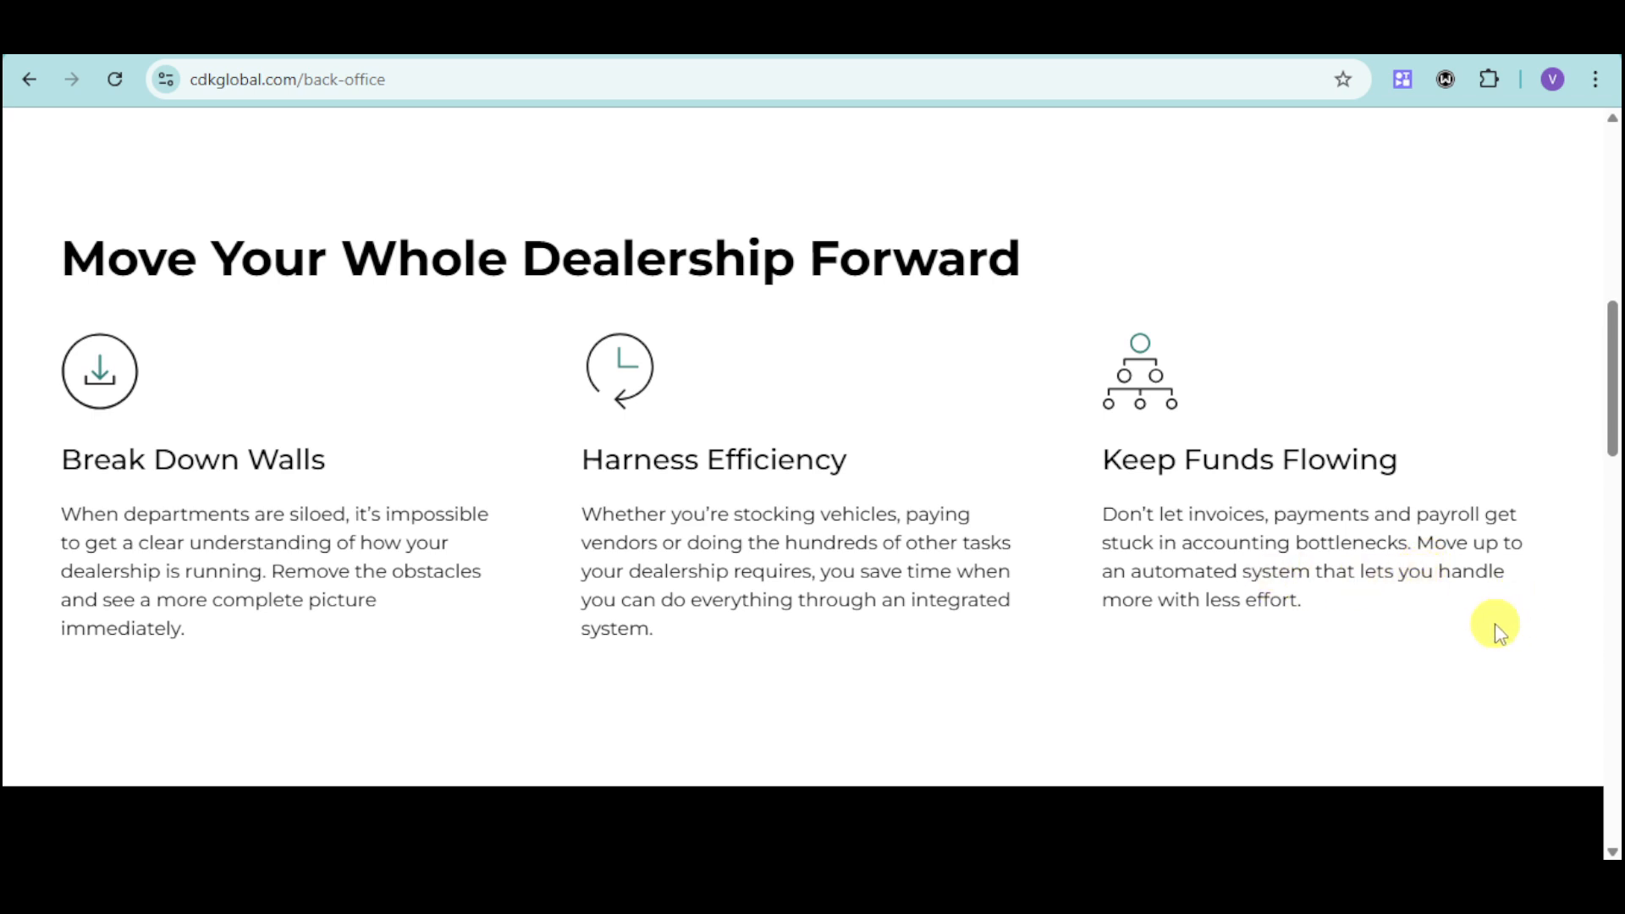
mouse_move(1192, 640)
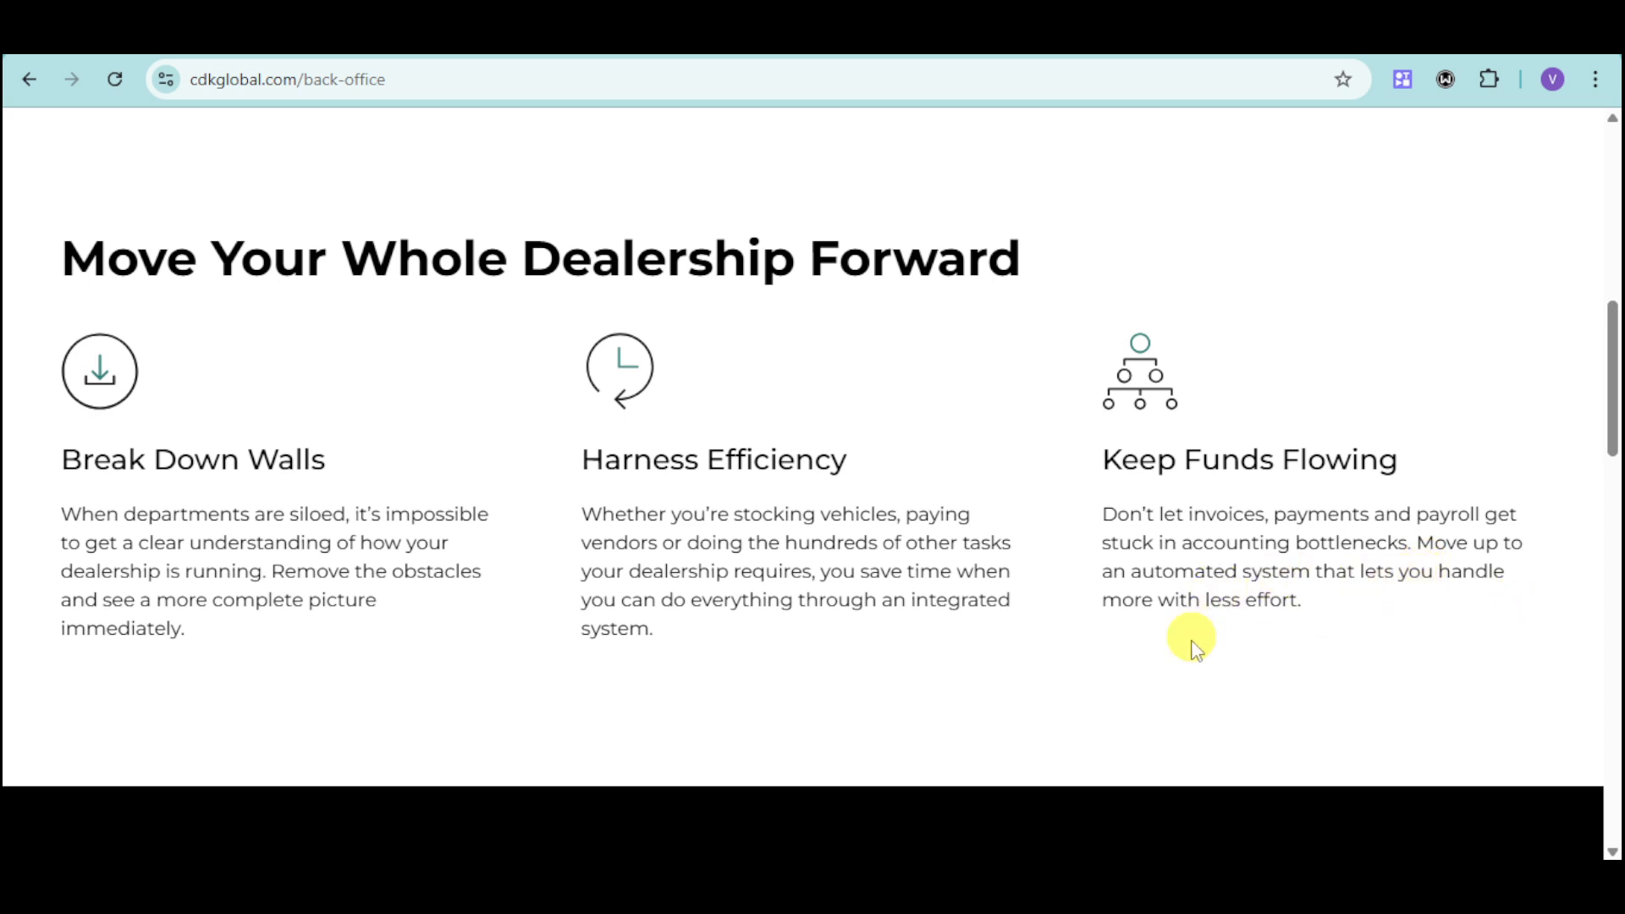
mouse_move(1185, 661)
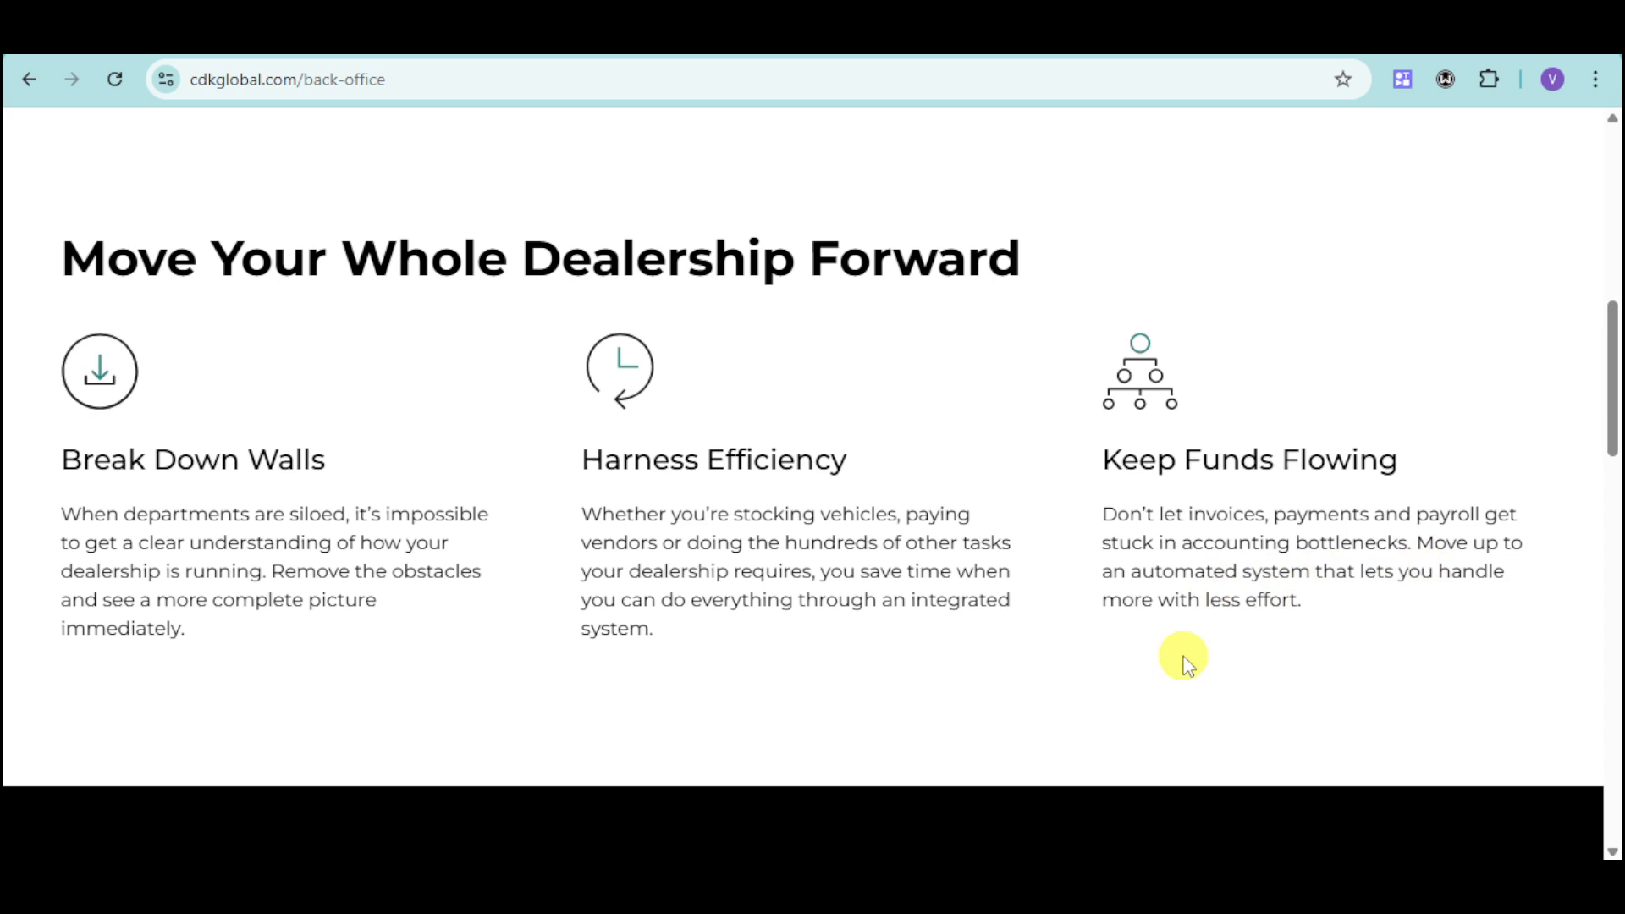
Scroll past the DMS, Operations and Inventory cards, then return to the homepage top at Creating Connections That Move Automotive Retail
scroll(down, 3)
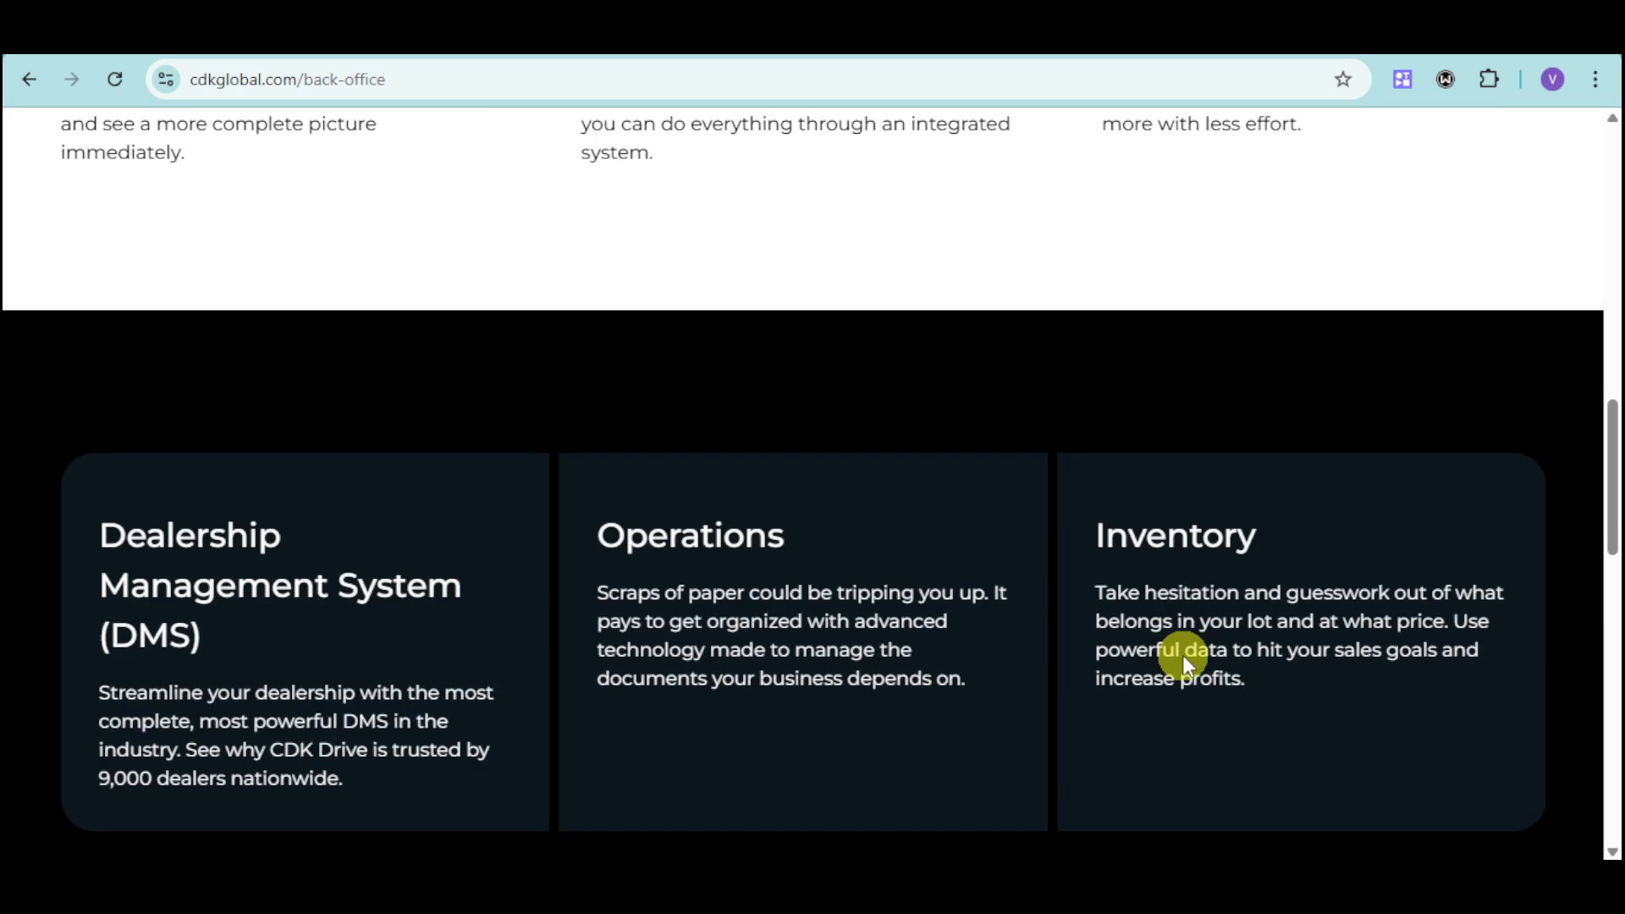
scroll(down, 3)
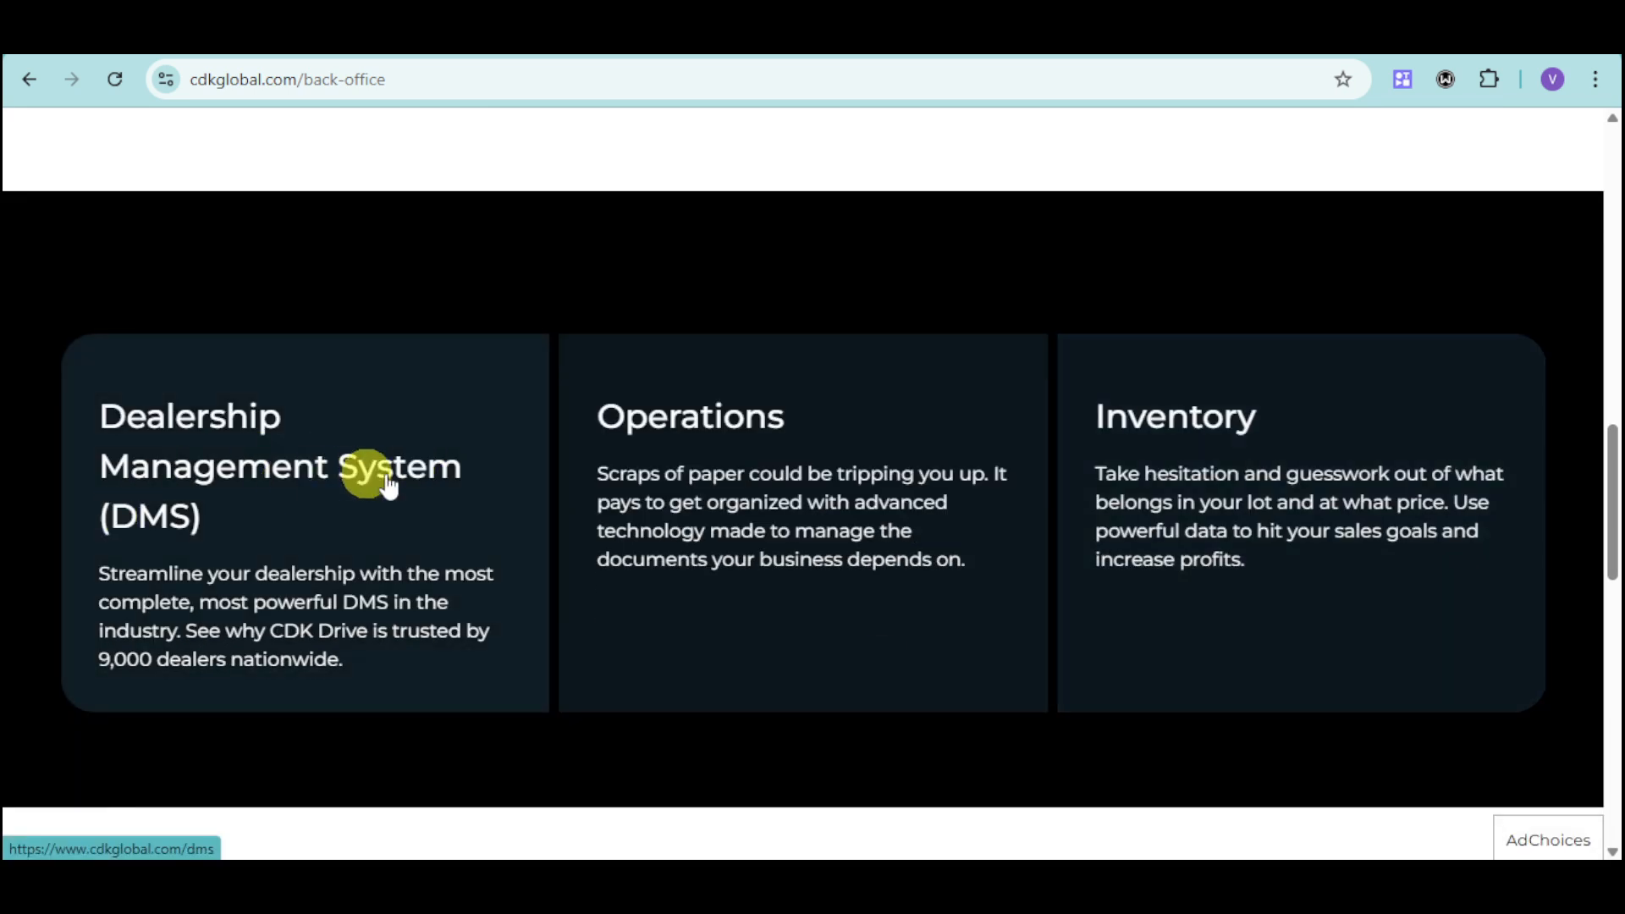
mouse_move(237, 552)
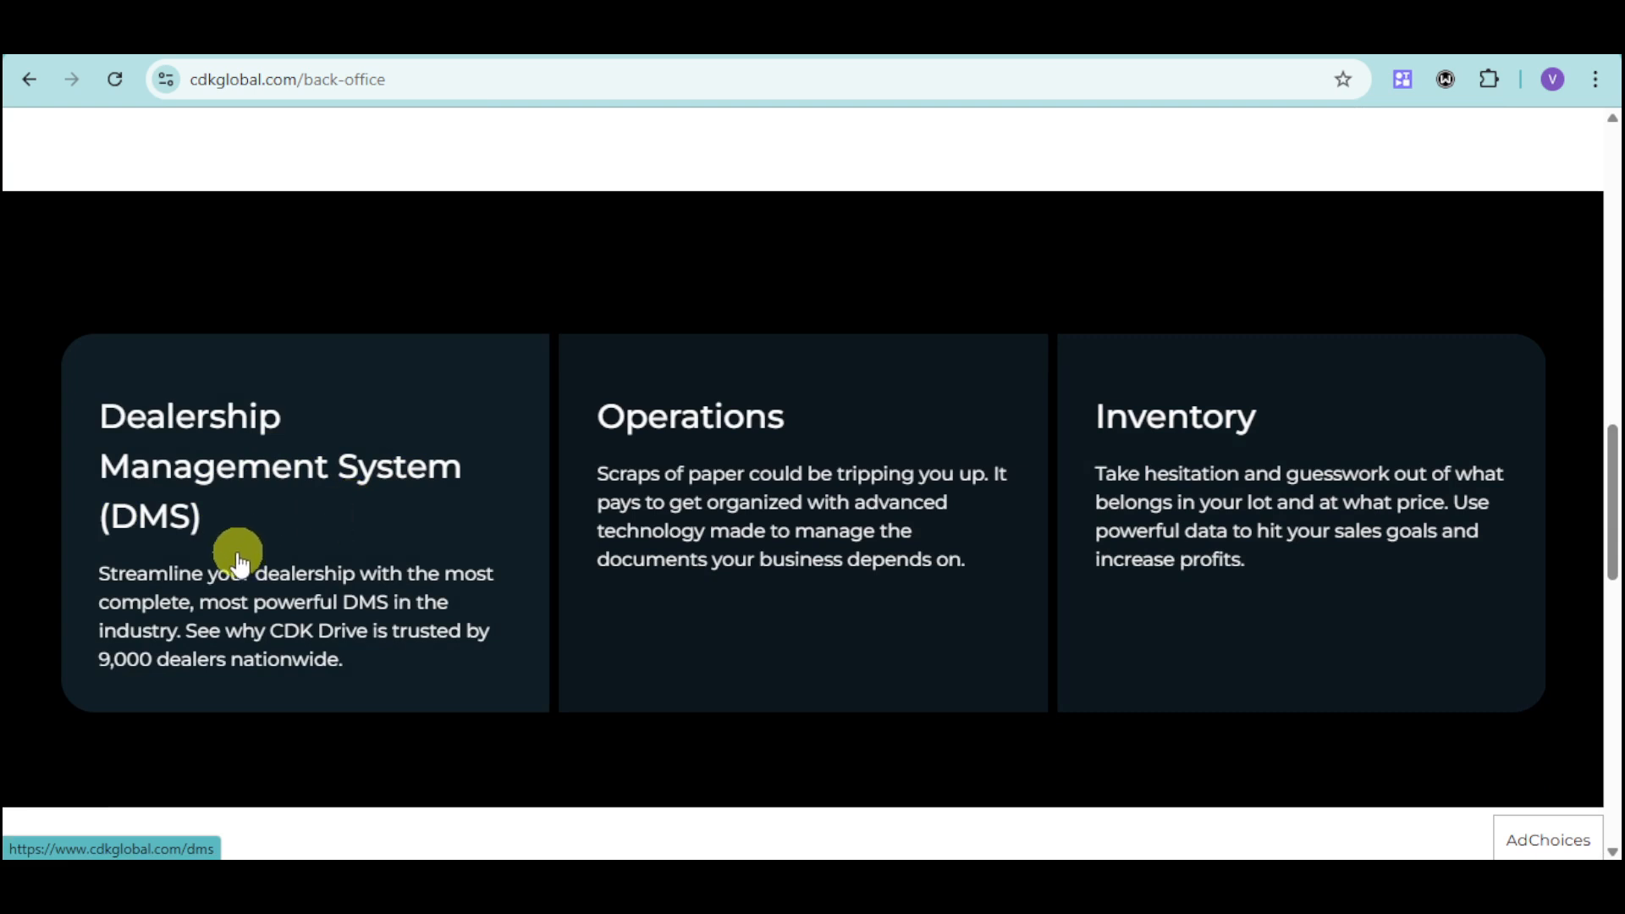
mouse_move(1026, 442)
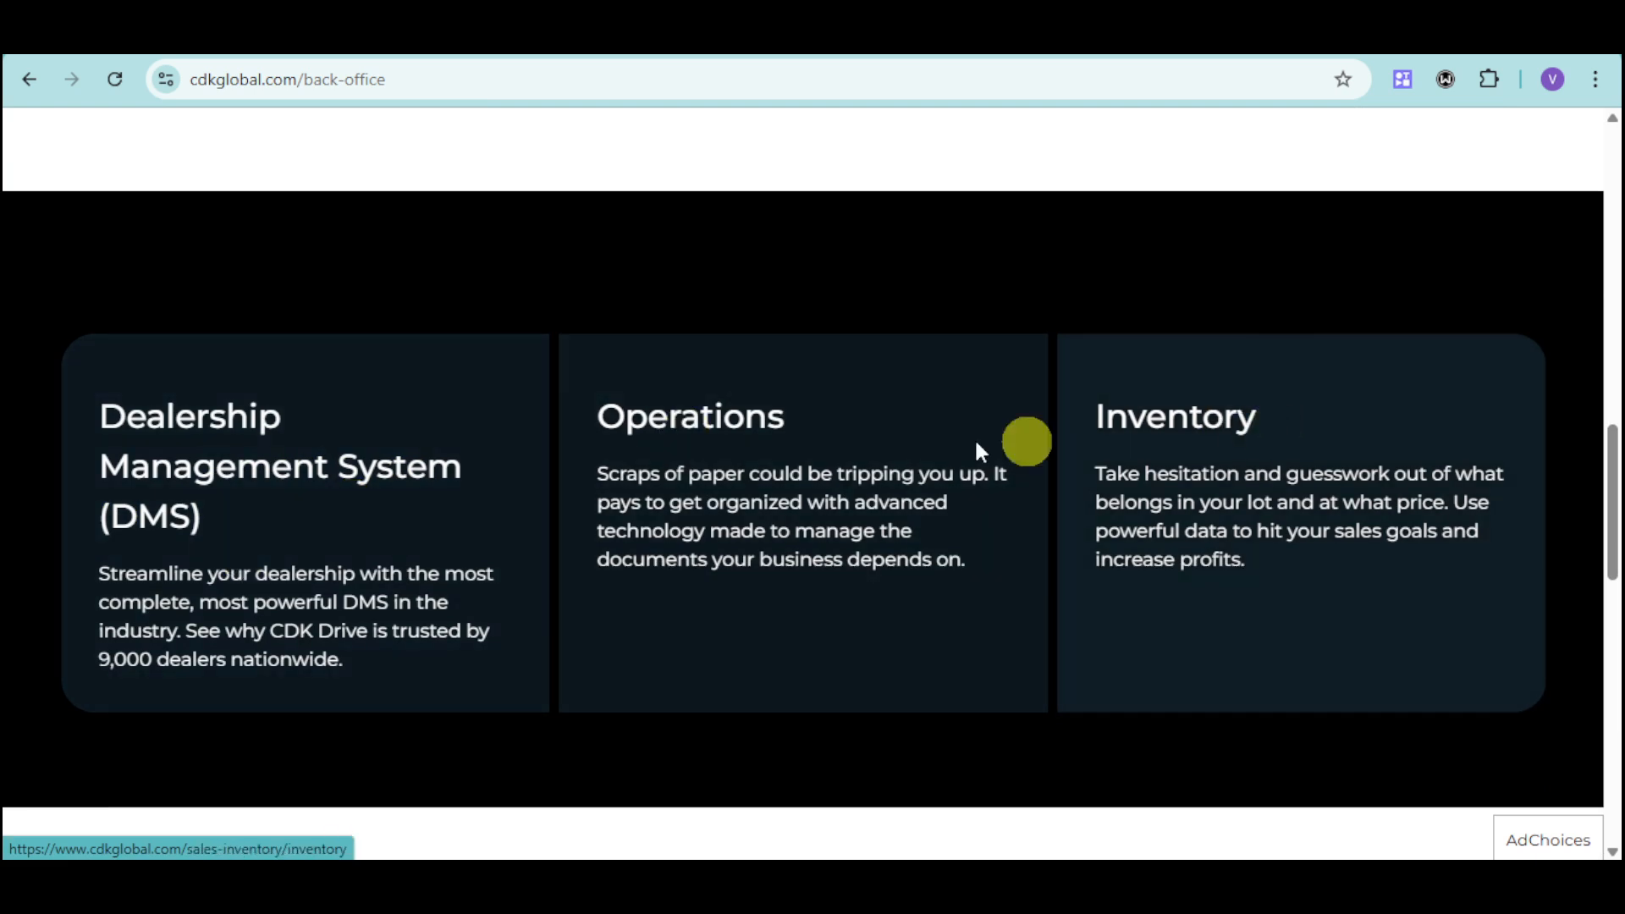
scroll(up, 3)
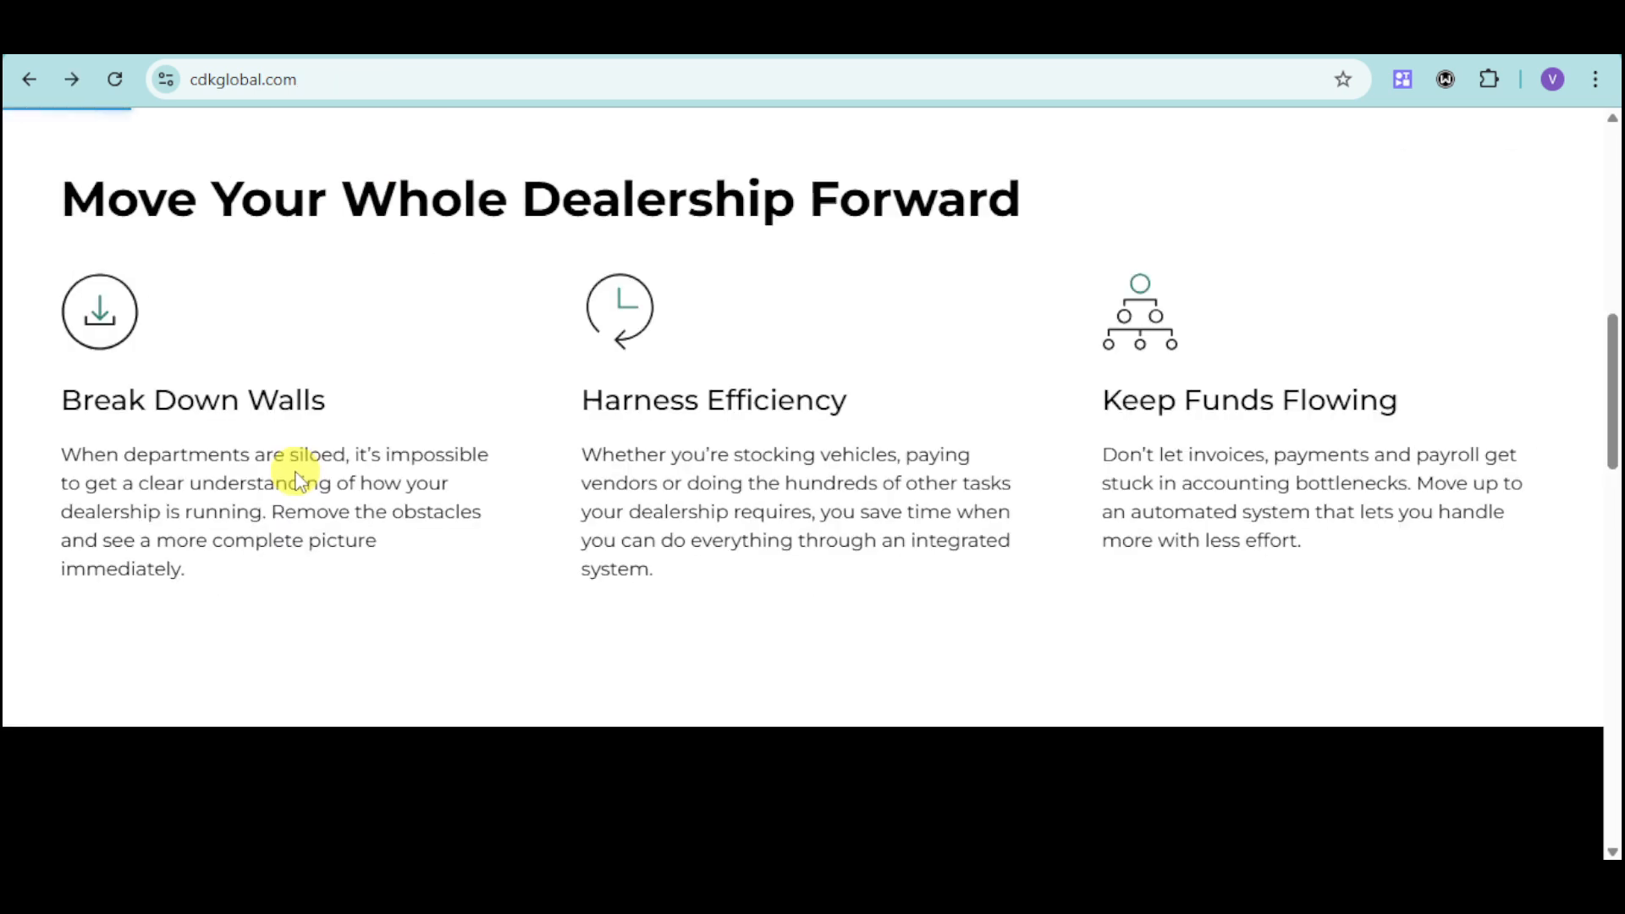
scroll(up, 3)
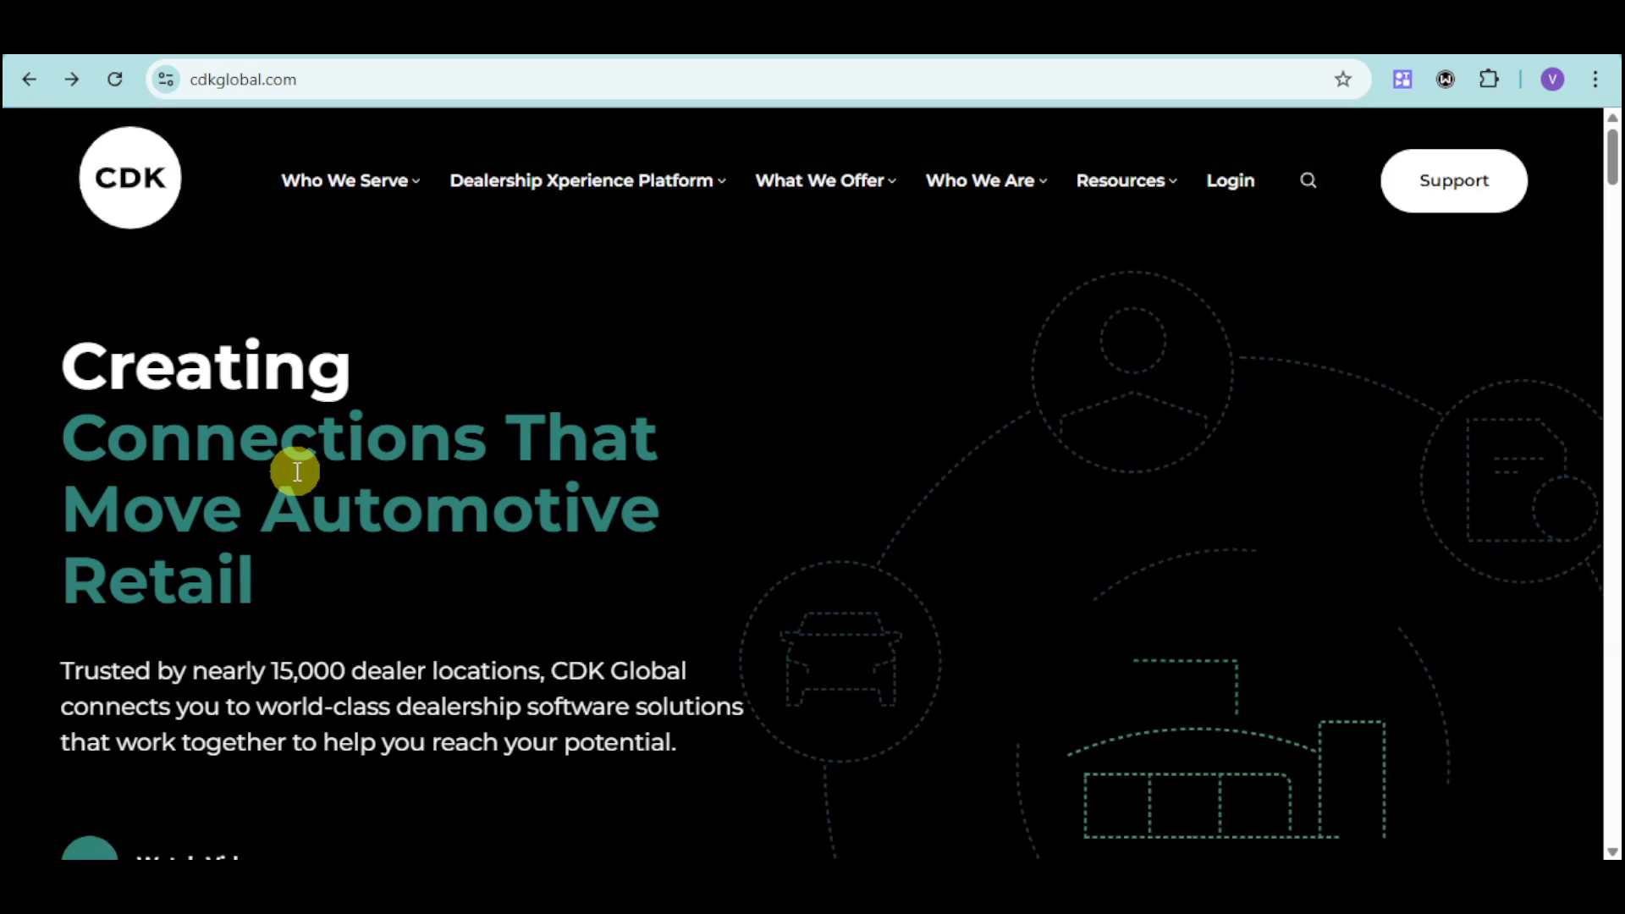